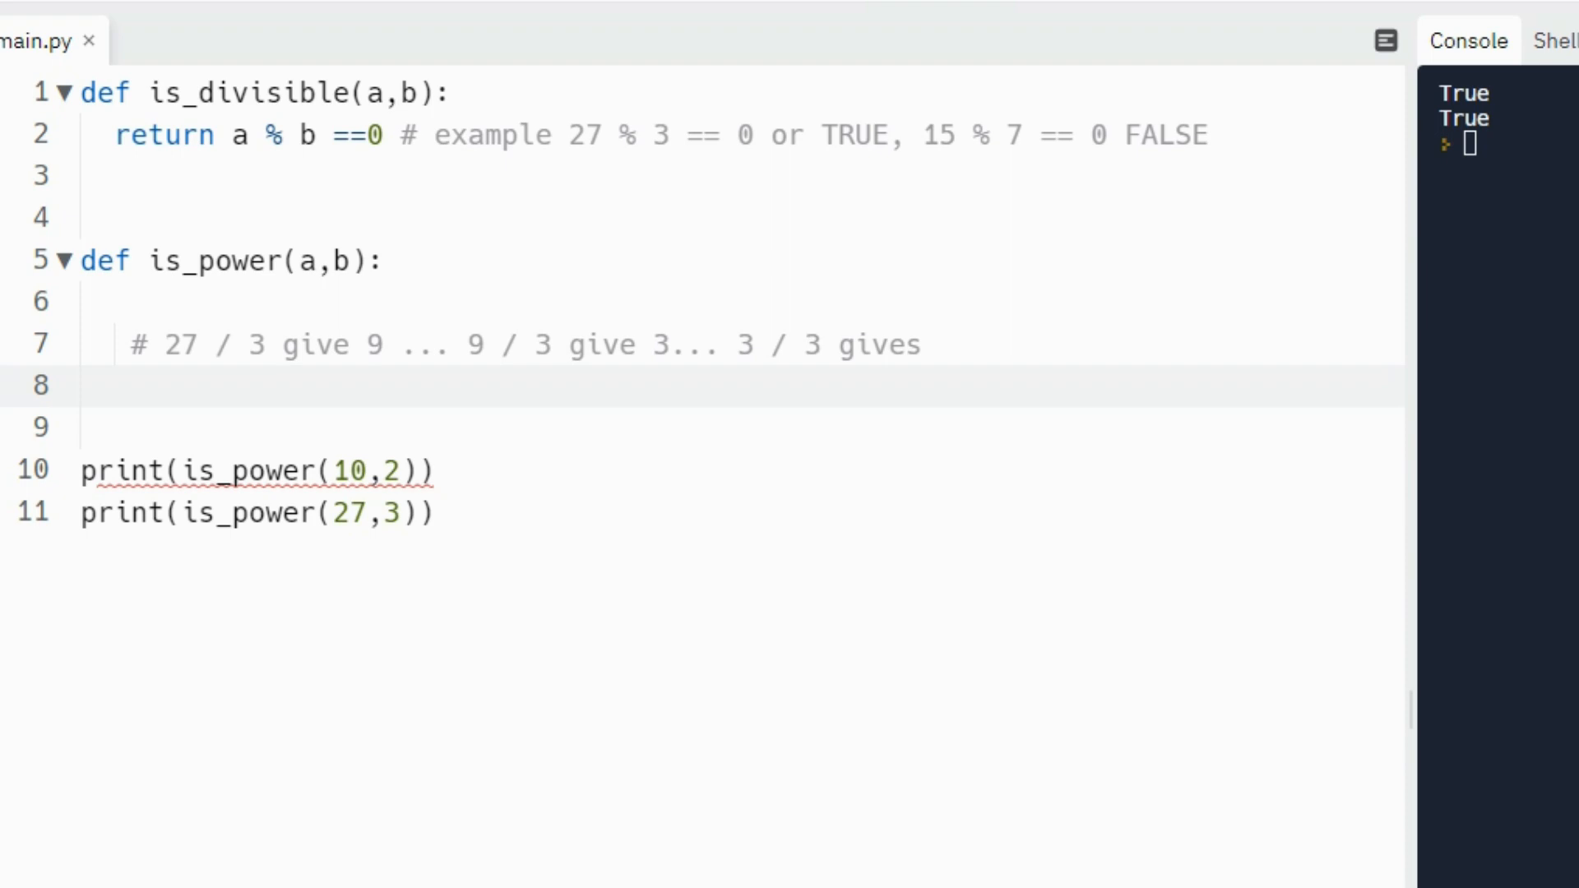
mouse_move(1156, 825)
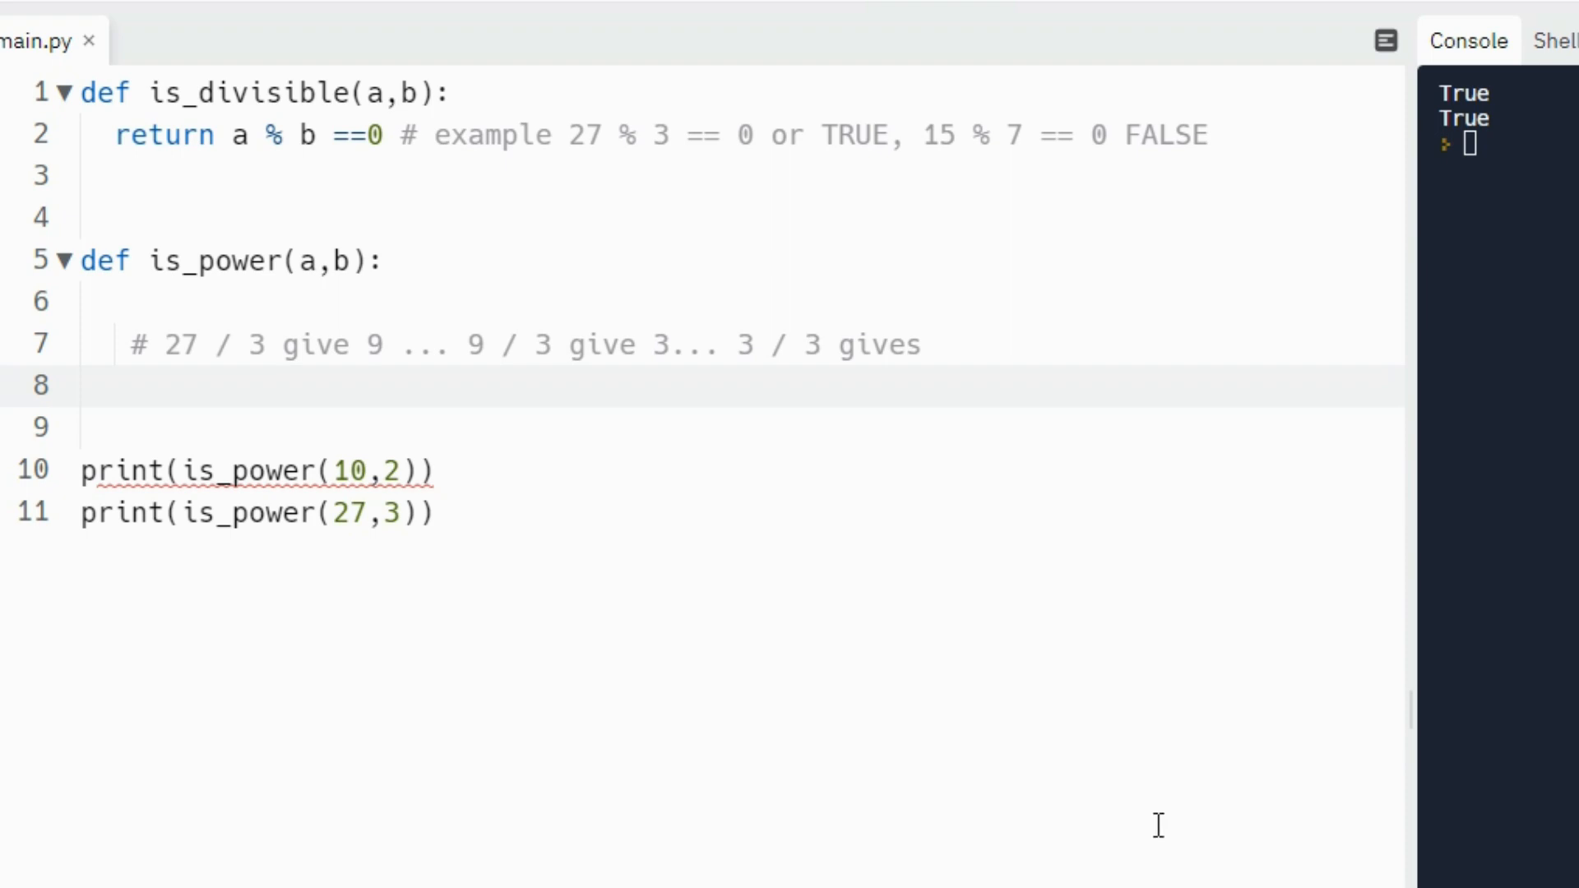
mouse_move(486, 148)
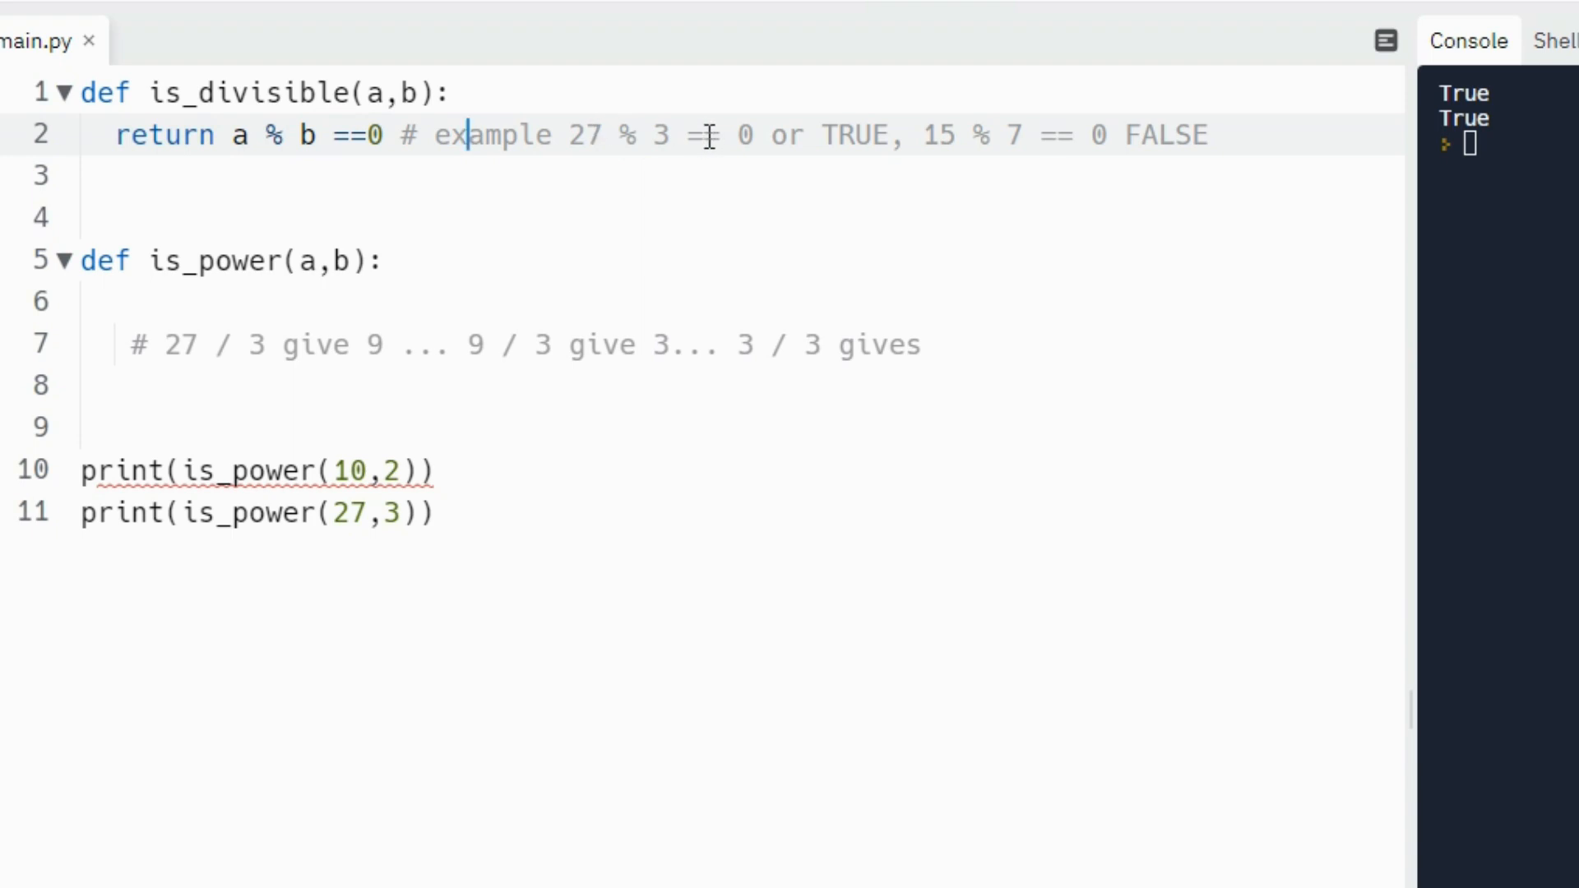
mouse_move(731, 134)
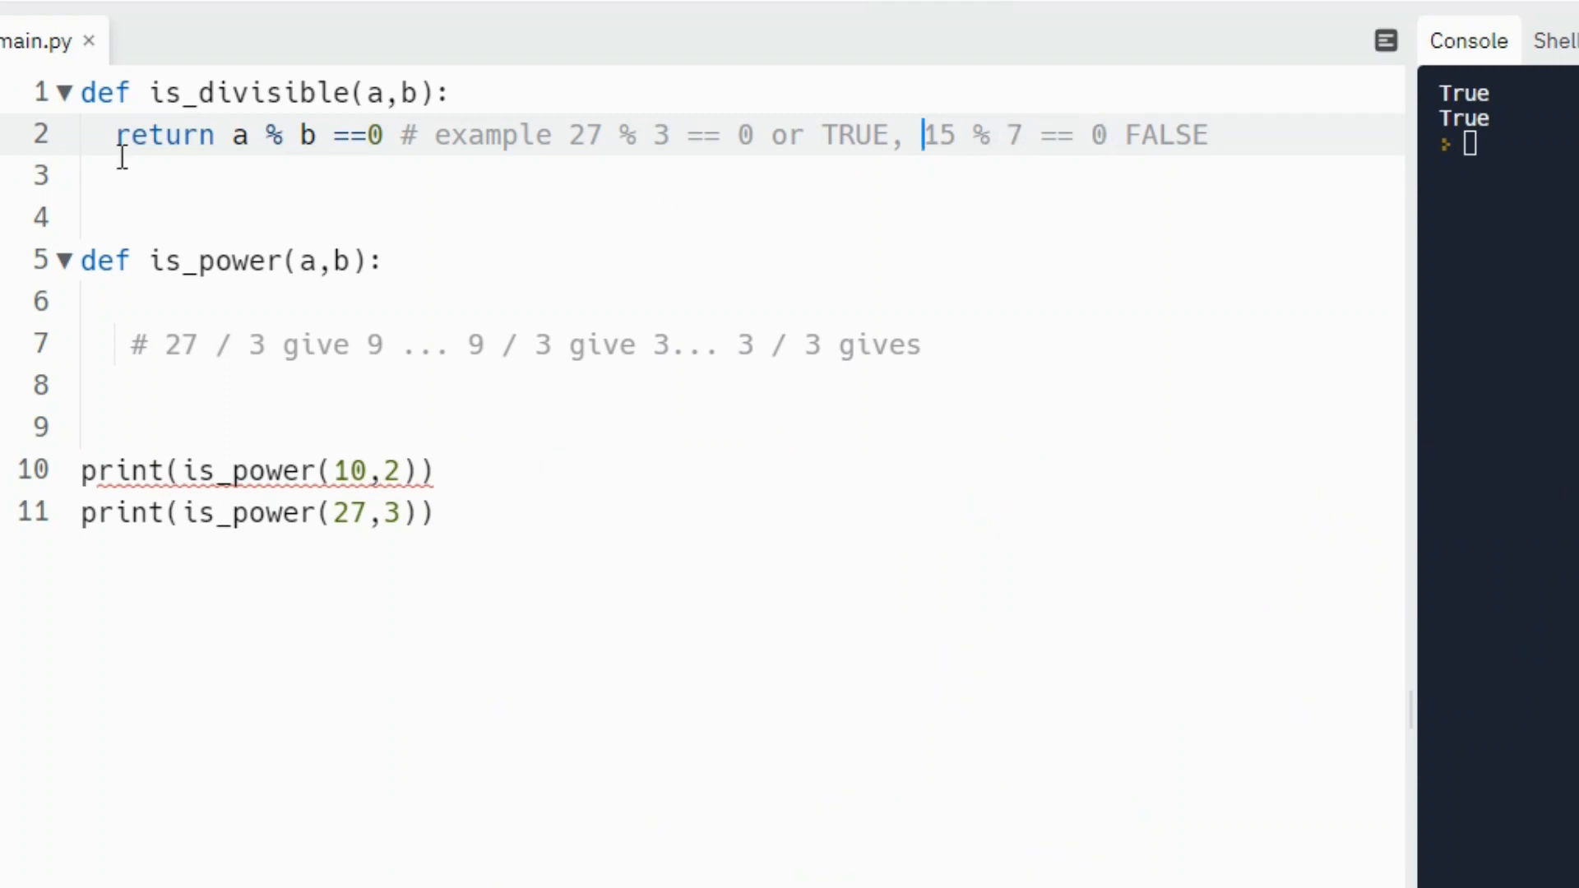
- Rewrite the test print as an int(15 % 7) modulo check and comment out is_power
click(94, 423)
text(pr)
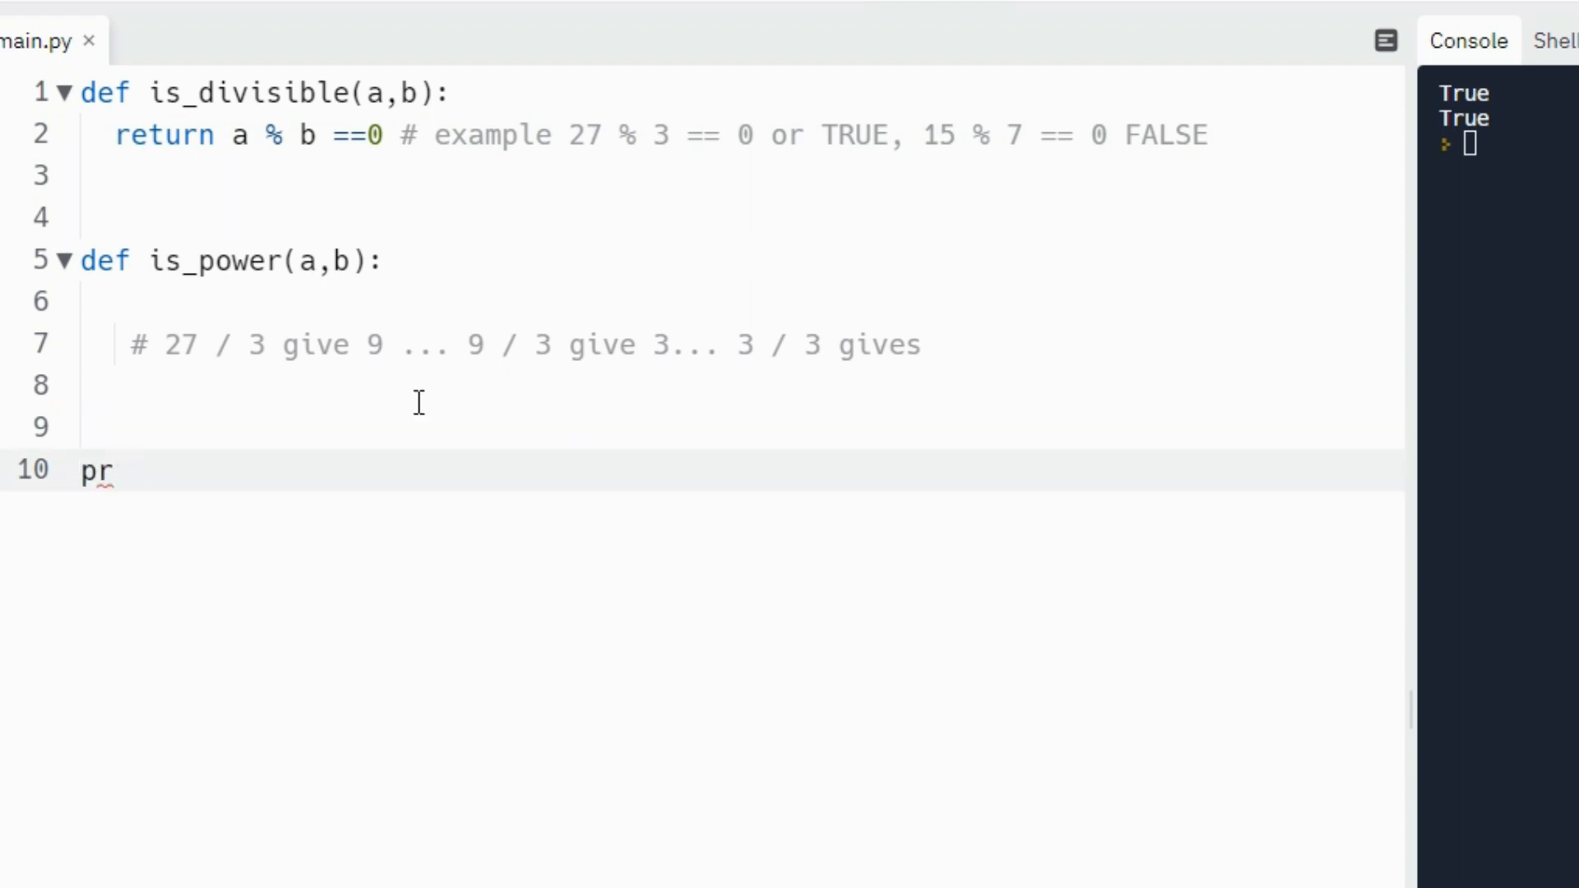
text(int)
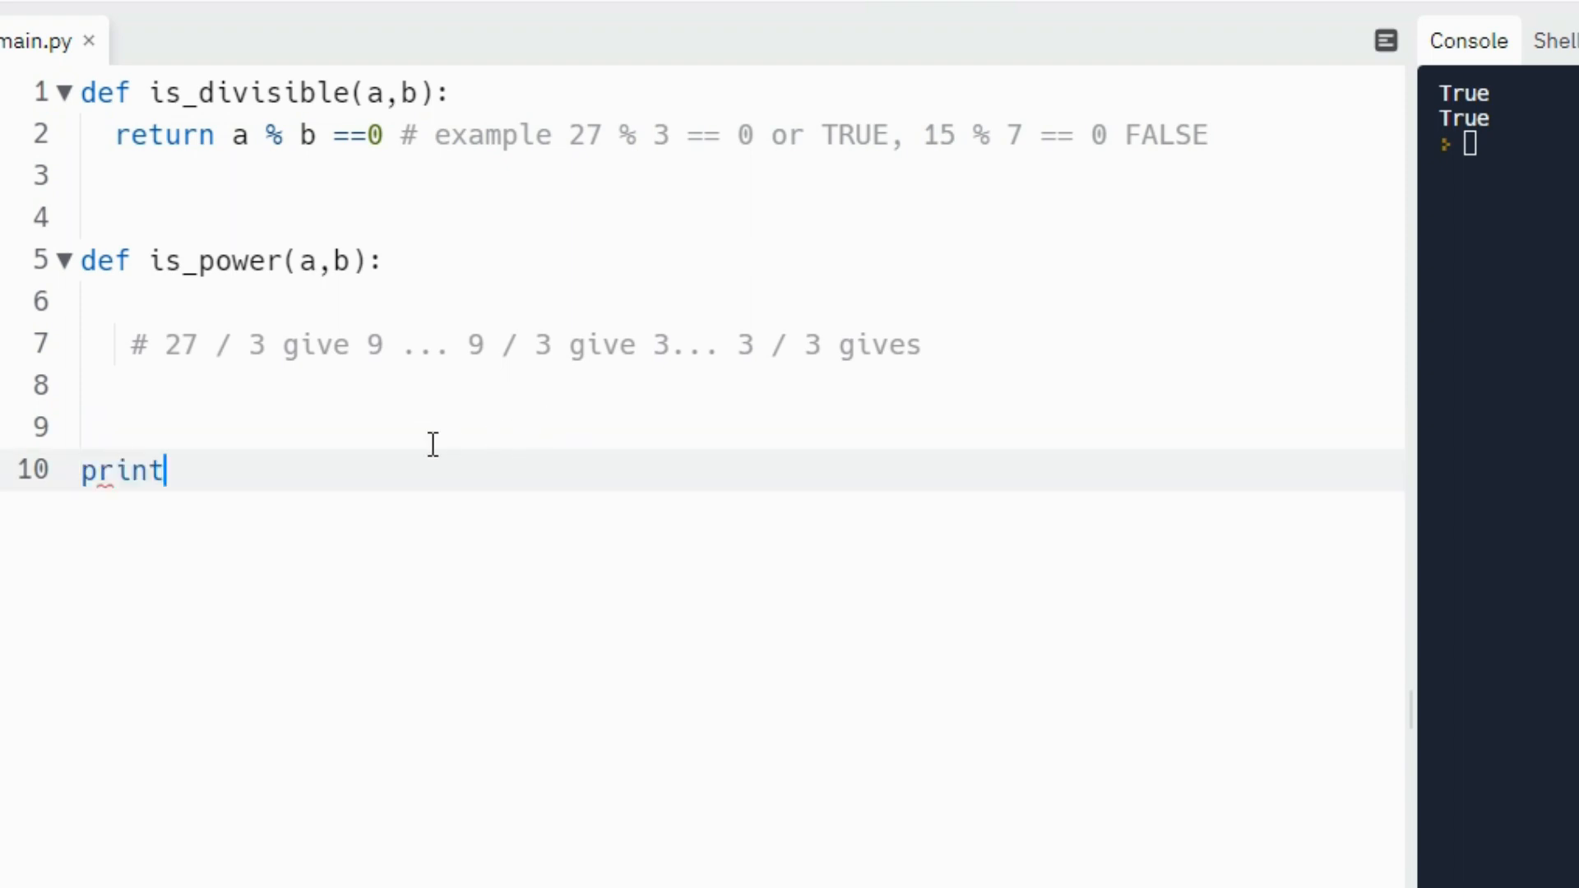
text(()
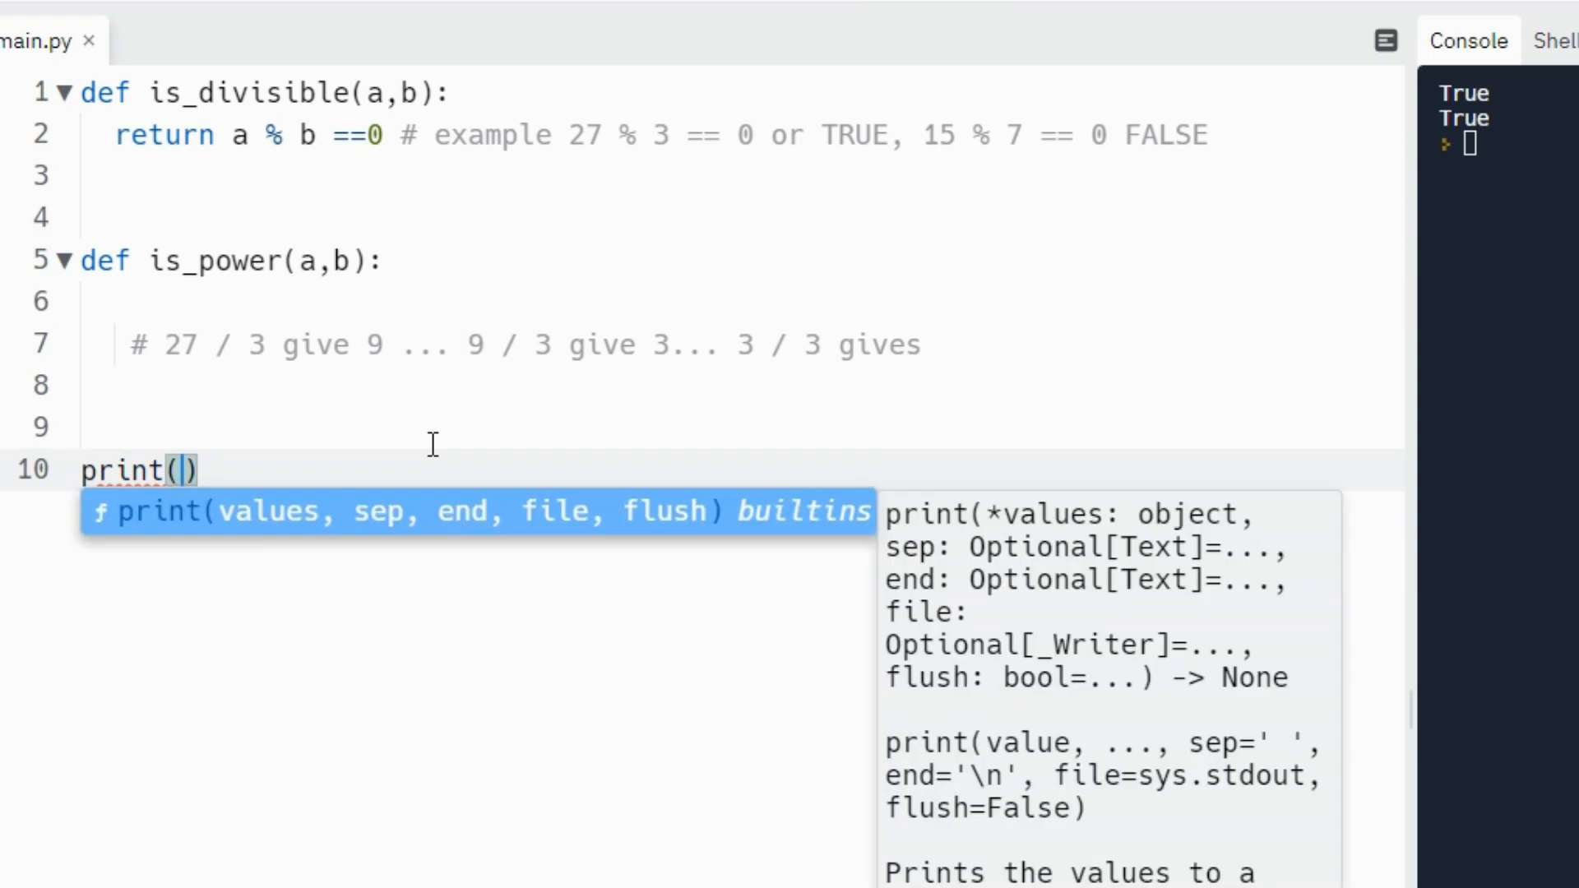
text(15 % 7)
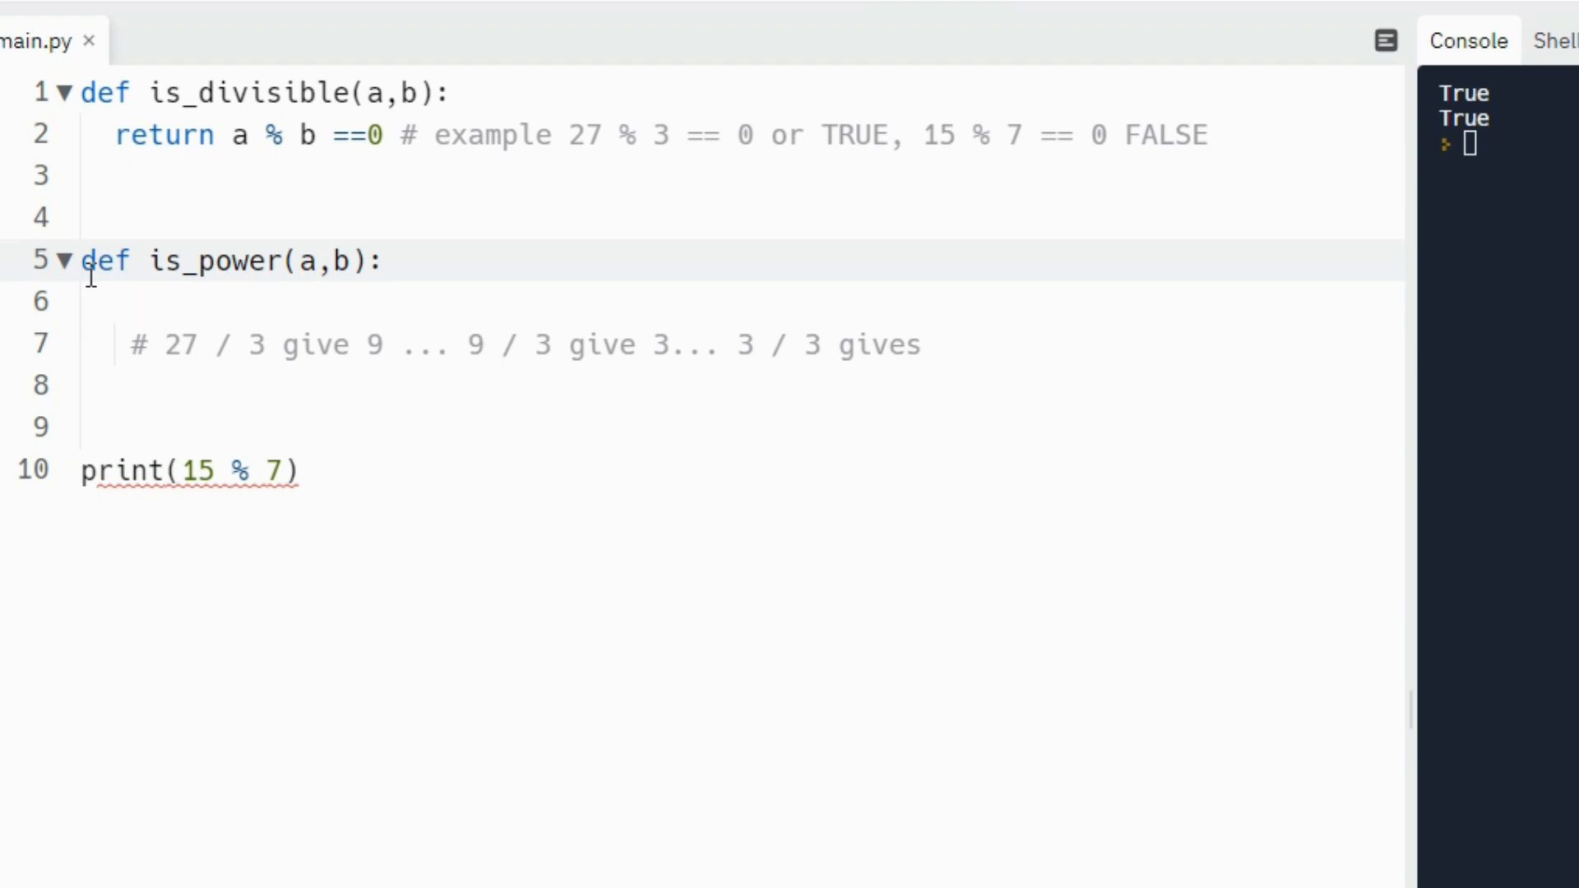
text(#)
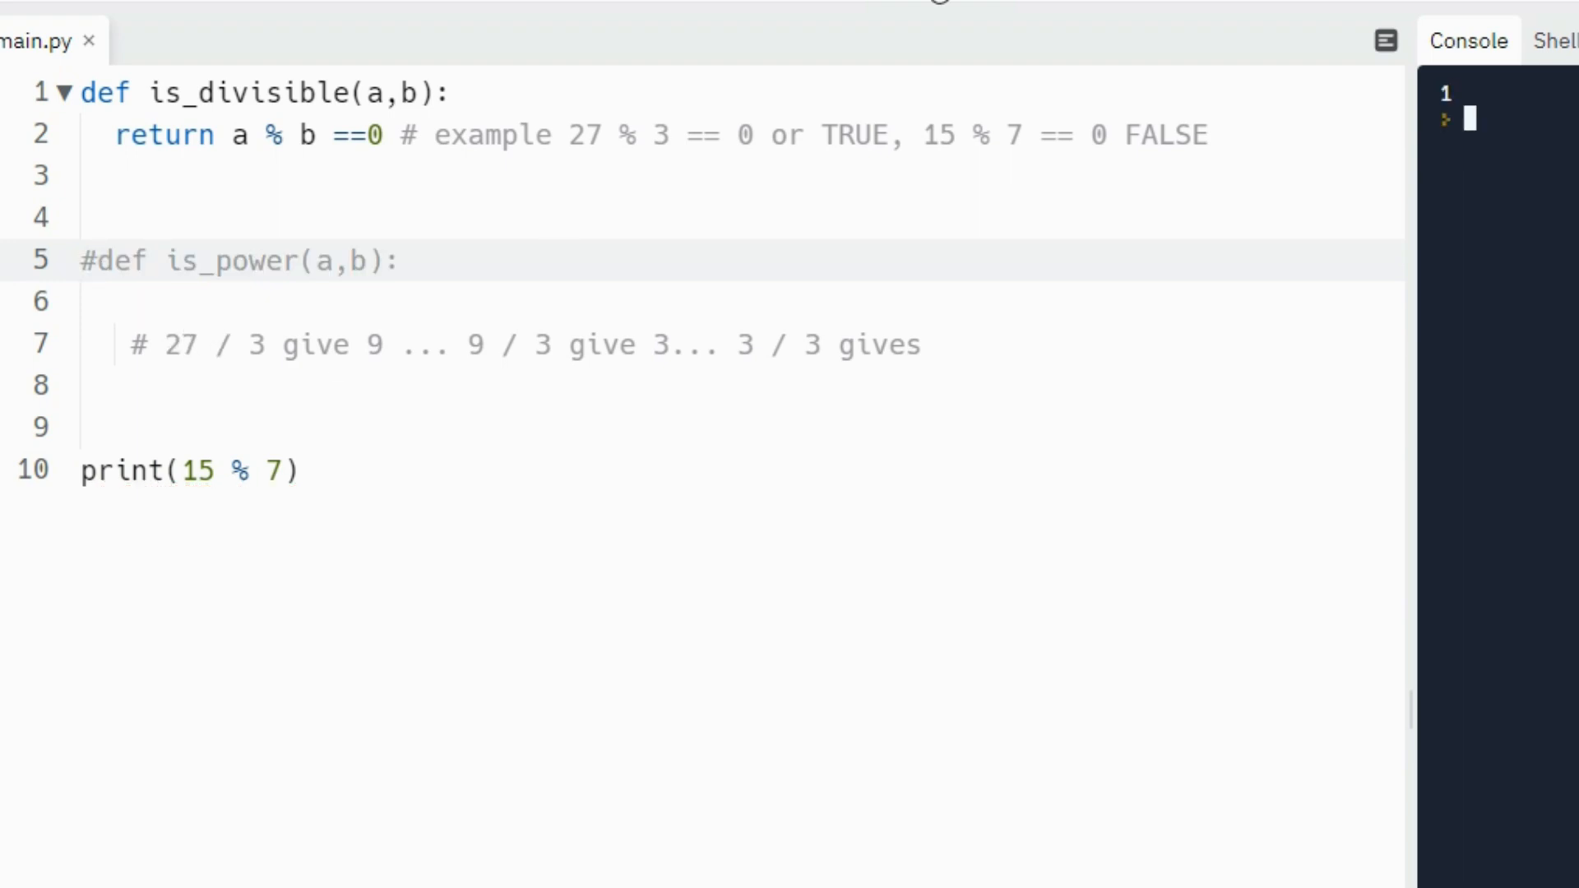
mouse_move(865, 345)
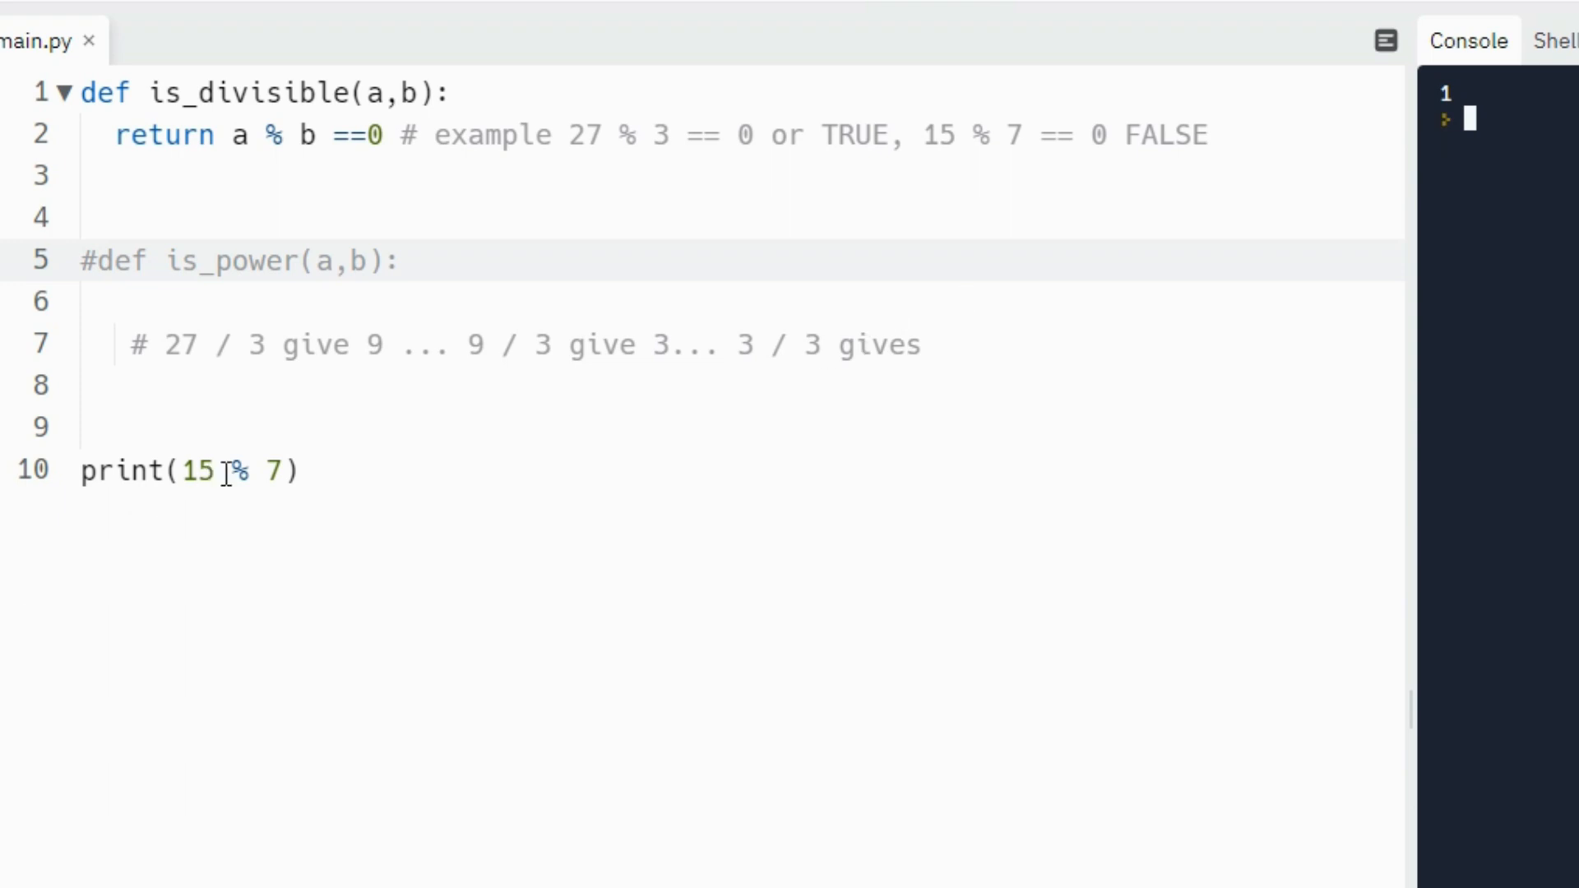
mouse_move(1106, 223)
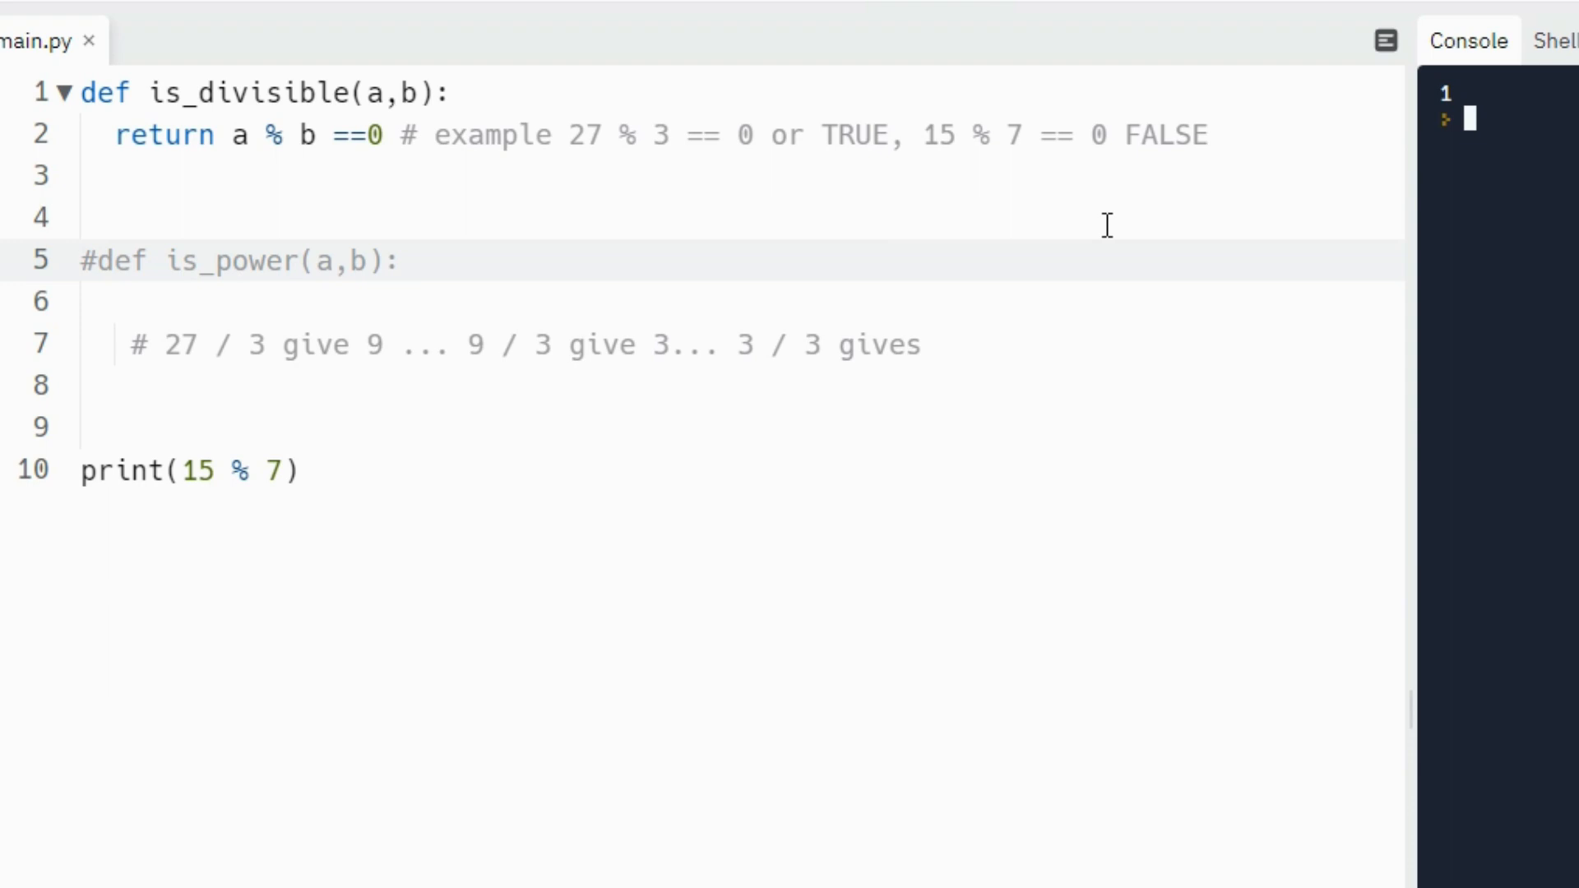
mouse_move(1215, 337)
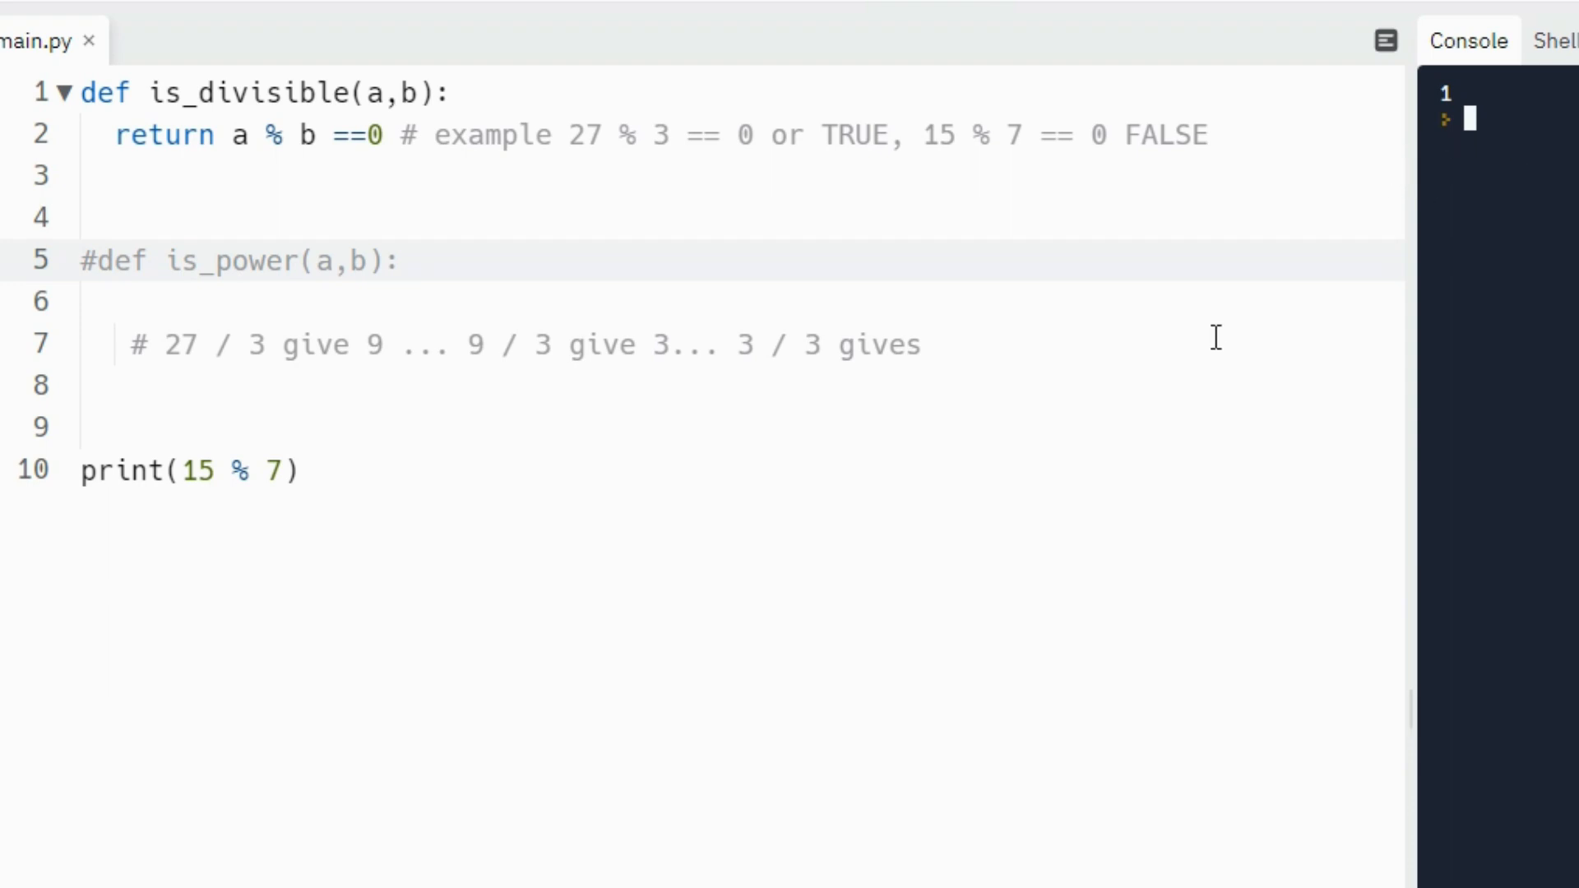
- Change the modulo check expression to 27 % 3
click(214, 470)
text(2)
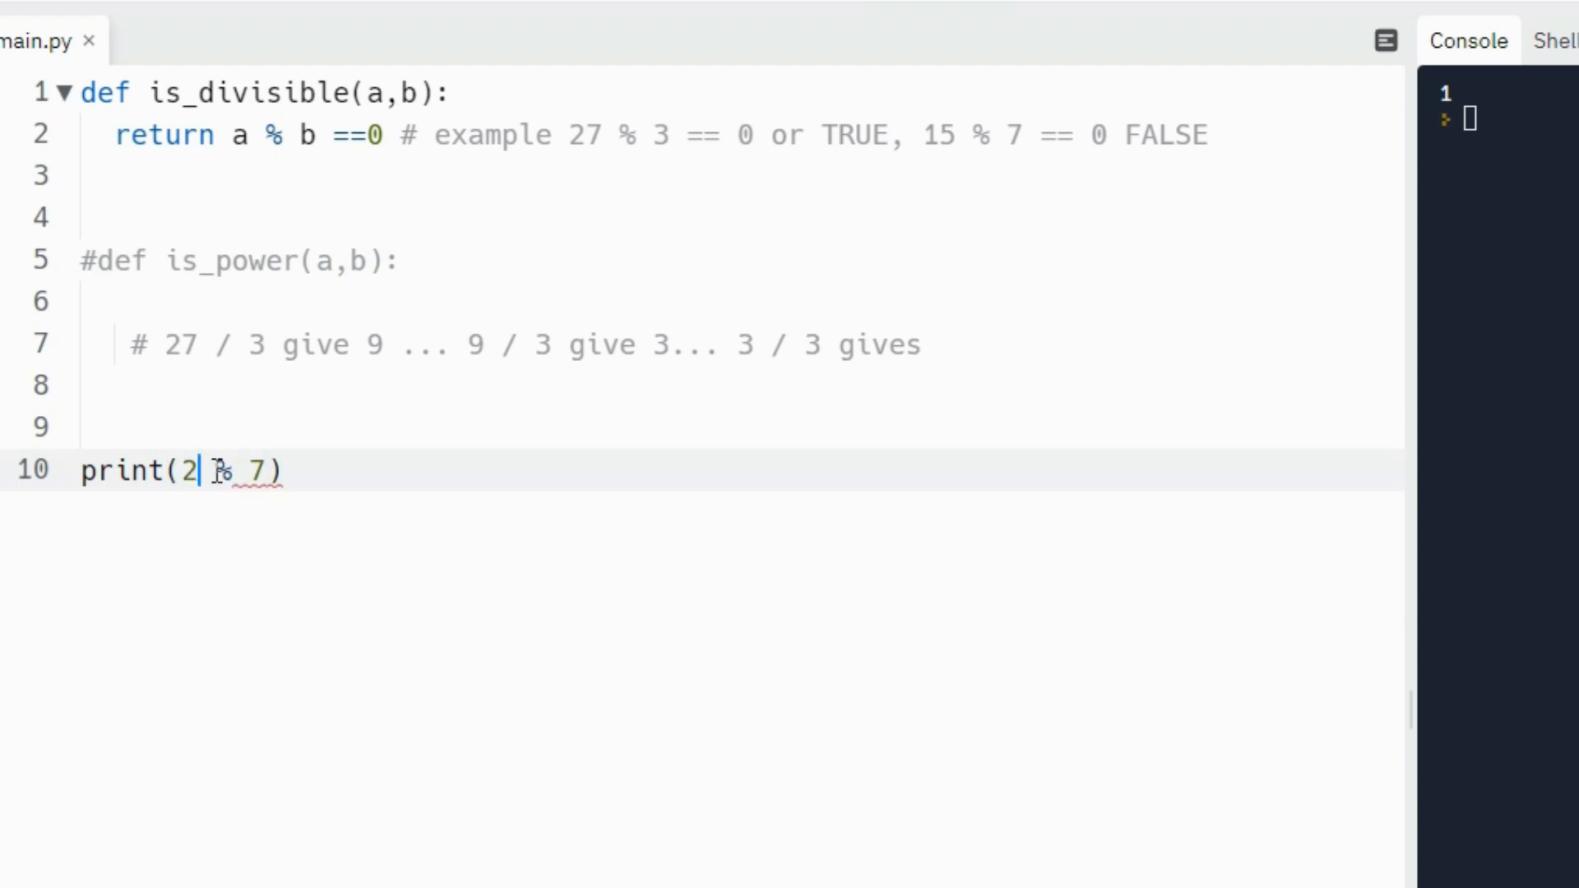
text(7)
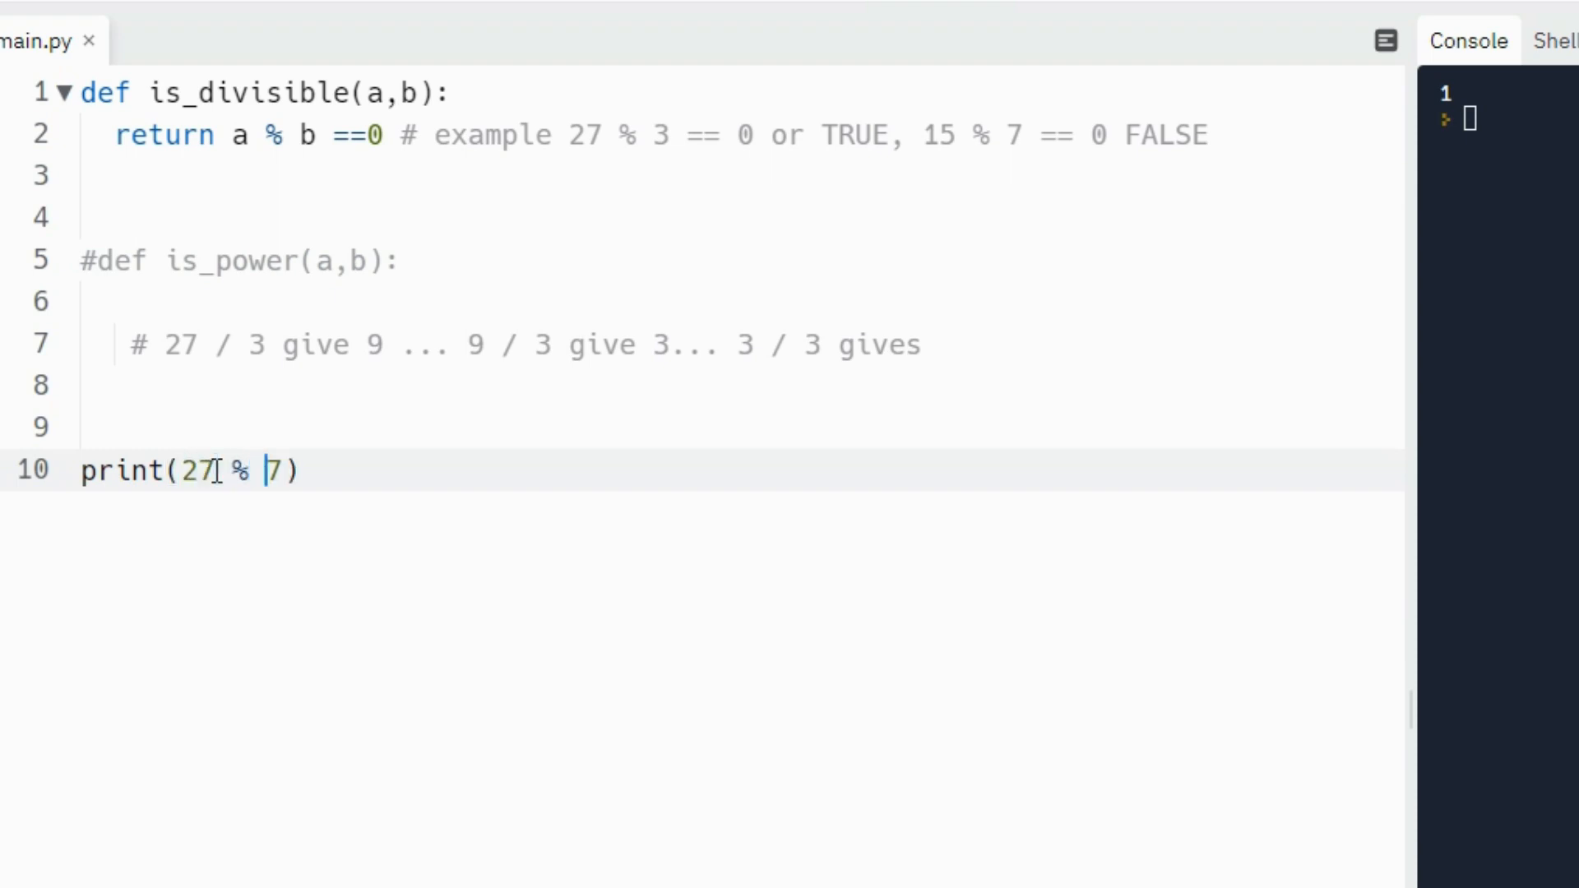
key(Backspace)
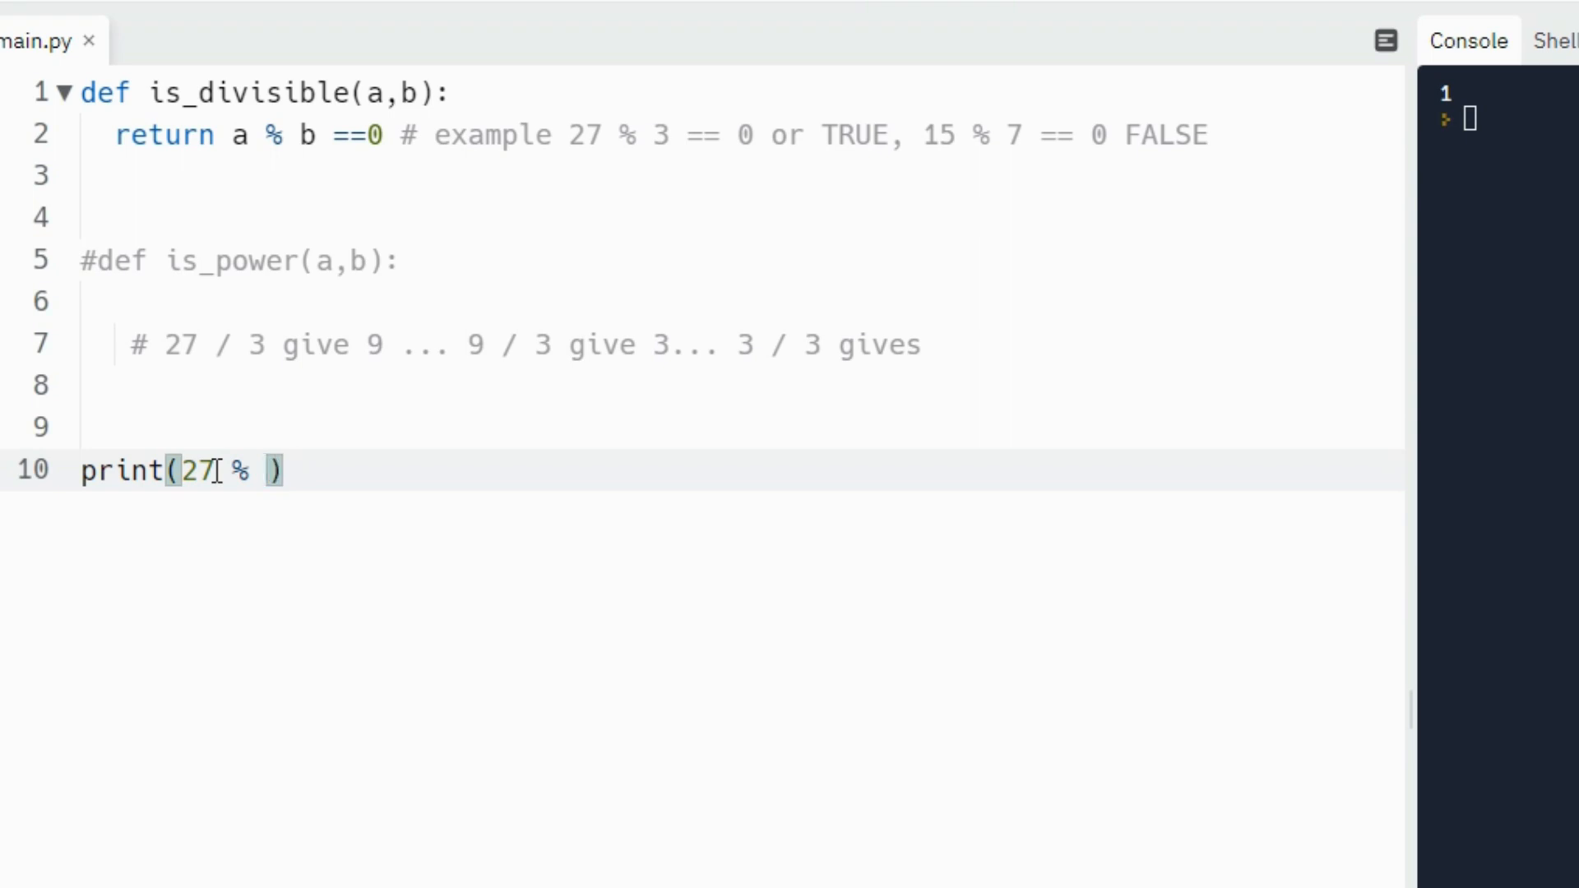
text(3)))
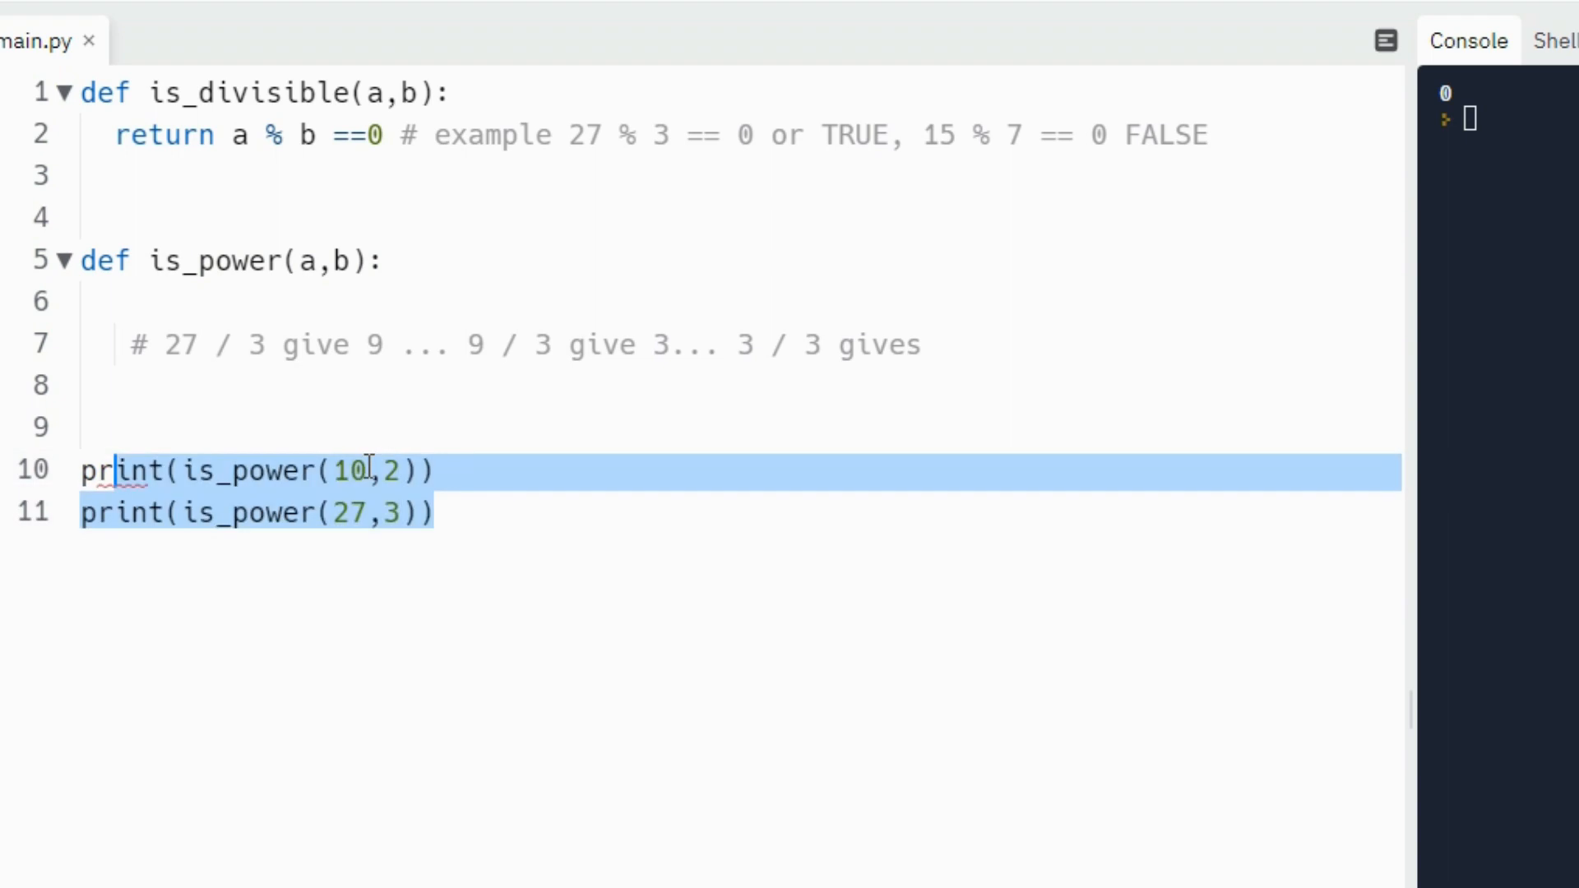
- Add the comment '# expecting True here' to the is_power(27,3) print
click(440, 512)
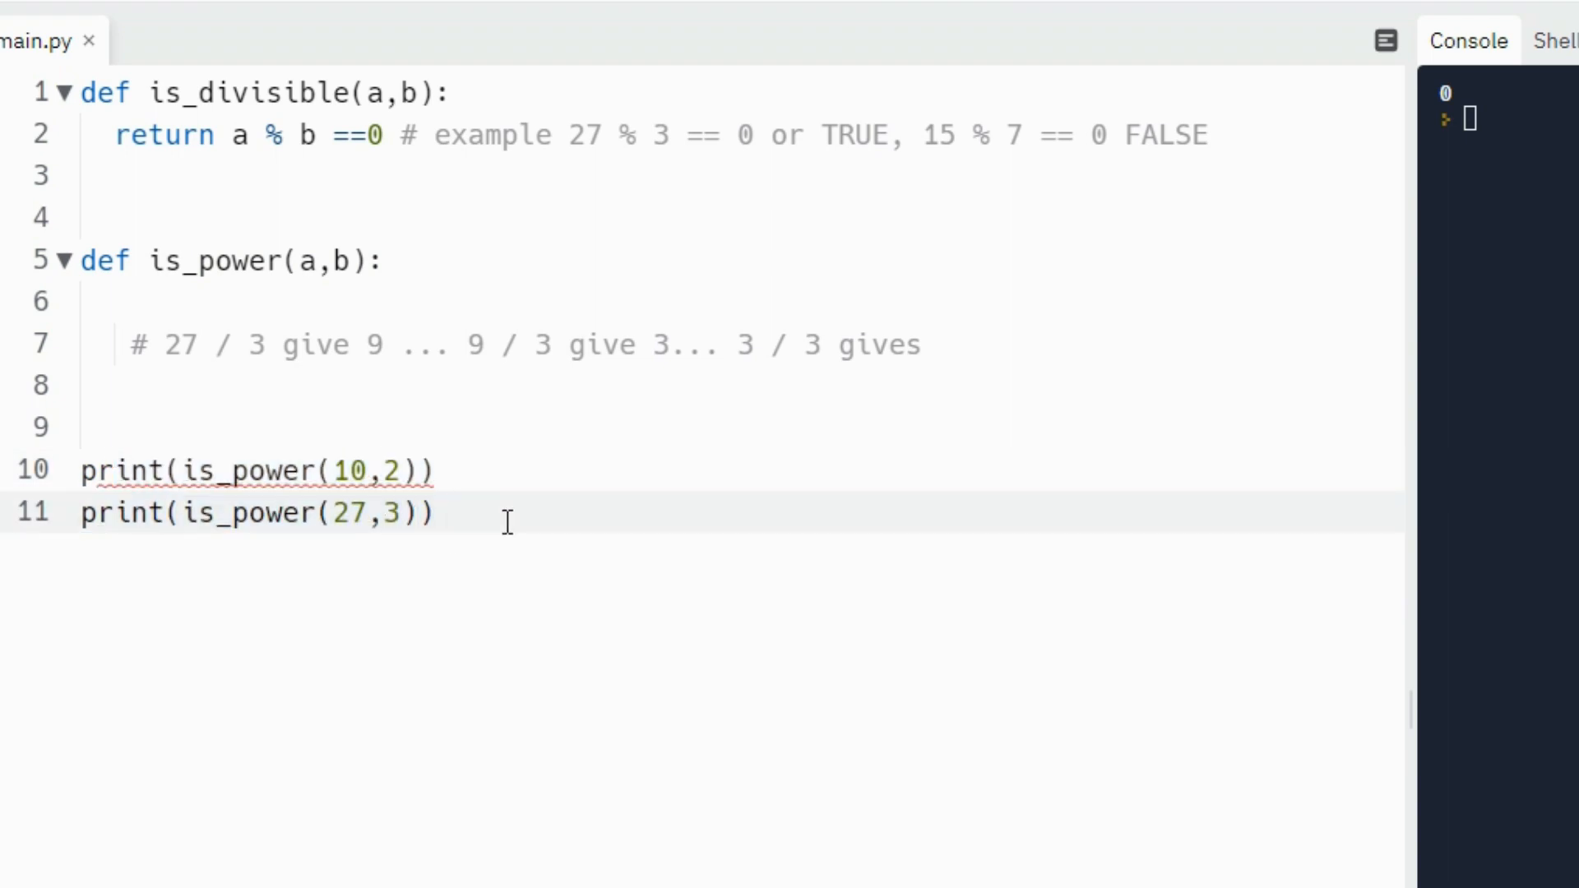
text(#)
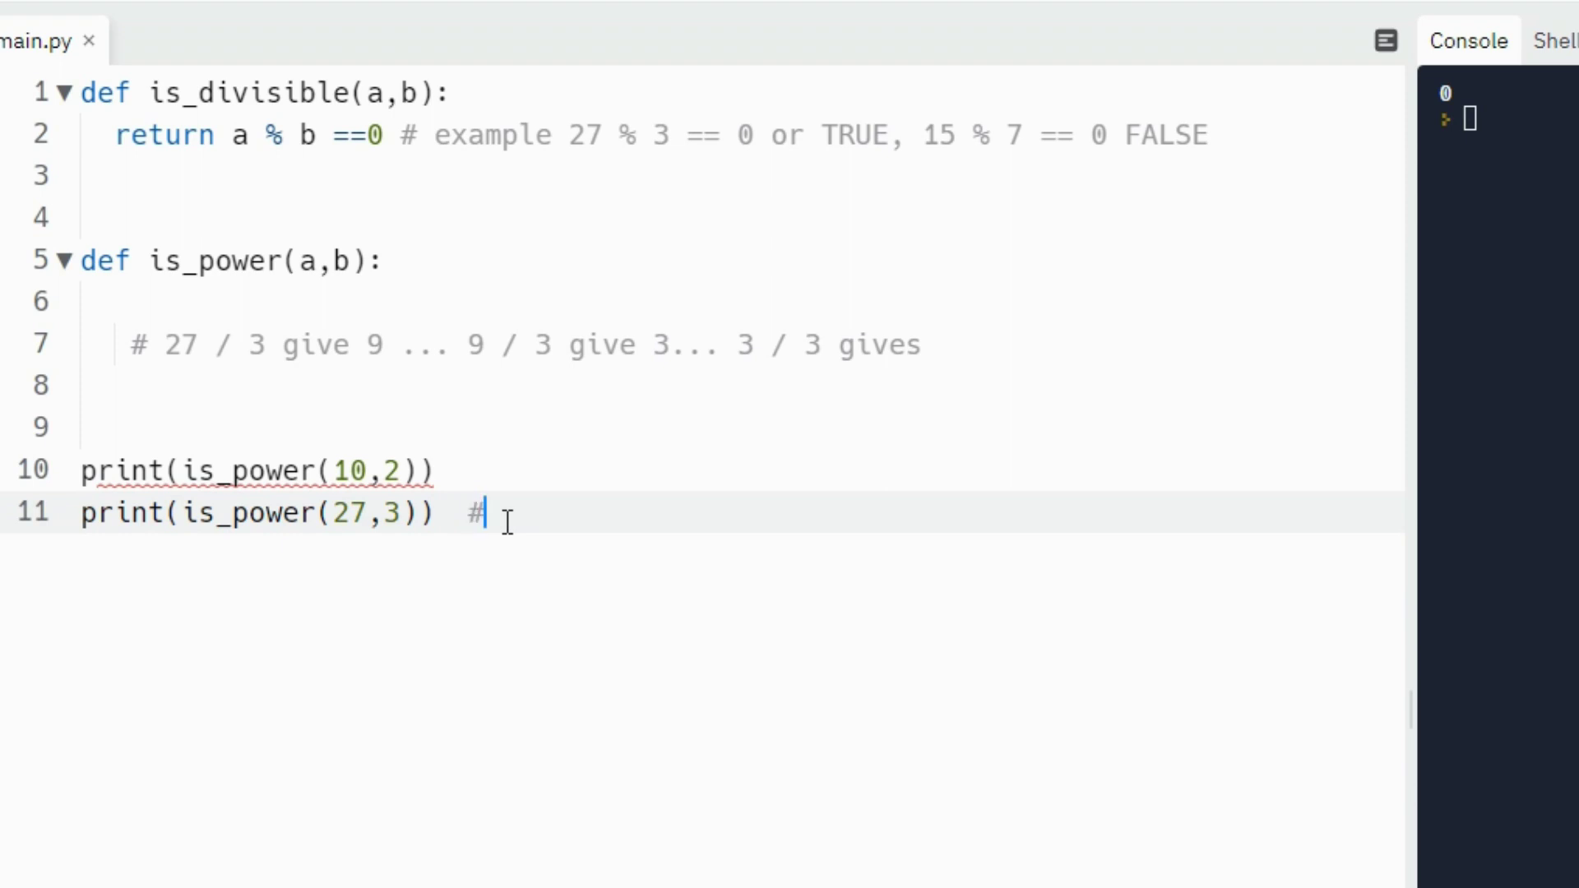
text(expecte)
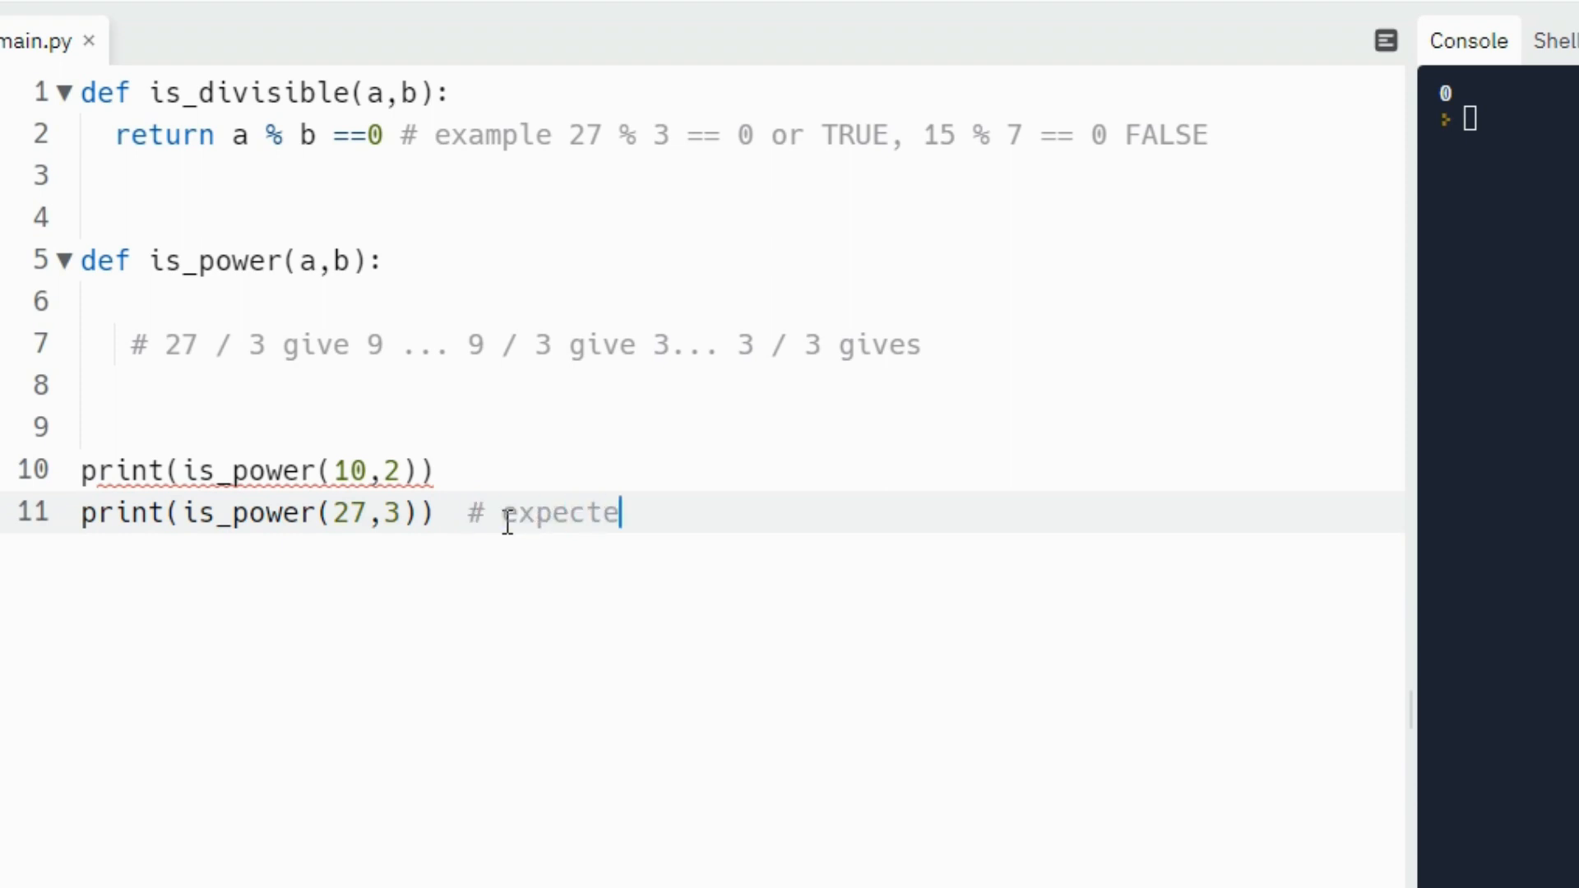
text(ing Tr)
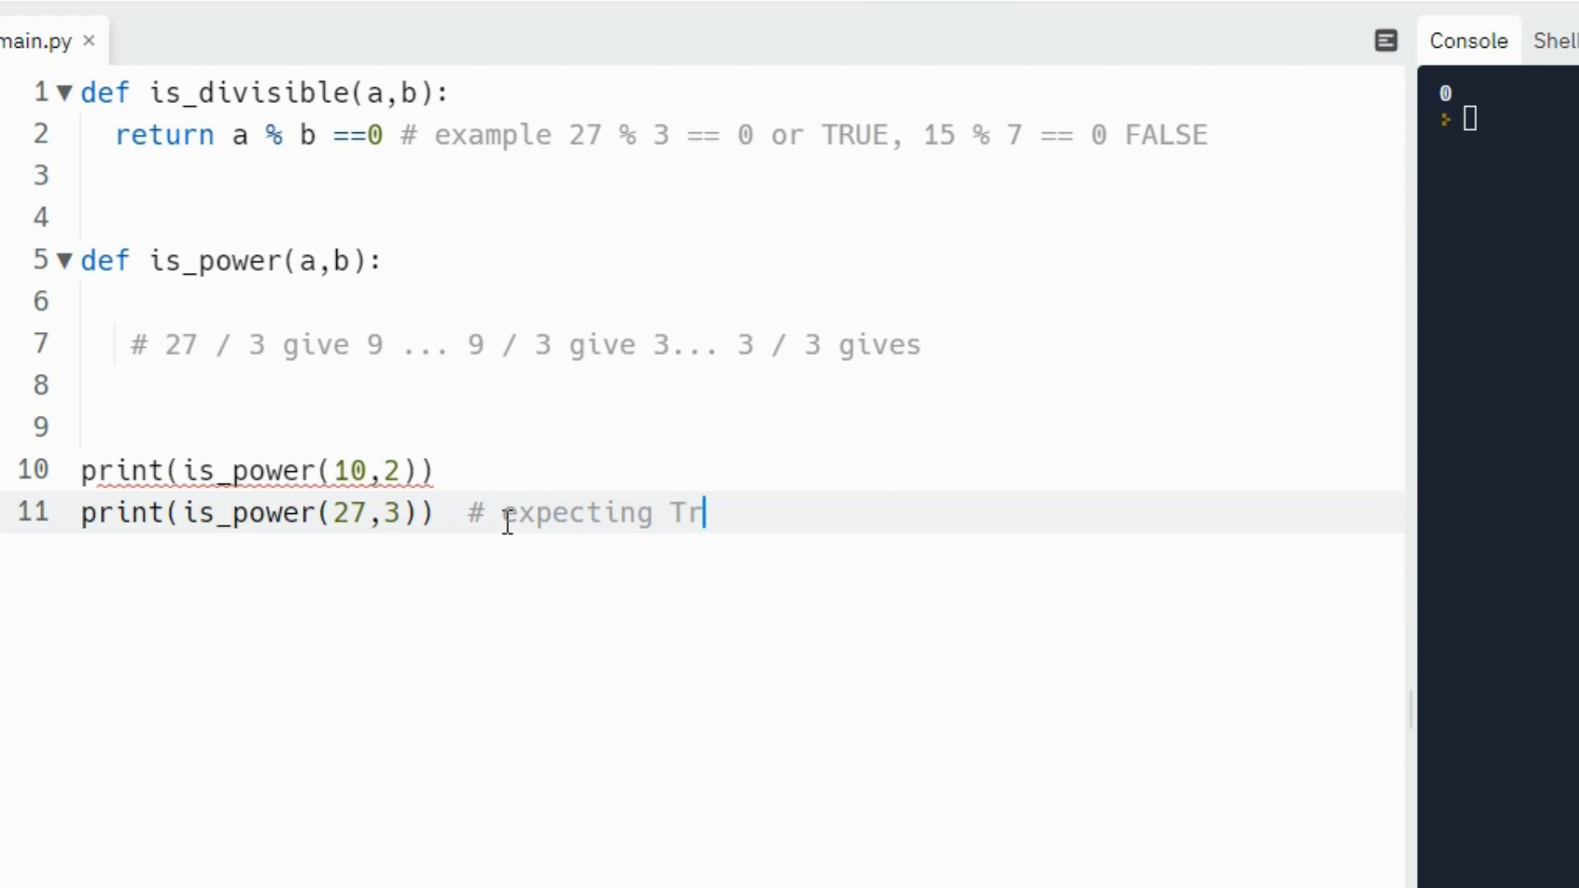
text(ue here)
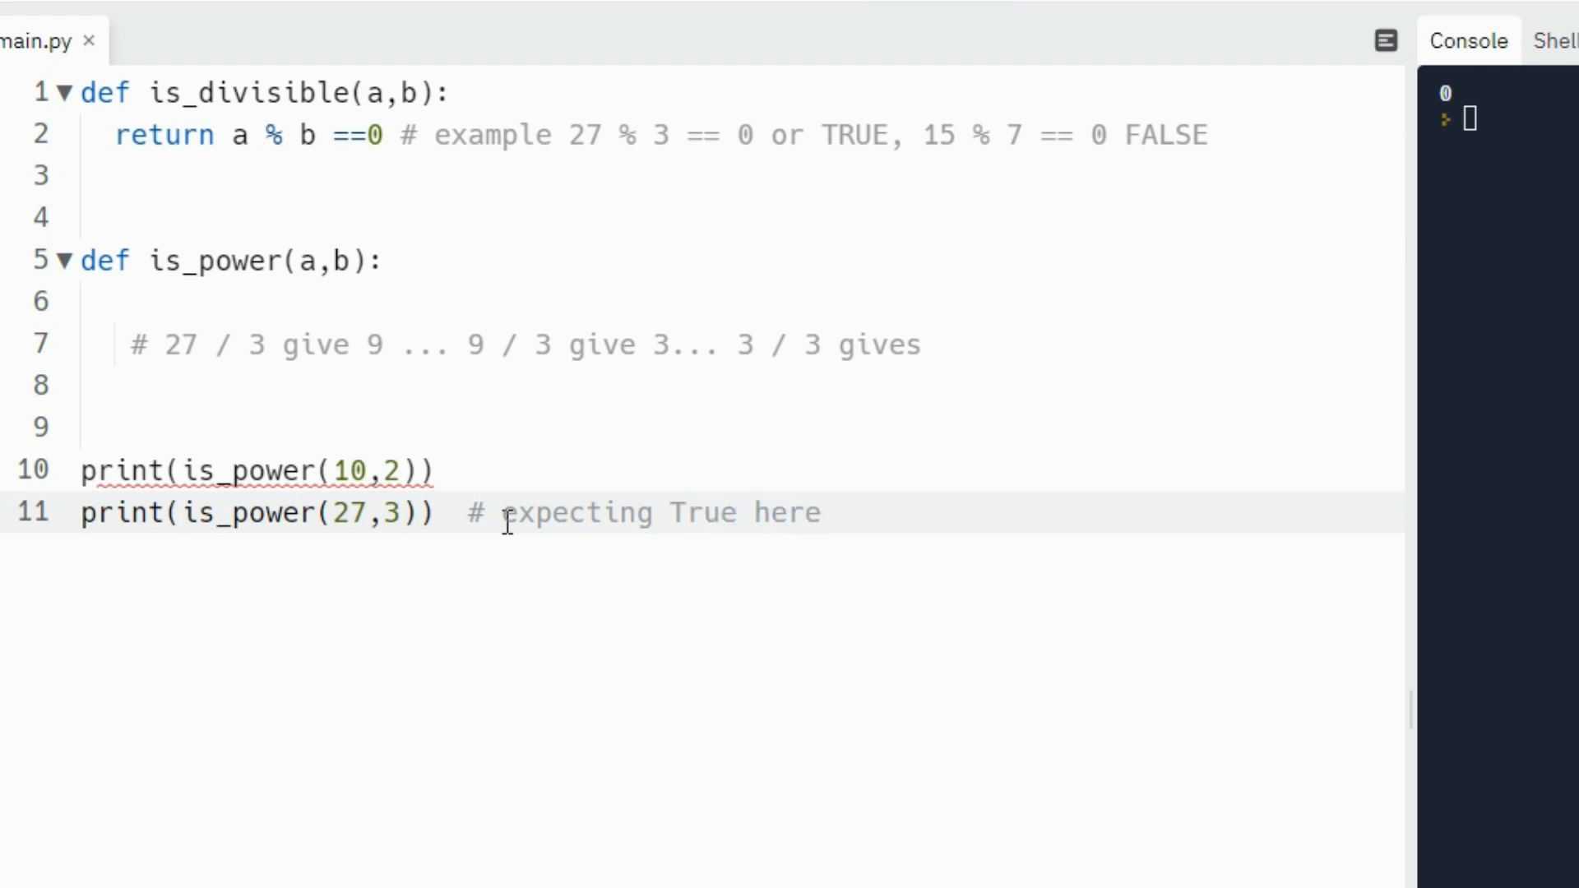
- Annotate the is_power(10,2) print with a 'False expected' comment
click(821, 513)
text(  #)
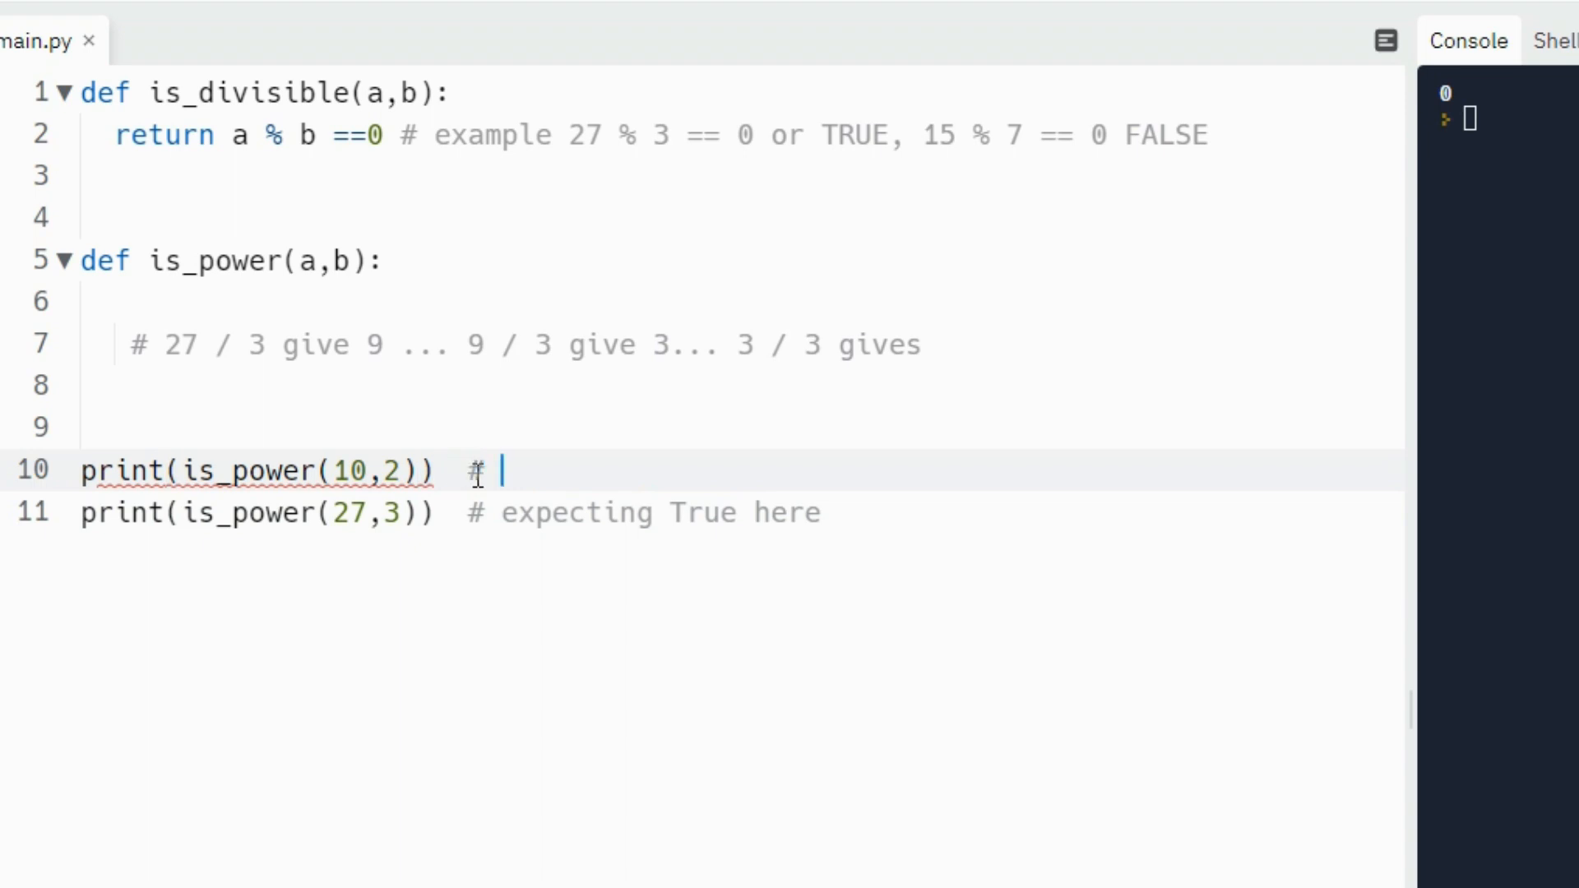
text(False)
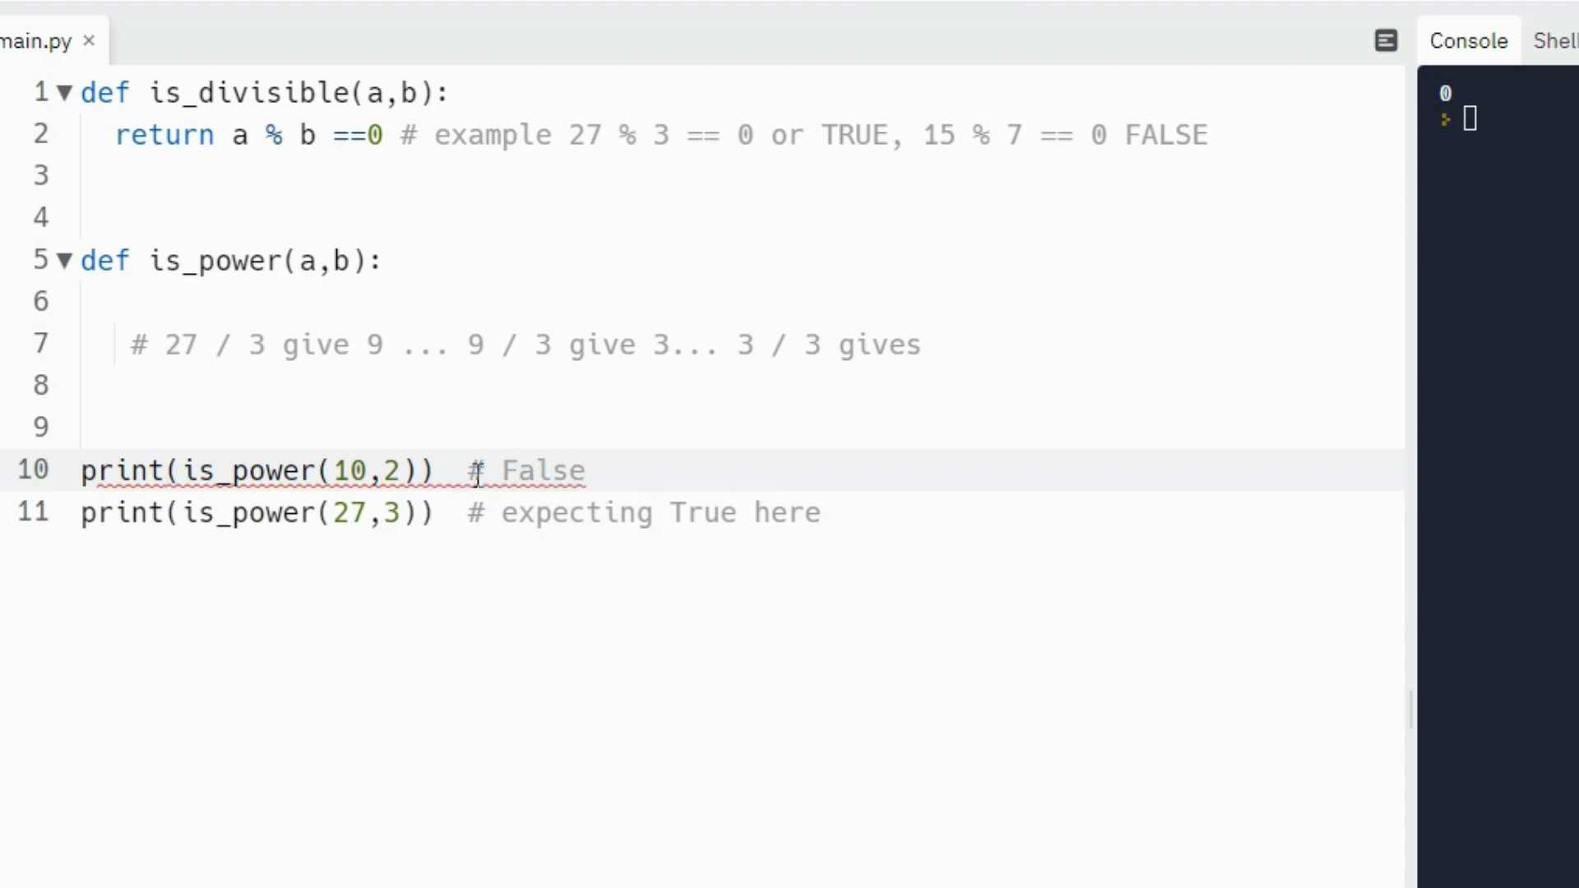
click(584, 471)
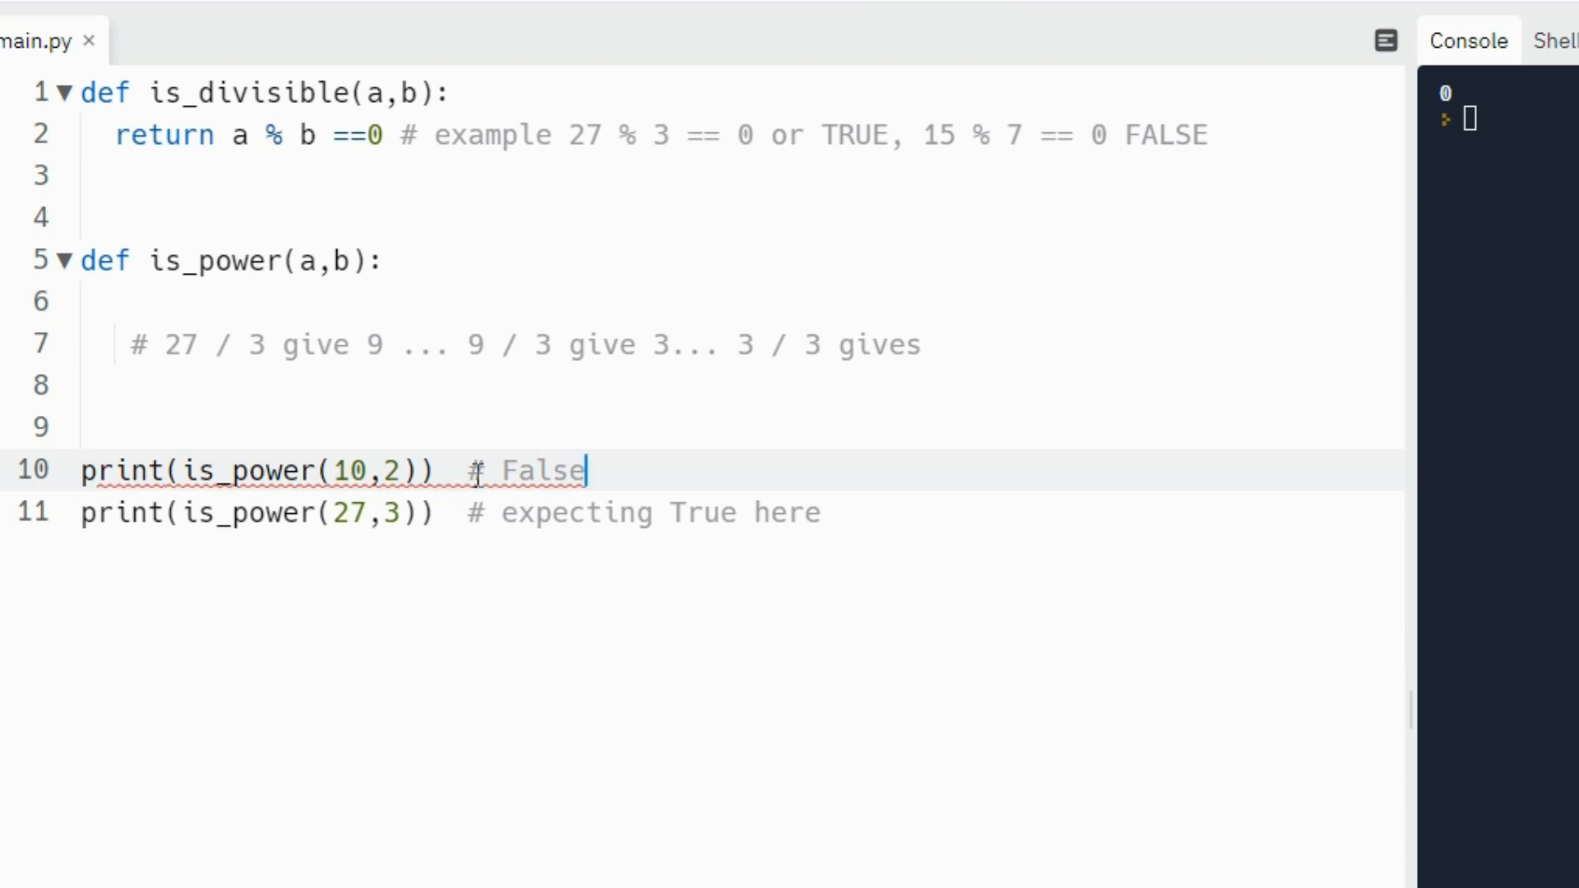
text(e)
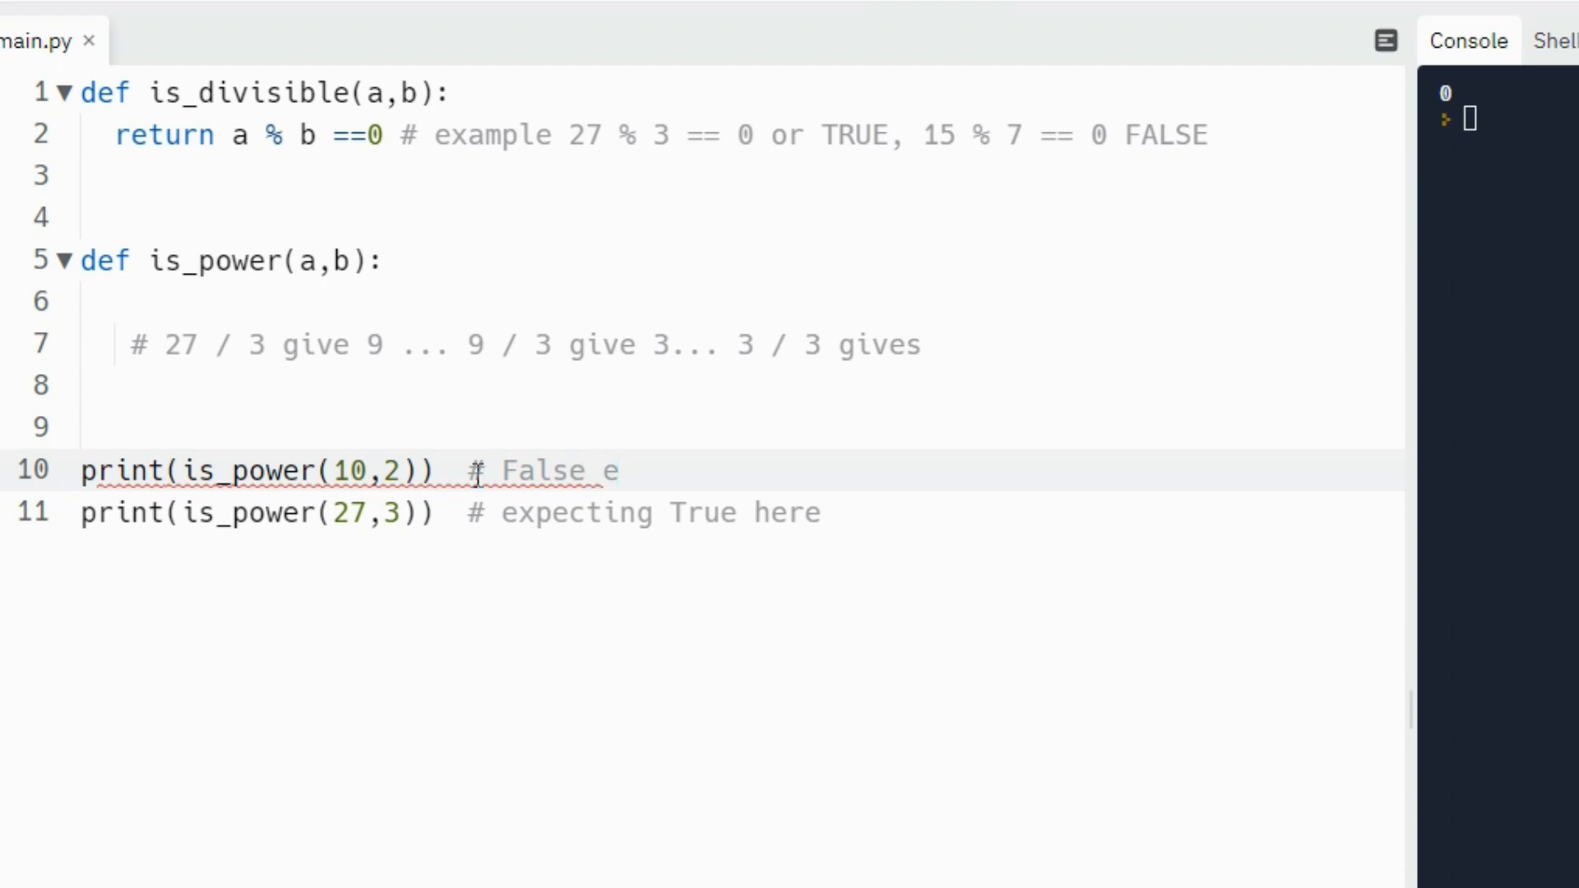
text(xp3)
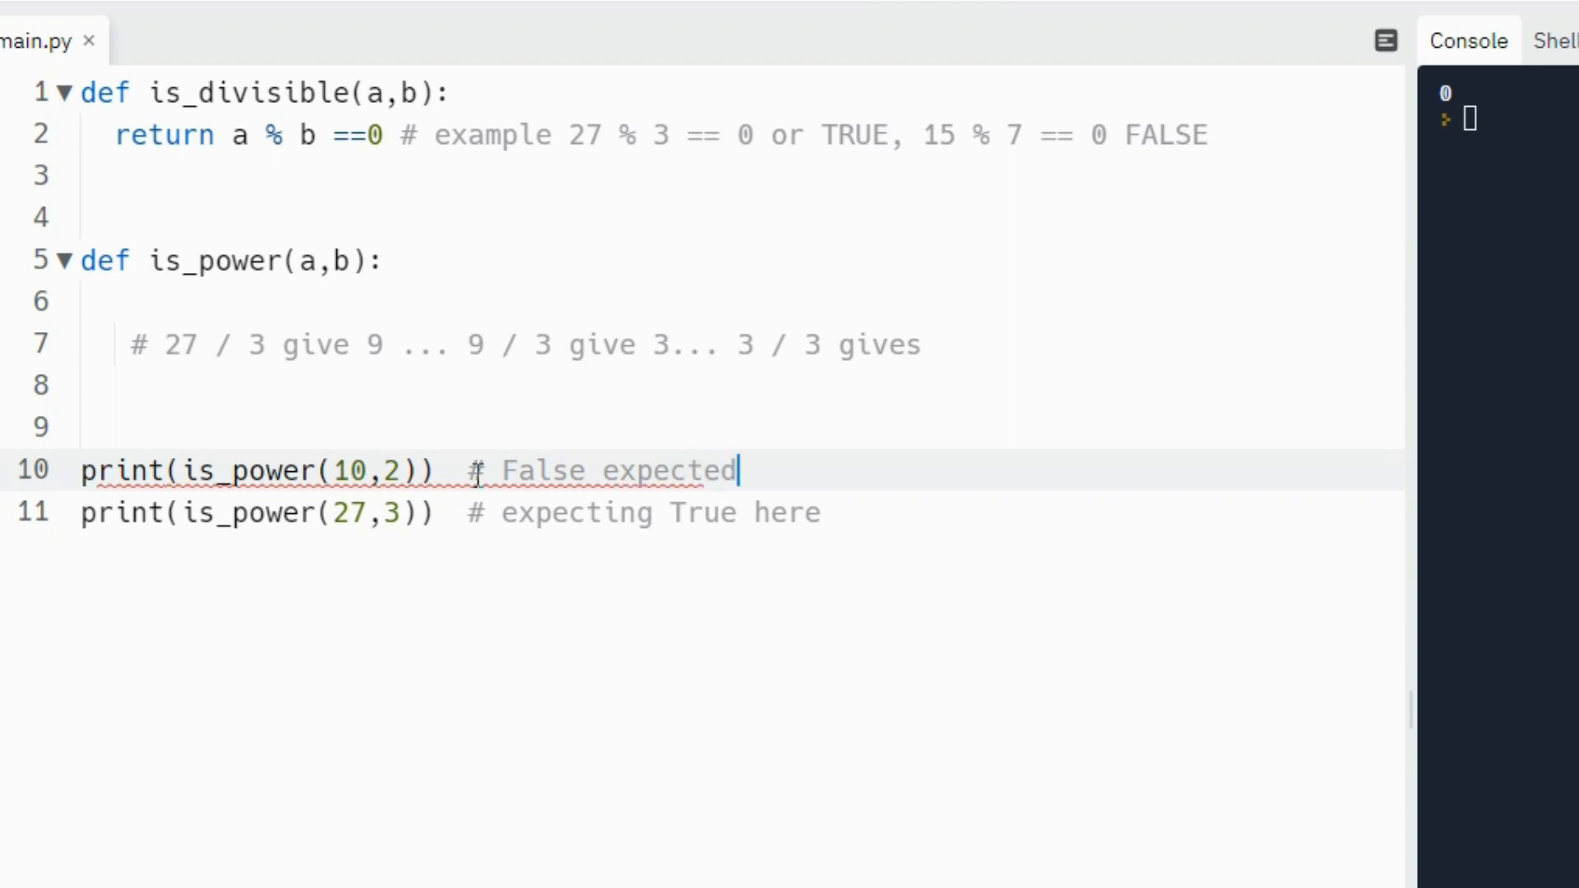
mouse_move(433, 481)
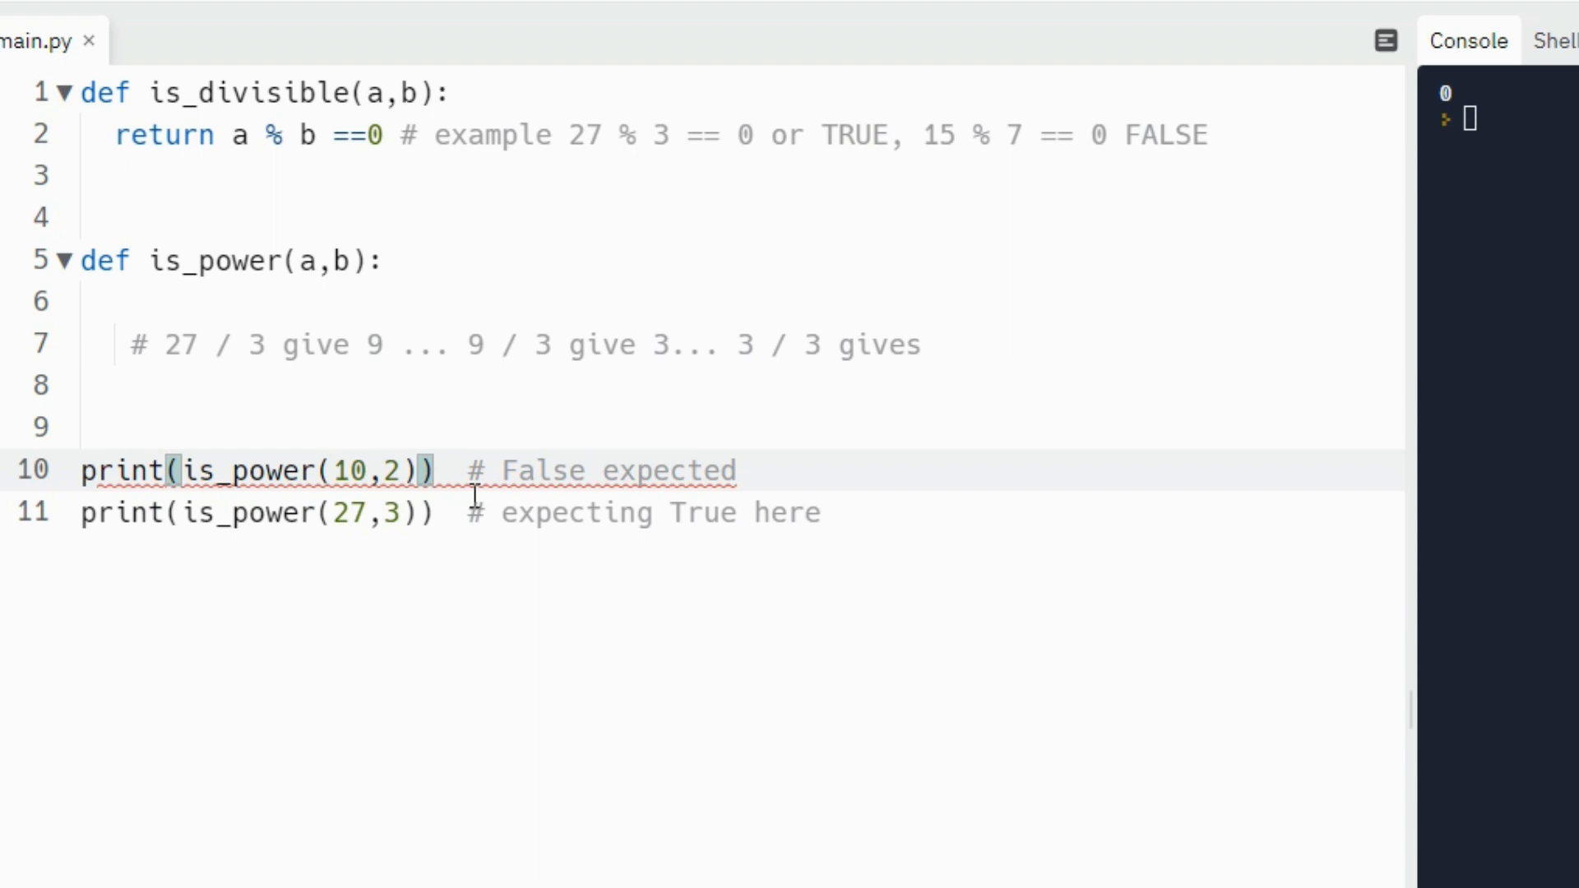
mouse_move(261, 377)
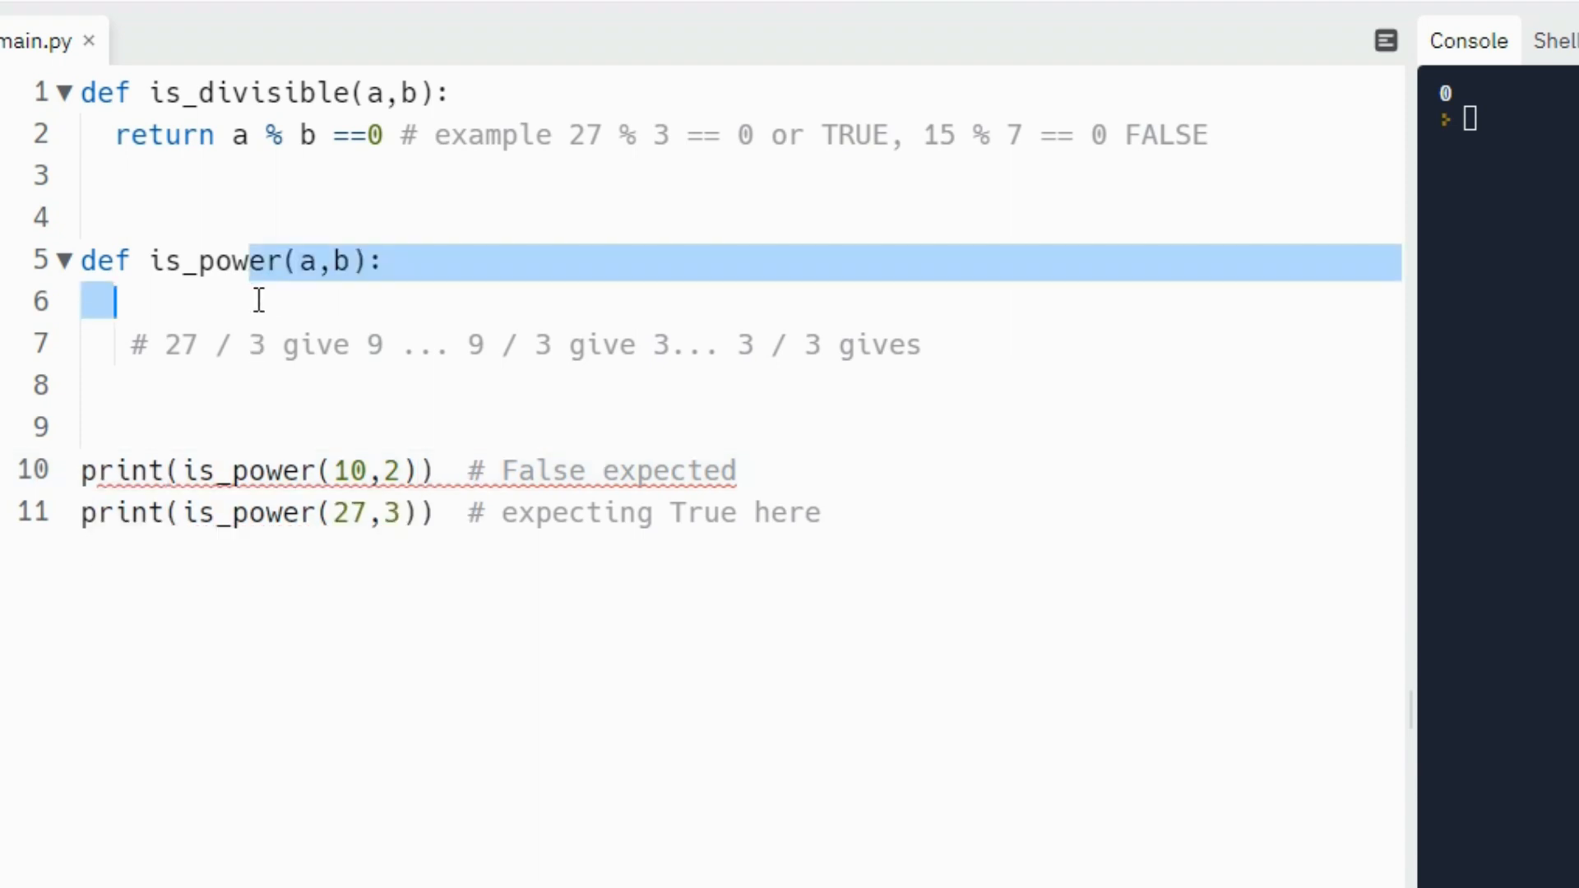
- Write 'if a==b: return True' on the empty first line of is_power
click(251, 300)
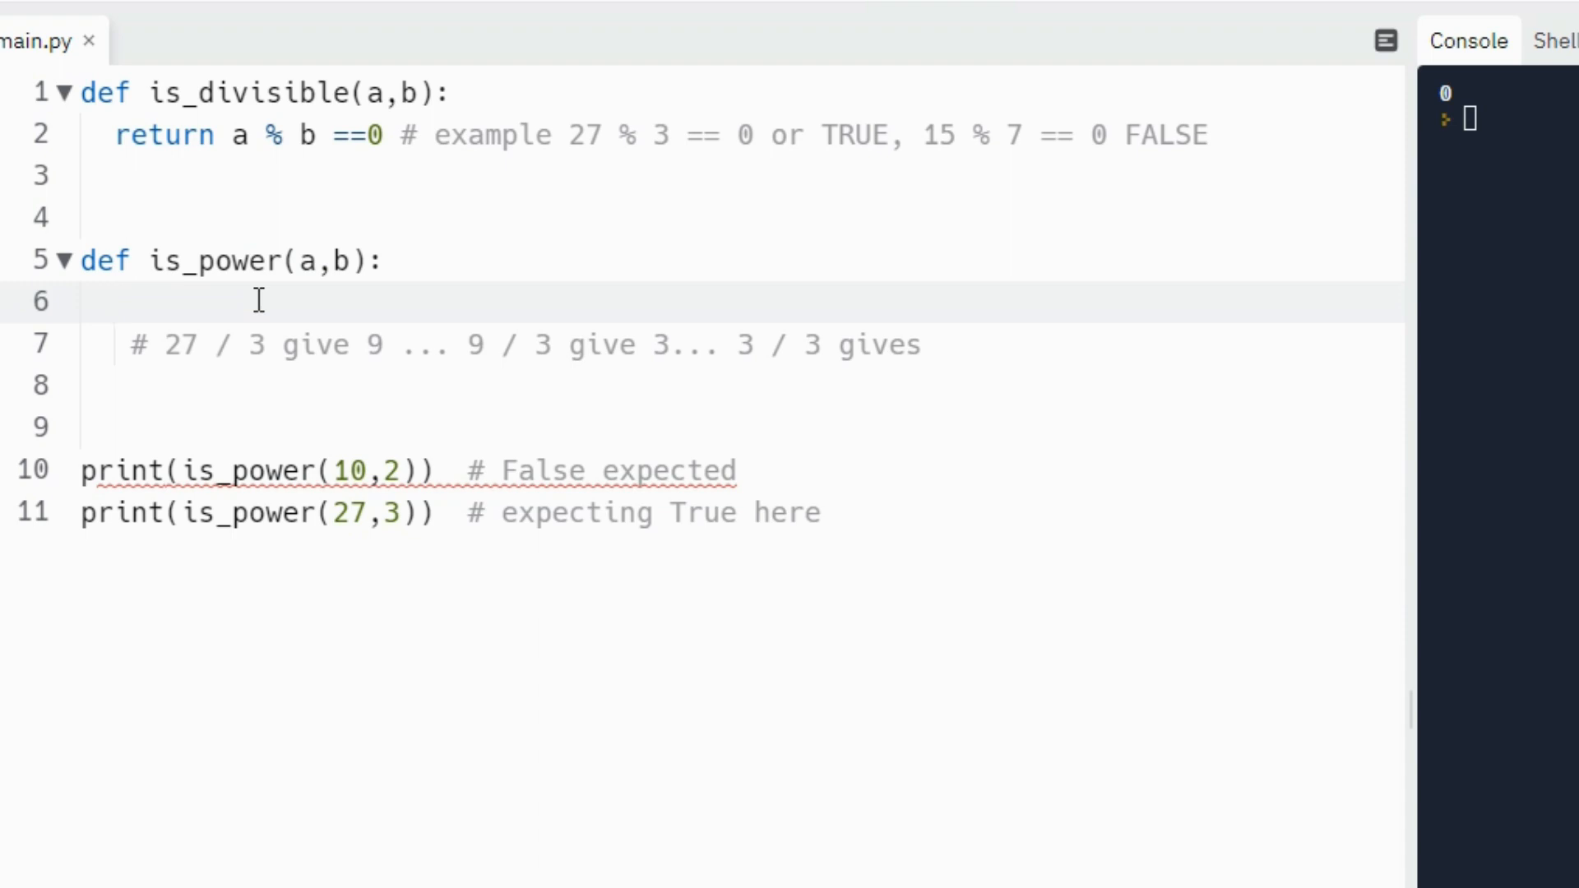
click(112, 301)
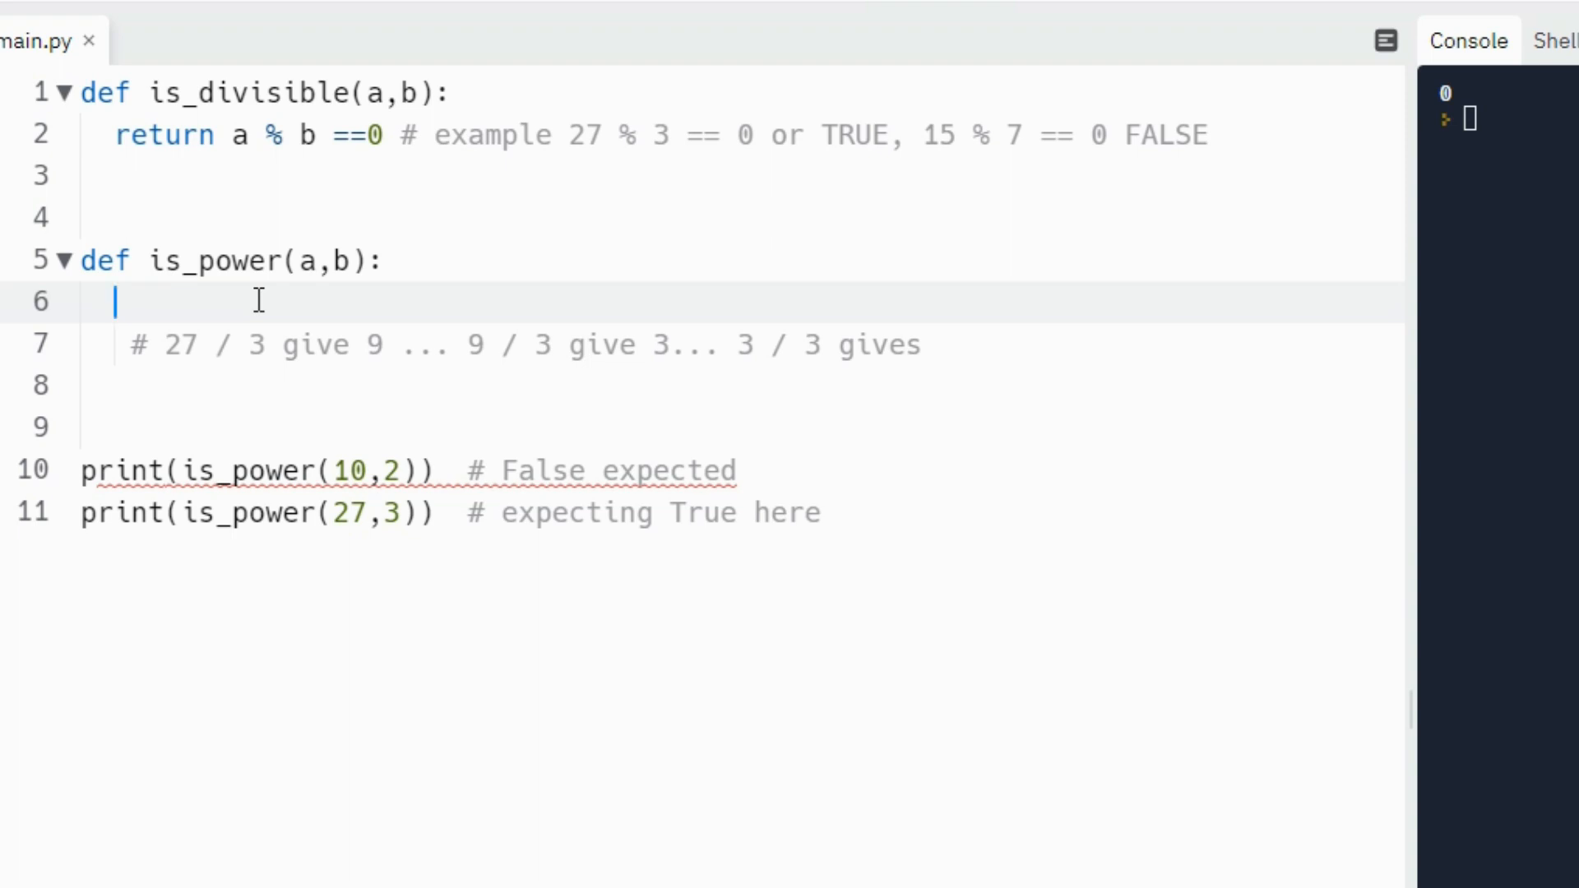
text(if a)
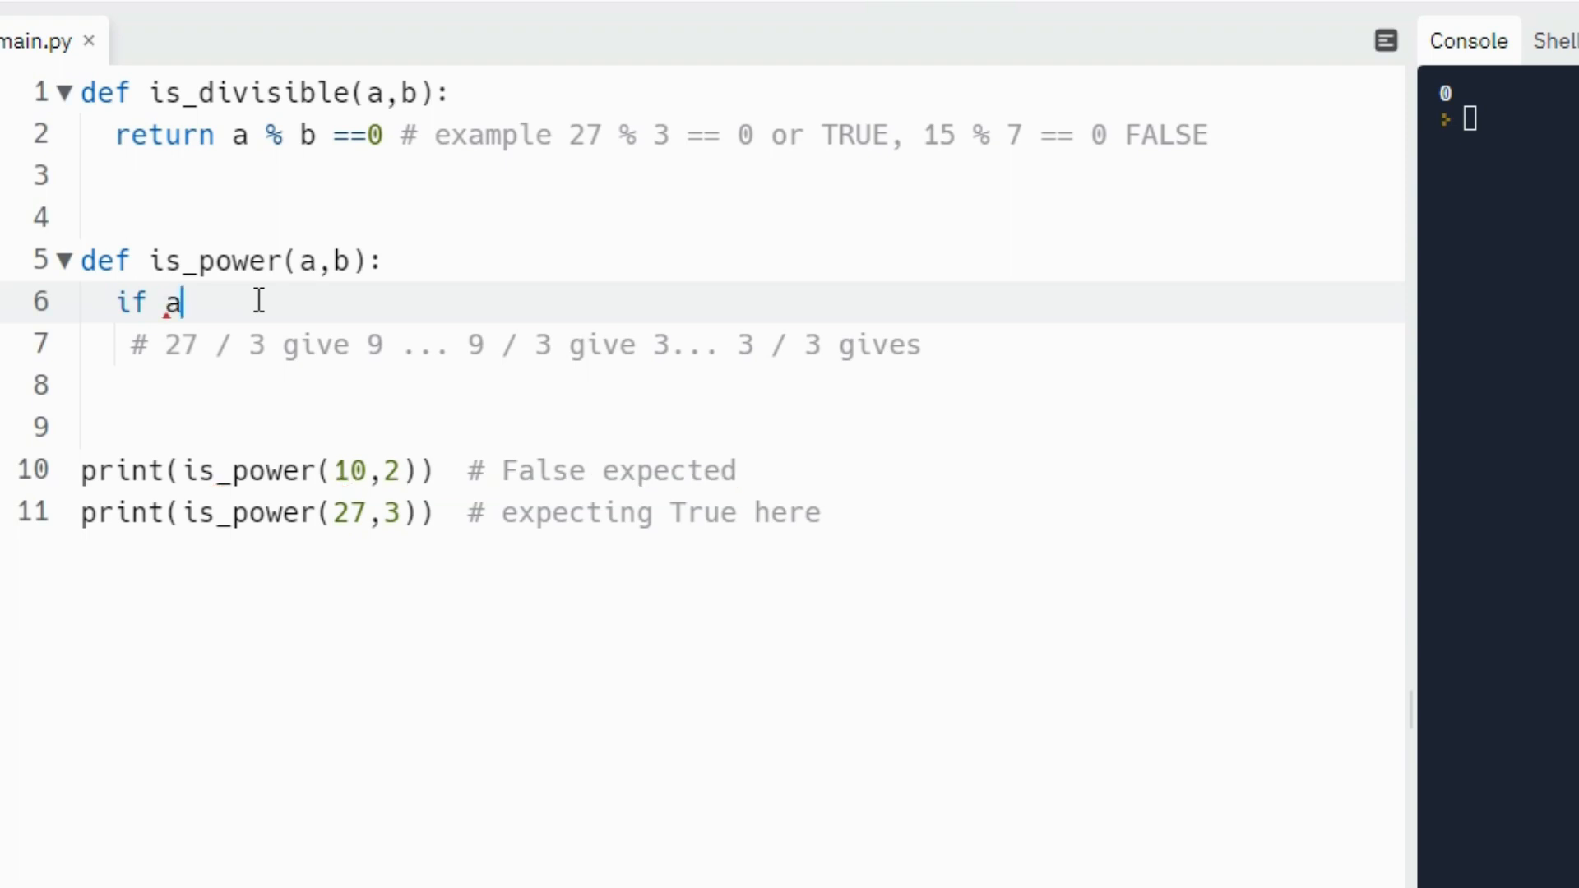
text(==b;)
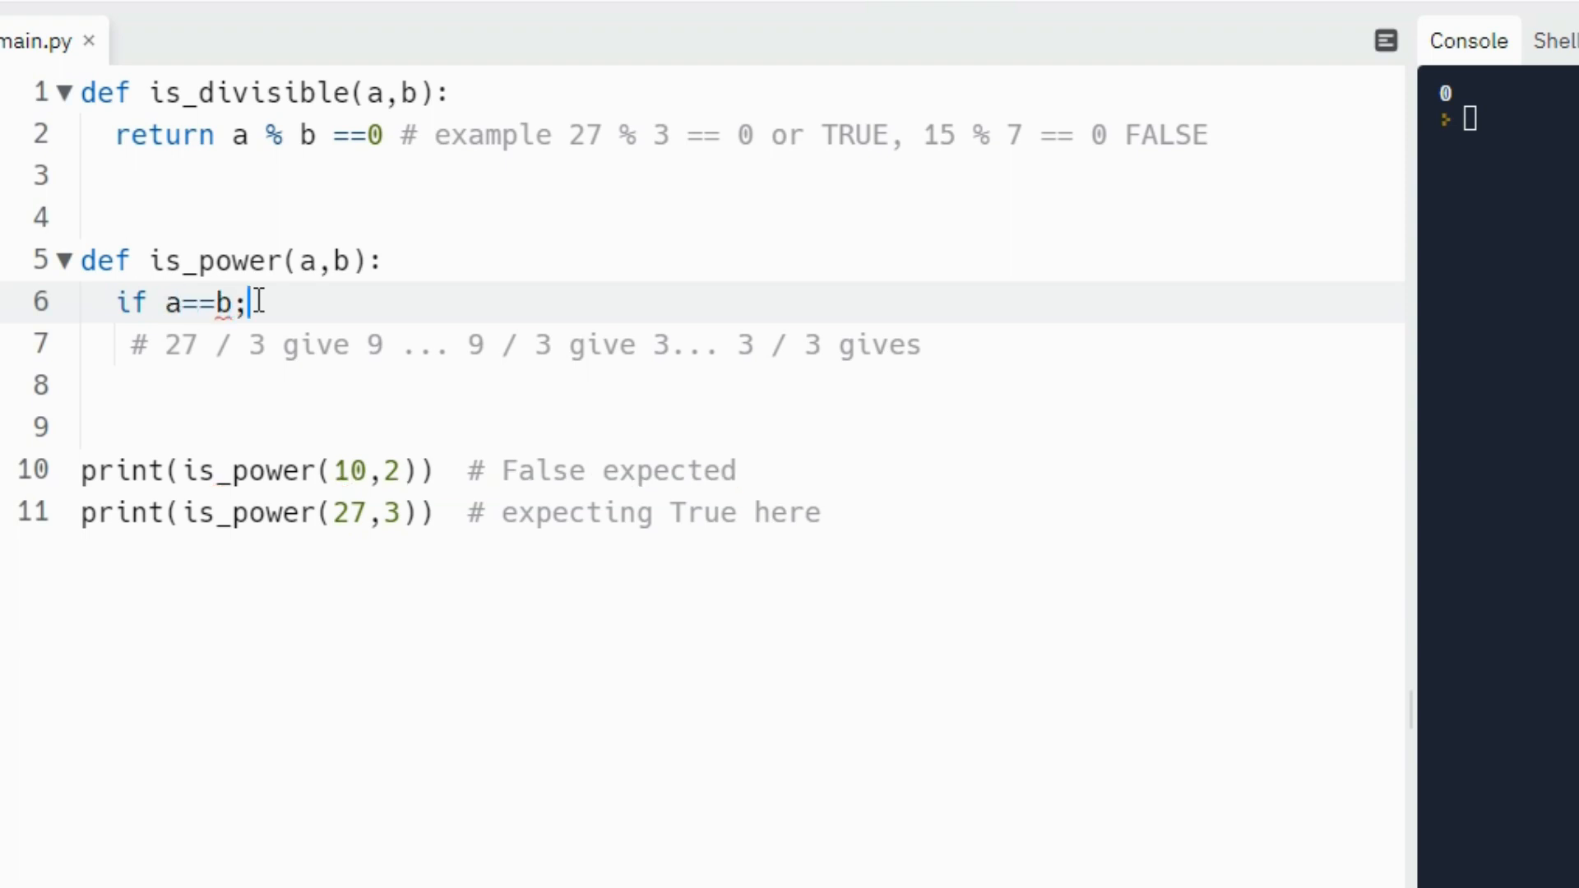
text(:)
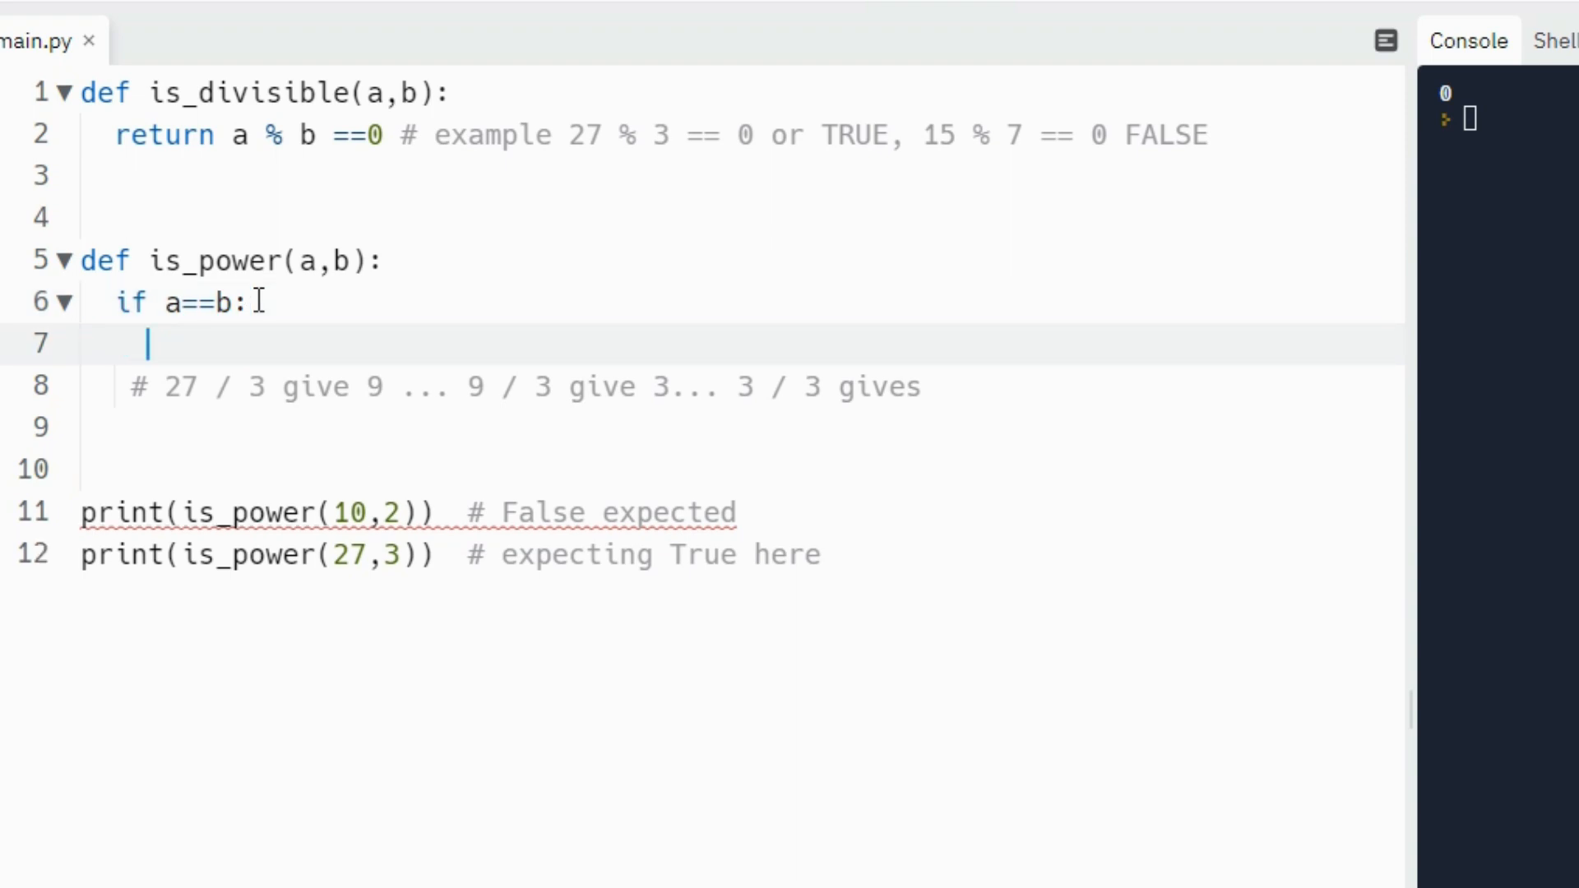
text(return)
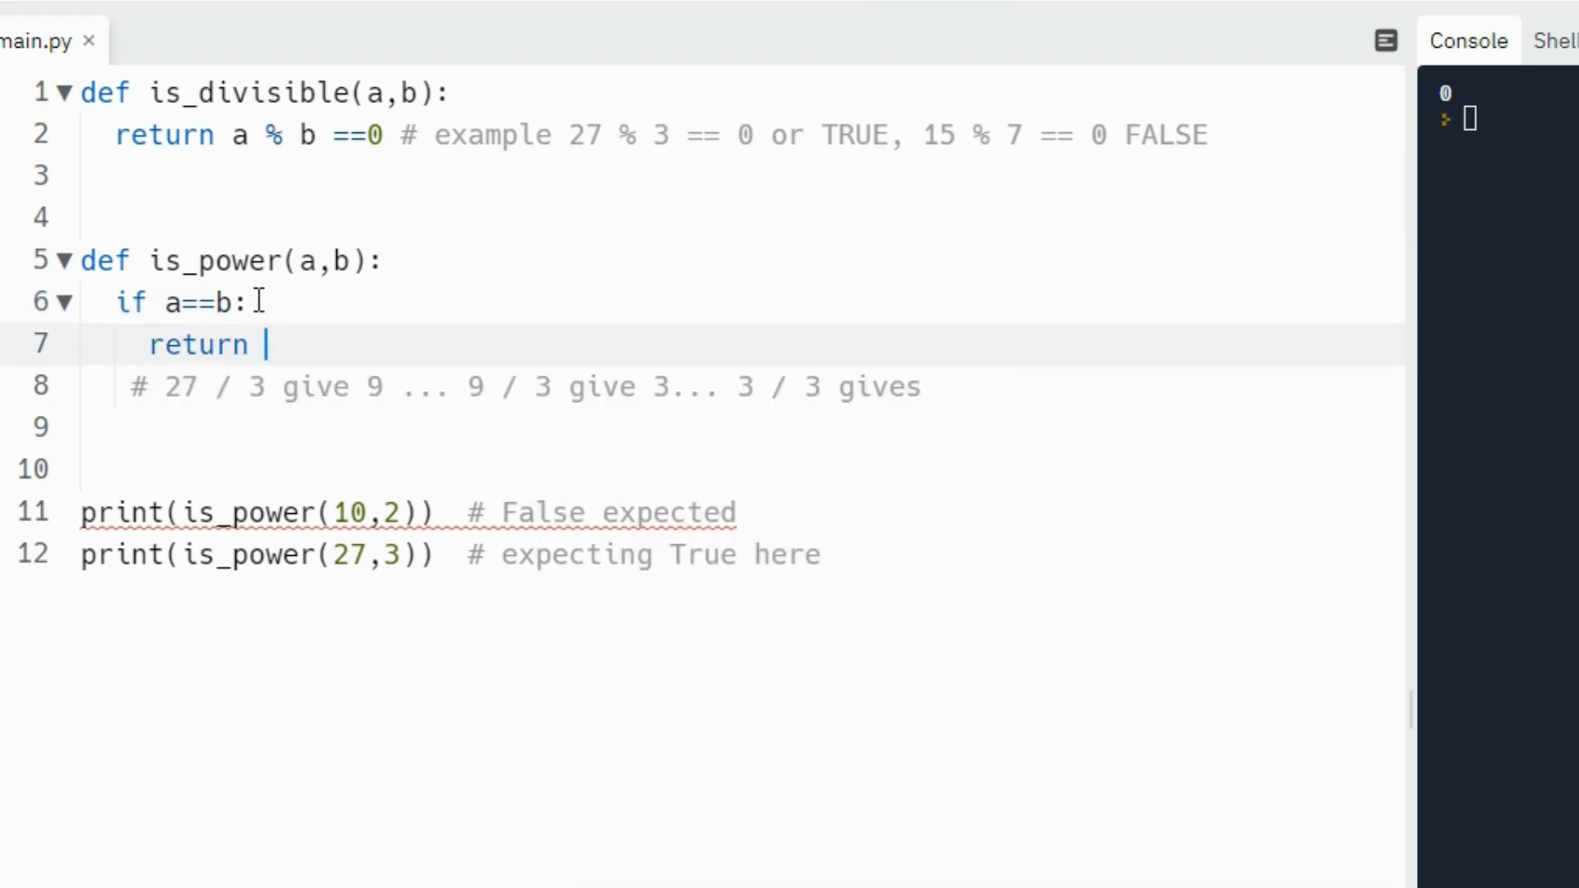
text(True)
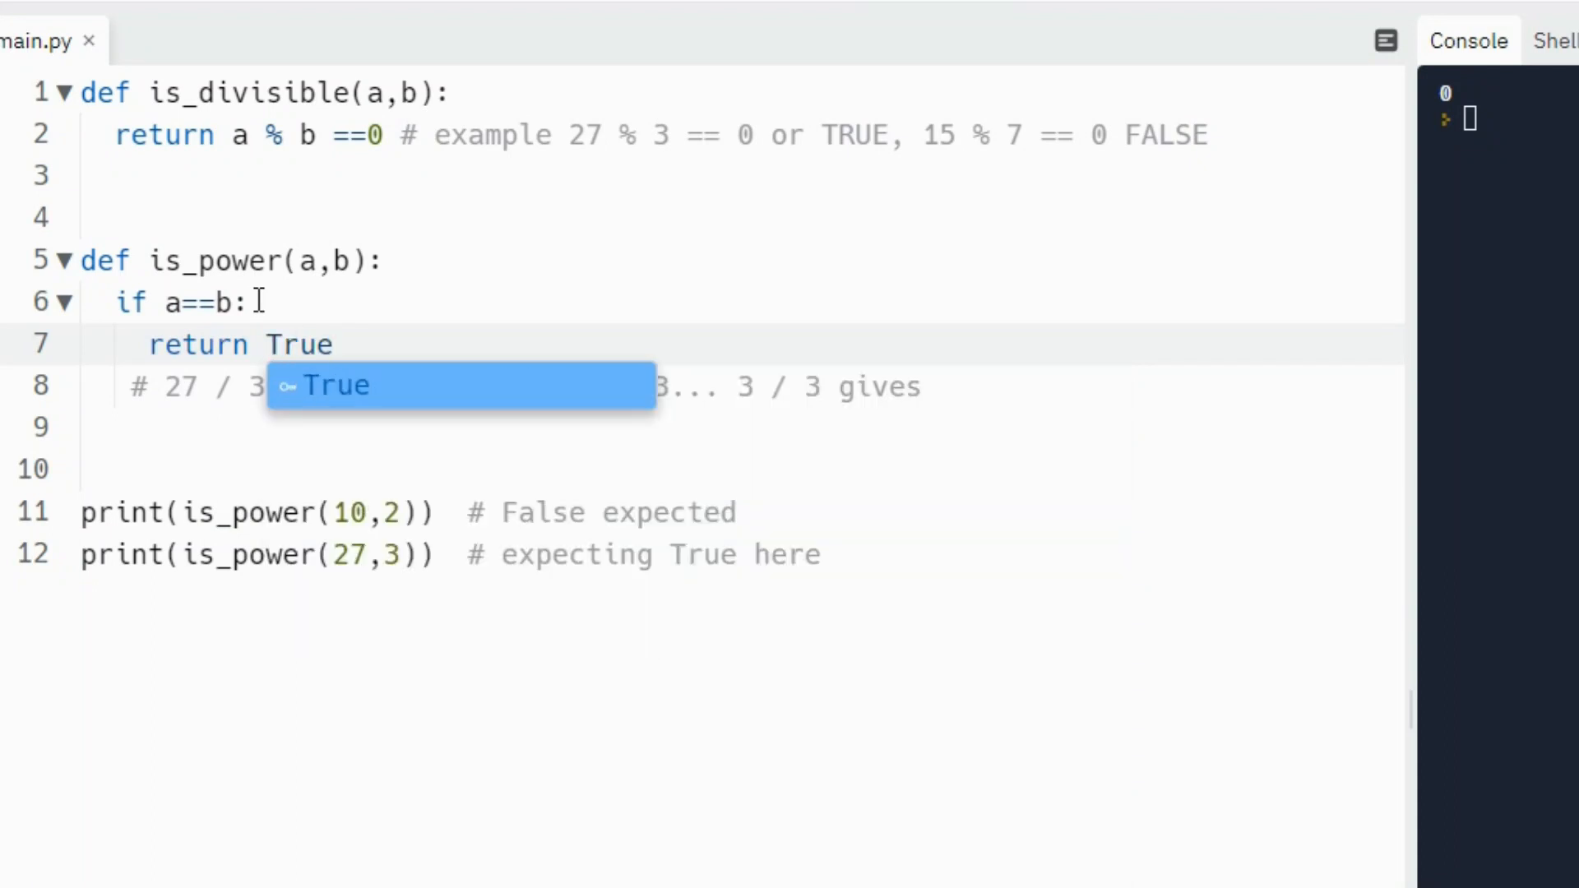
click(335, 343)
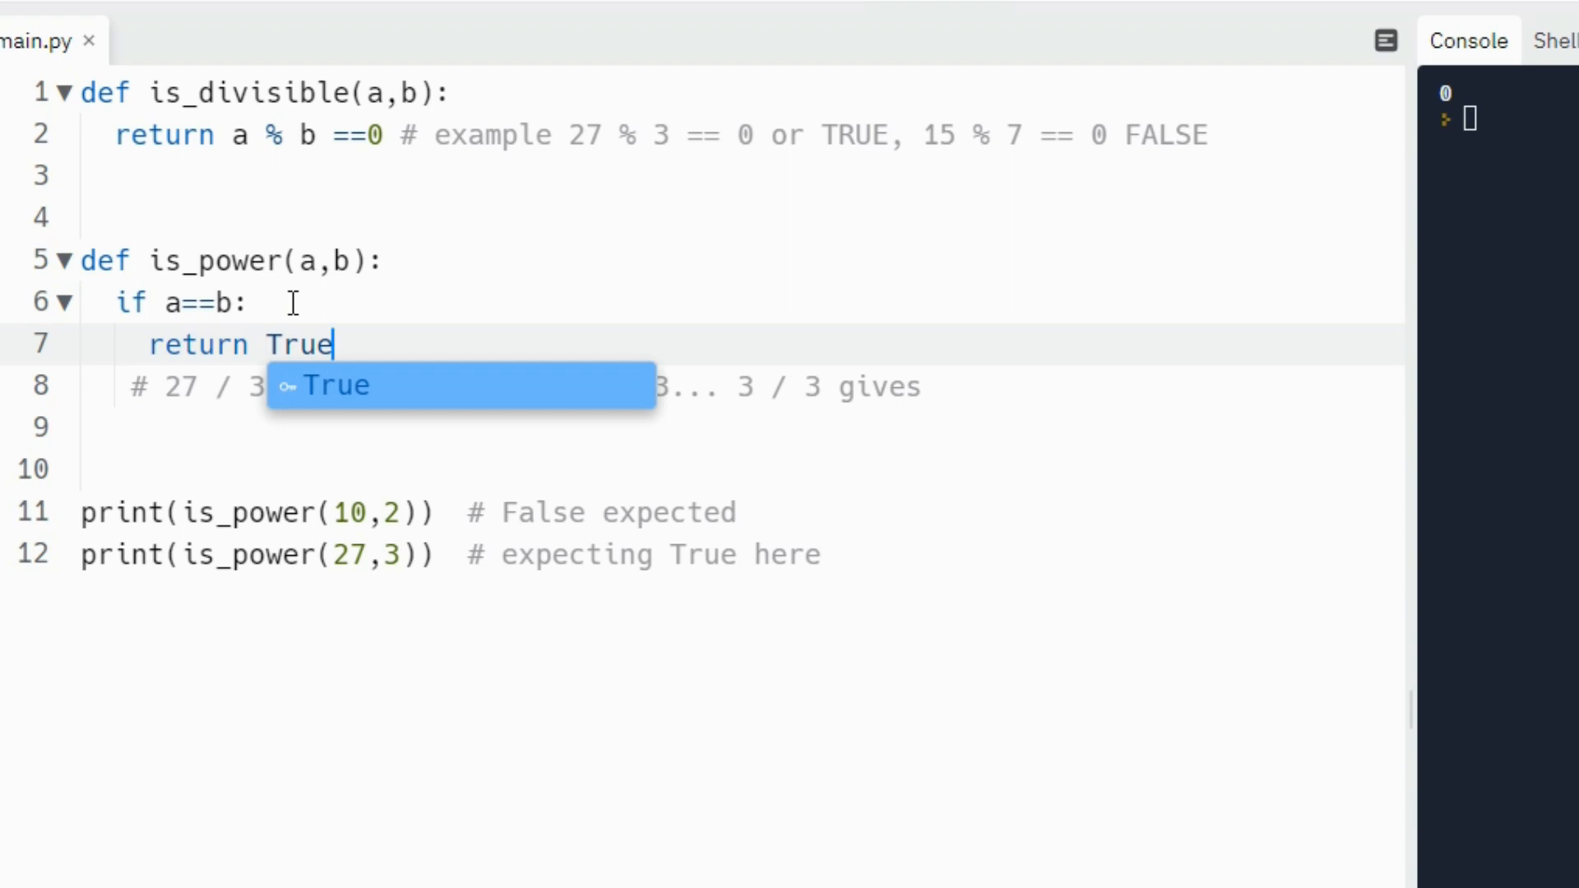
mouse_move(169, 386)
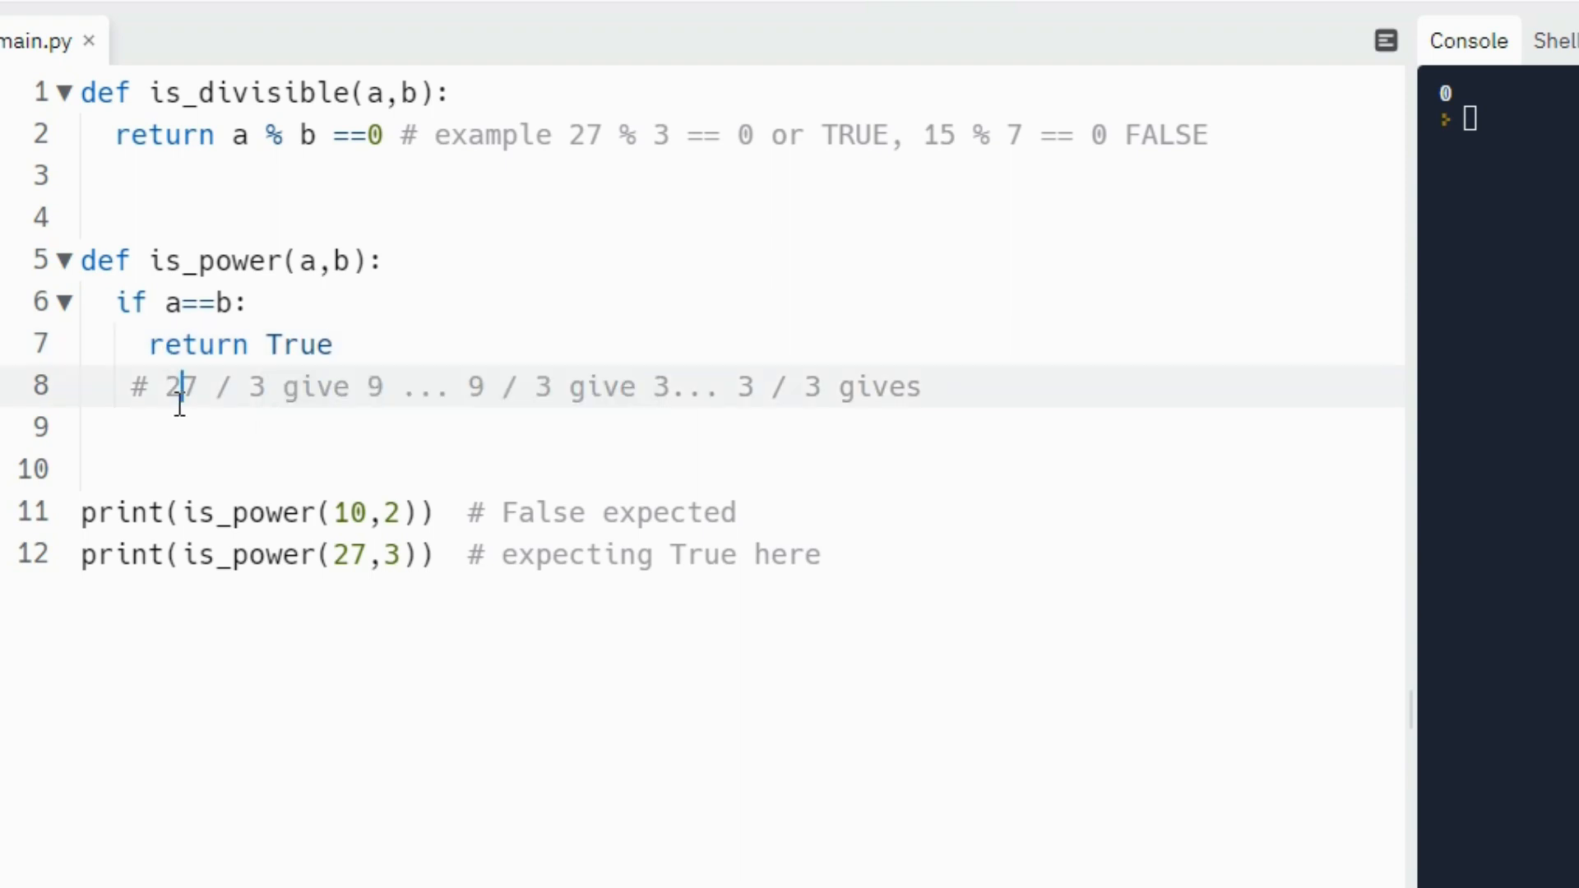
click(358, 344)
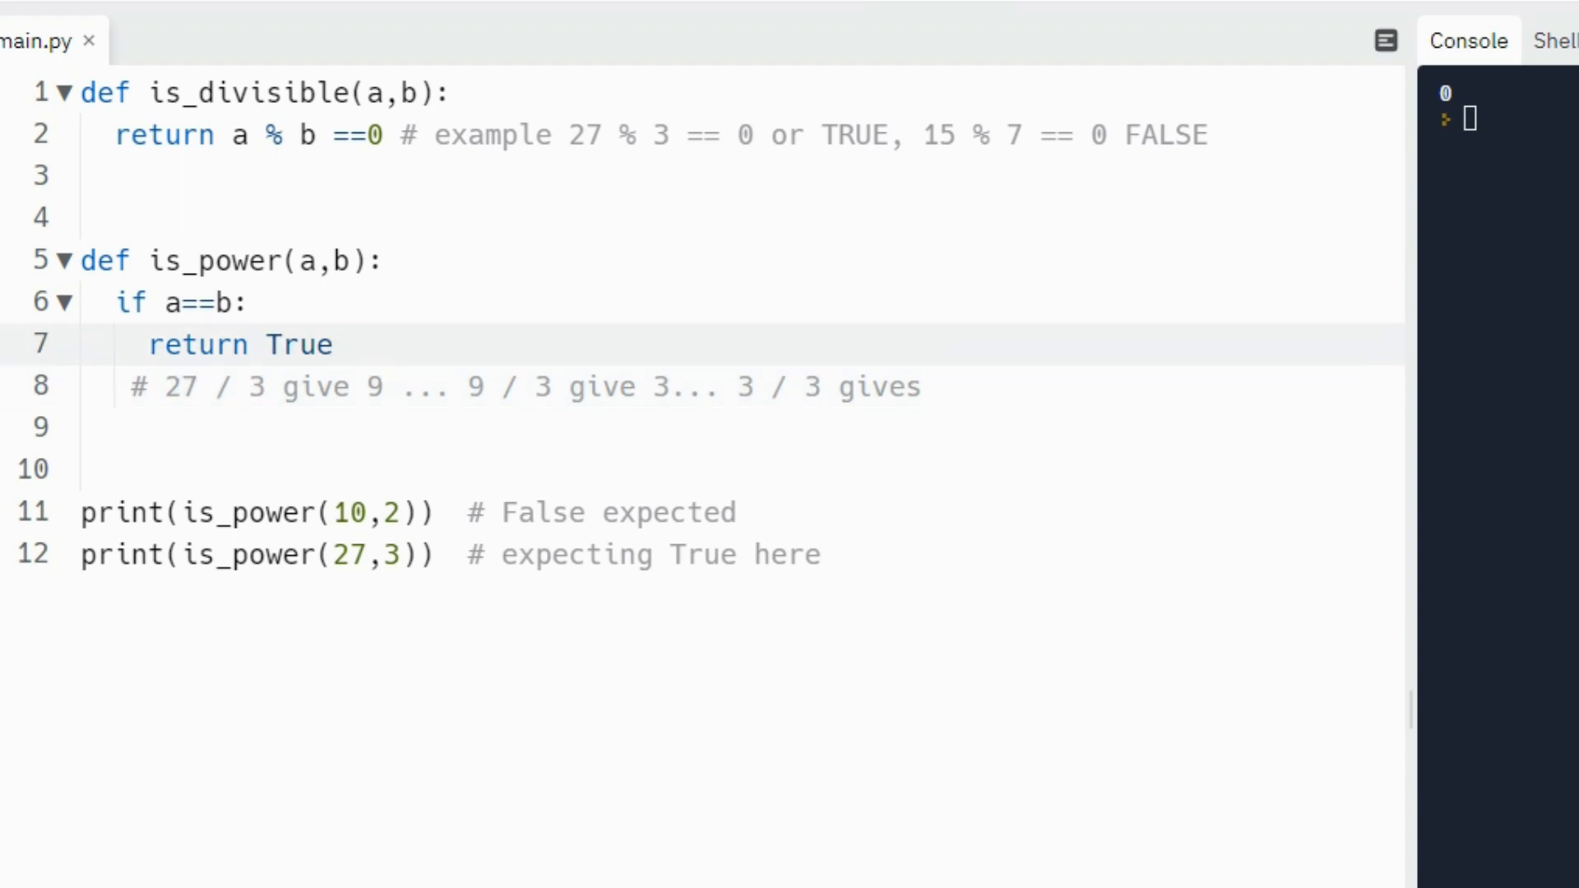
click(335, 344)
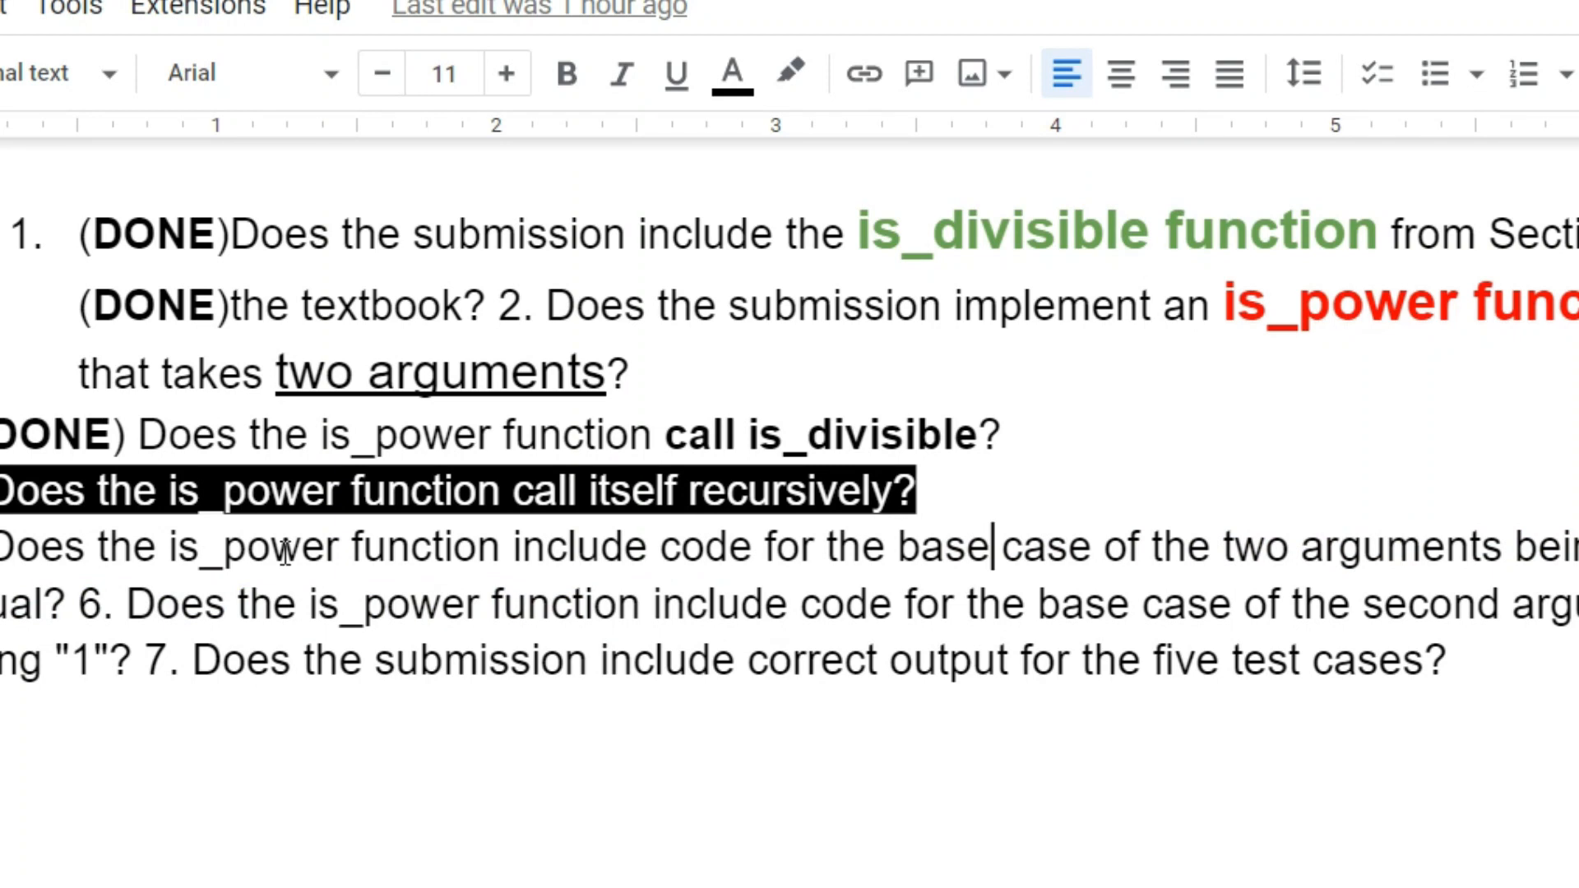
mouse_move(242, 620)
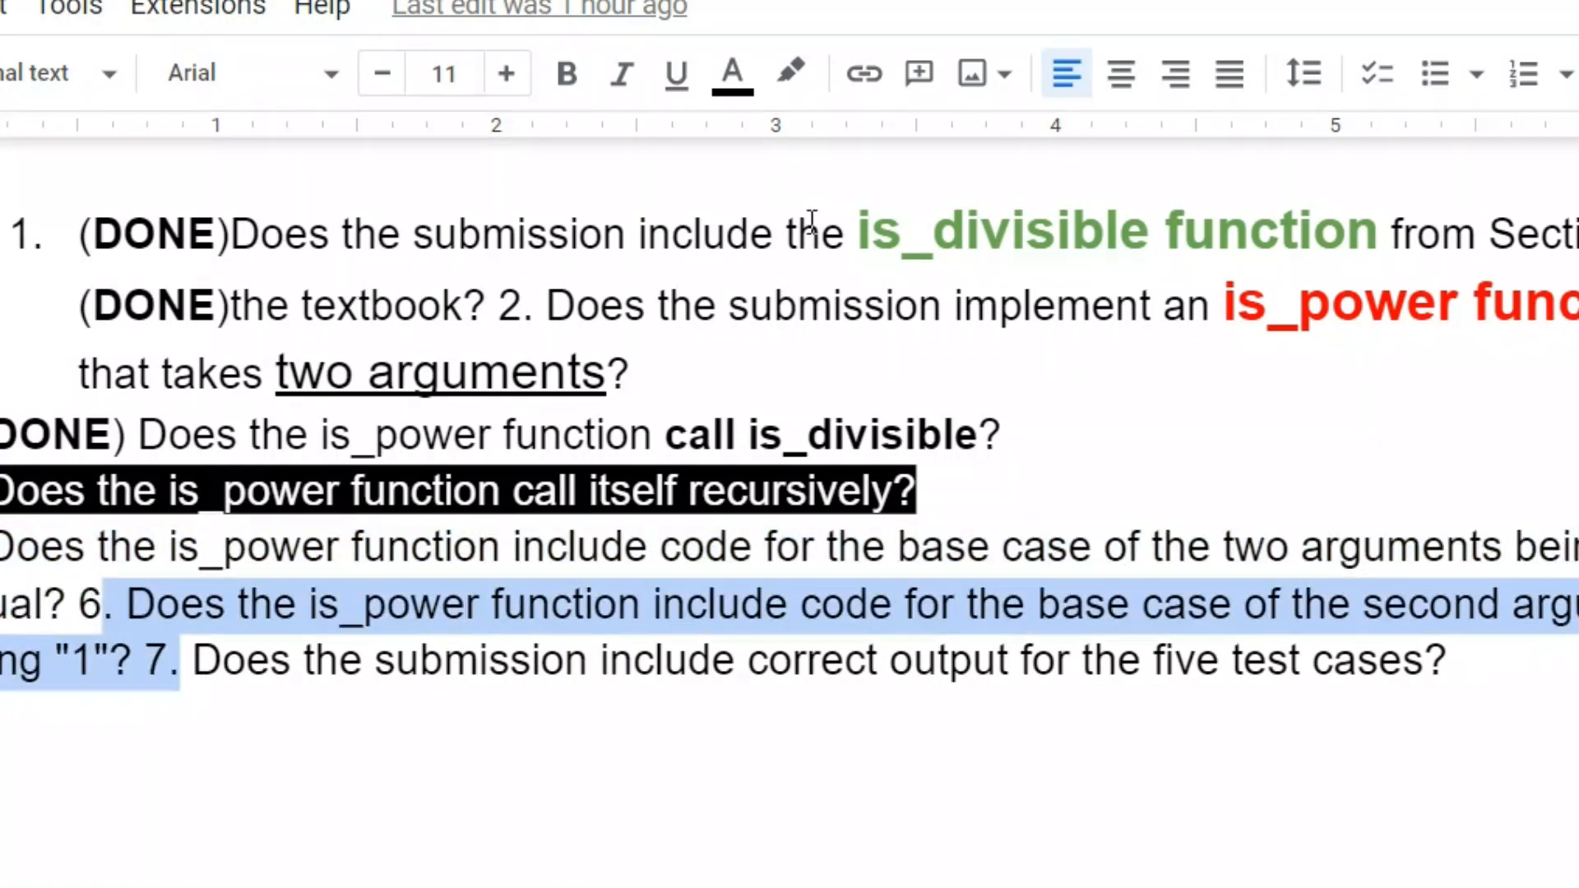
mouse_move(861, 73)
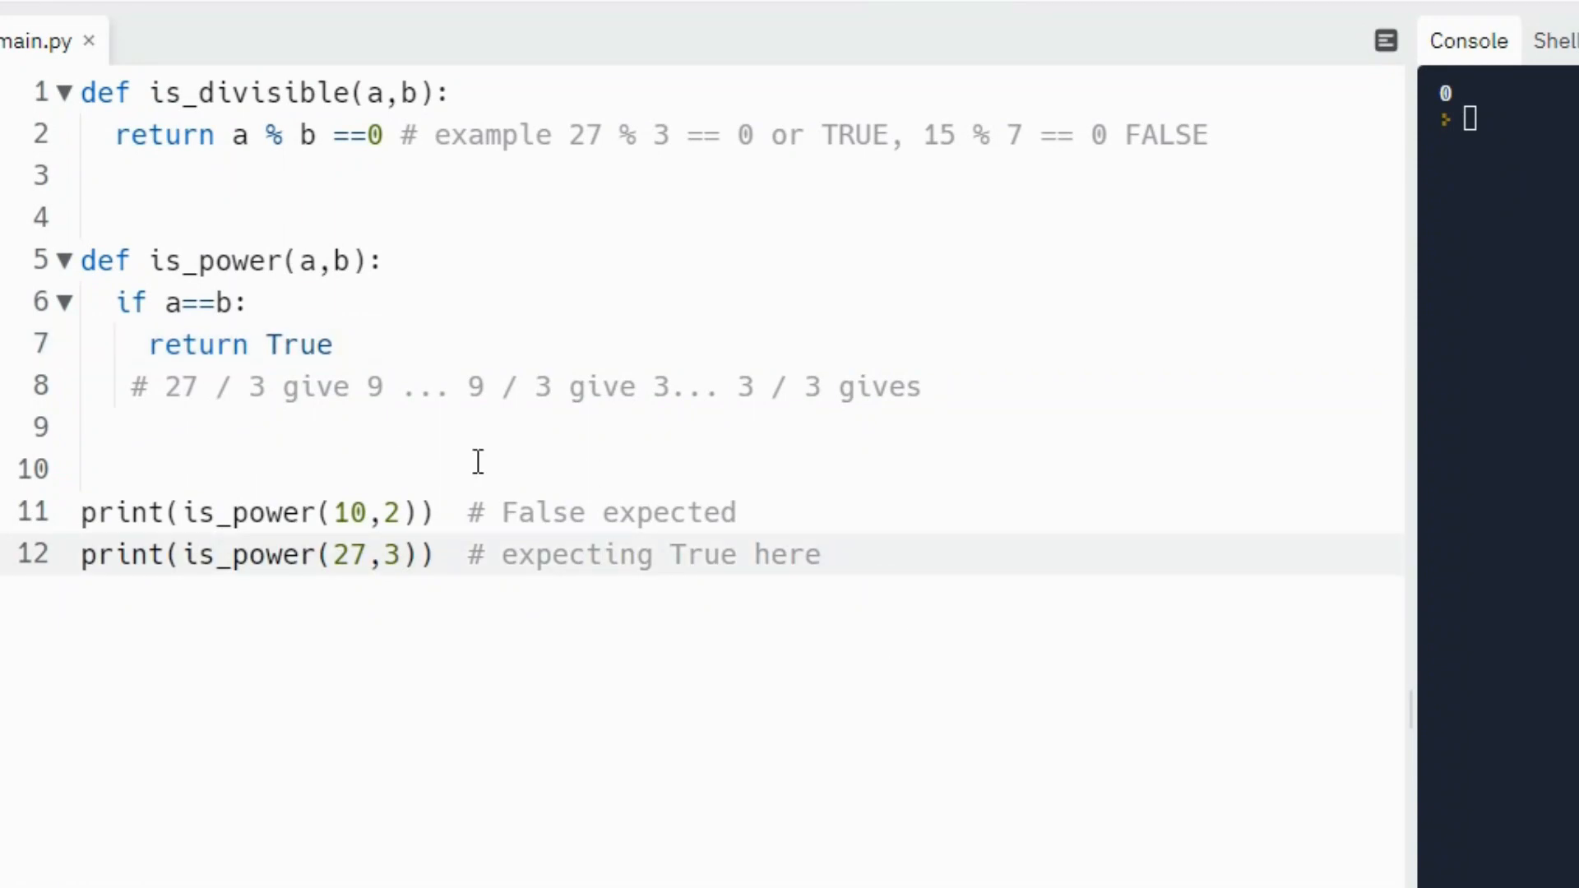
- Below return True, add 'if b ==1: return False' with blank lines opened beneath
click(821, 554)
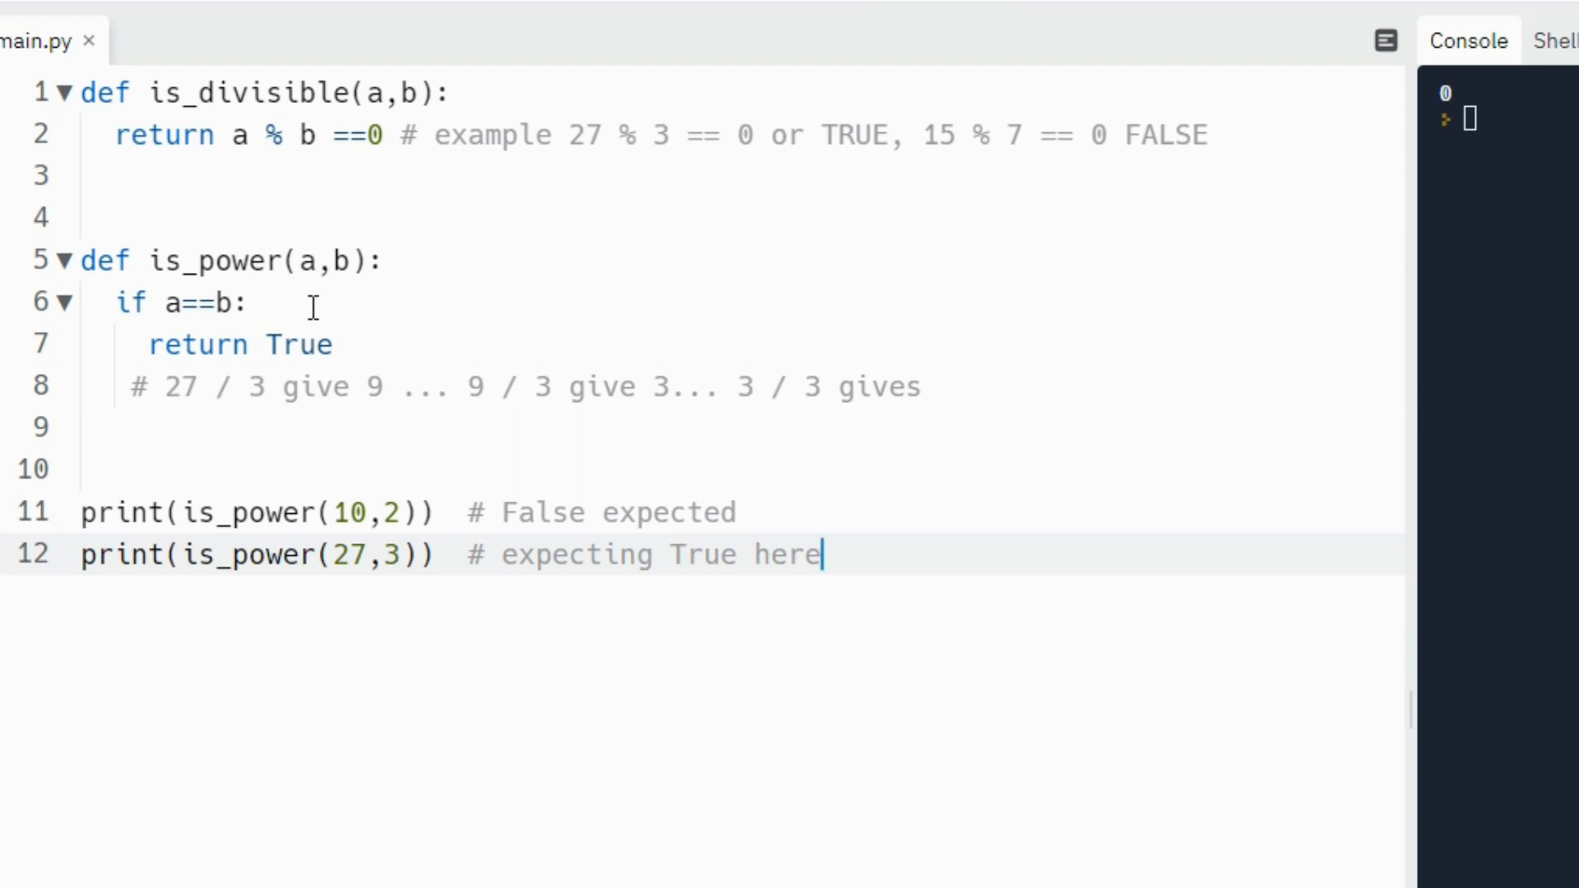
click(337, 345)
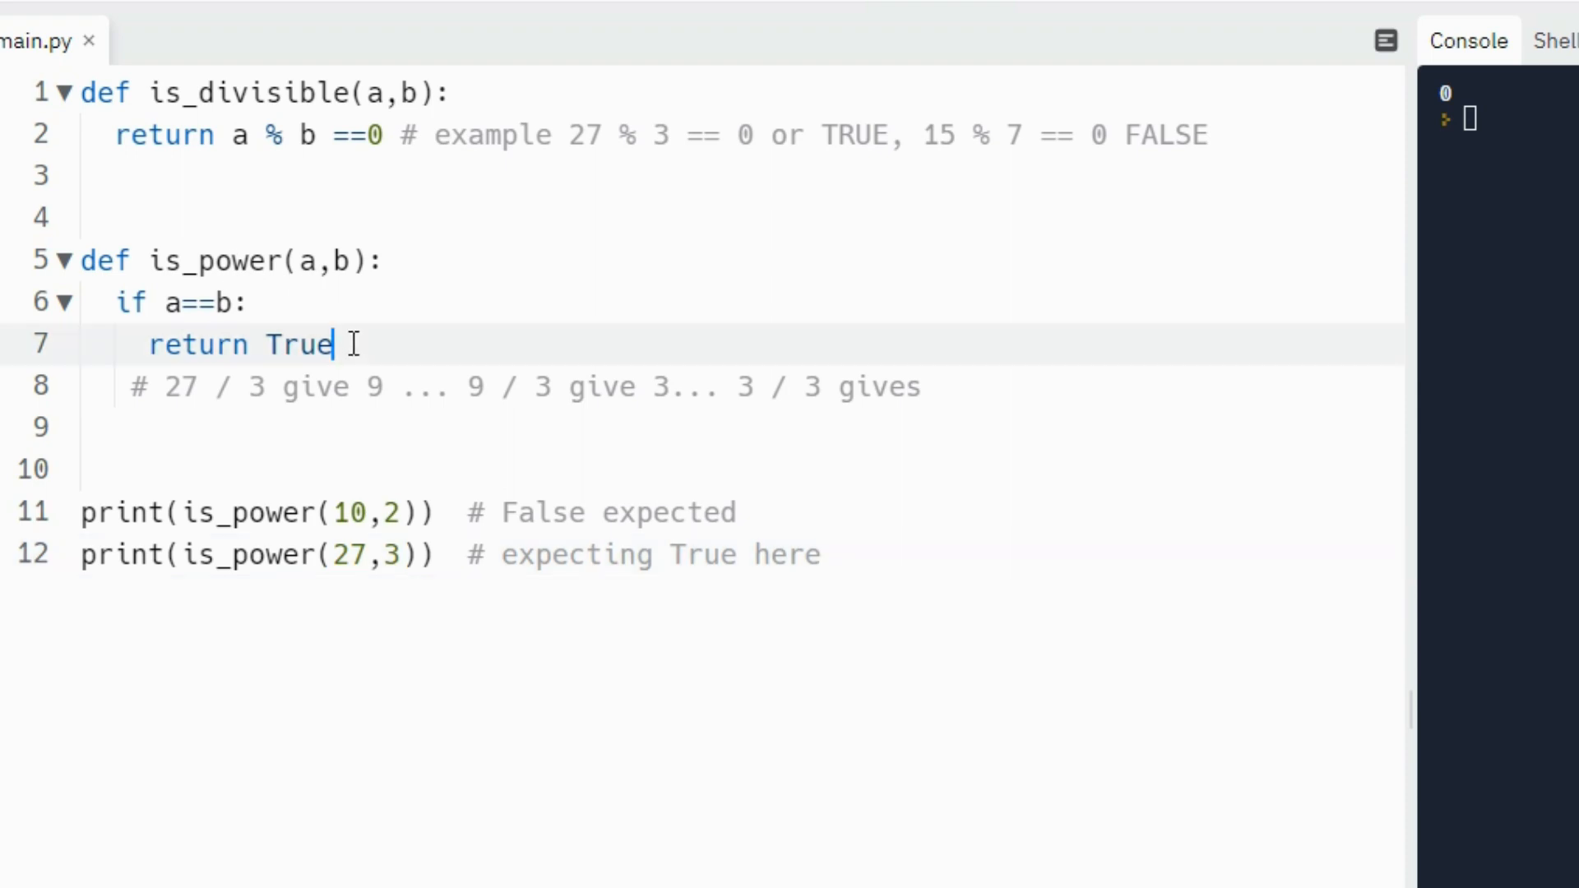
key(Enter)
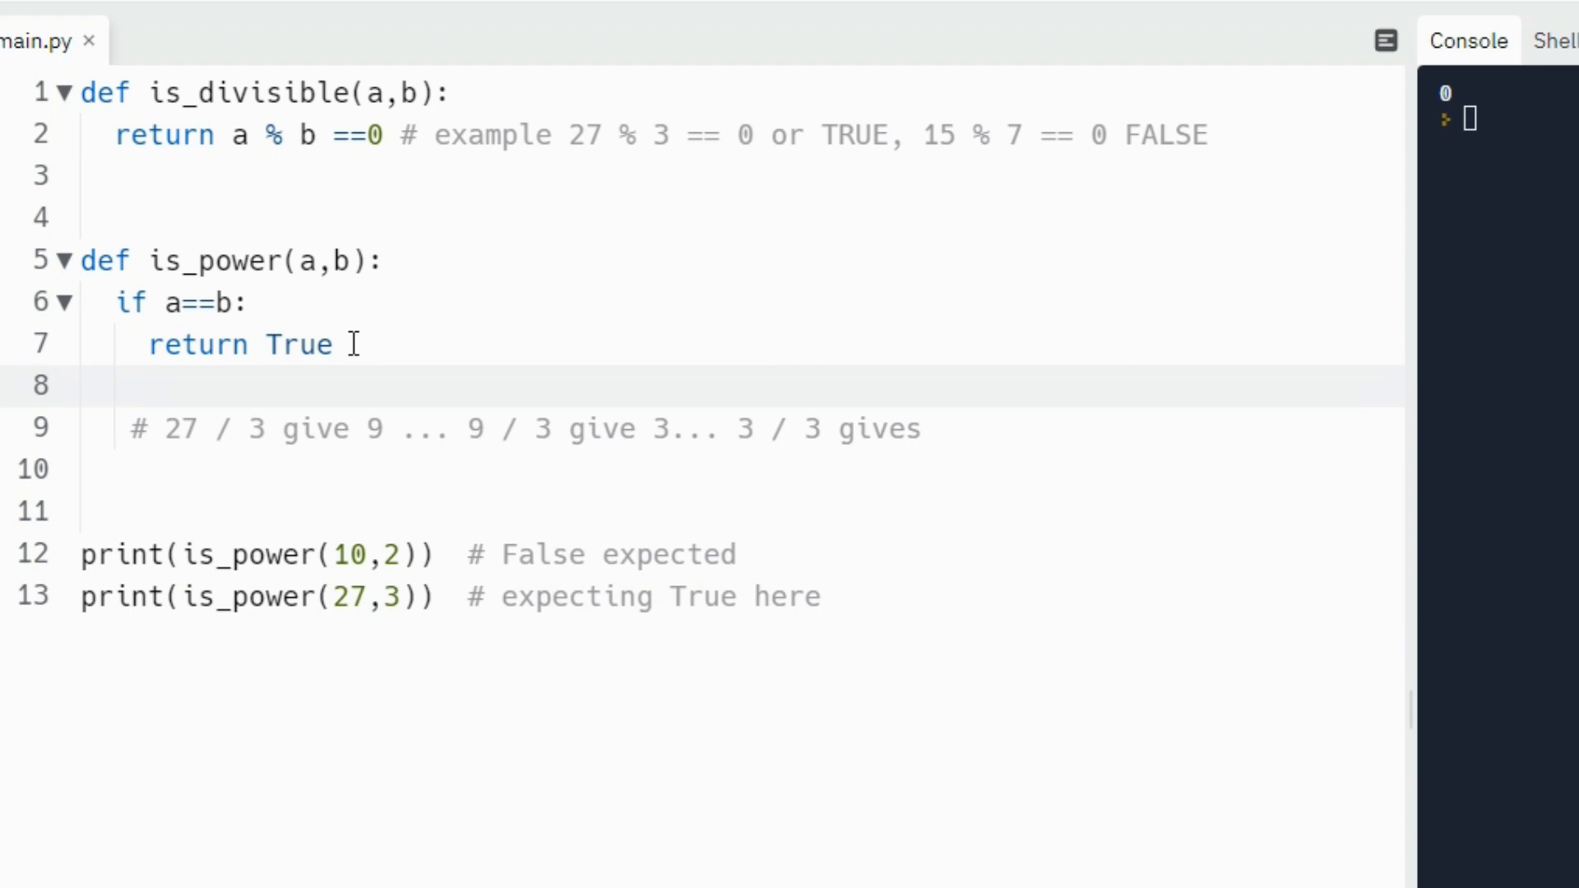
key(Enter)
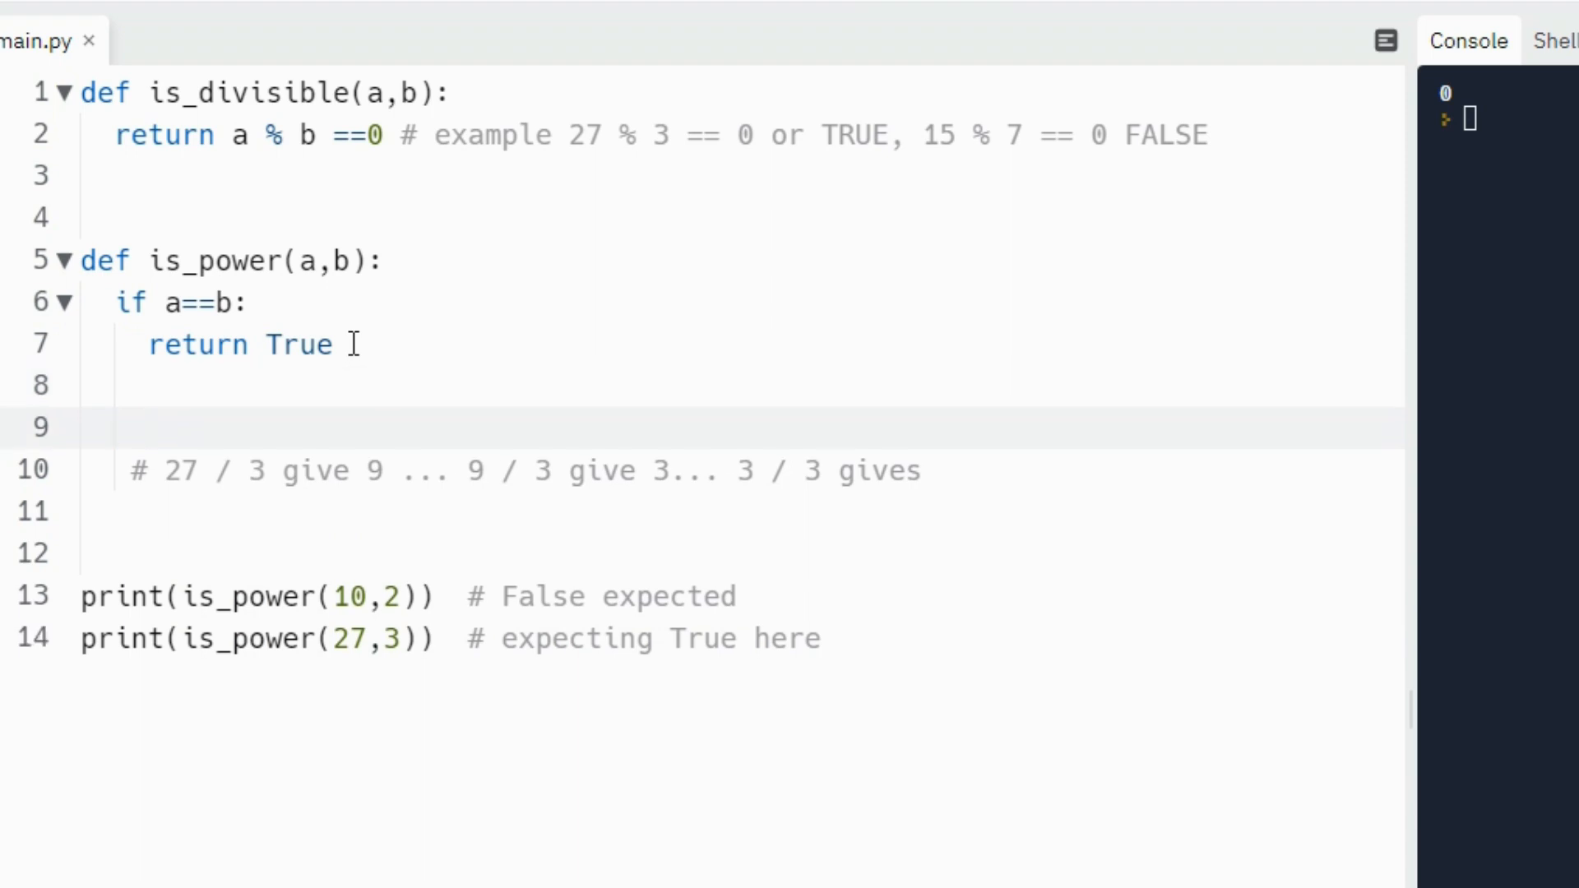
click(116, 426)
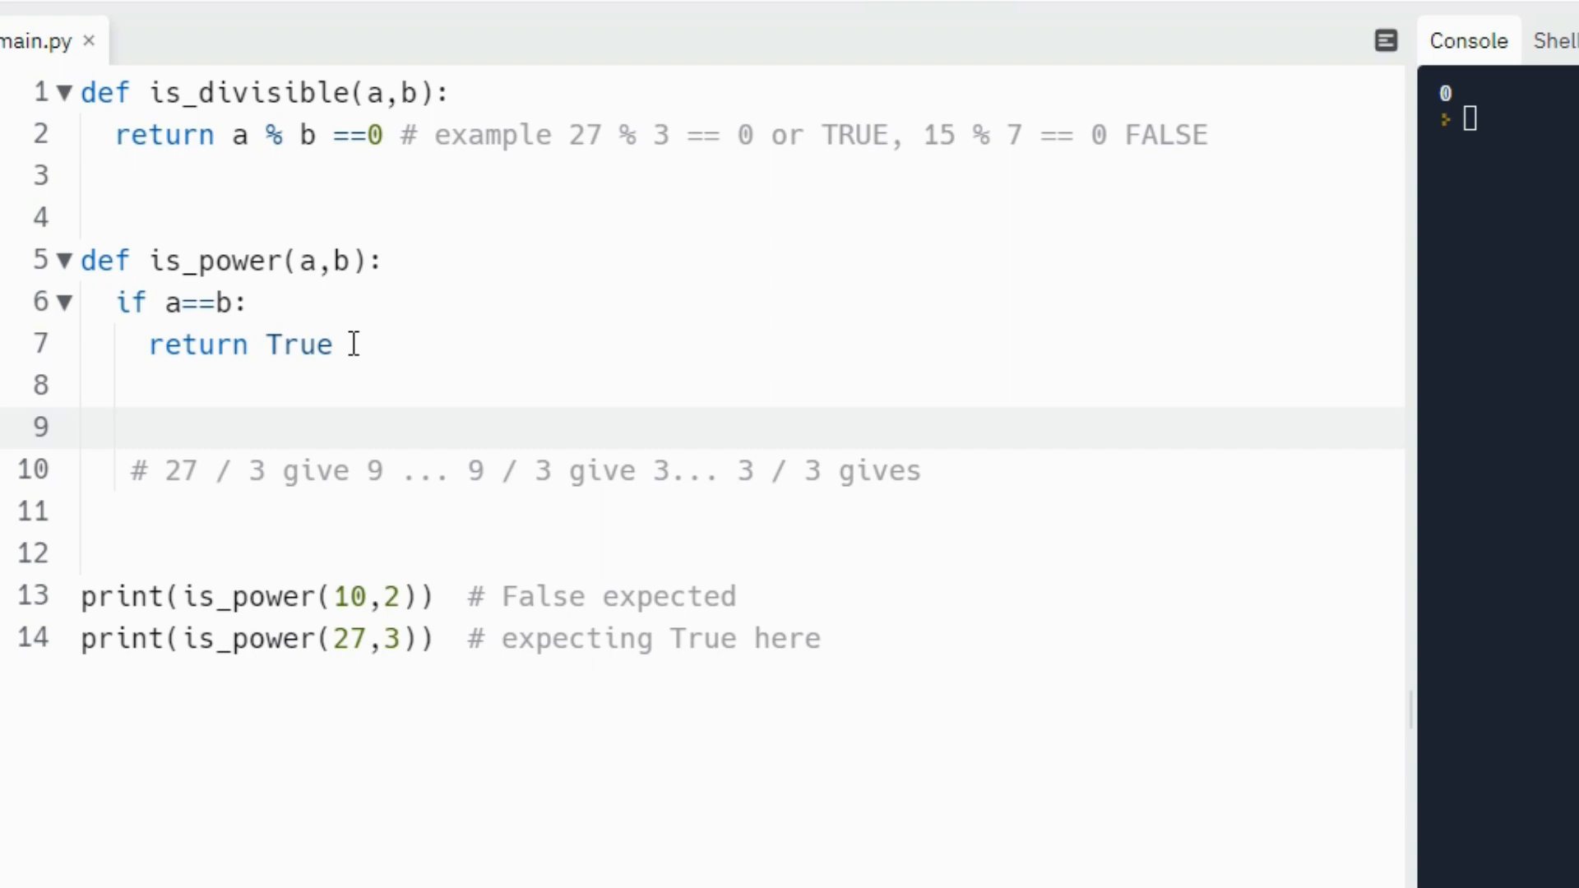
text(if)
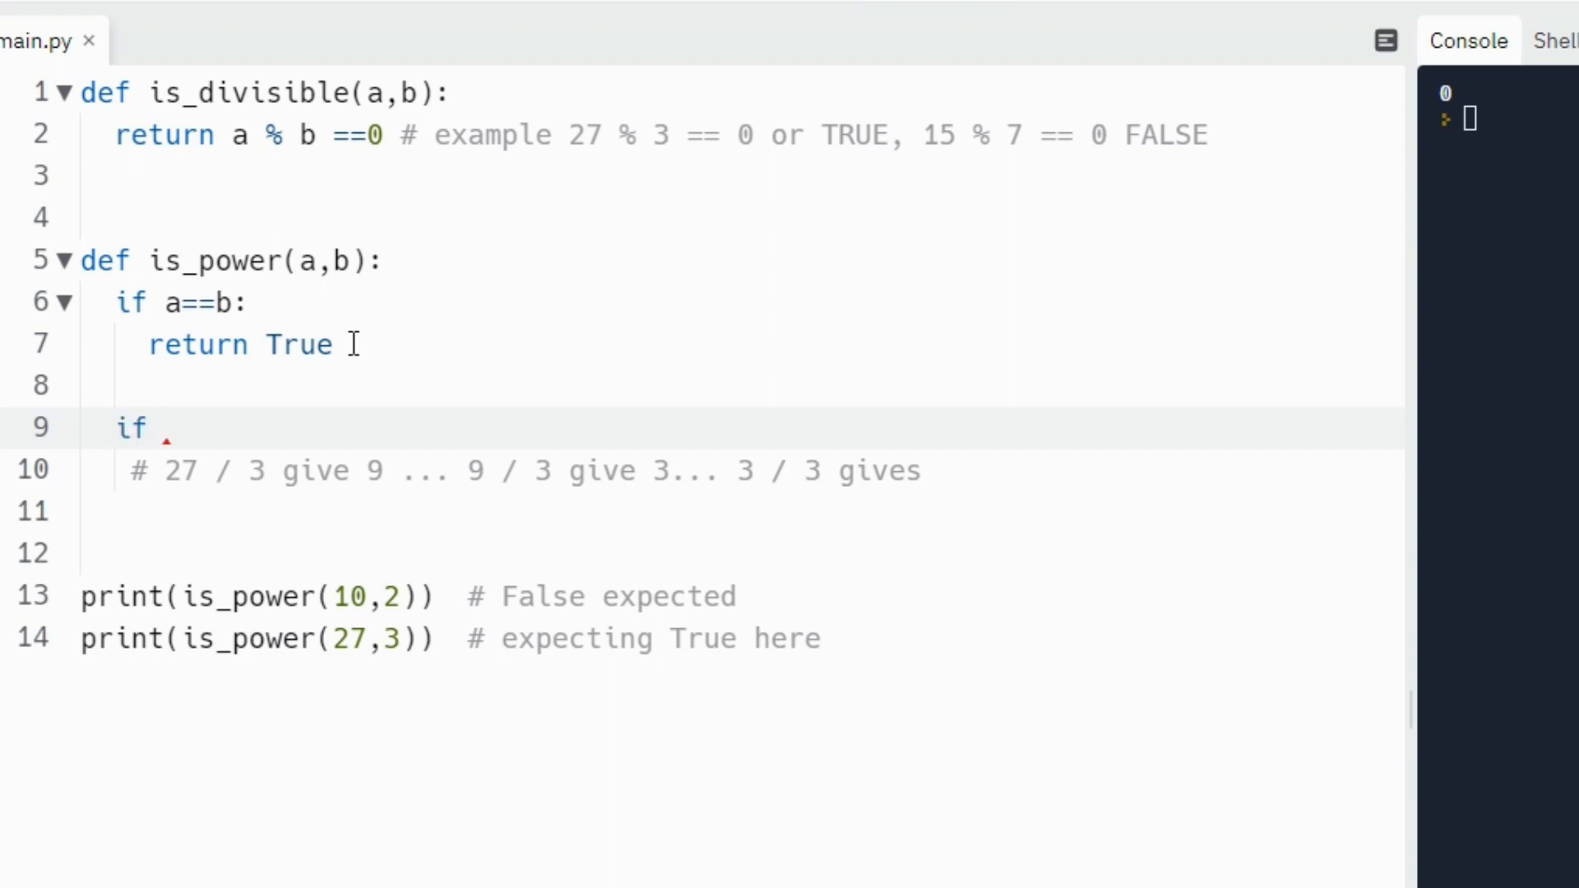
text(b)
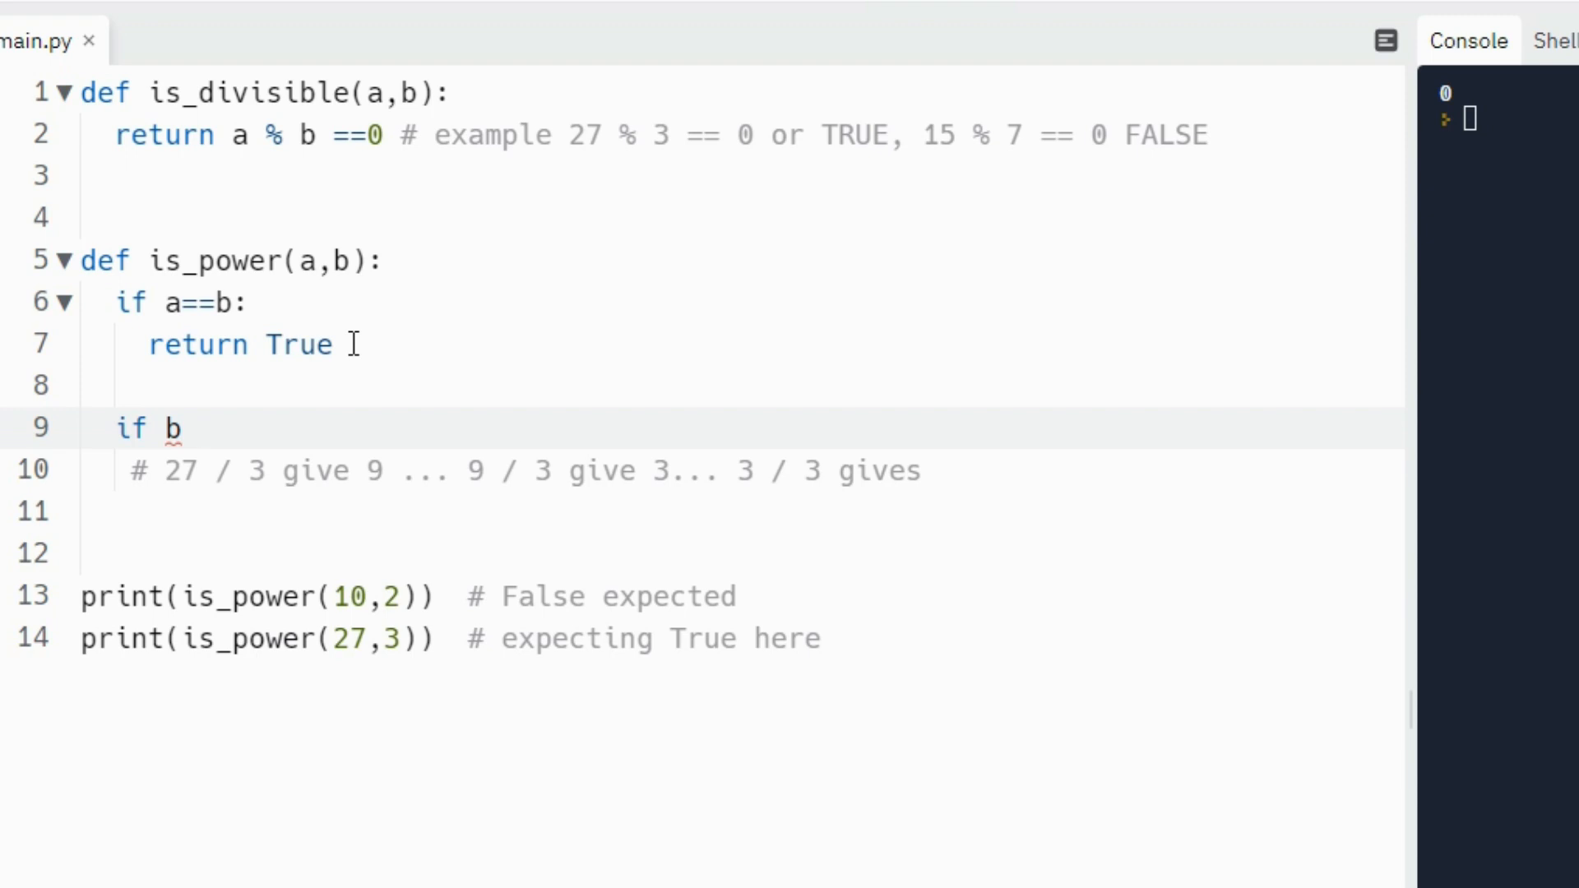
text(==1:)
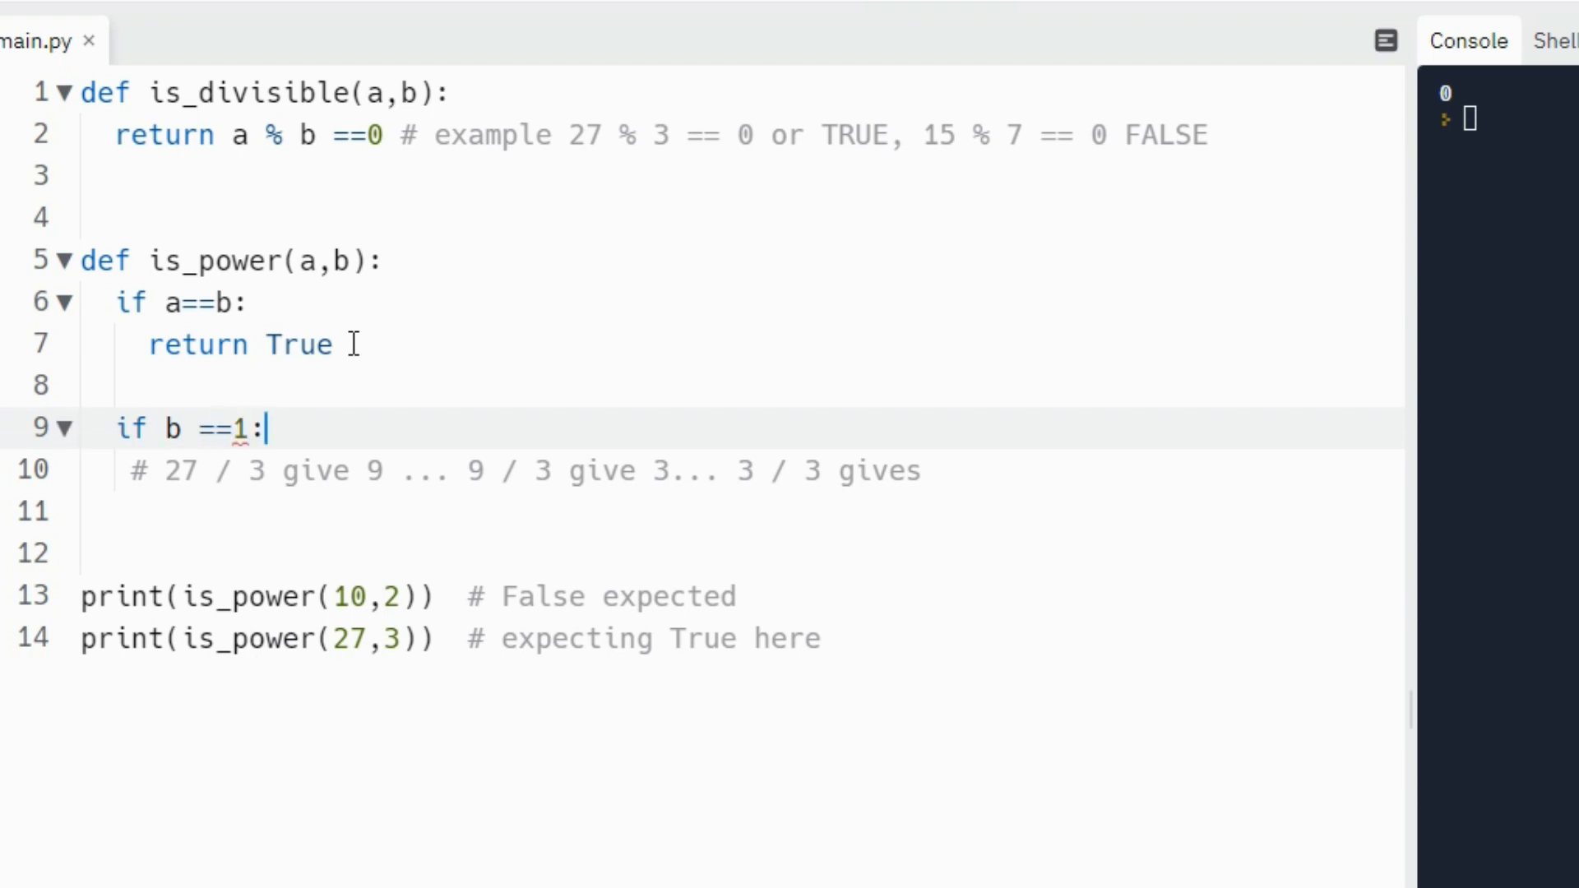
text(return False)
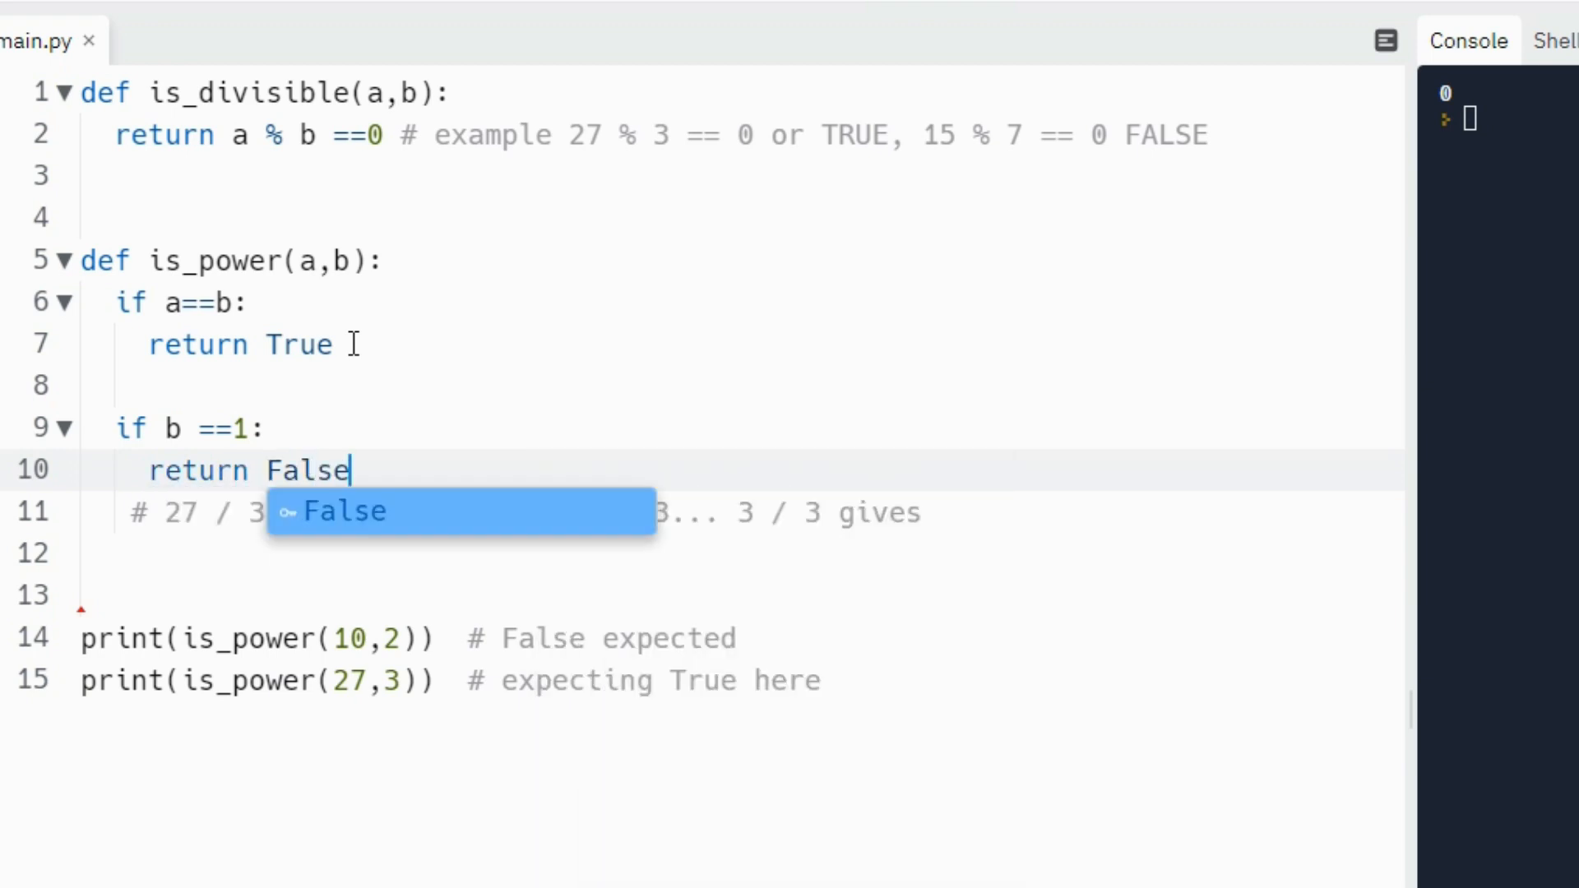
mouse_move(428, 353)
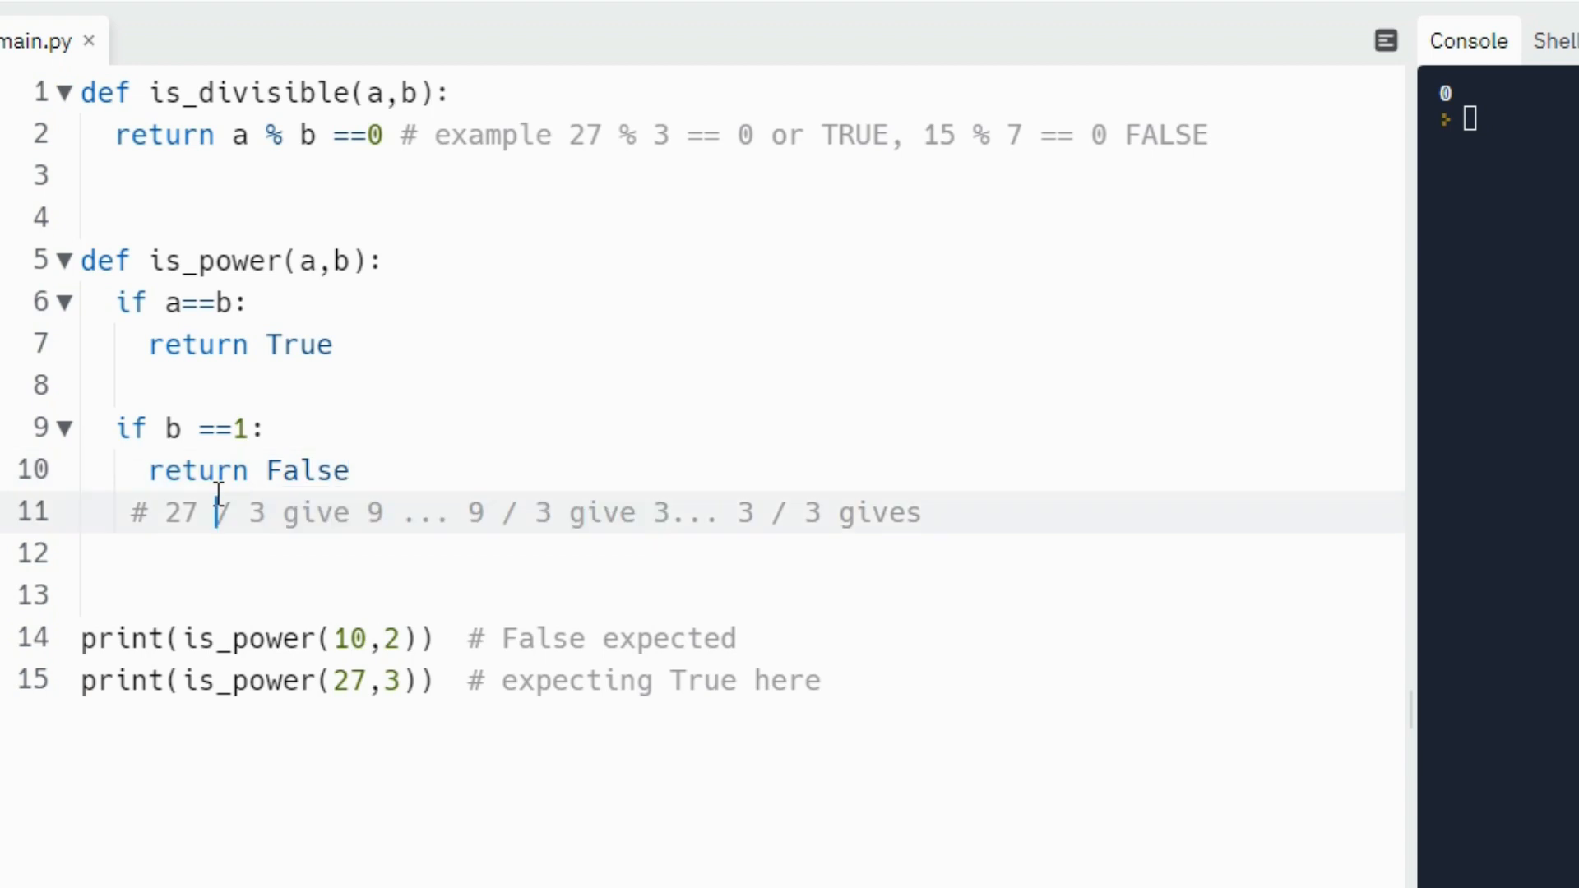
click(381, 471)
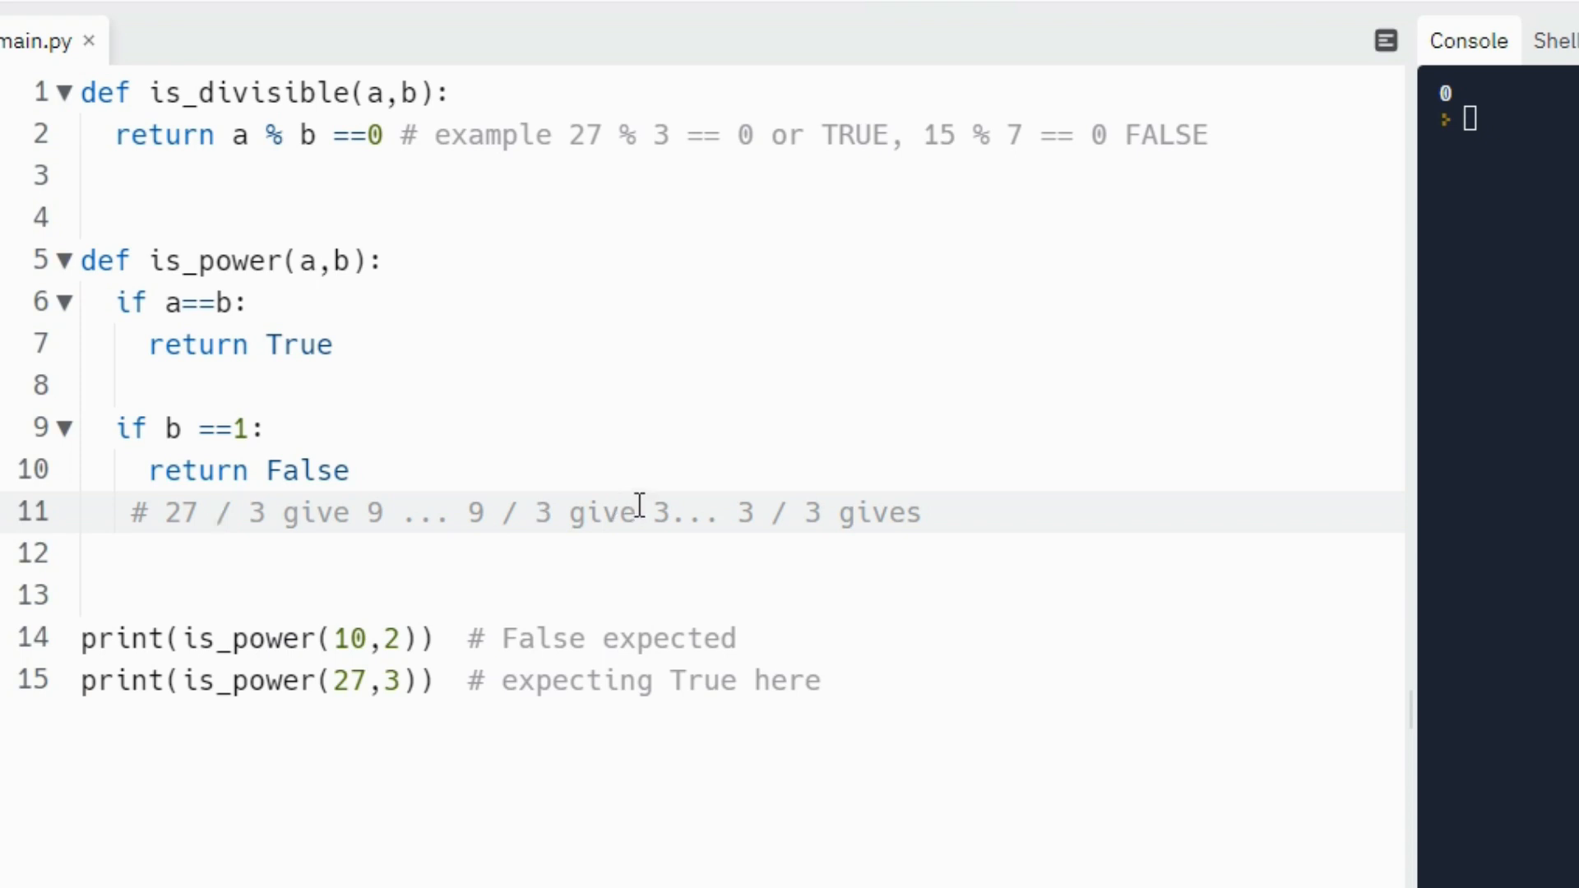
click(408, 680)
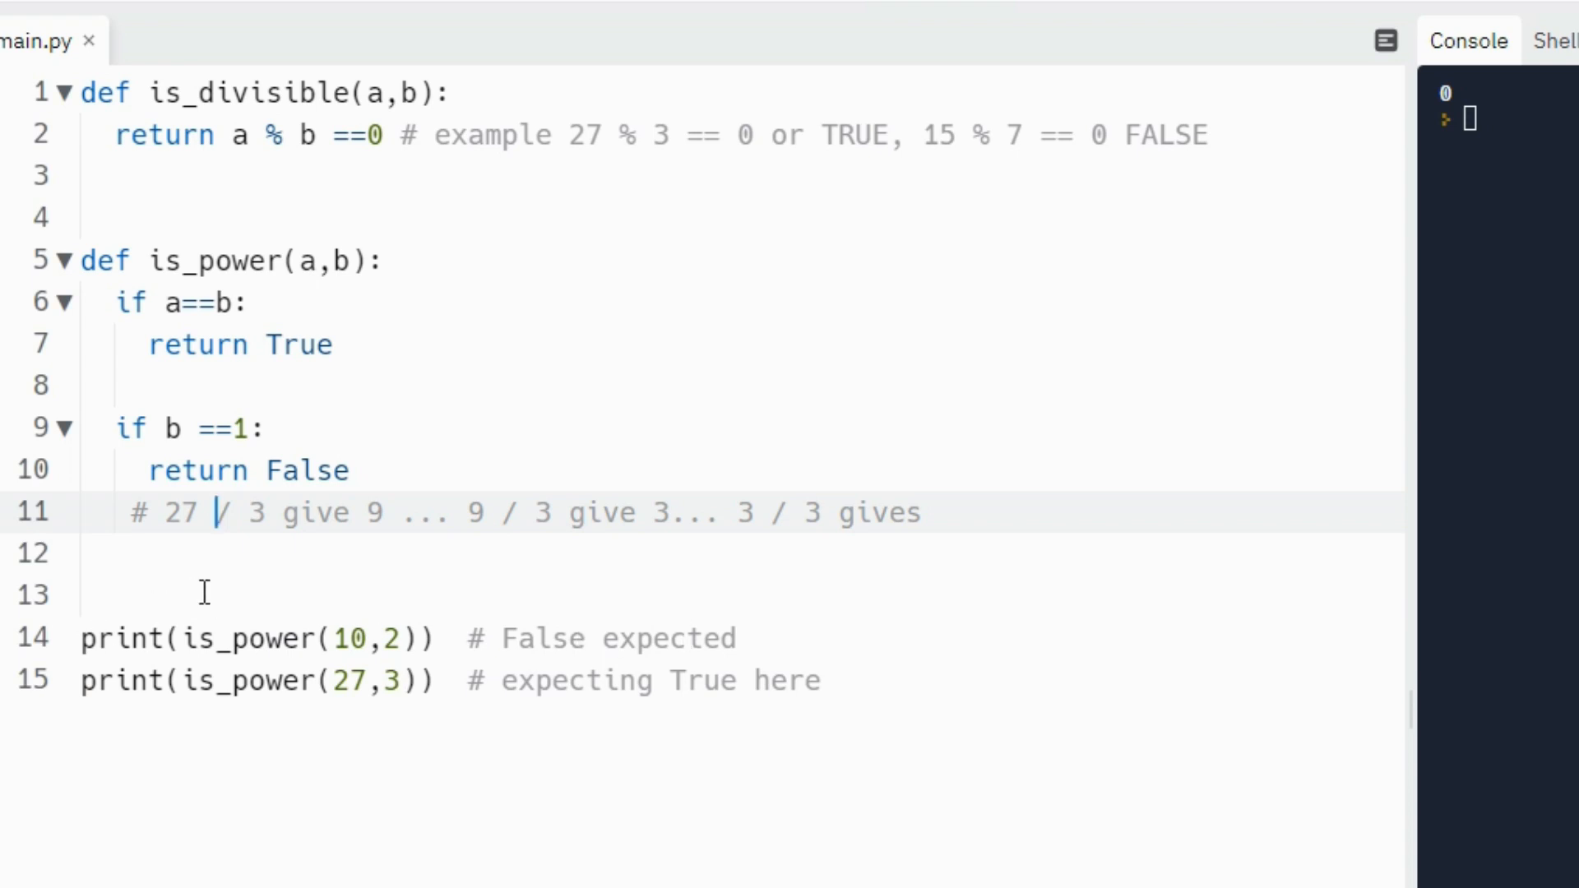
click(86, 594)
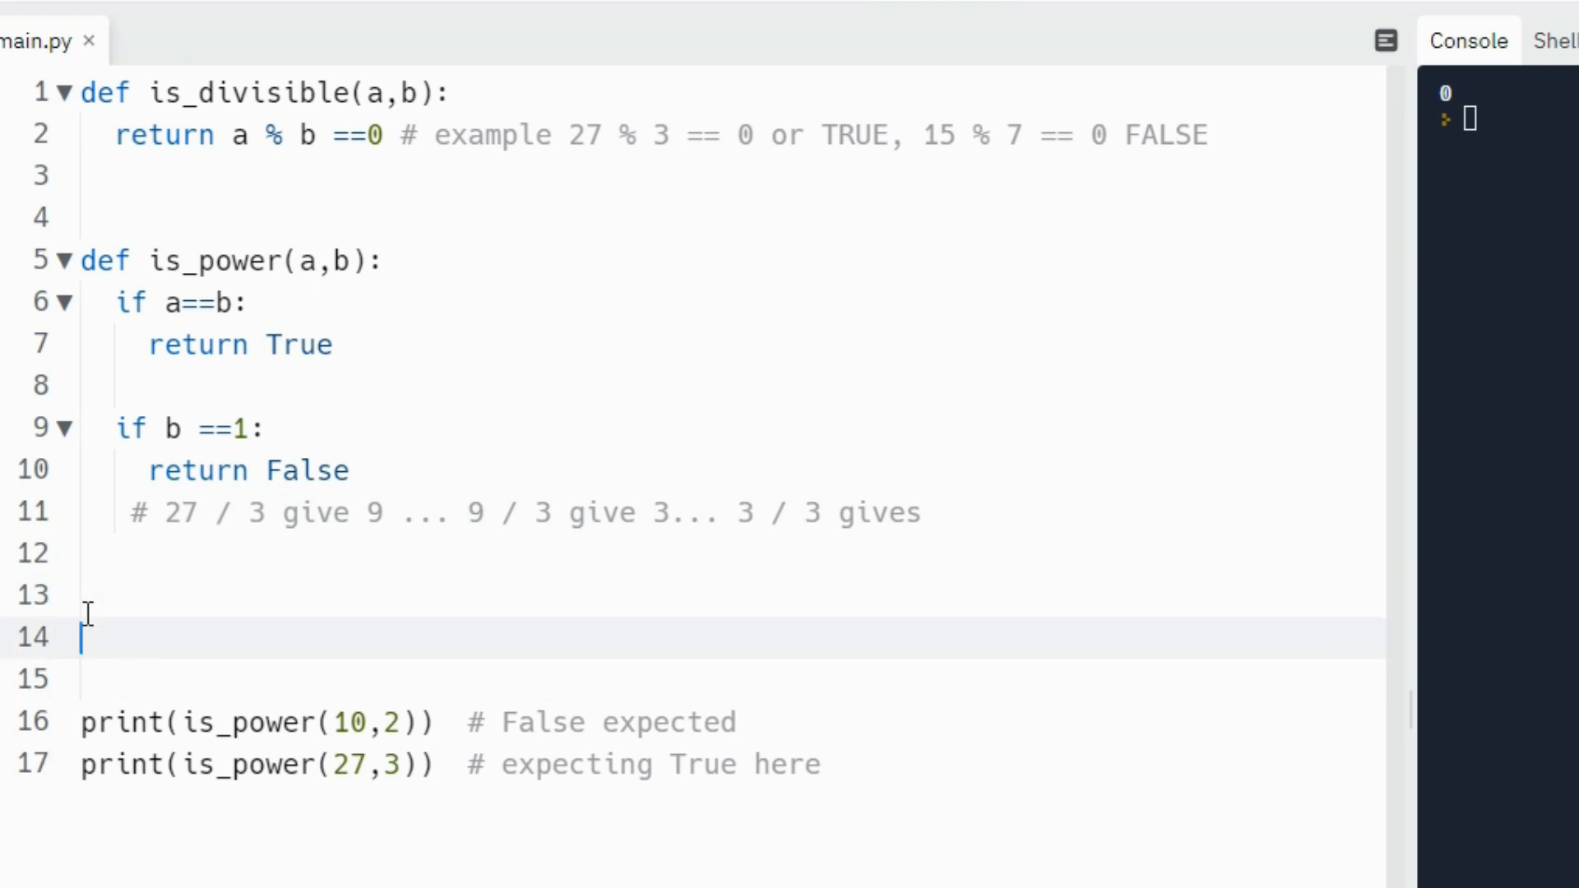
- Type a print(2) scratch line below is_power
text(prin)
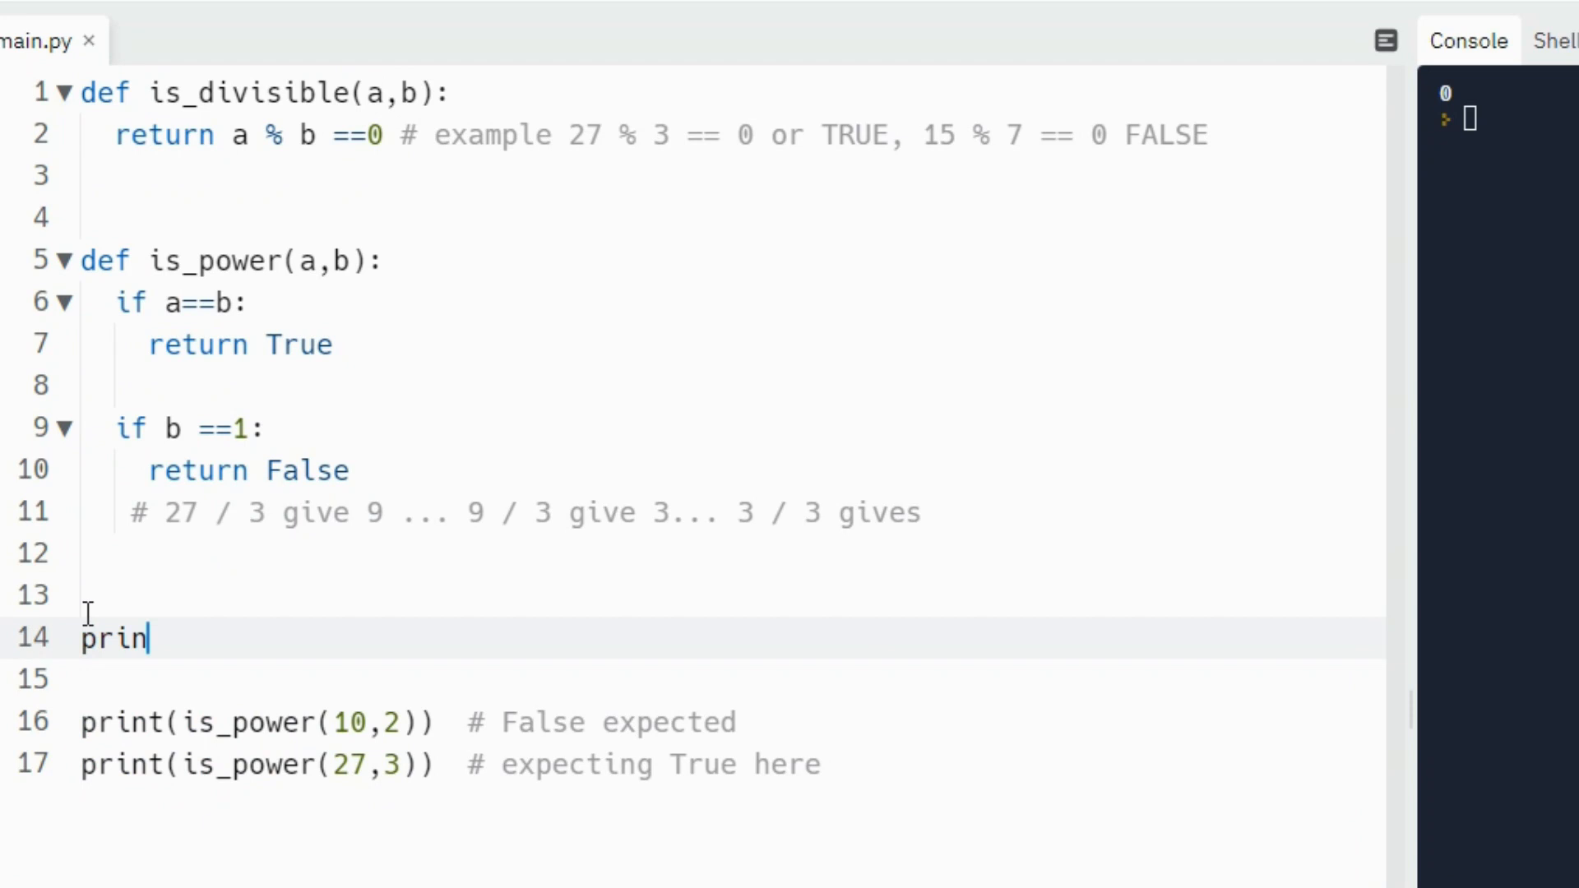
text(t())
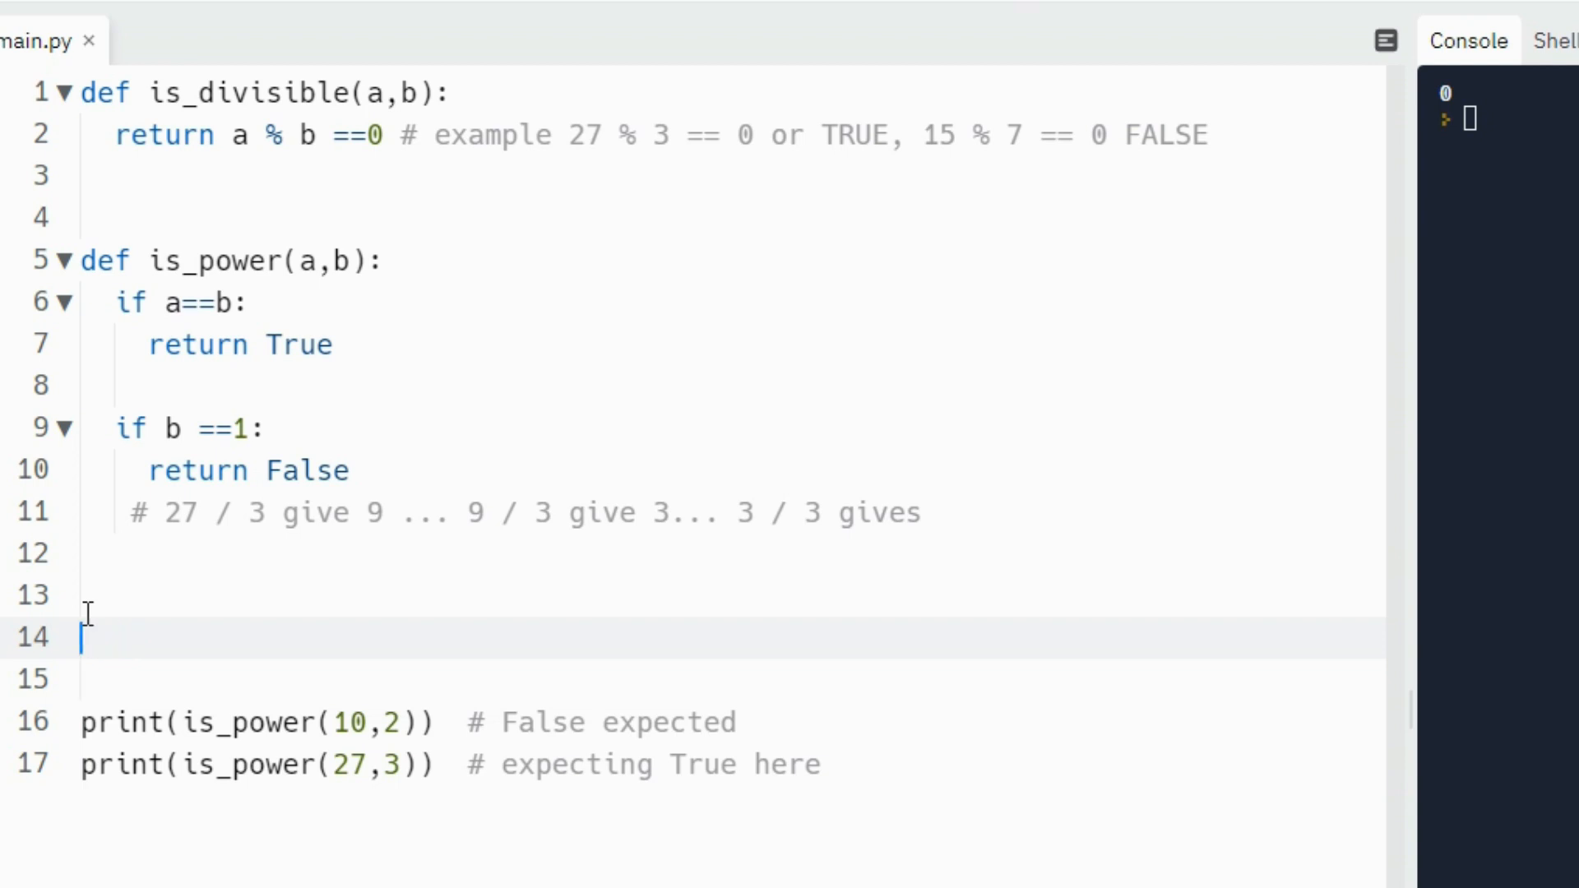
text(27 , 1)
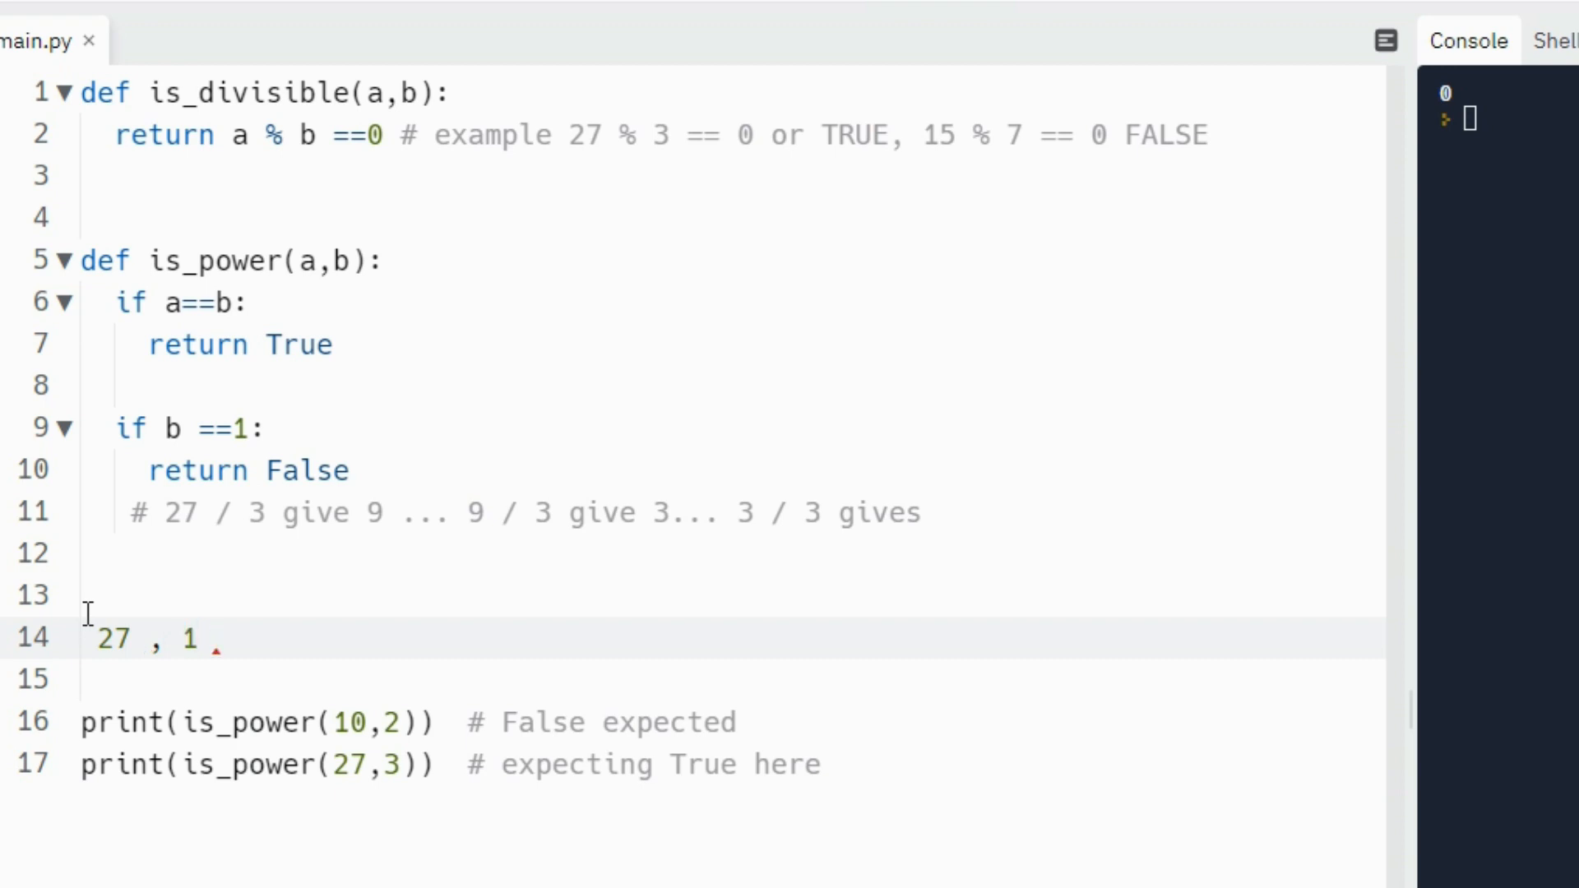
mouse_move(174, 652)
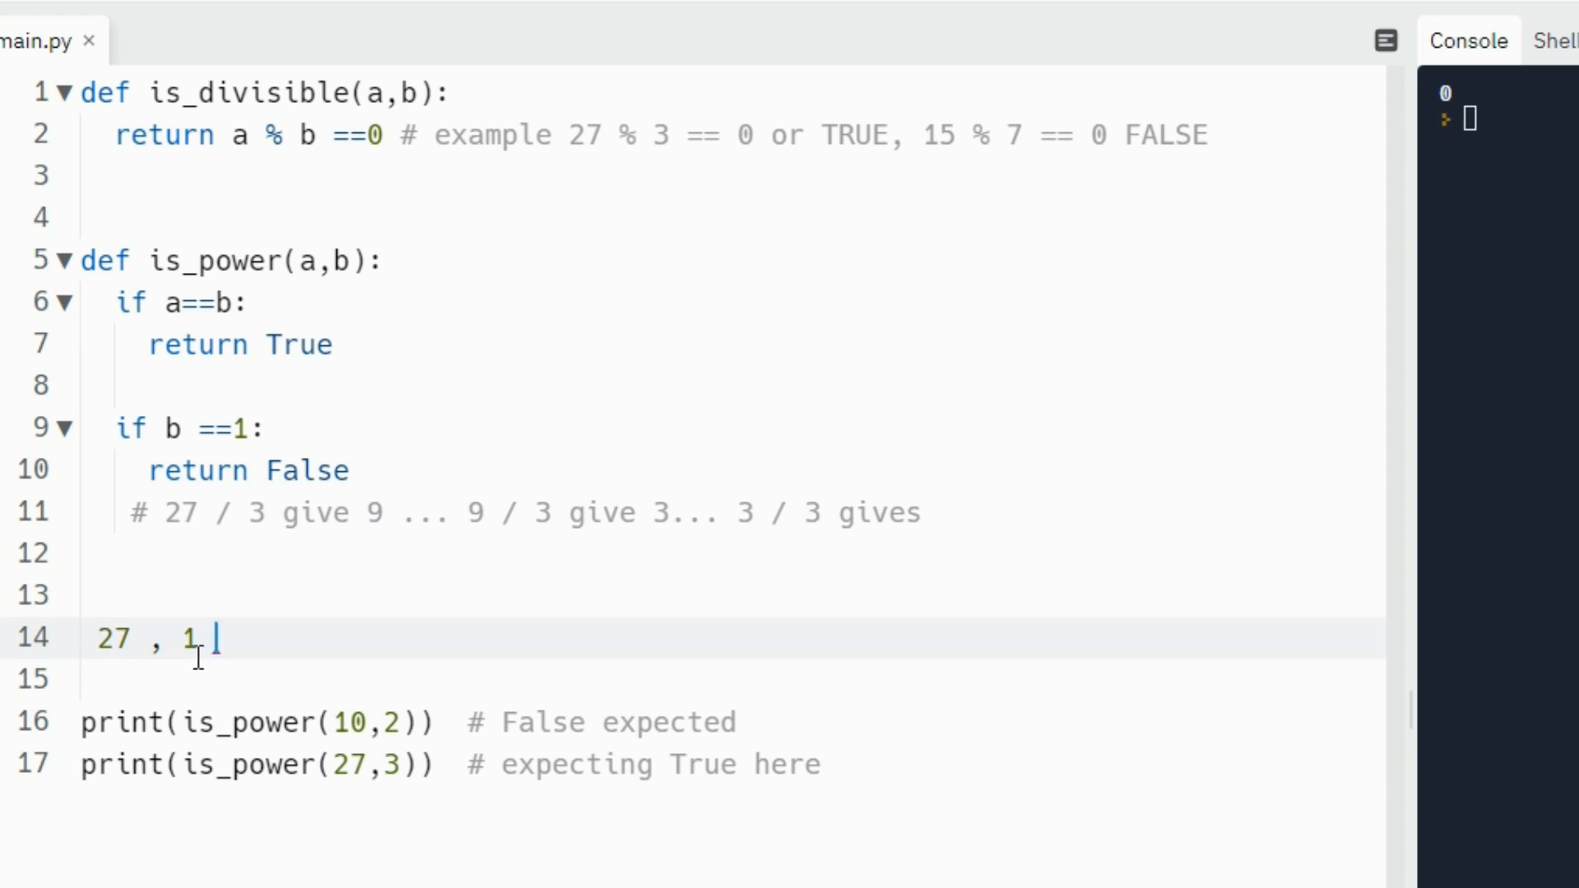
mouse_move(206, 640)
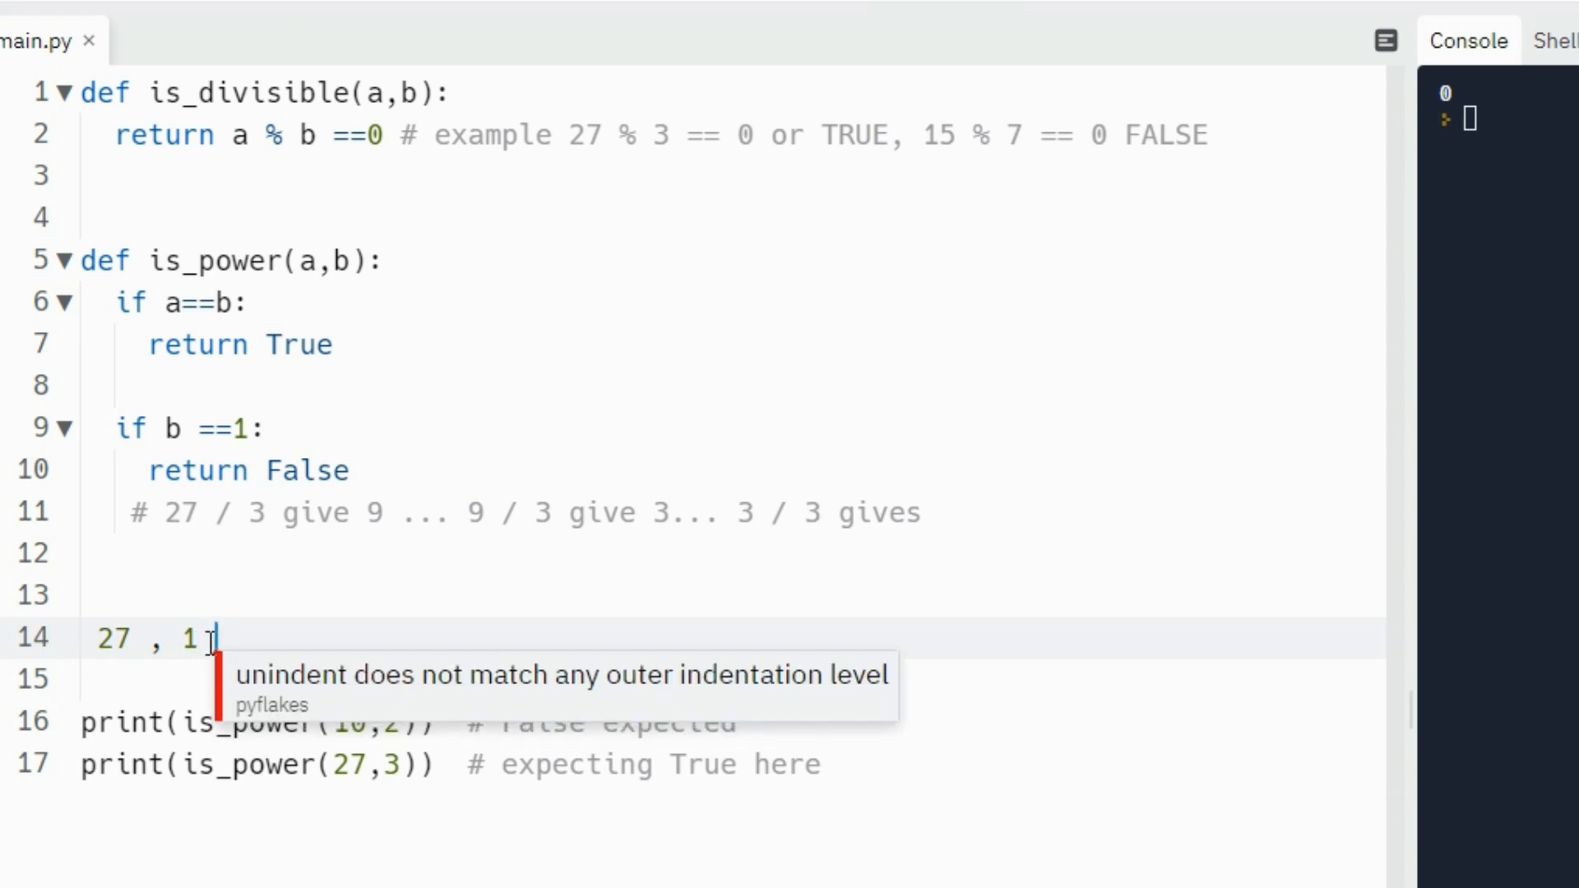
- Write a note that 1 * 1 * 1 gives 1 is unwanted, then clear it
text(#)
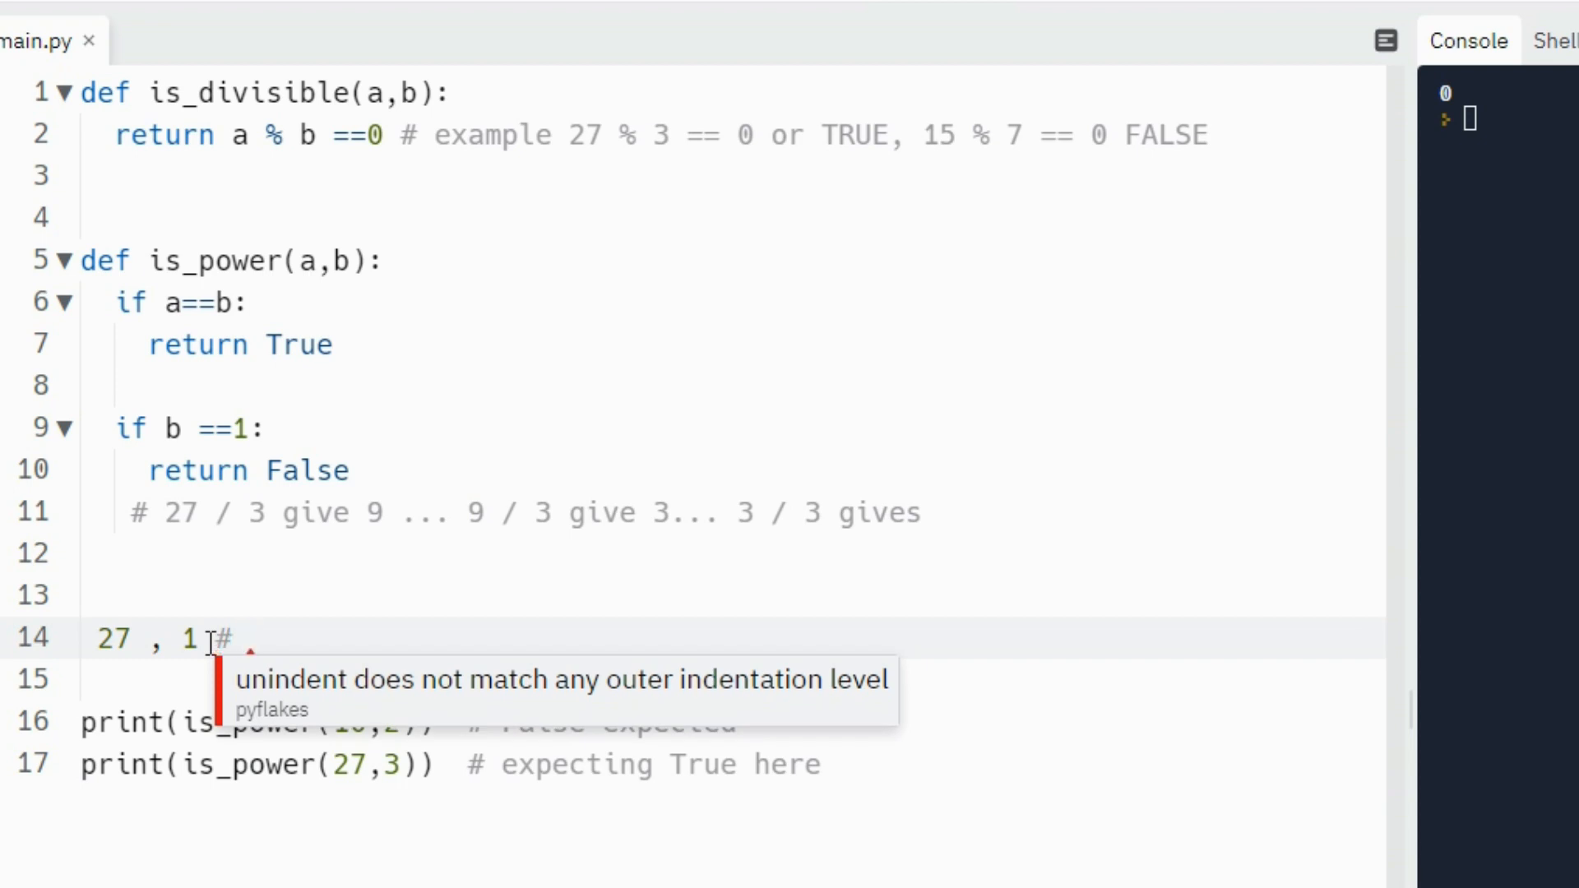
text(1)
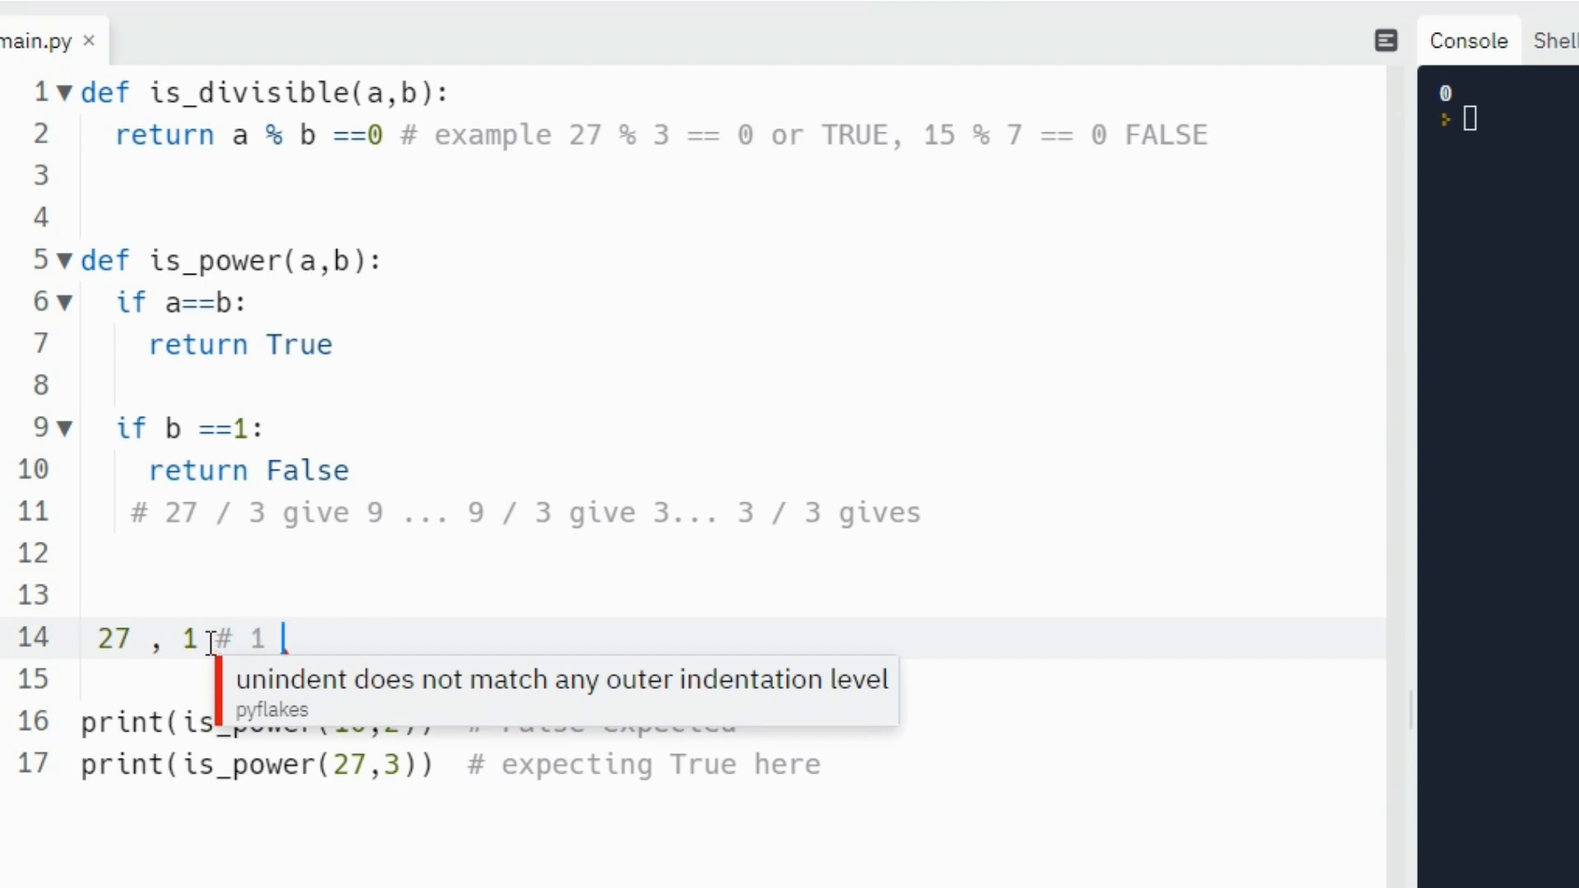
text(* 1 *1 ==)
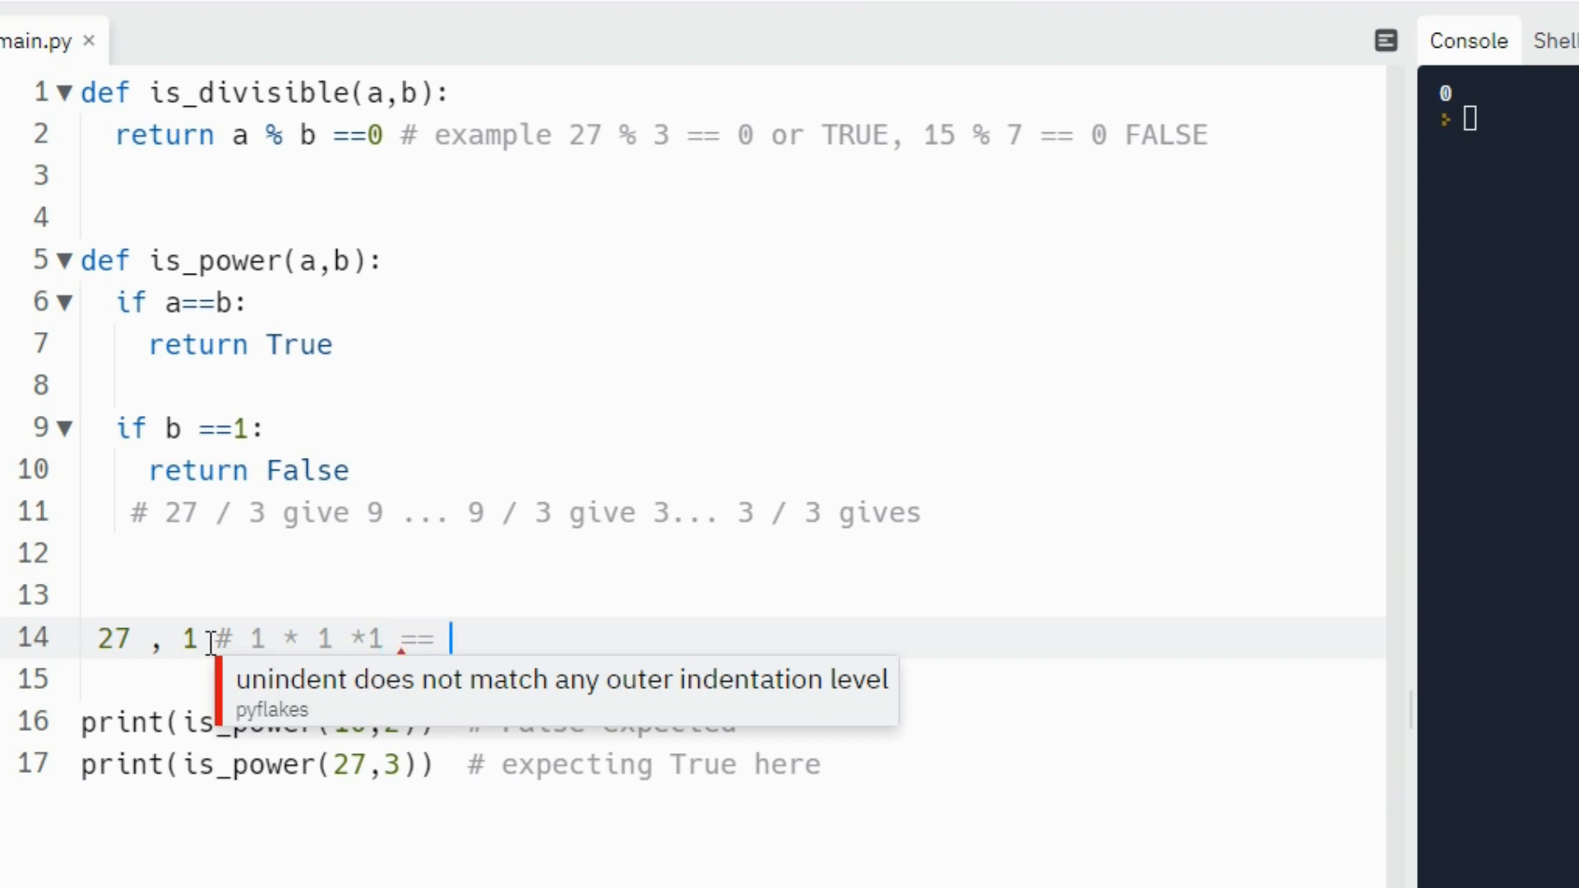
text(1)
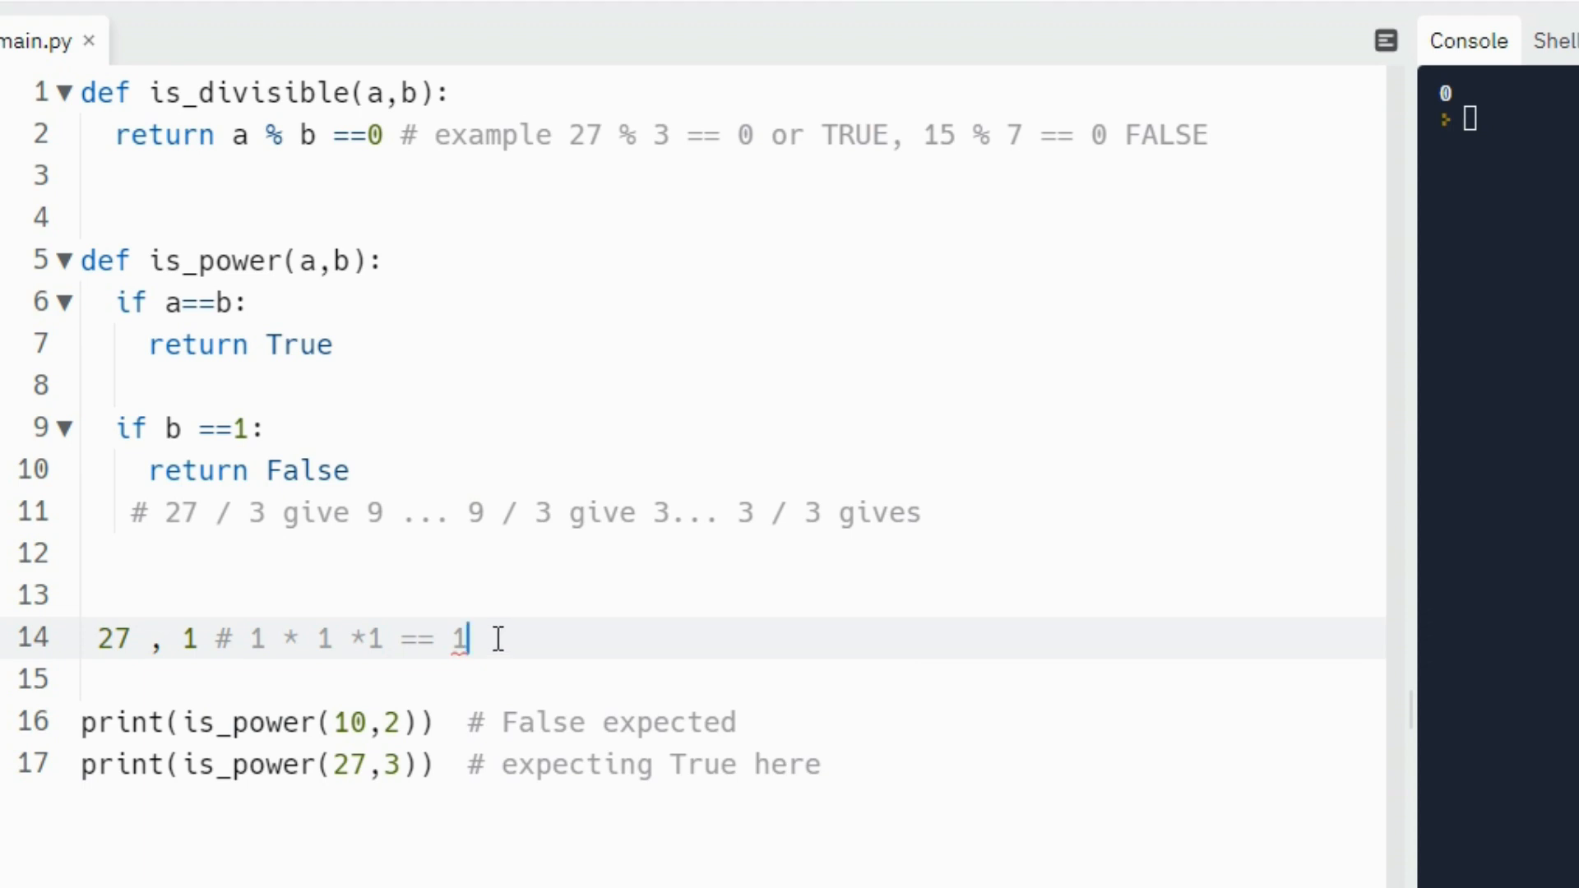
text(we)
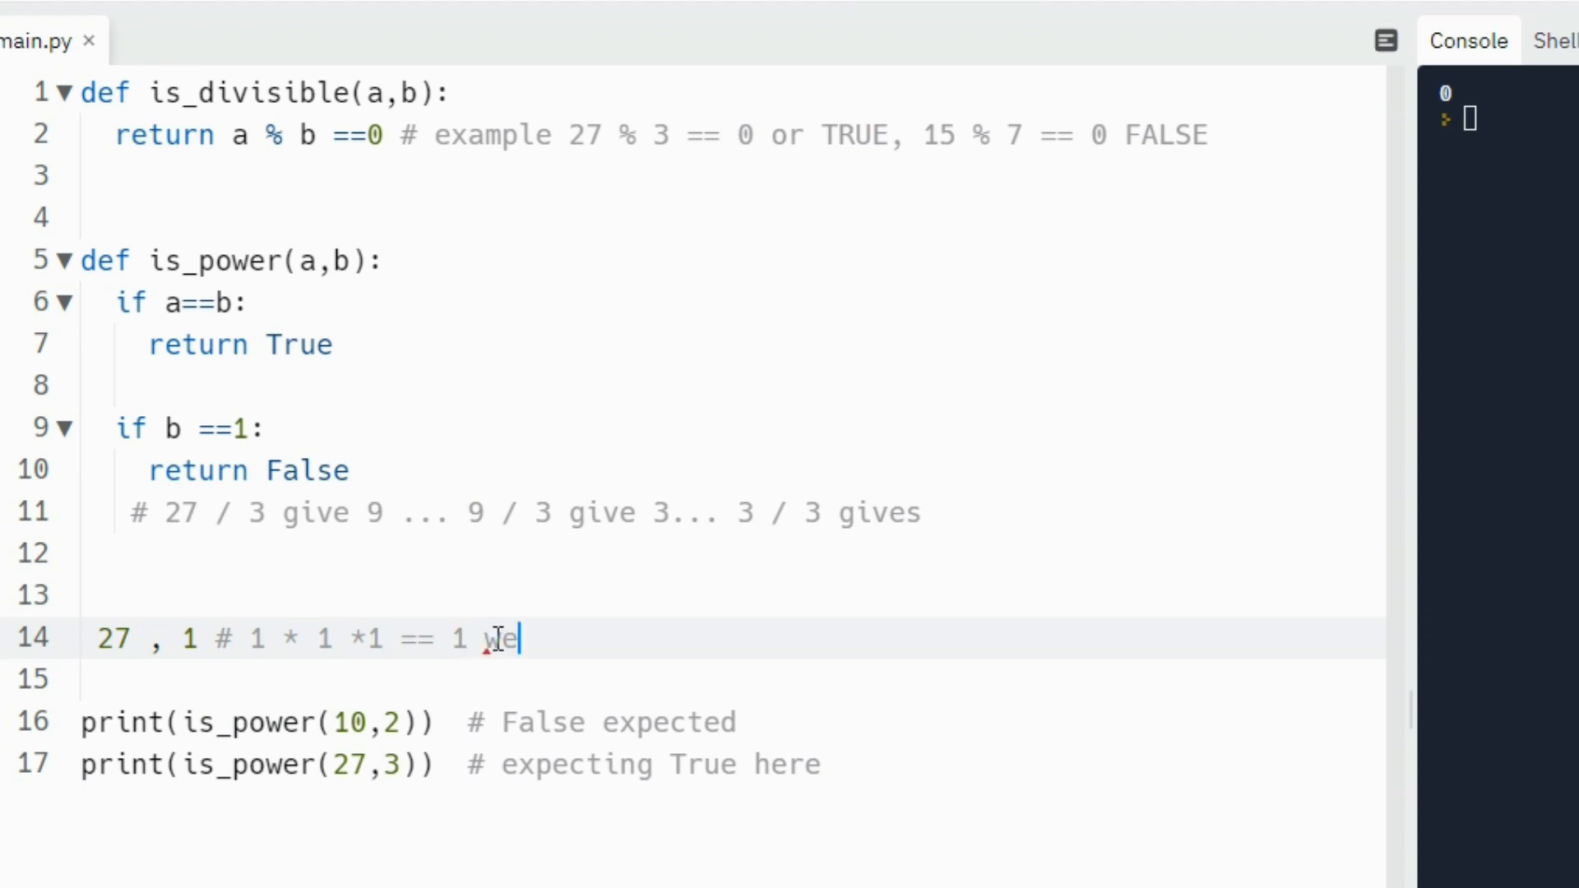
text(do_not want this)
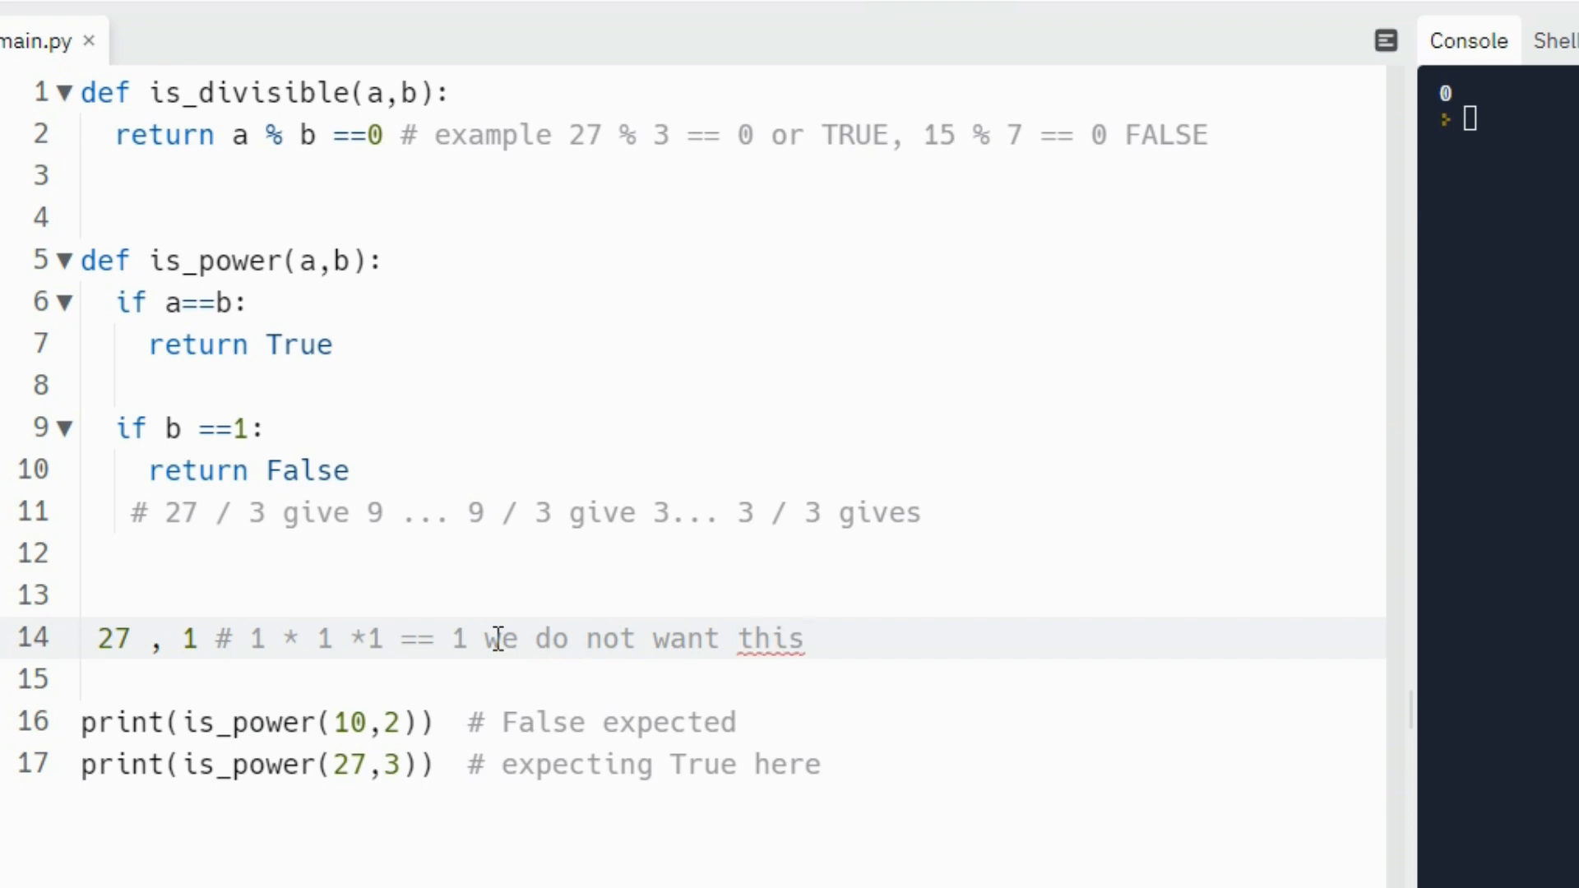
click(806, 638)
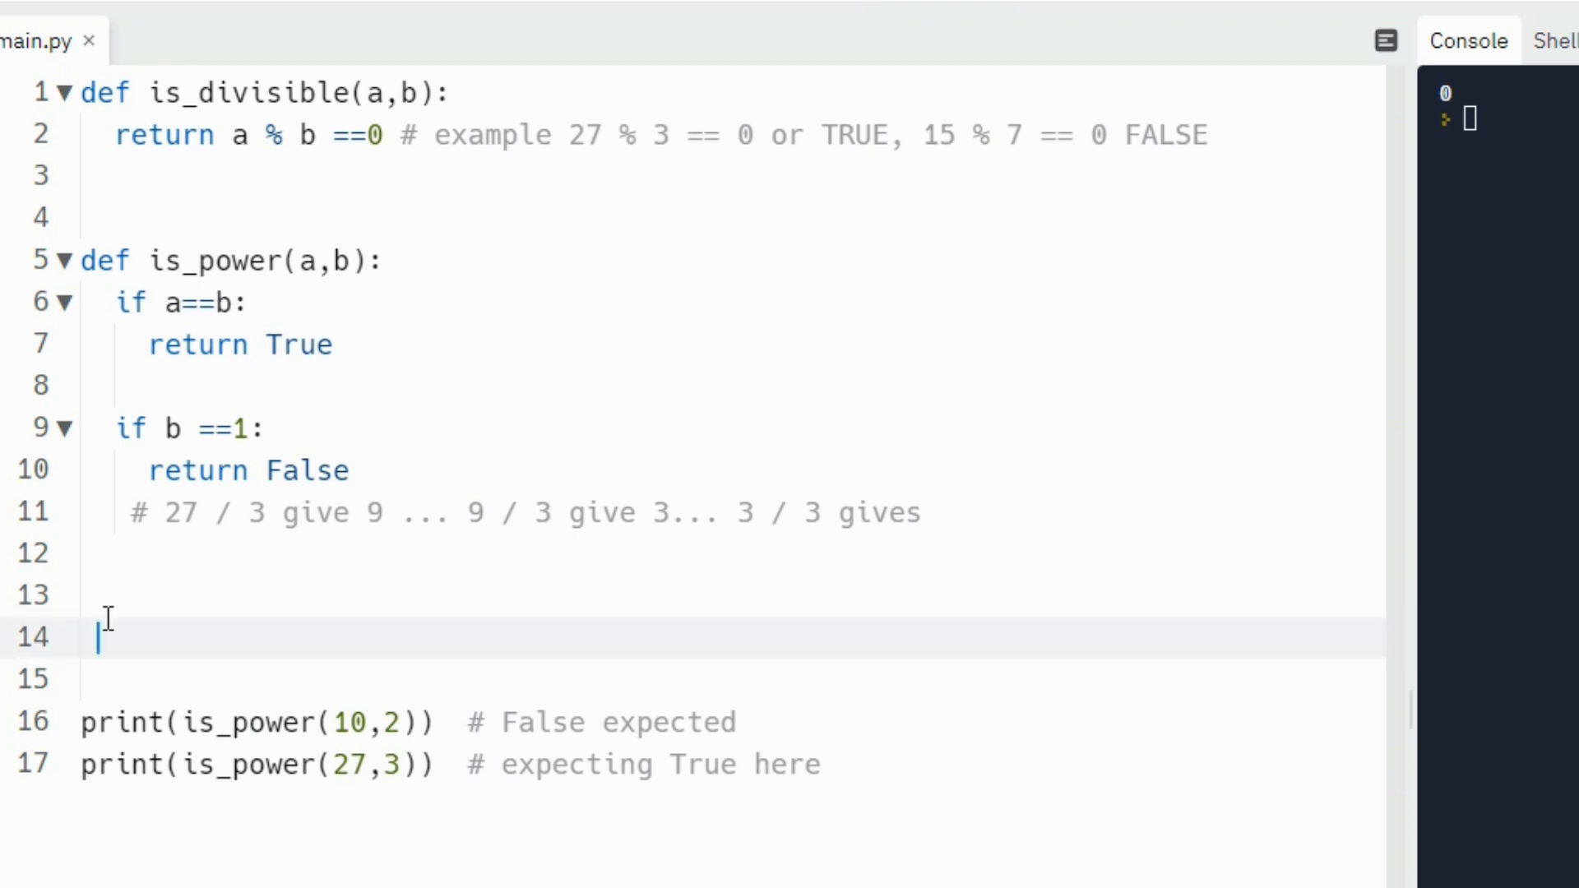
mouse_move(289, 290)
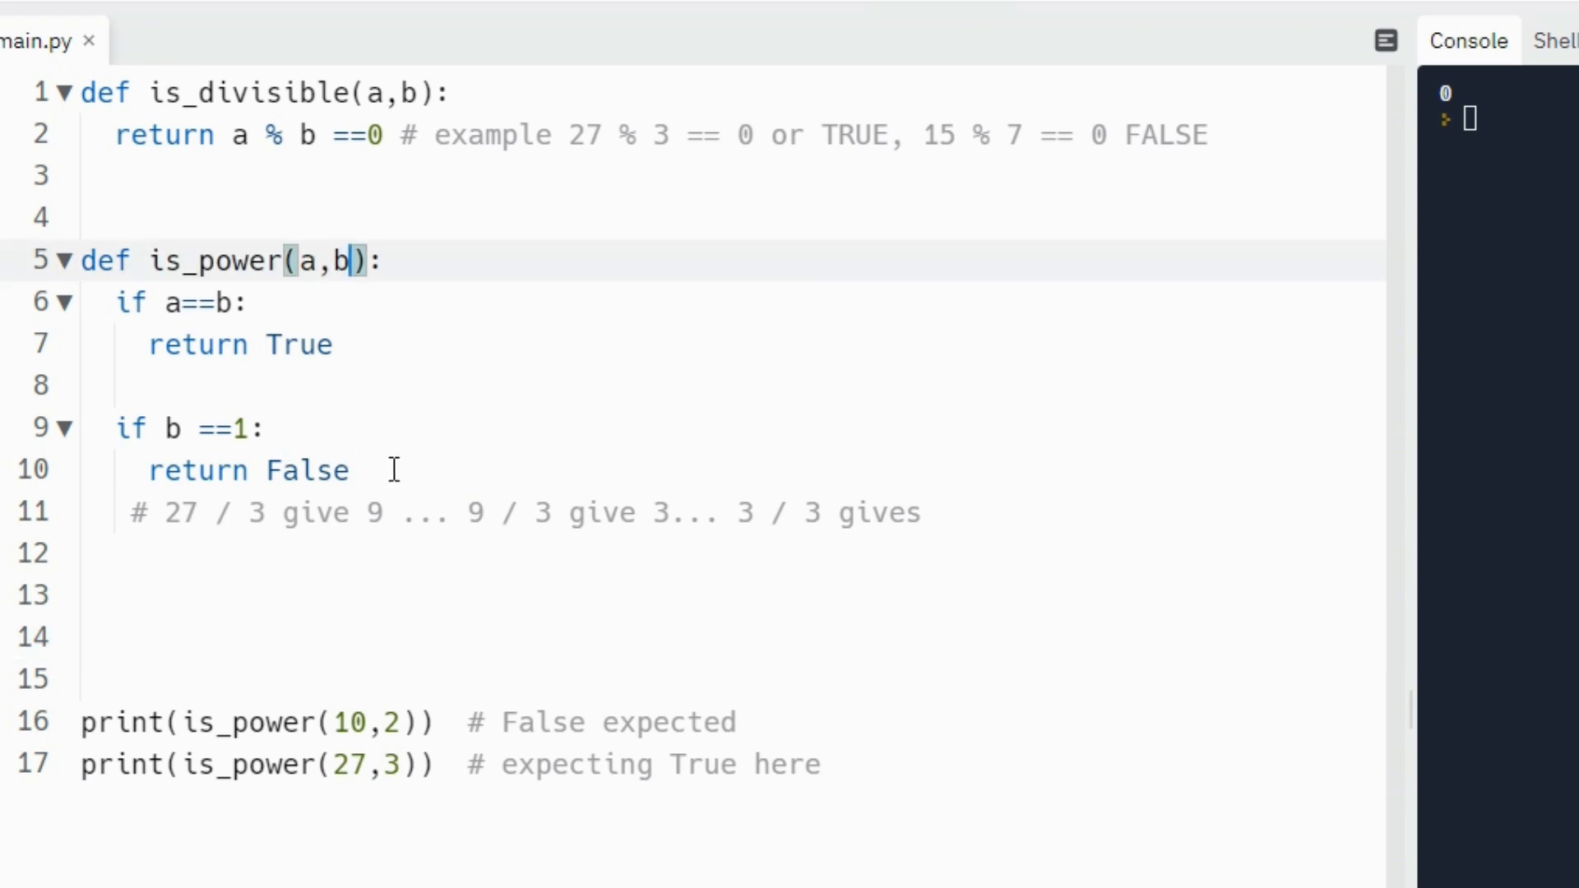
- After the base cases, add 'if not is_divisible(a,b): return False'
click(353, 470)
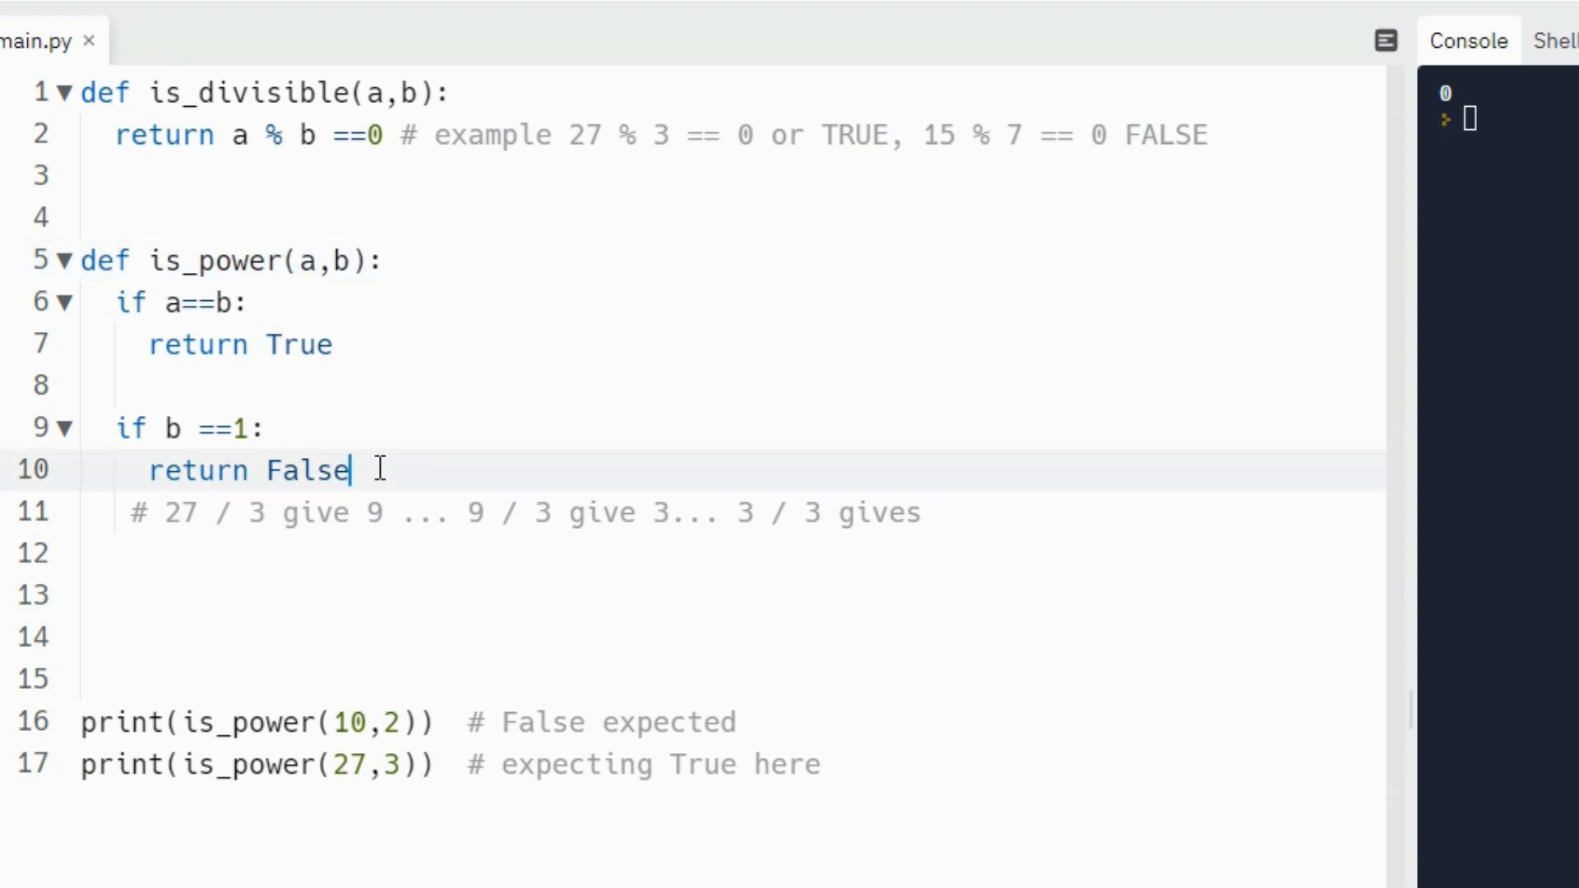
key(Enter)
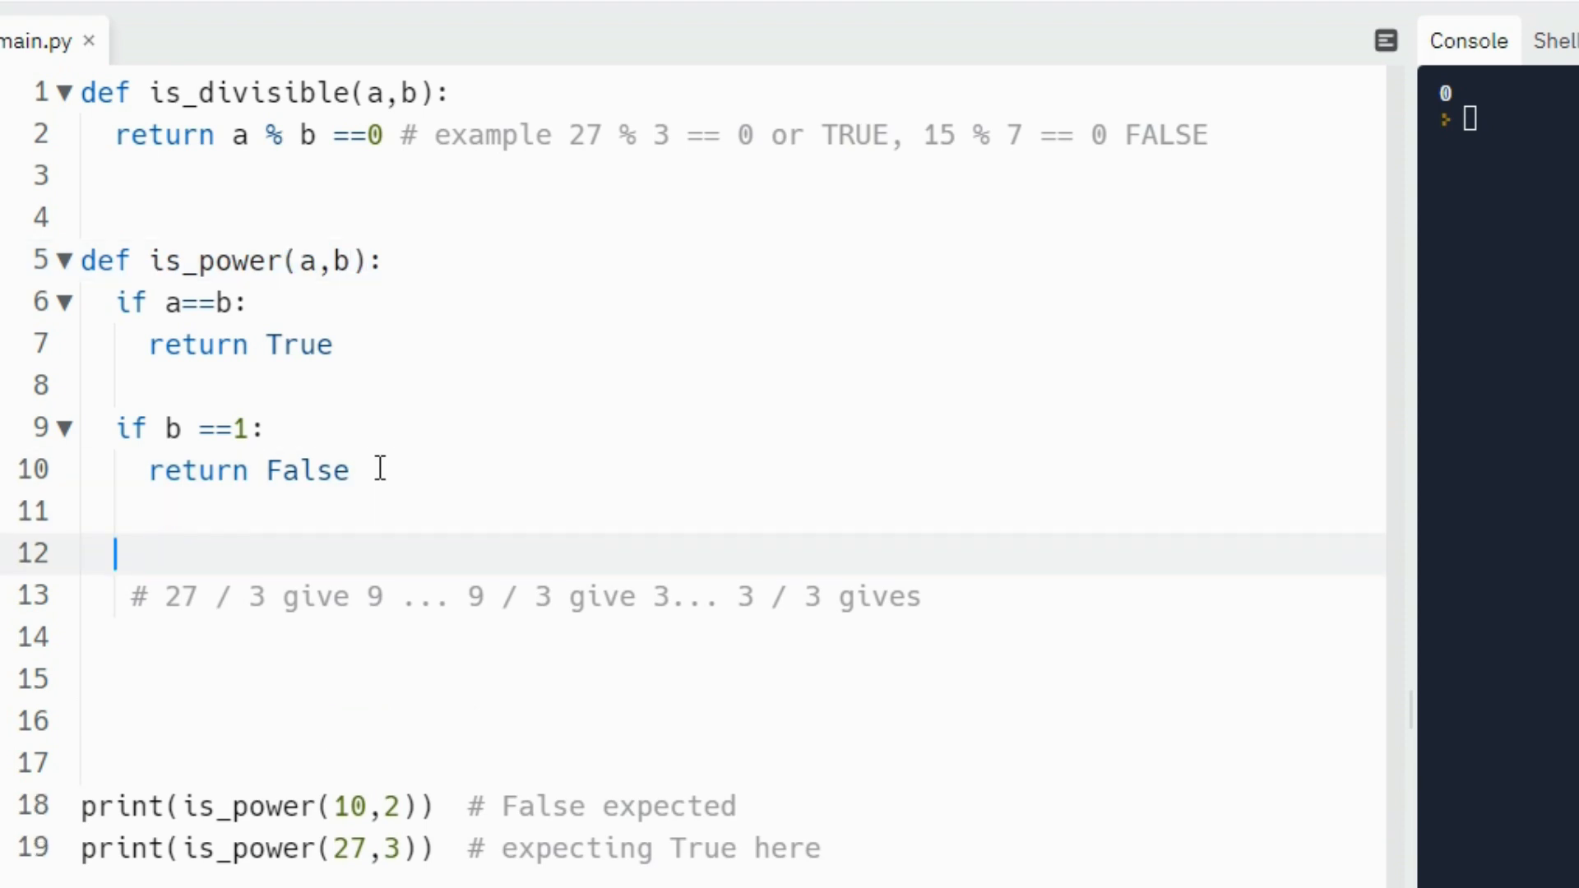
text(if)
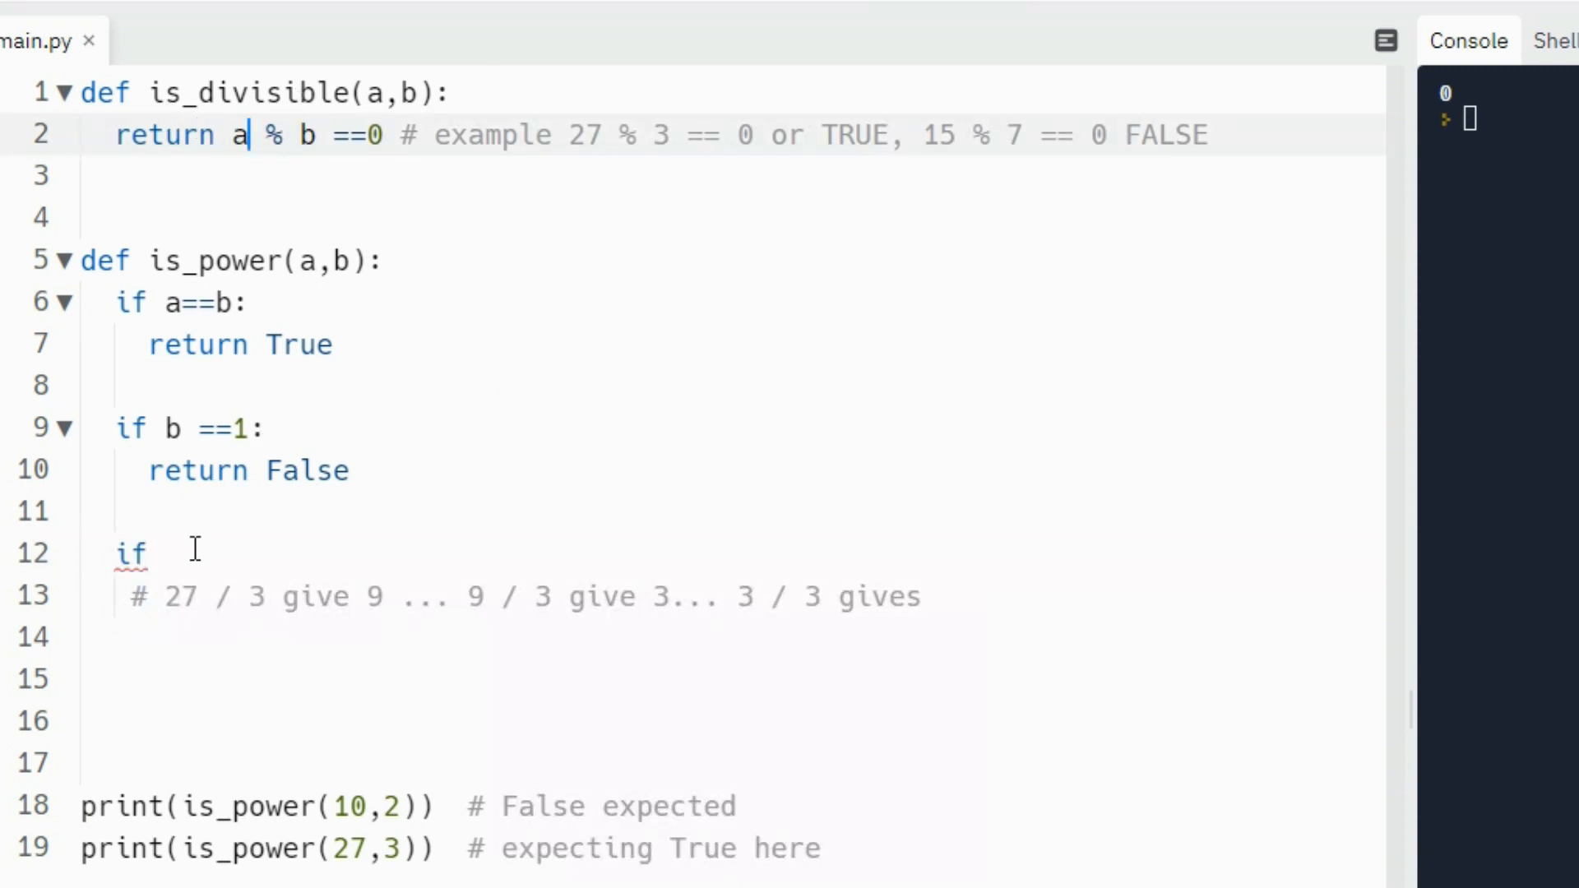
text(not is_divisible(a)
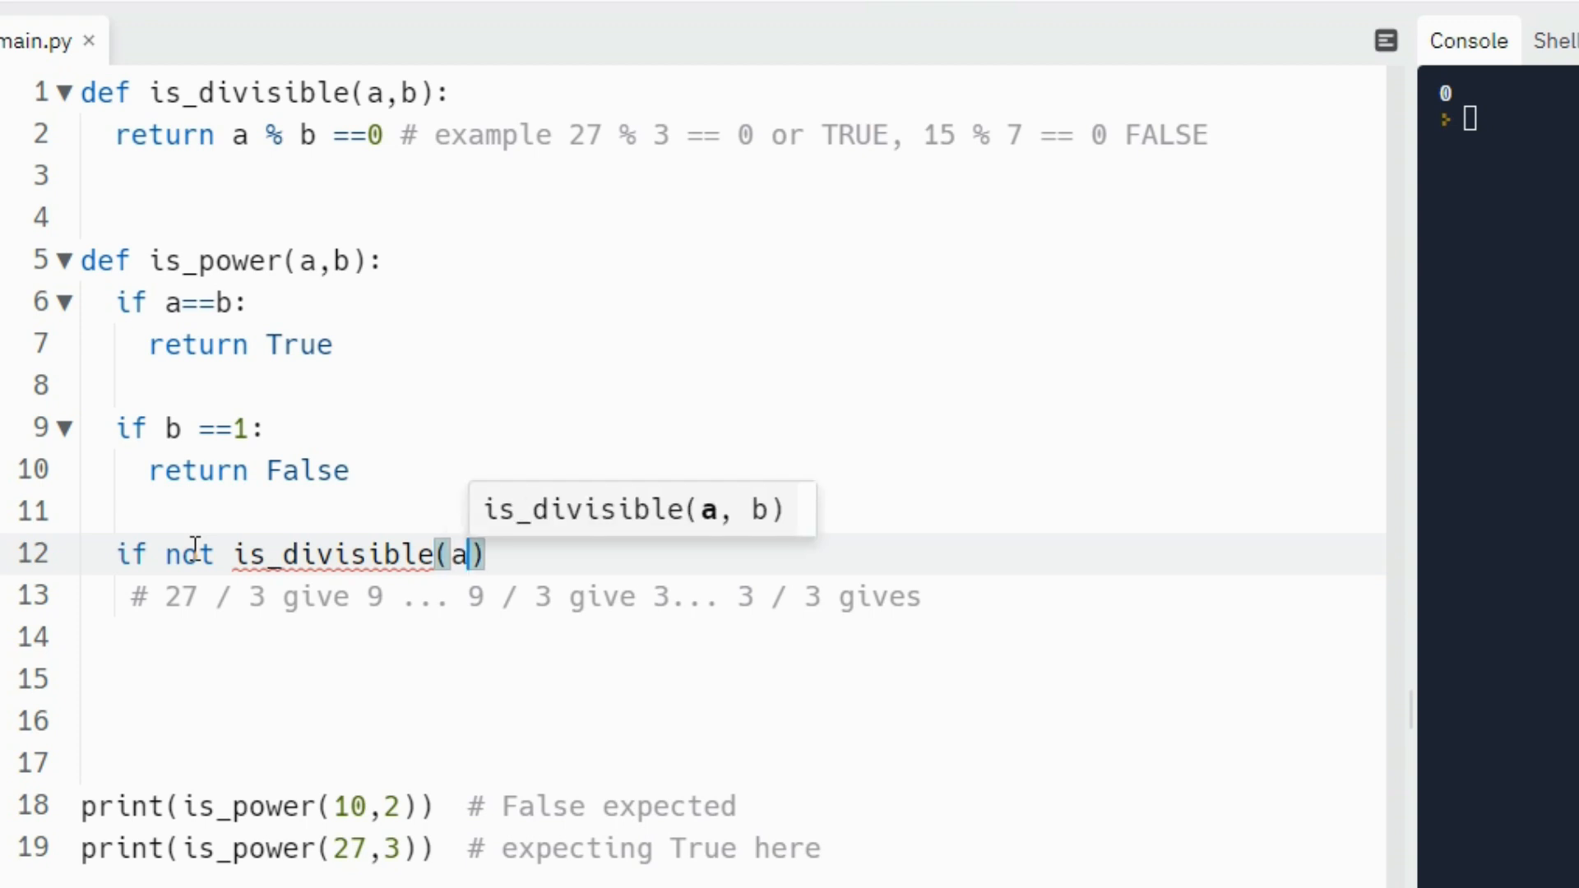
text(,b)
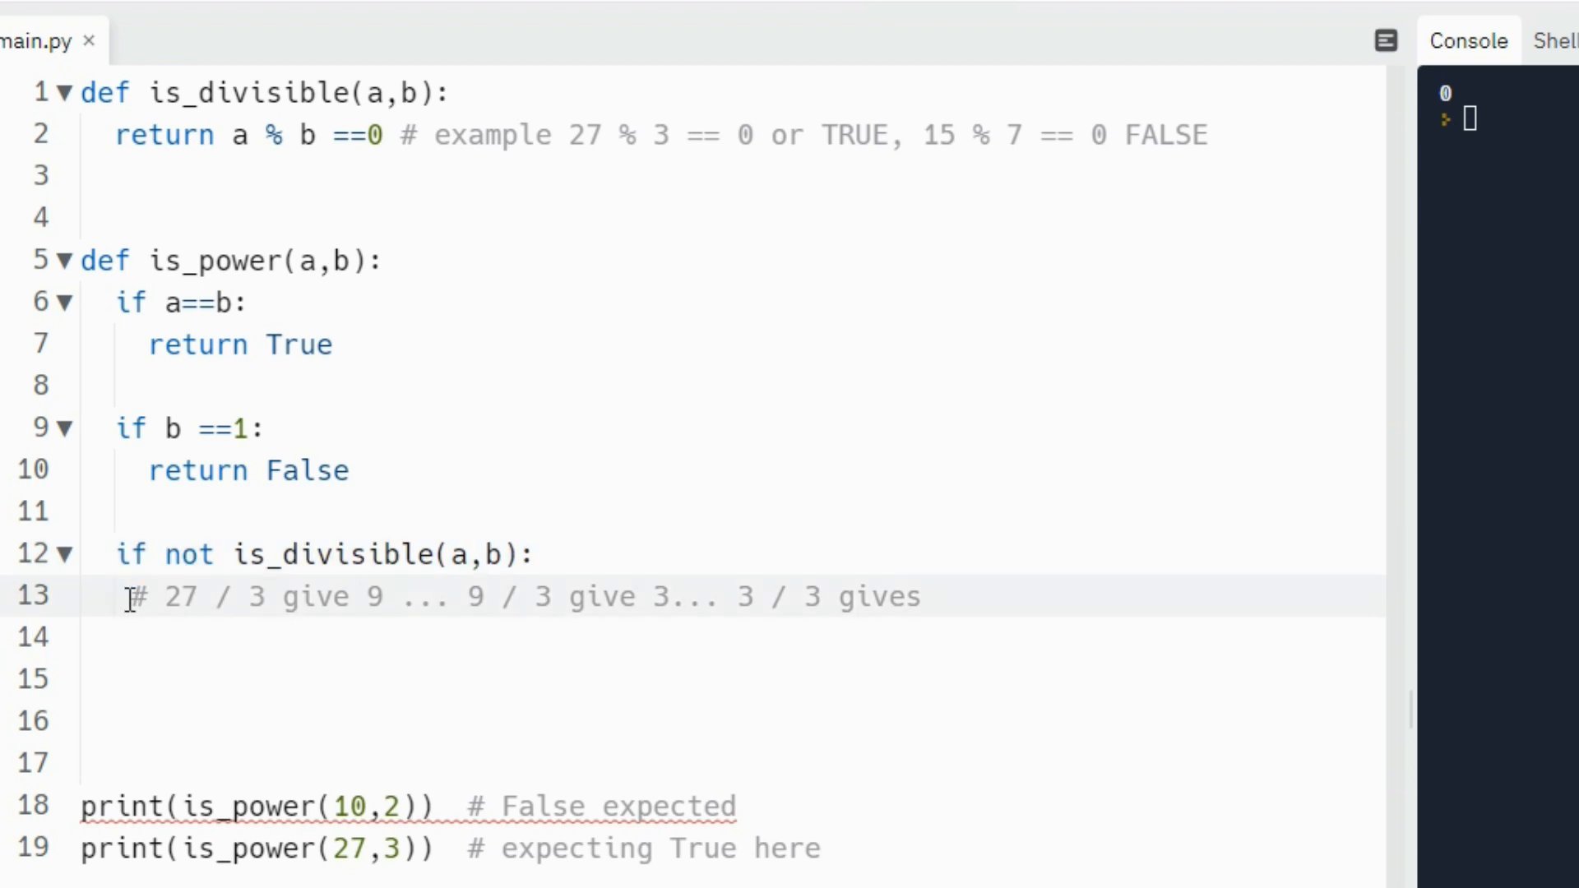
text(return)
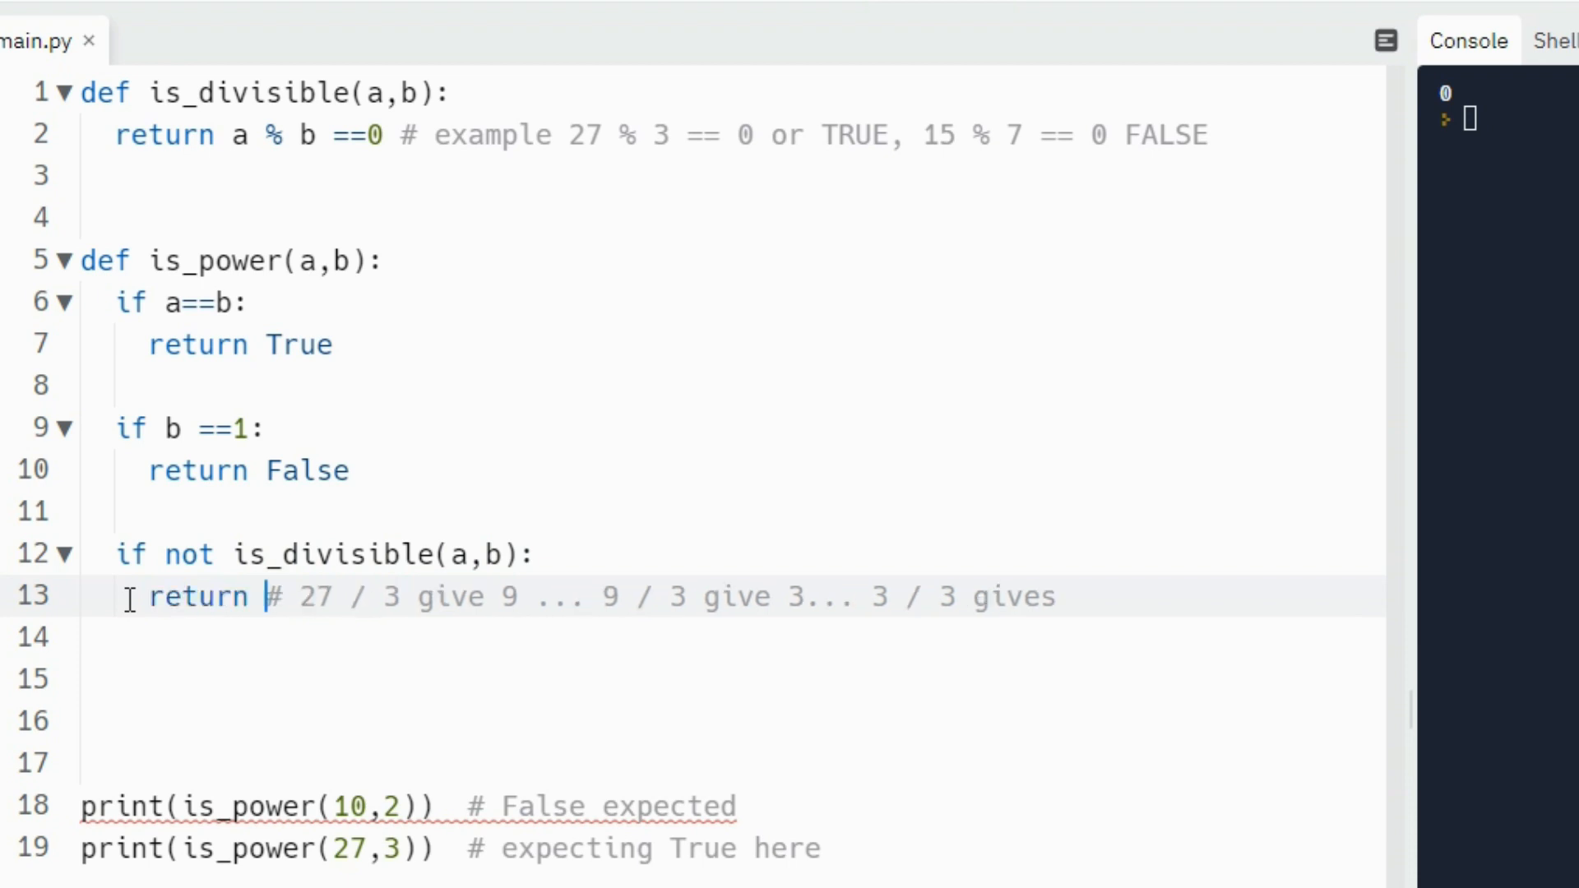
text(False)
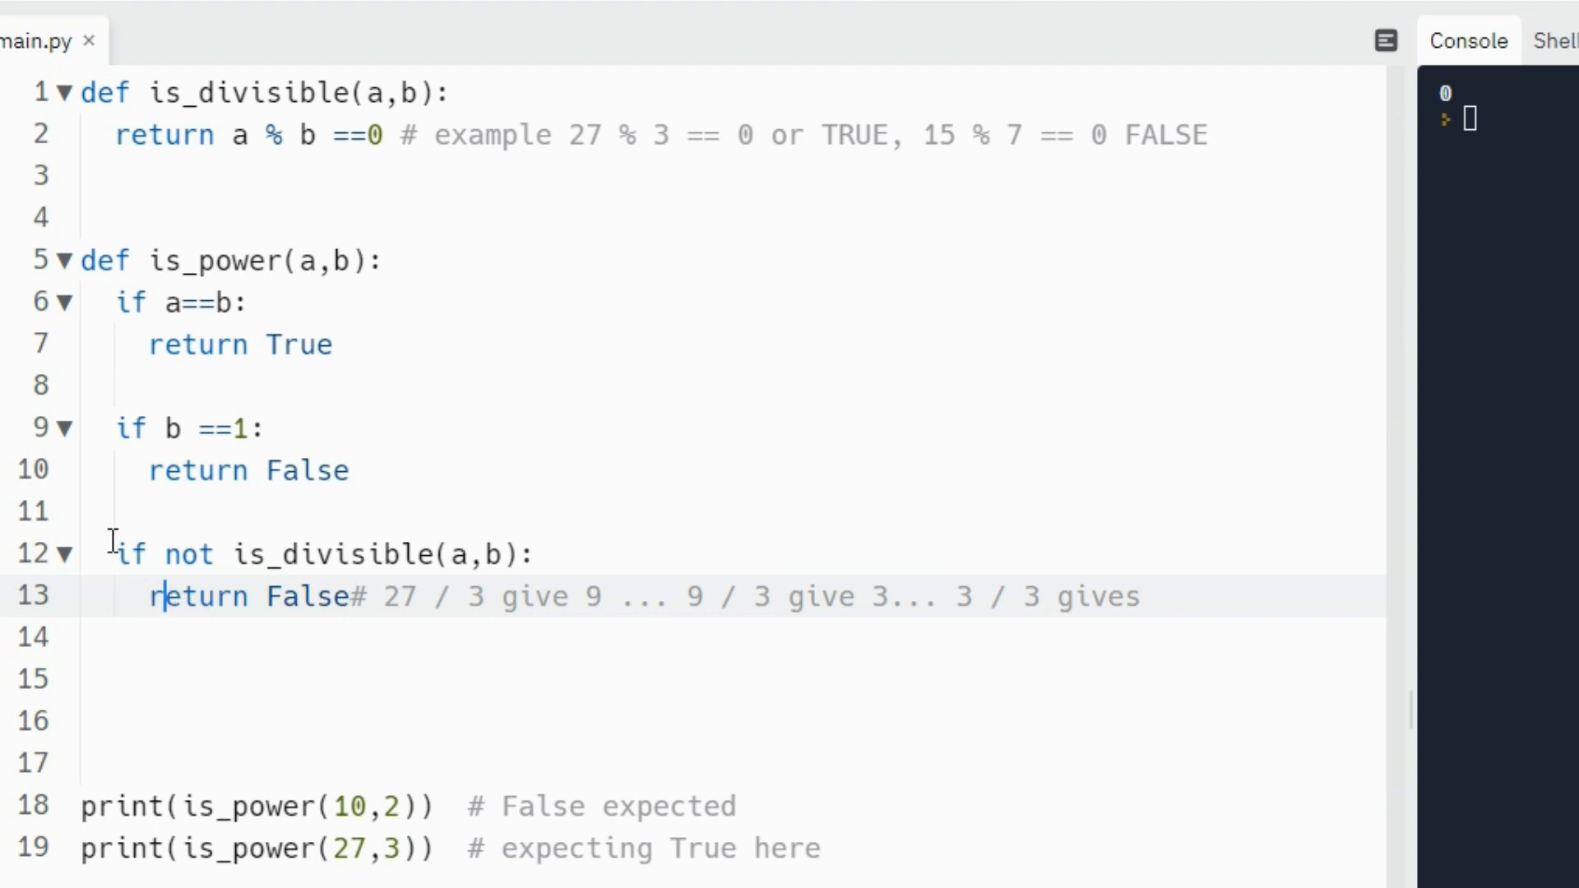
double_click(302, 553)
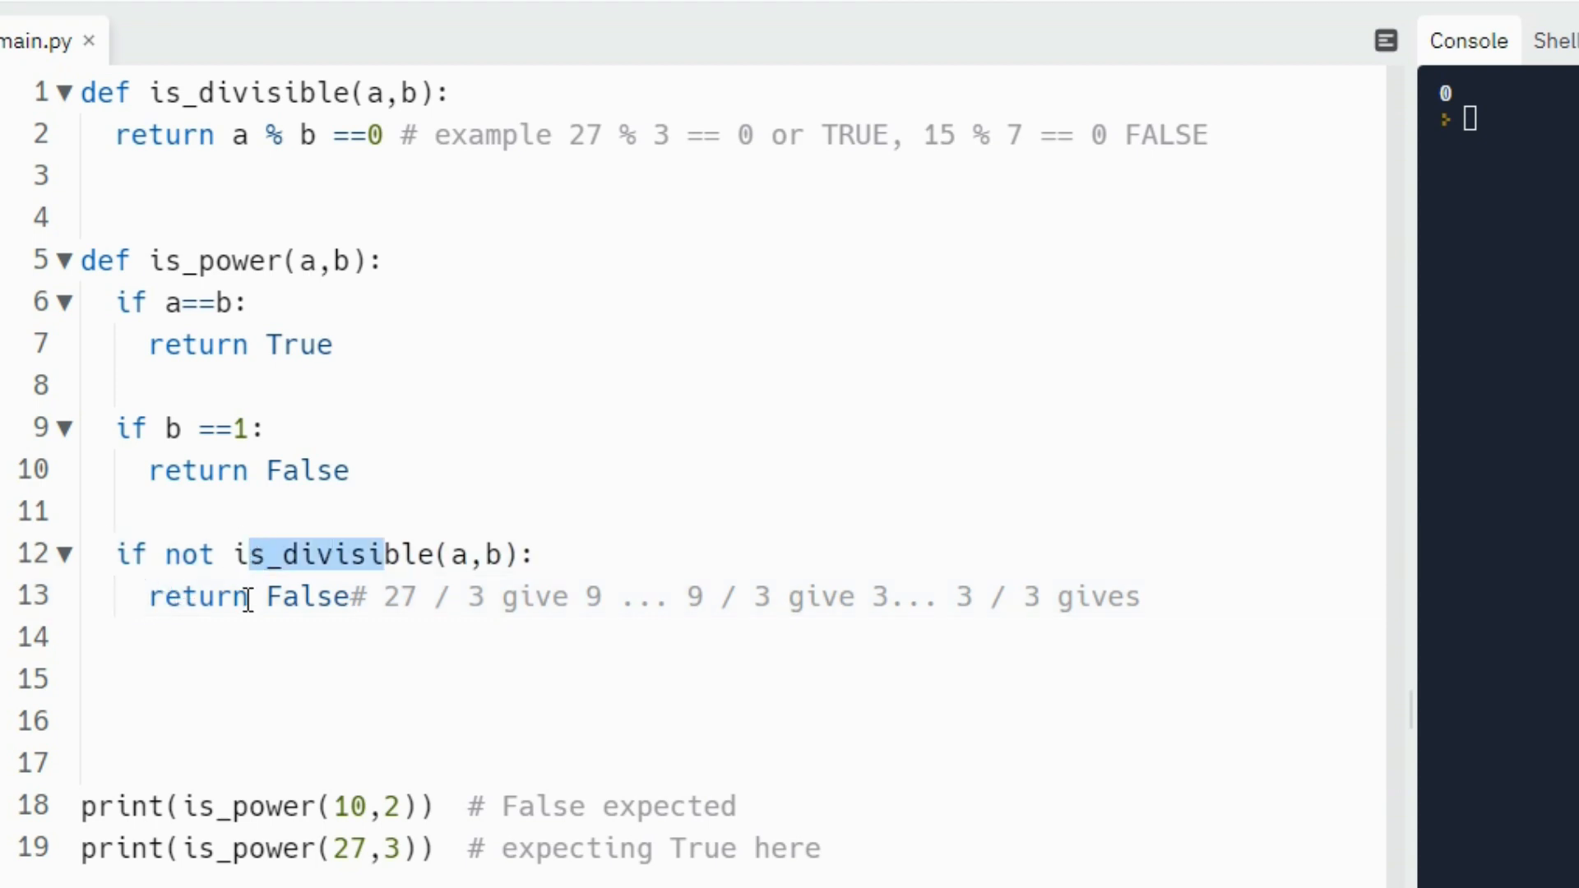
click(130, 677)
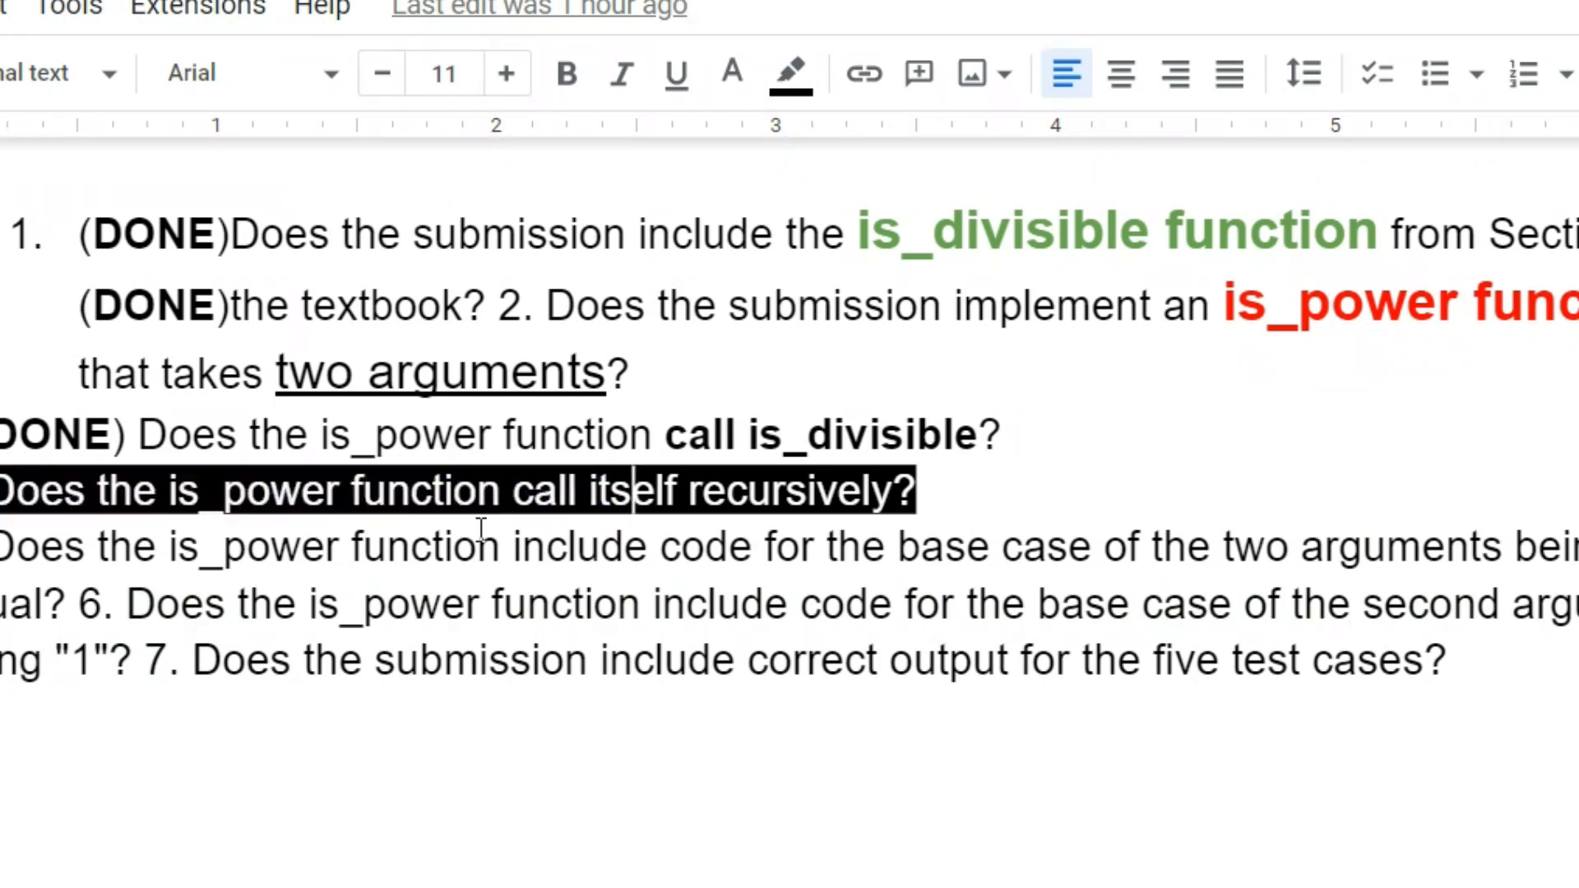
mouse_move(771, 180)
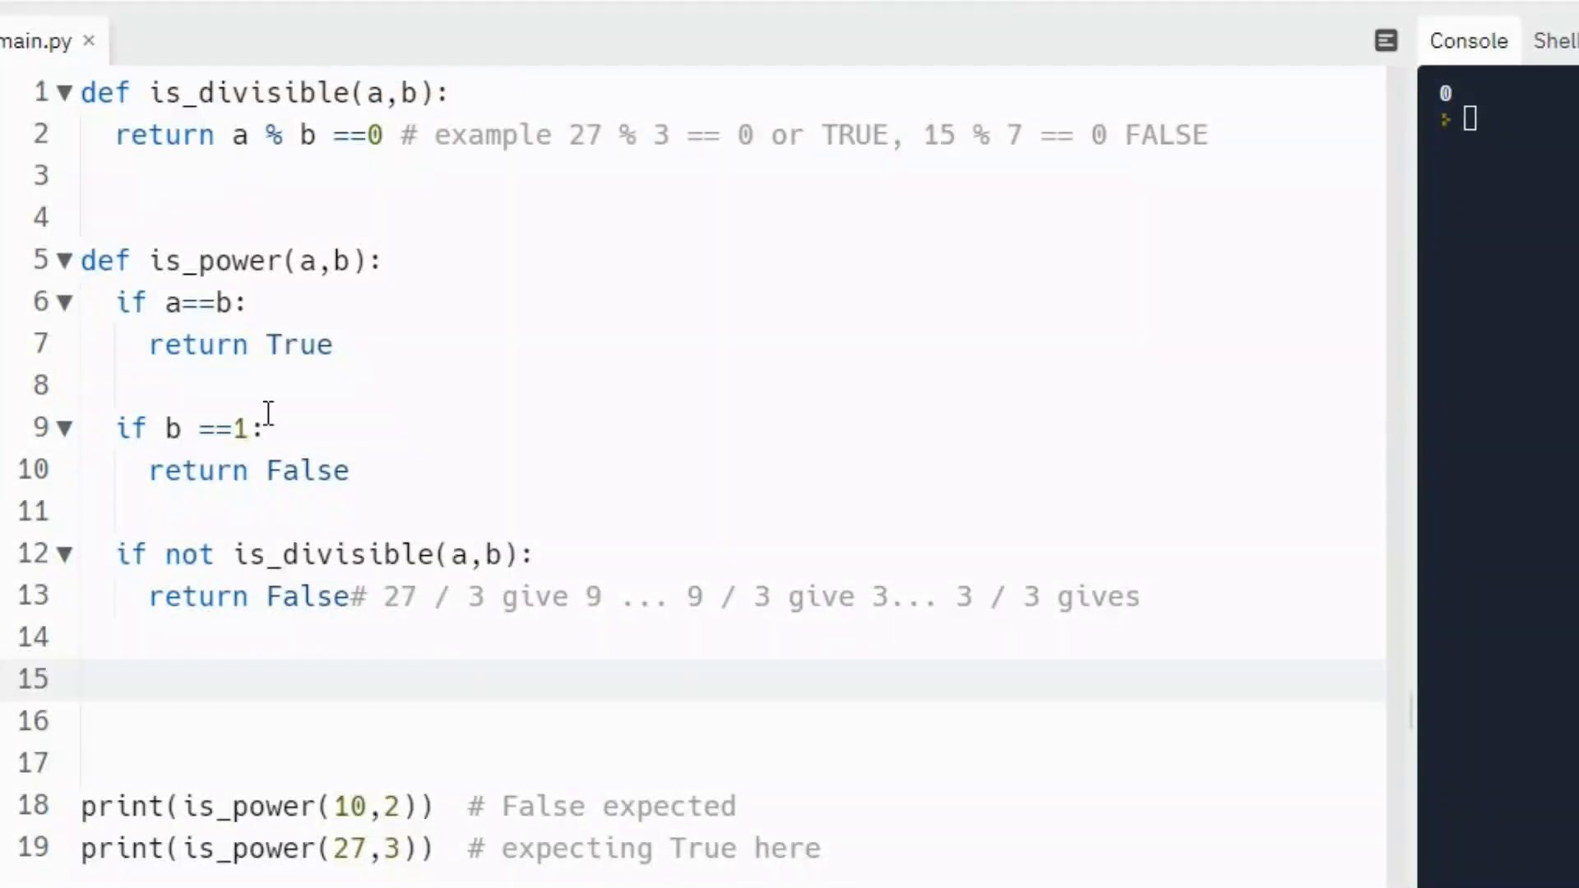
mouse_move(411, 692)
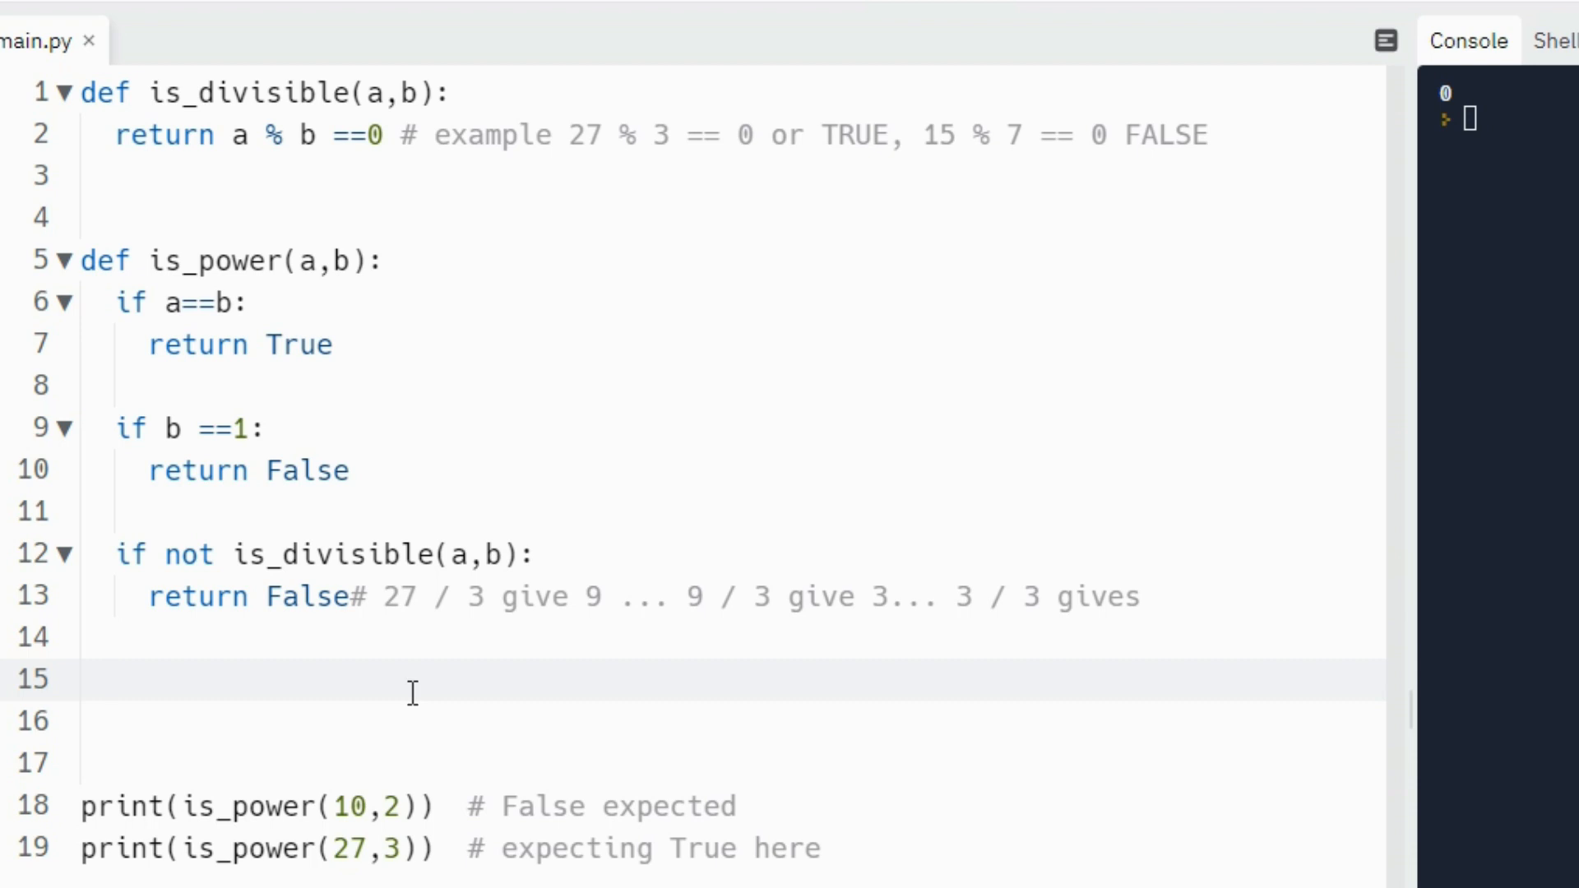
- Type 'return is_power(a,b)' as the final line of is_power
text(ret)
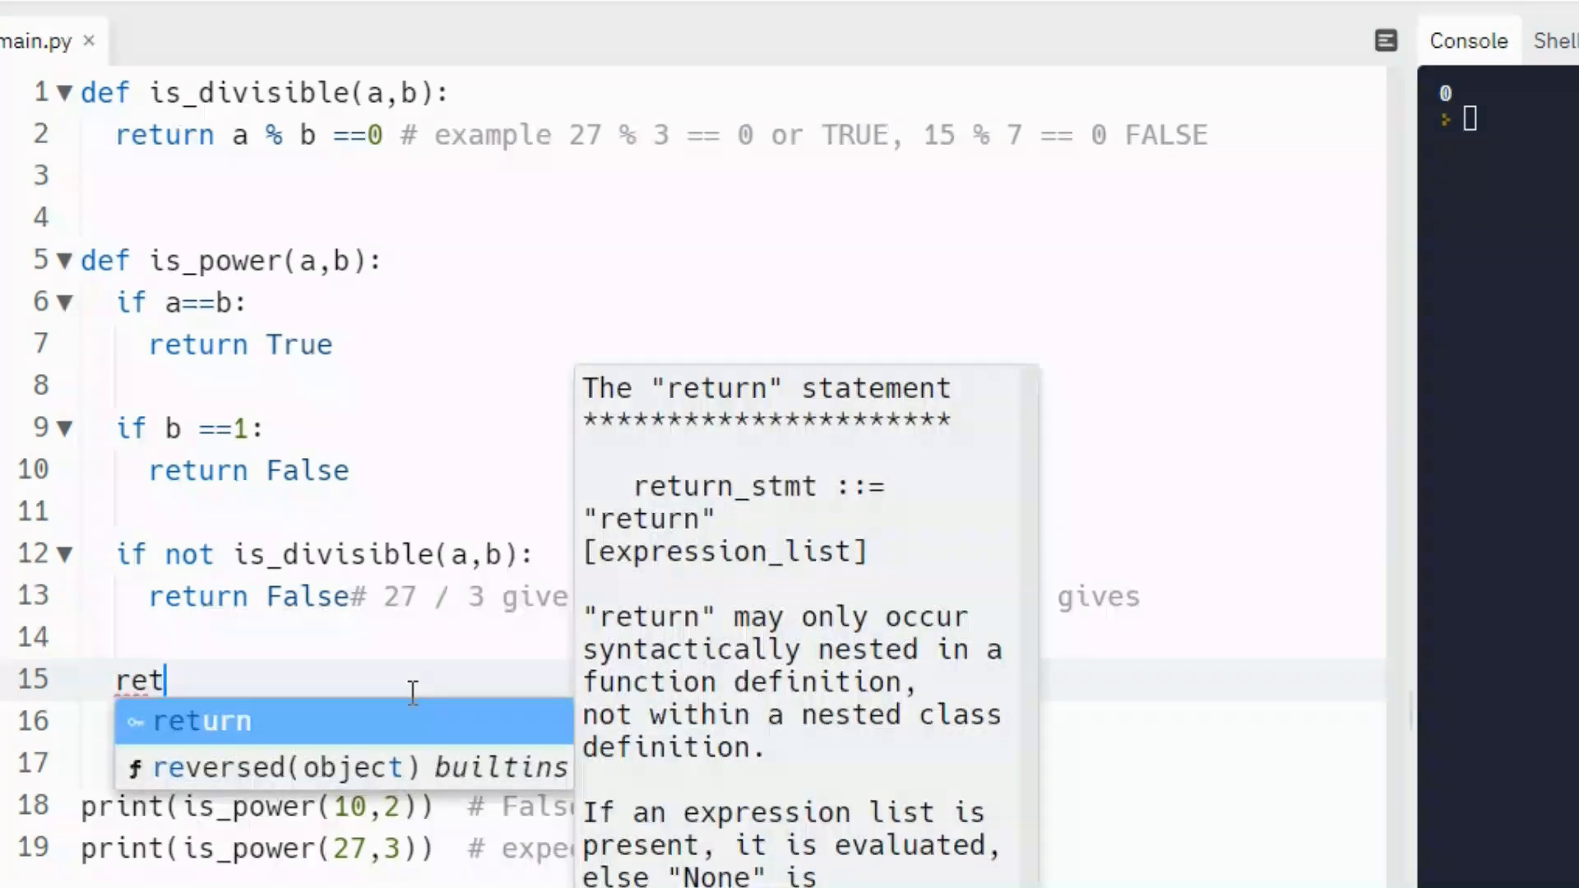
text(return is)
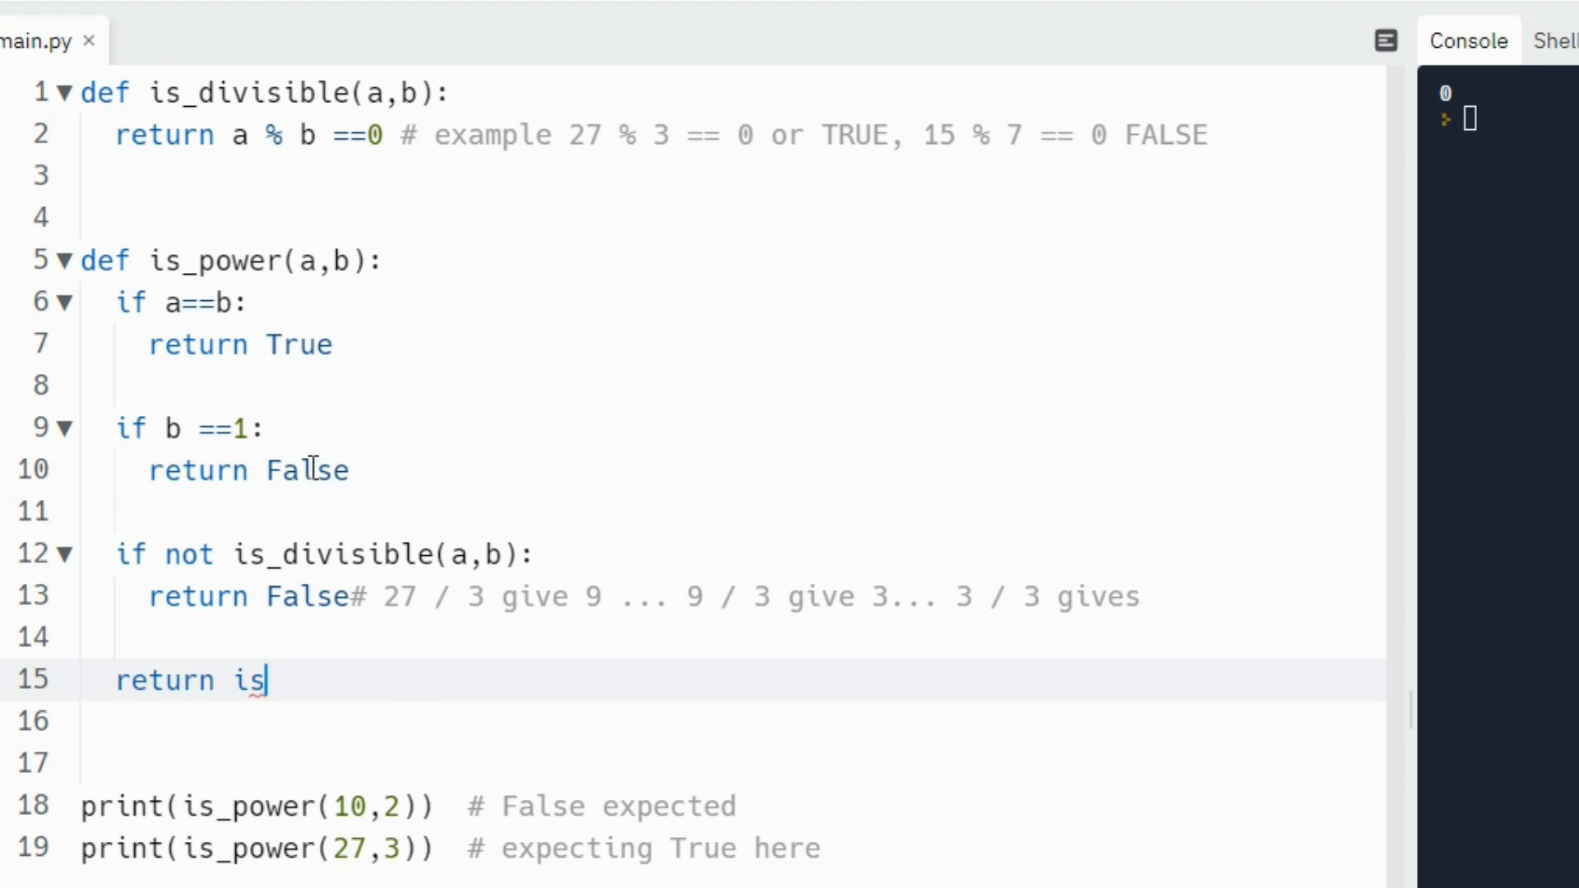
mouse_move(317, 479)
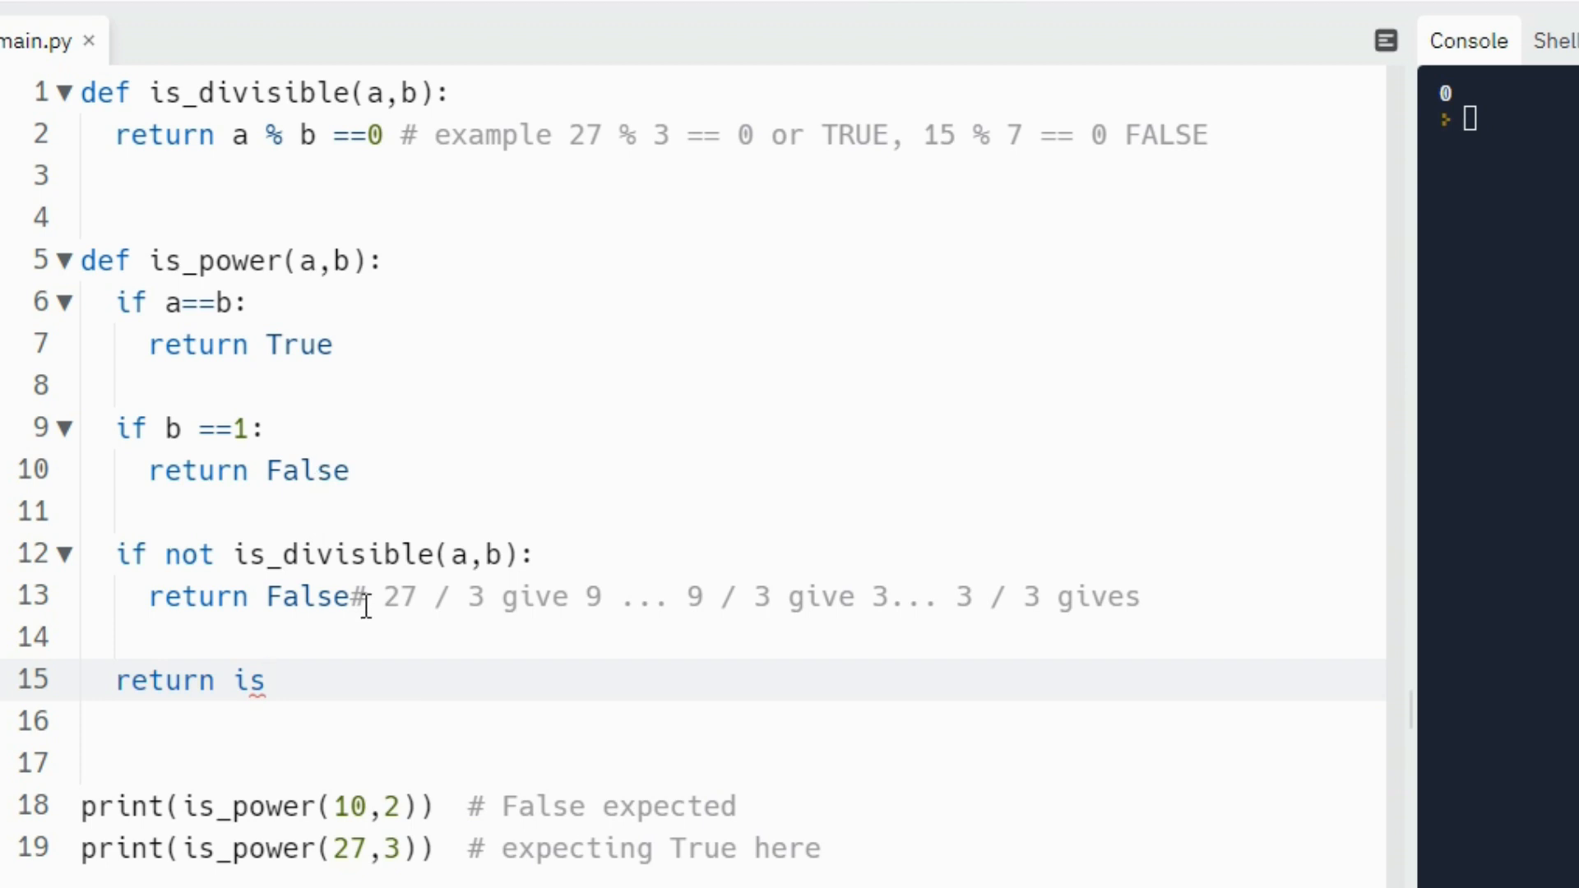
text(_)
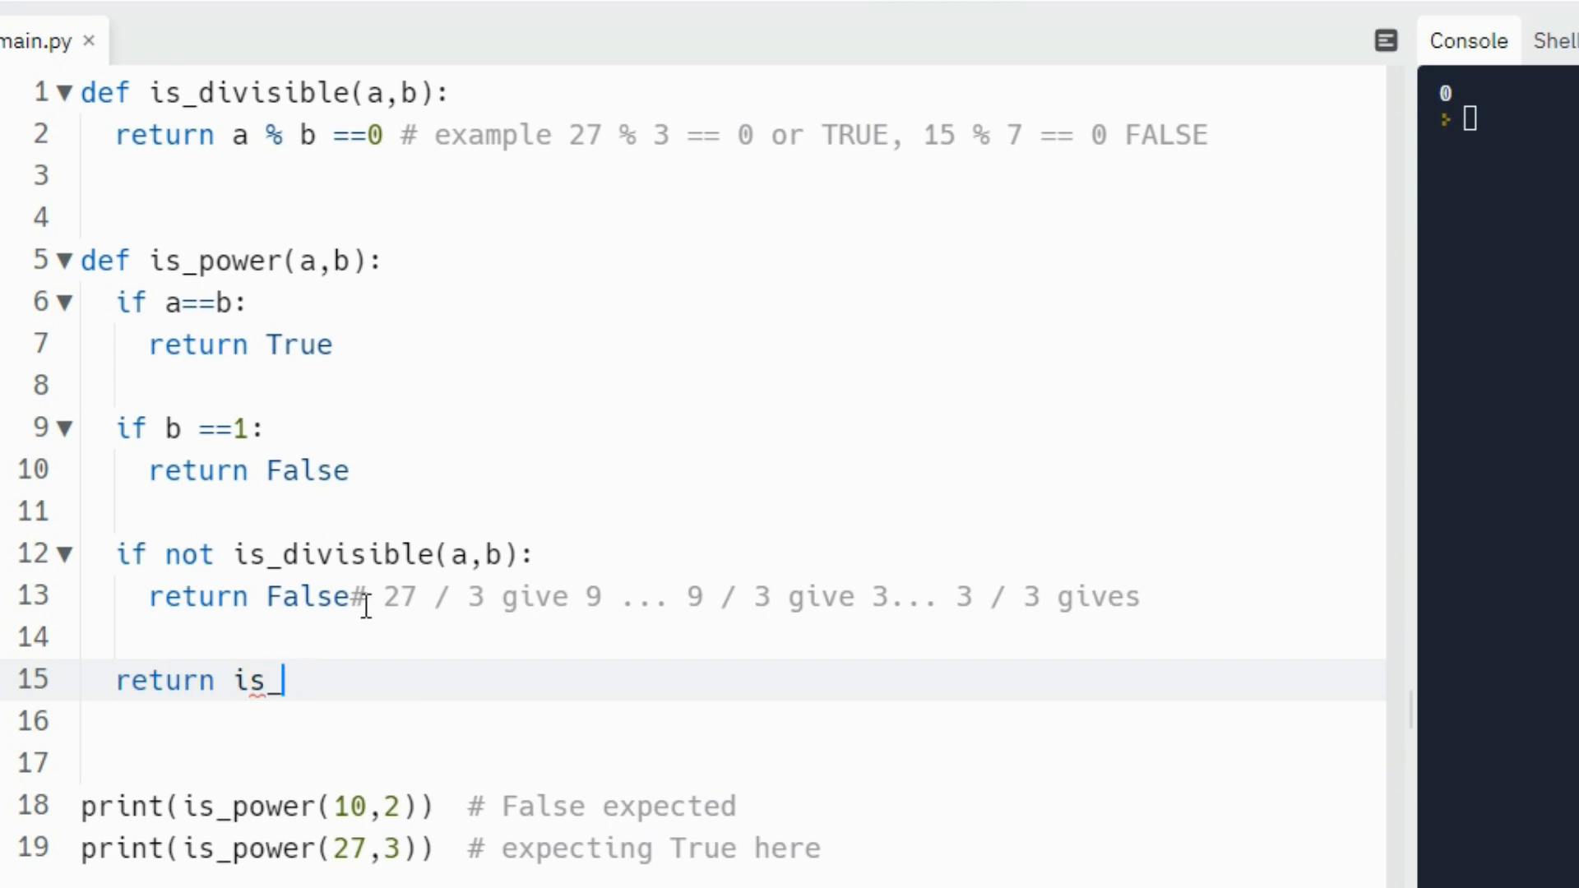
text(power)
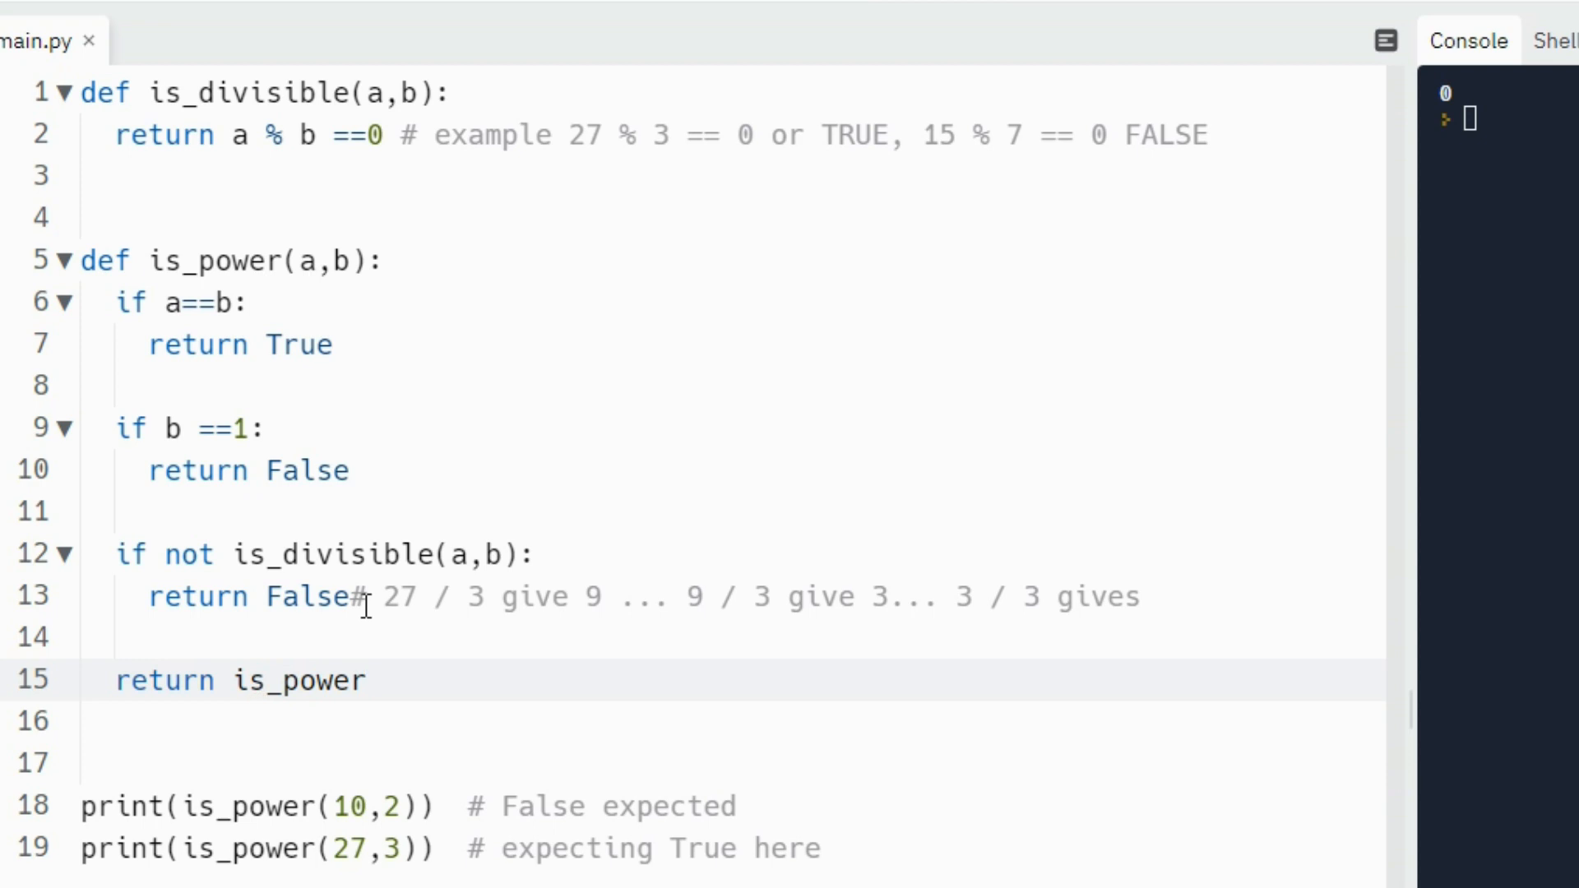
text((a,)
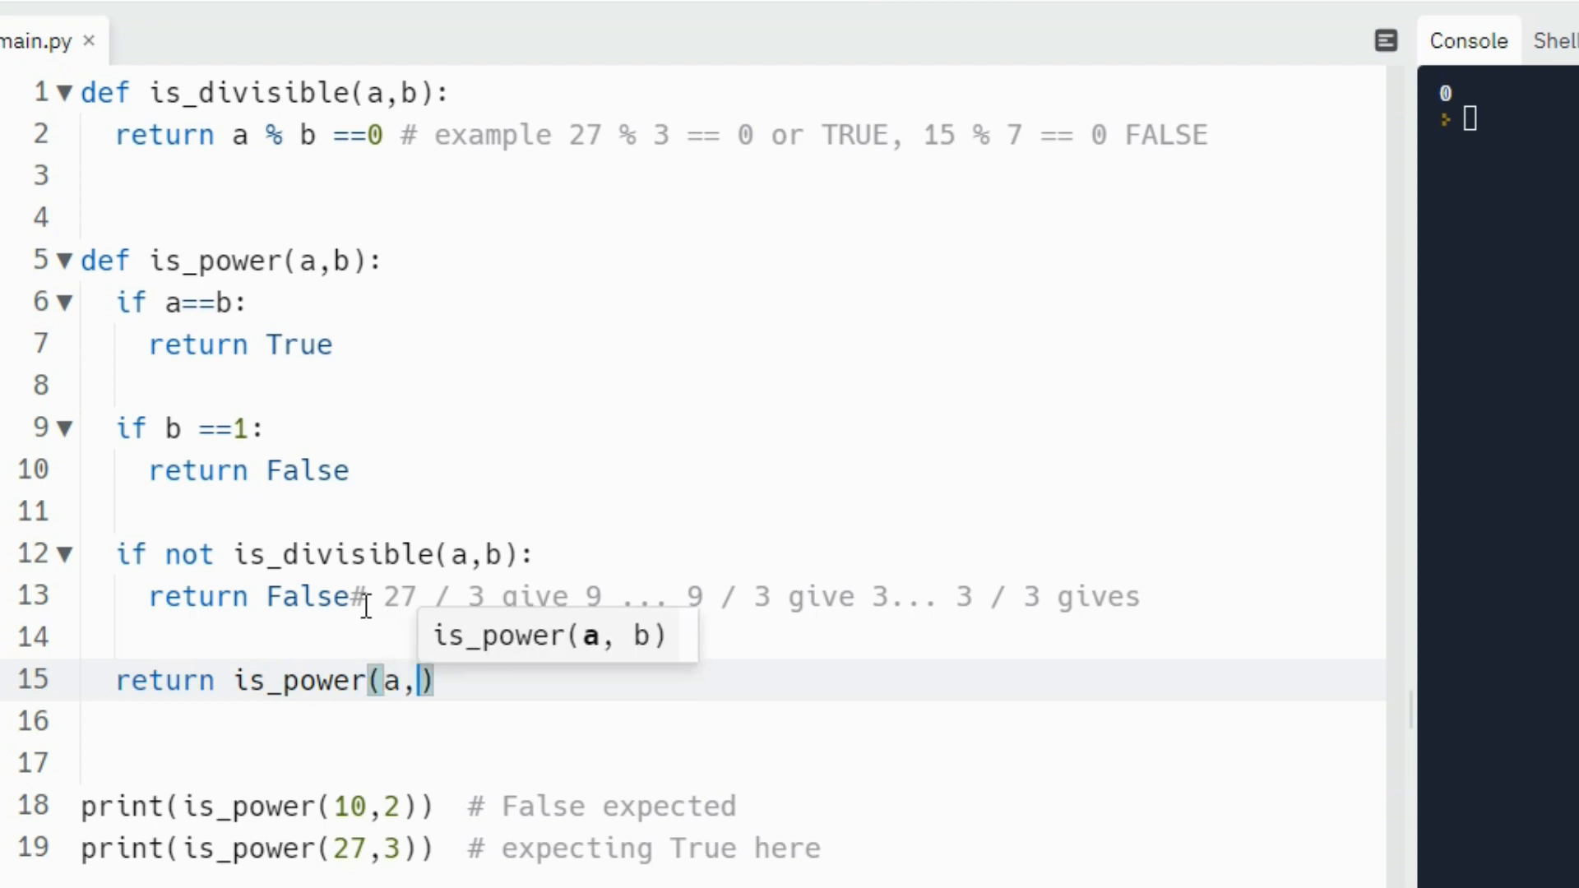
text(b)
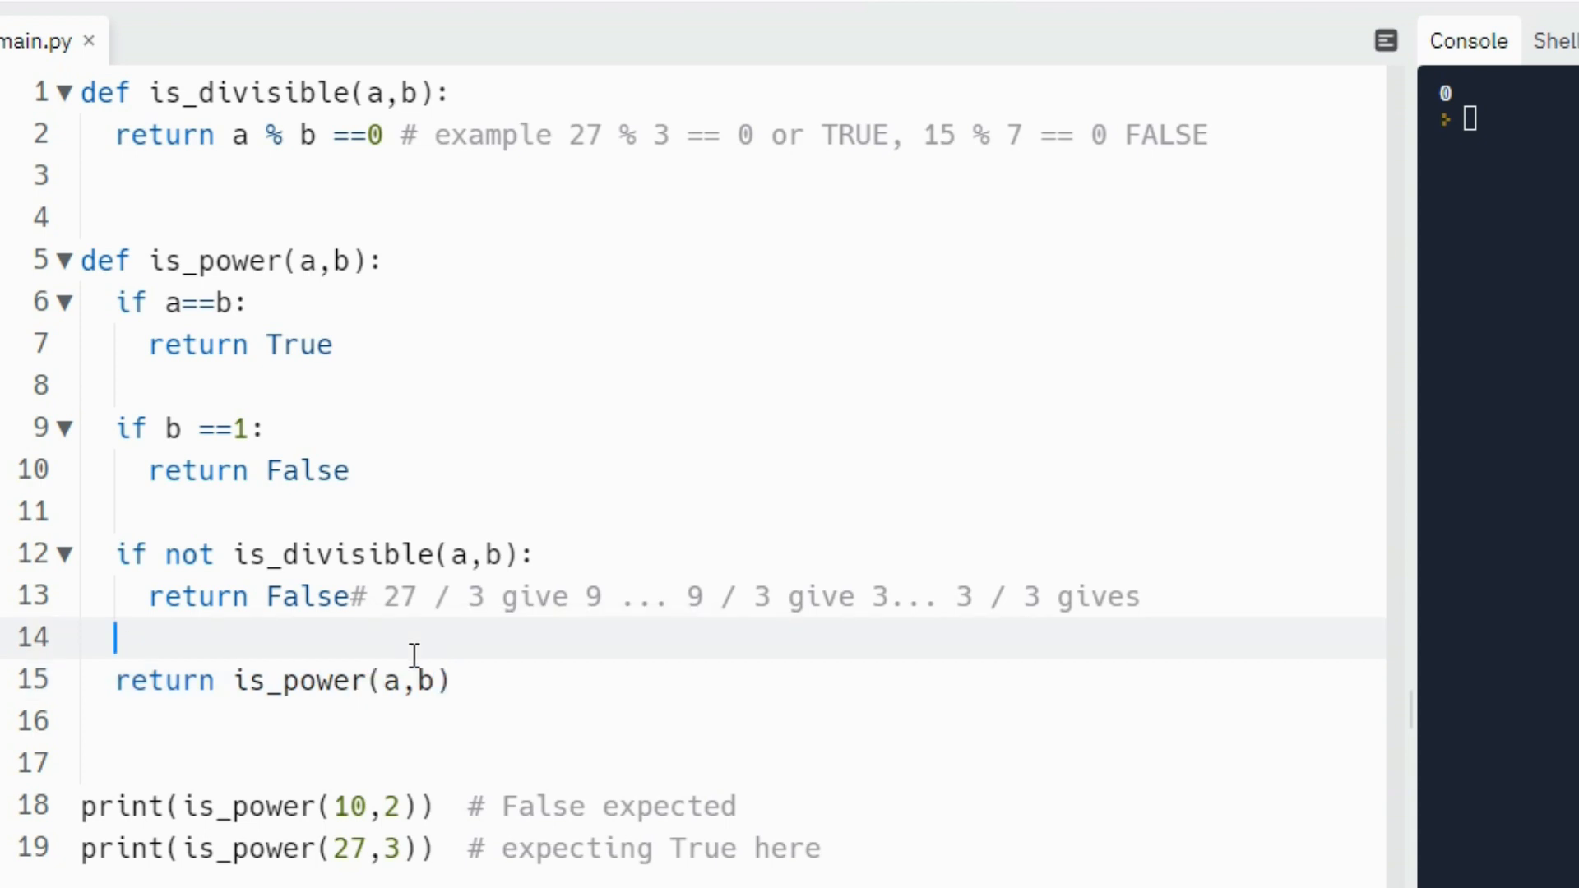
click(459, 681)
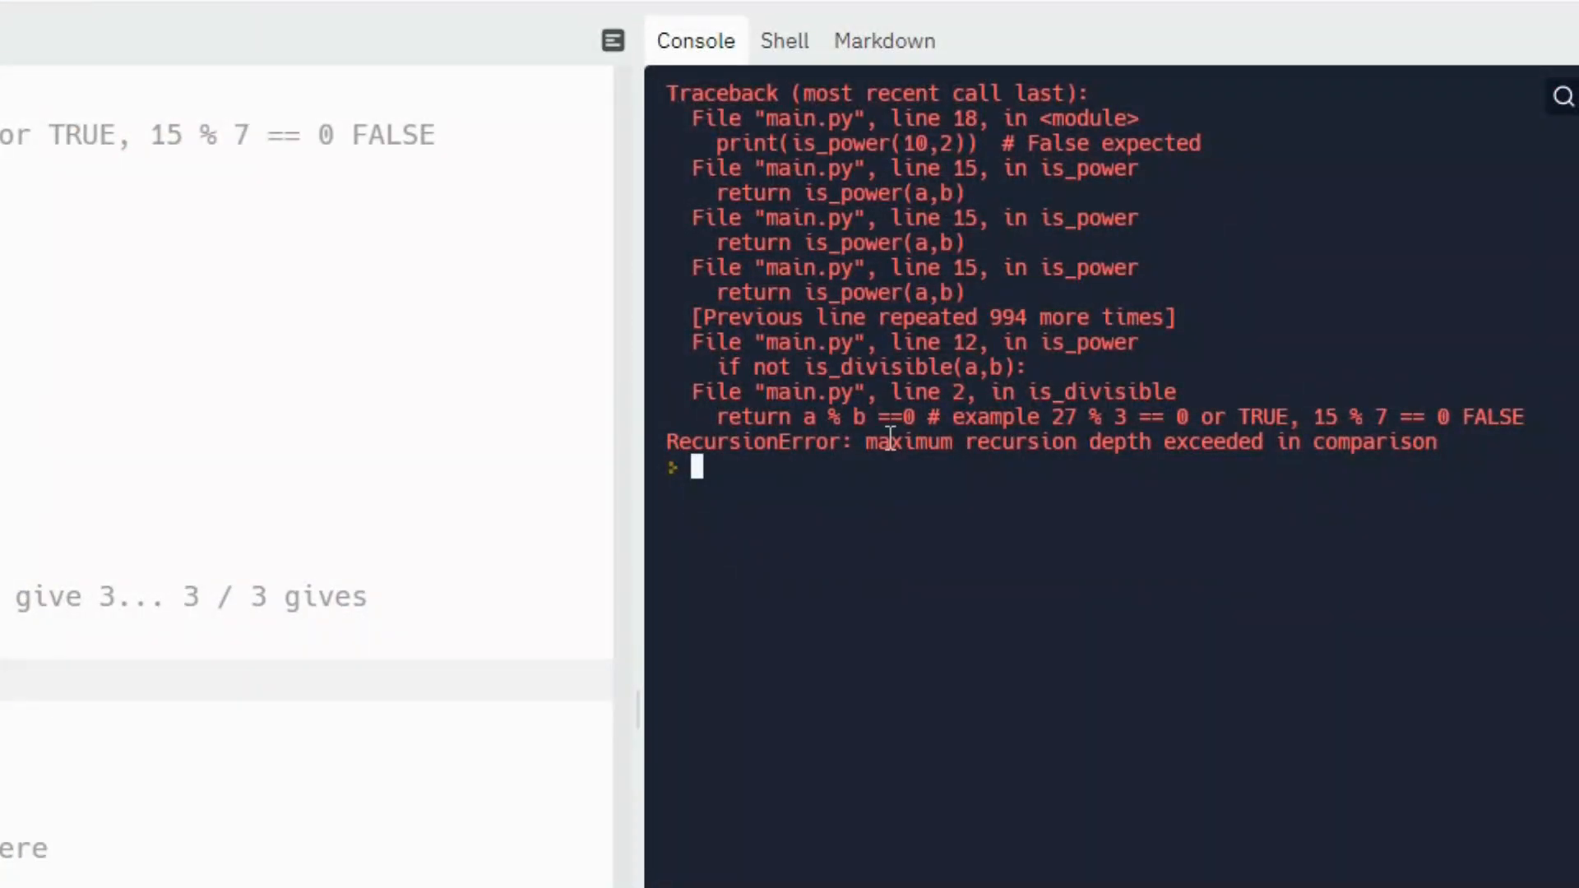
mouse_move(91, 562)
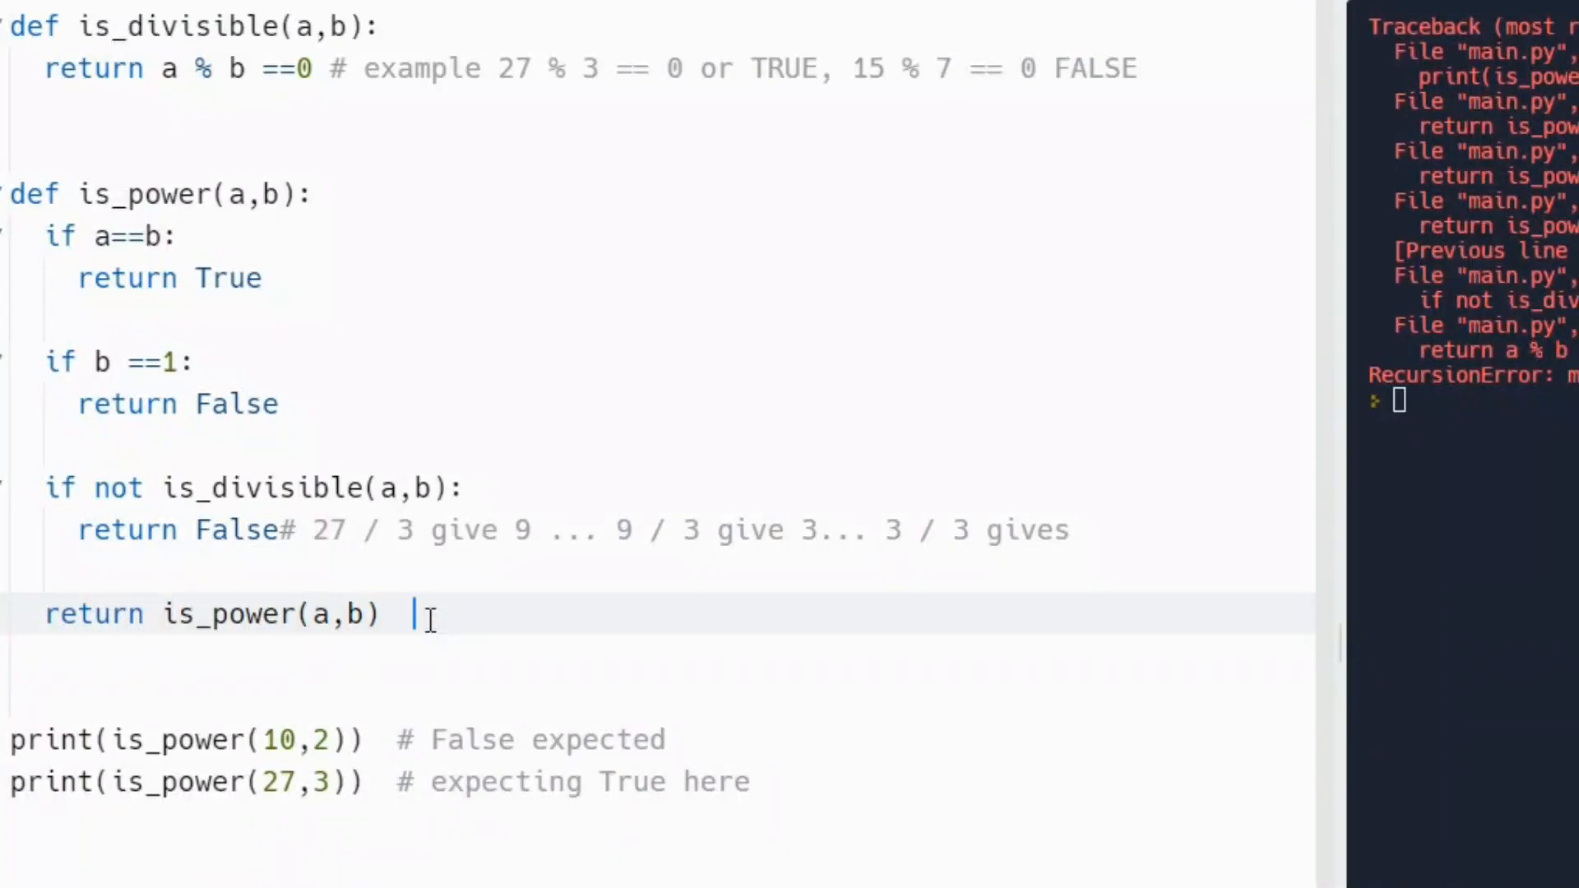
- Append the comment '# 27 , 3' to the recursive return line
text(#)
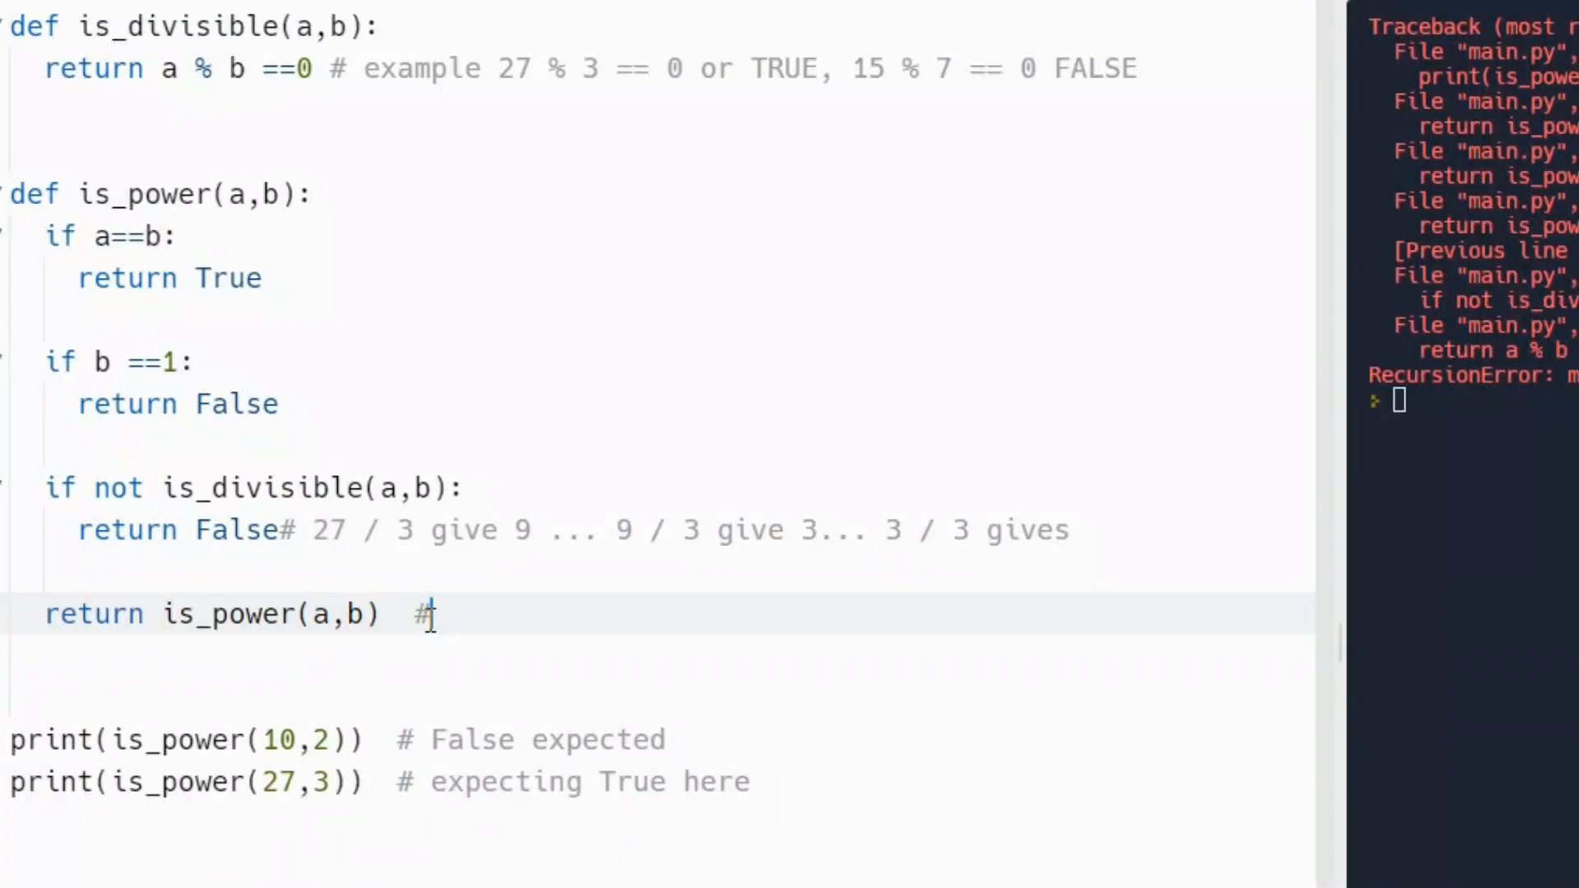
text(27 ,)
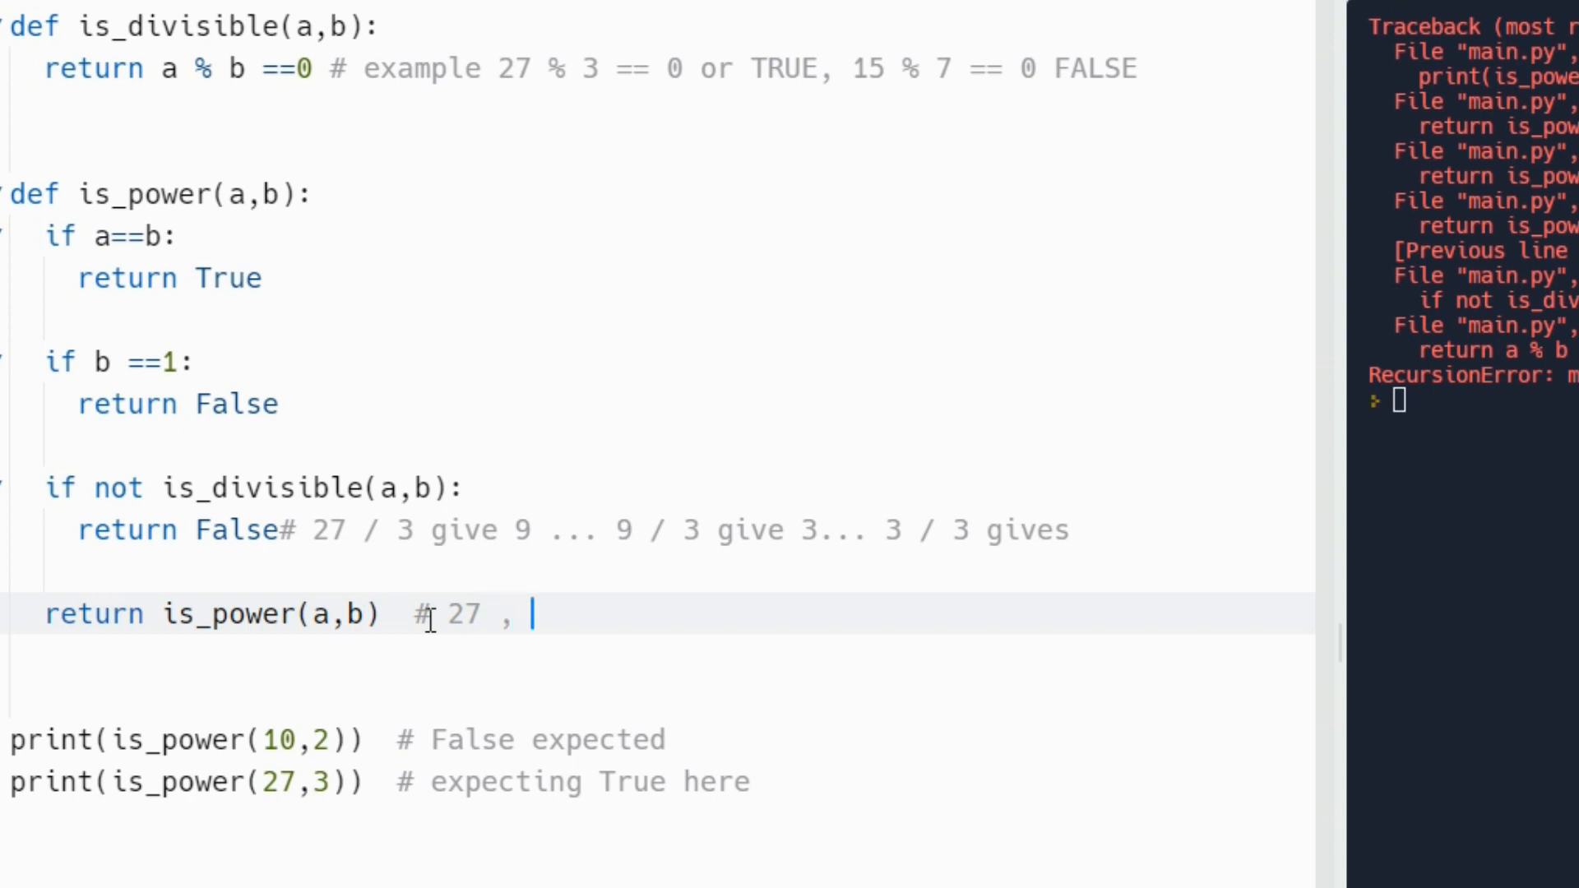
text(3)
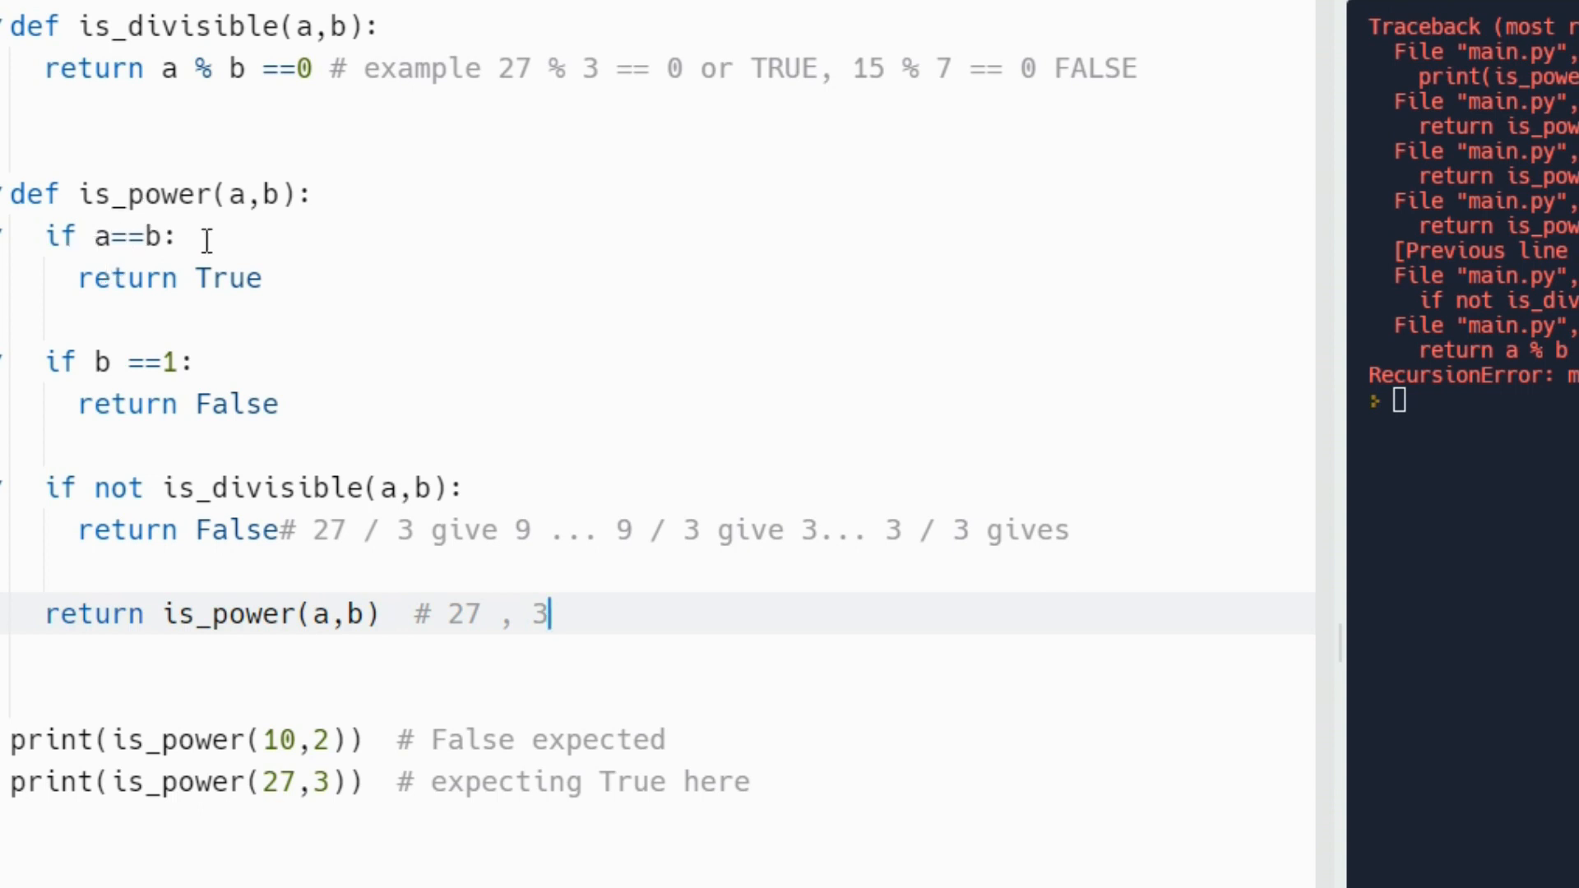
mouse_move(208, 577)
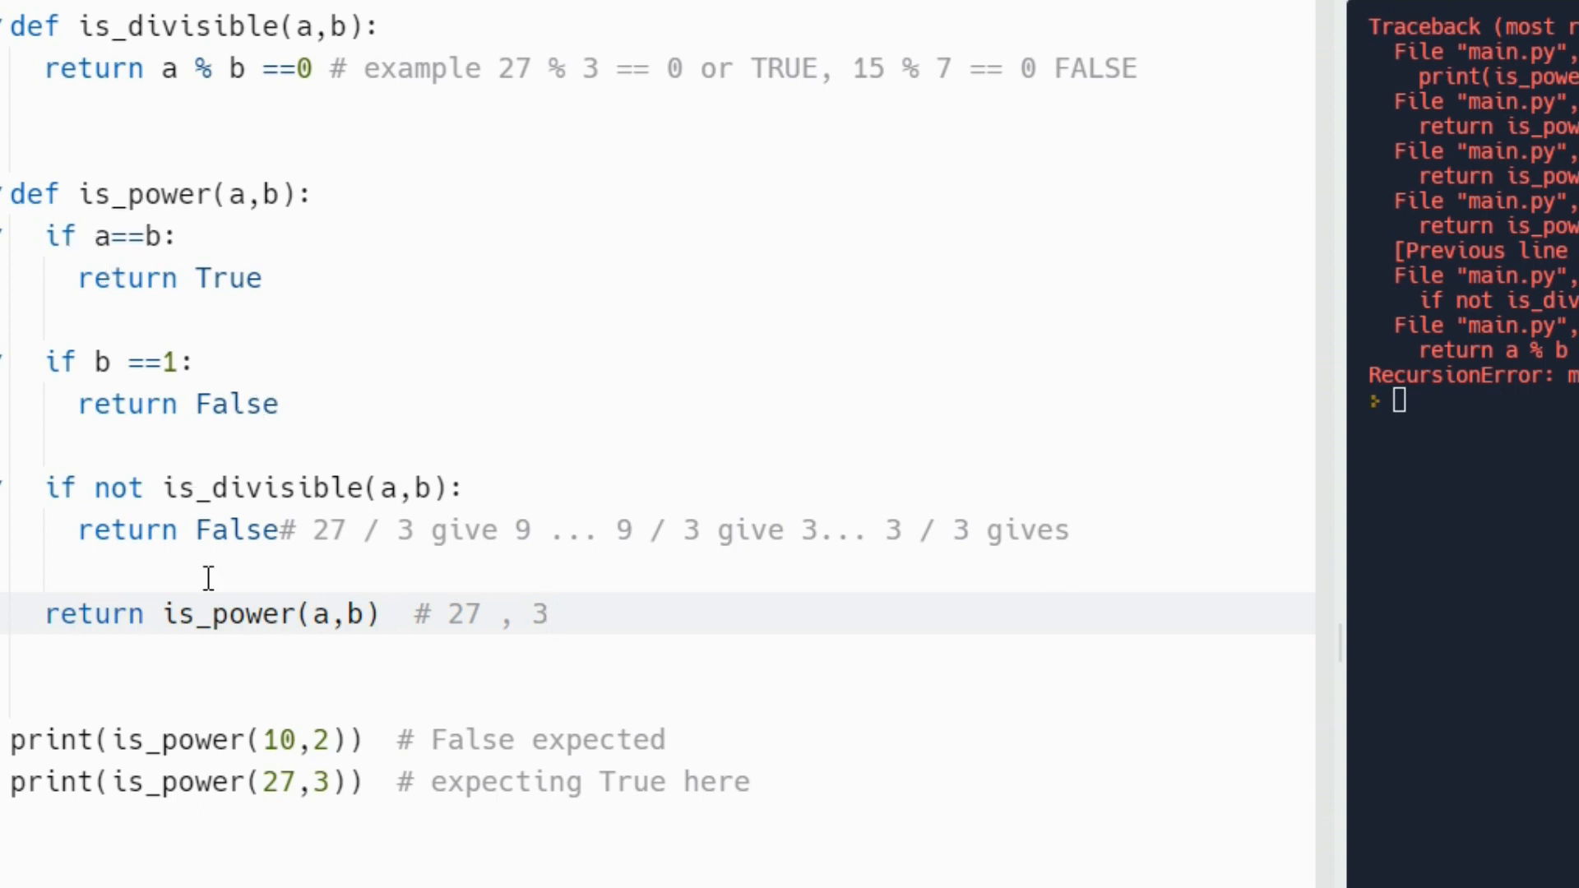
- Start a trailing note ', we divide 27 / 3 ... gives' on the return False line
click(552, 615)
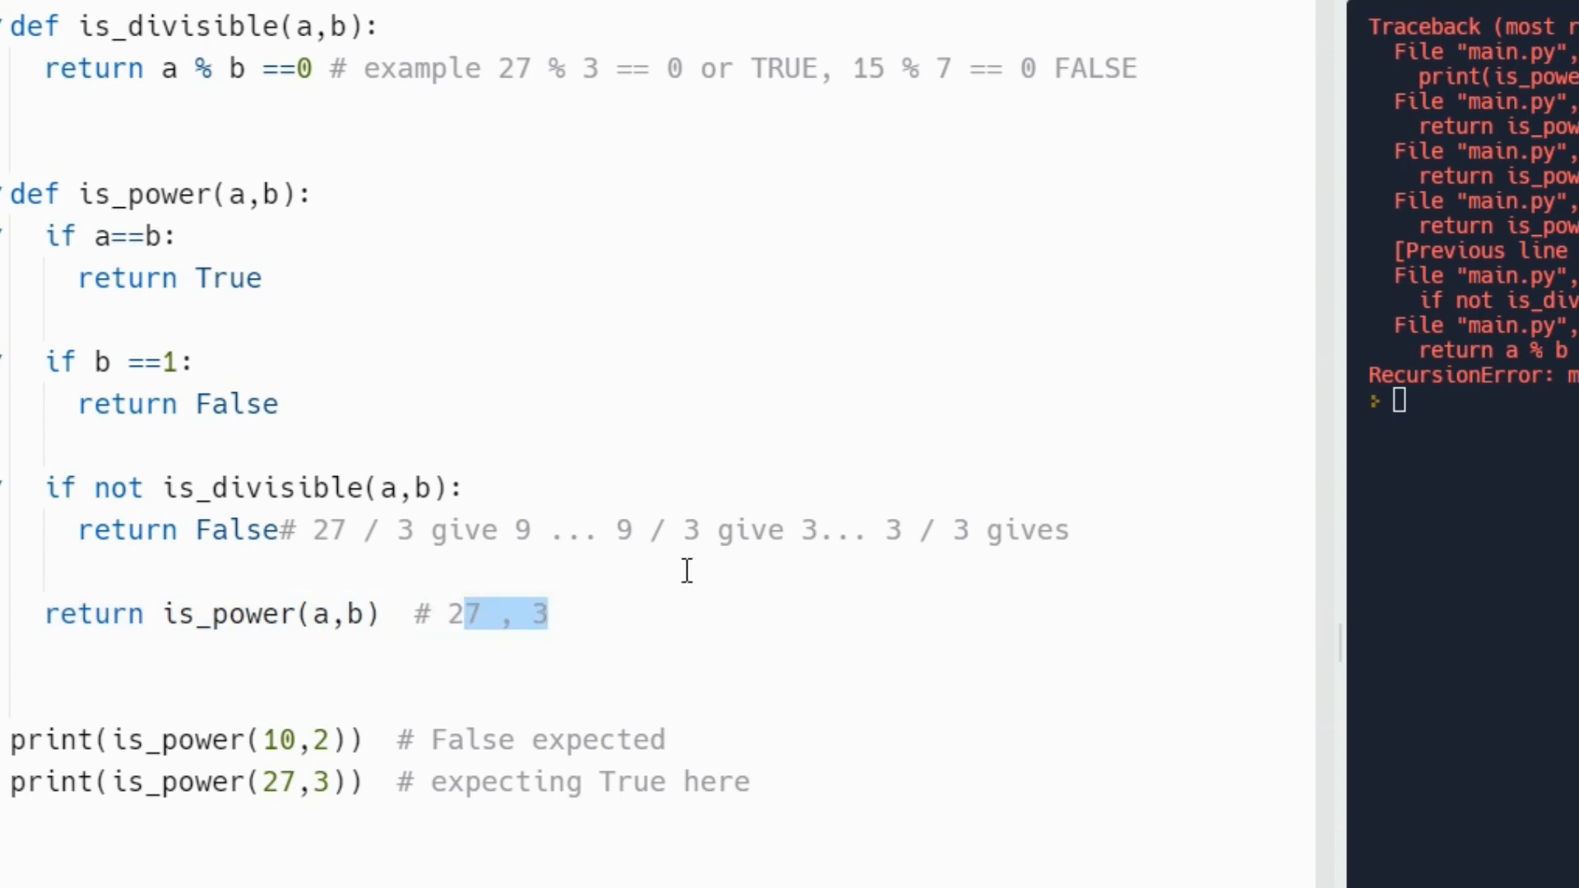
mouse_move(481, 577)
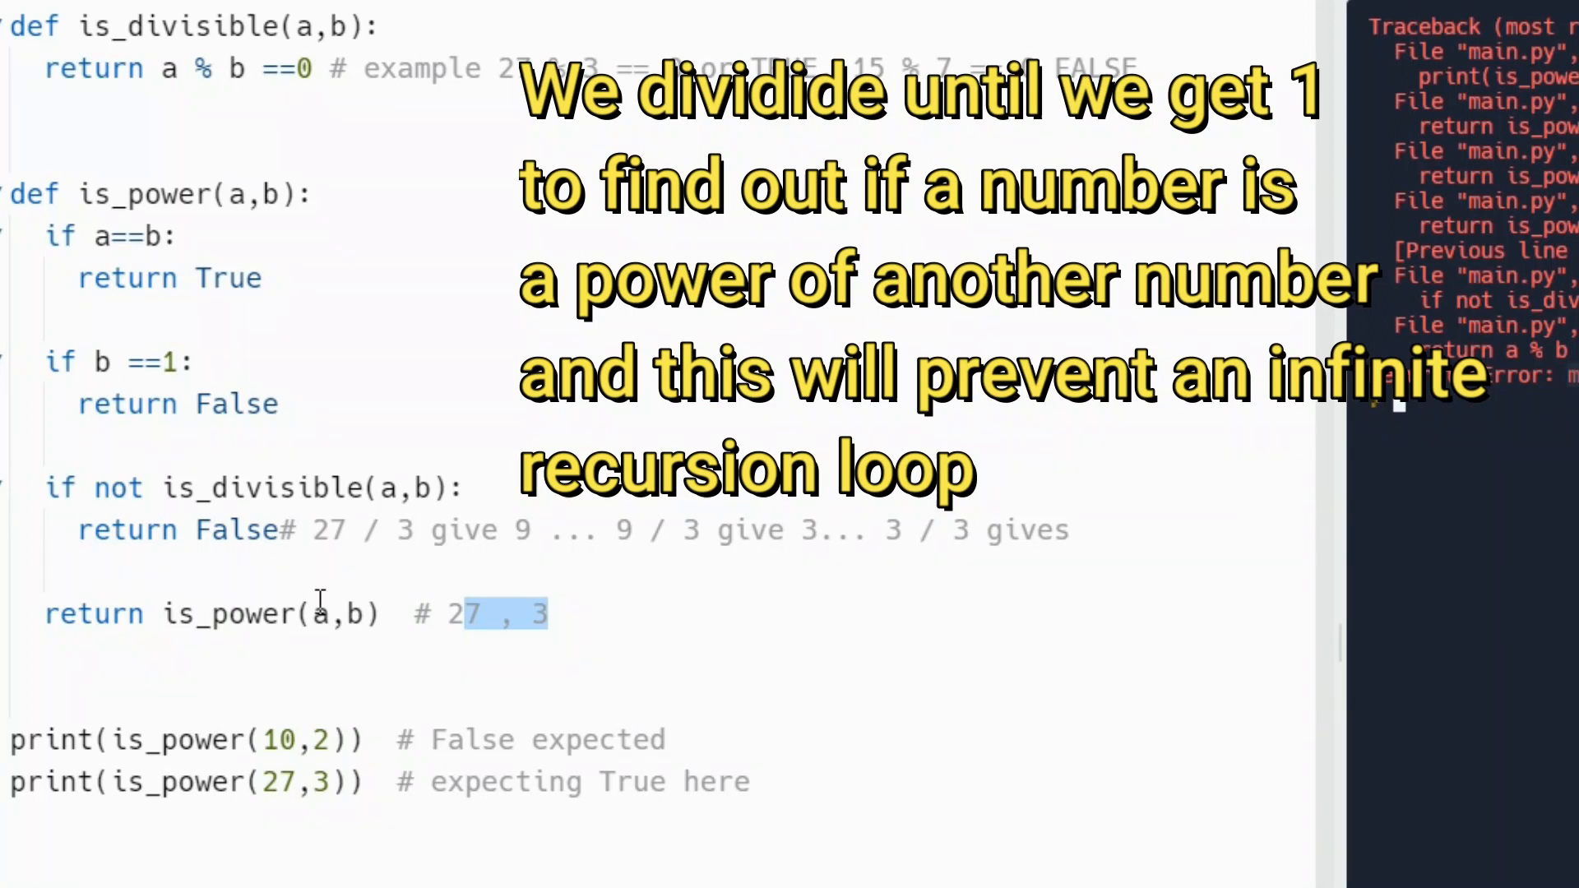
click(484, 614)
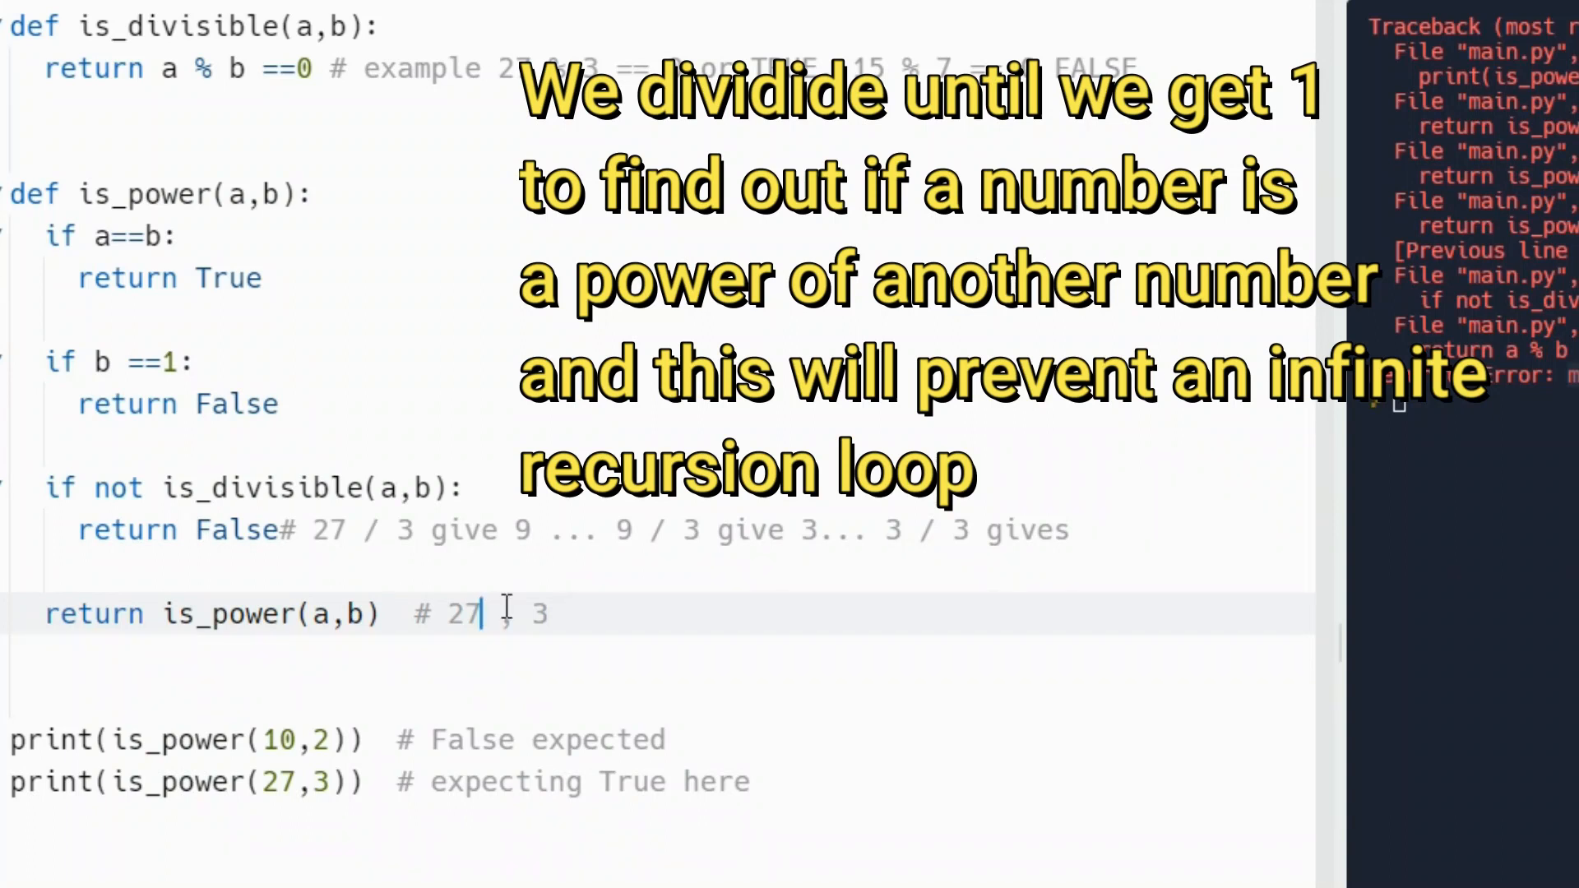
text(,)
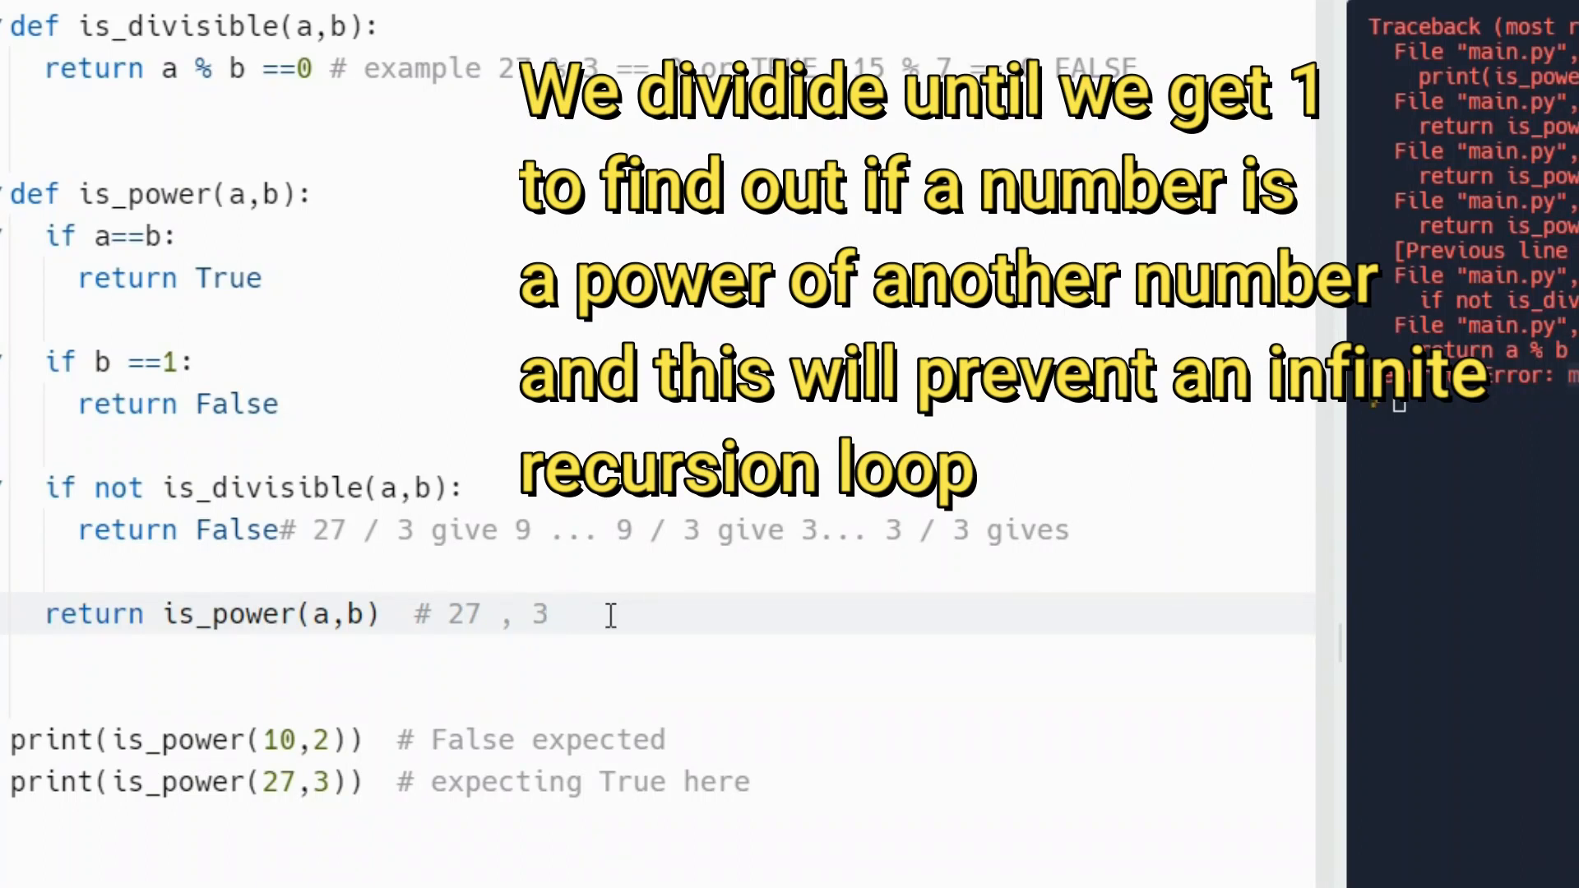
text(we divide)
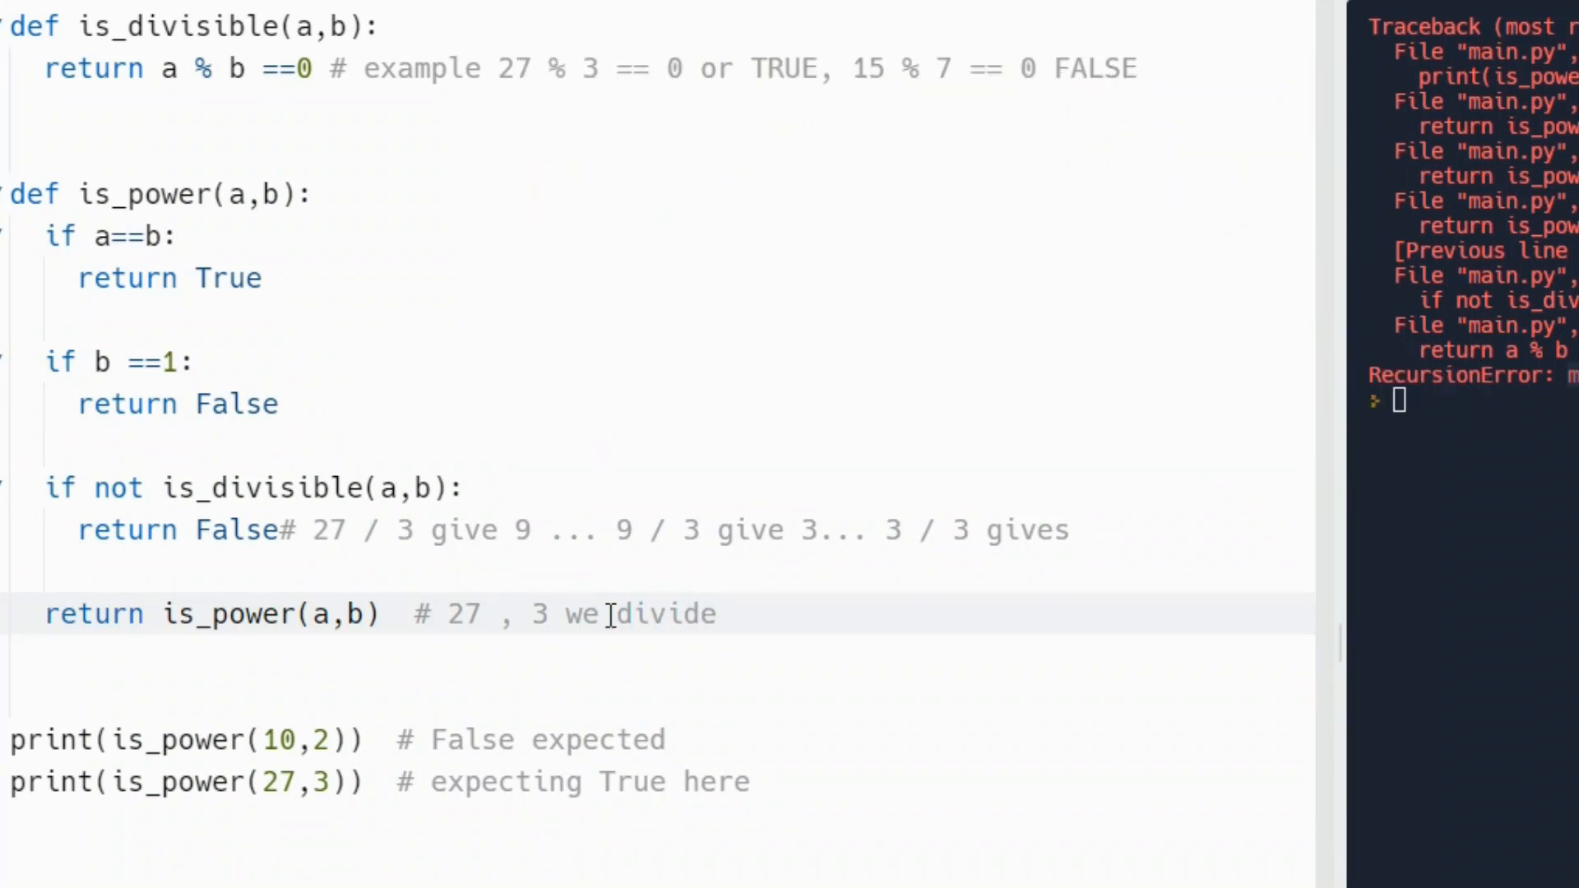
text(27 /)
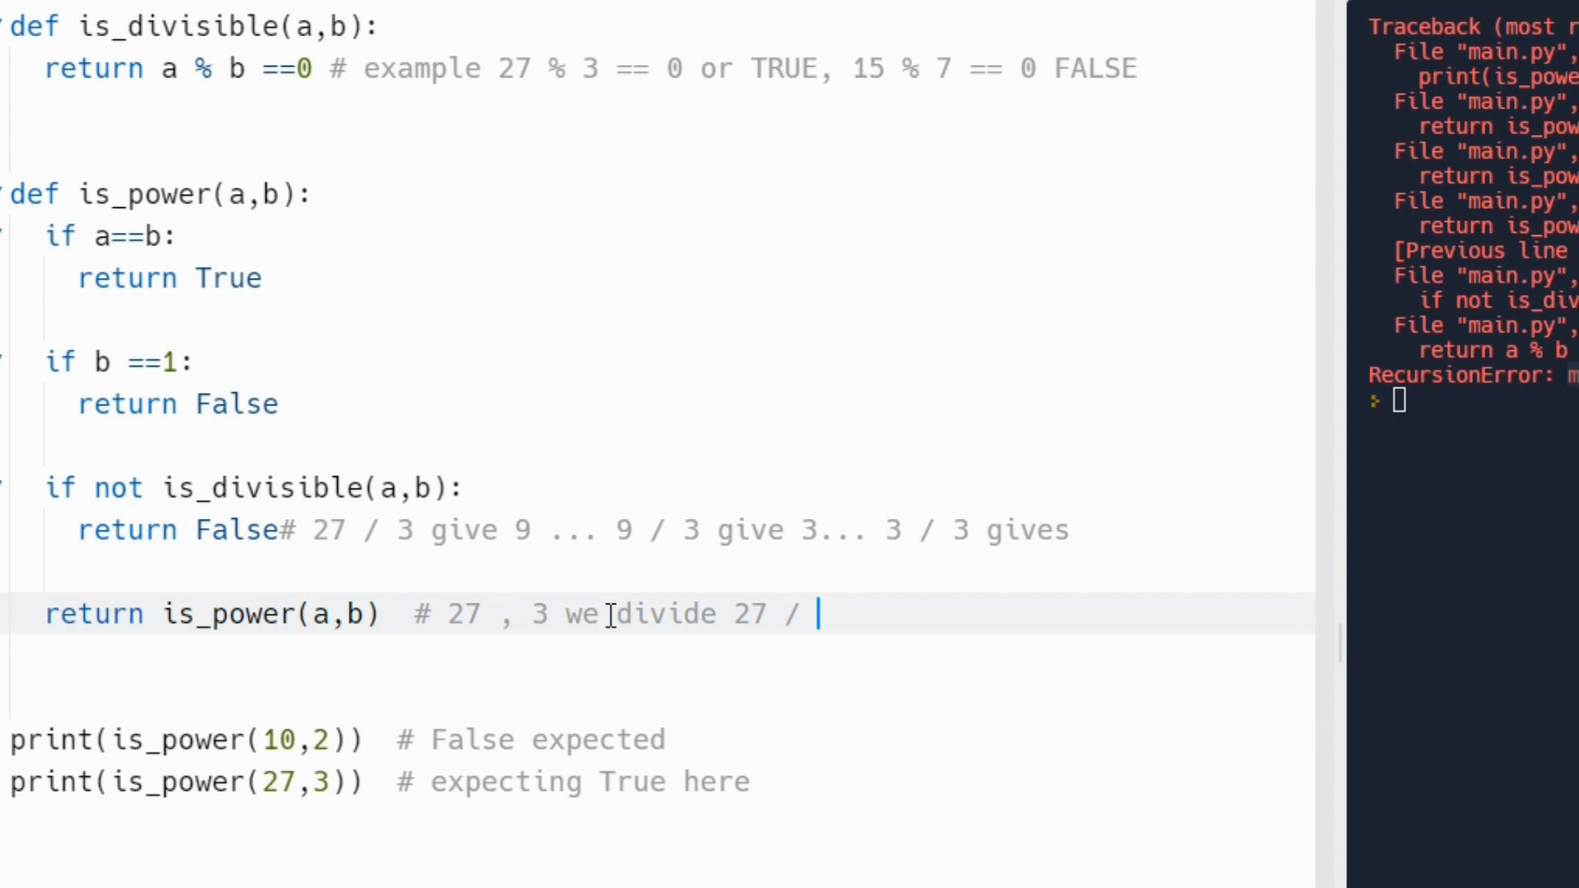
text(3 ...g)
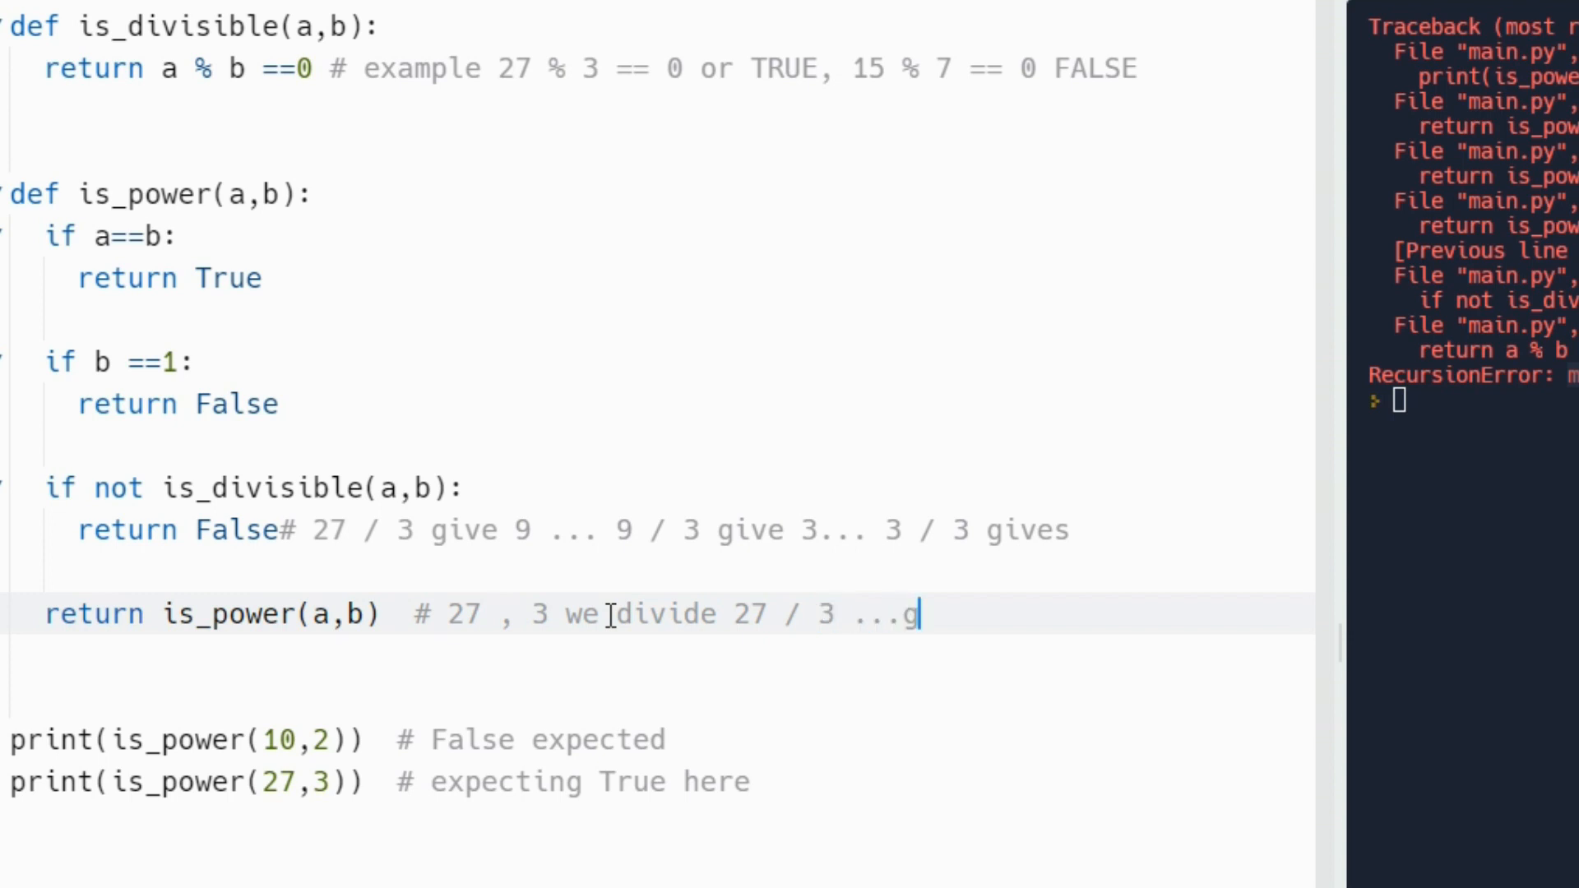
text(ives)
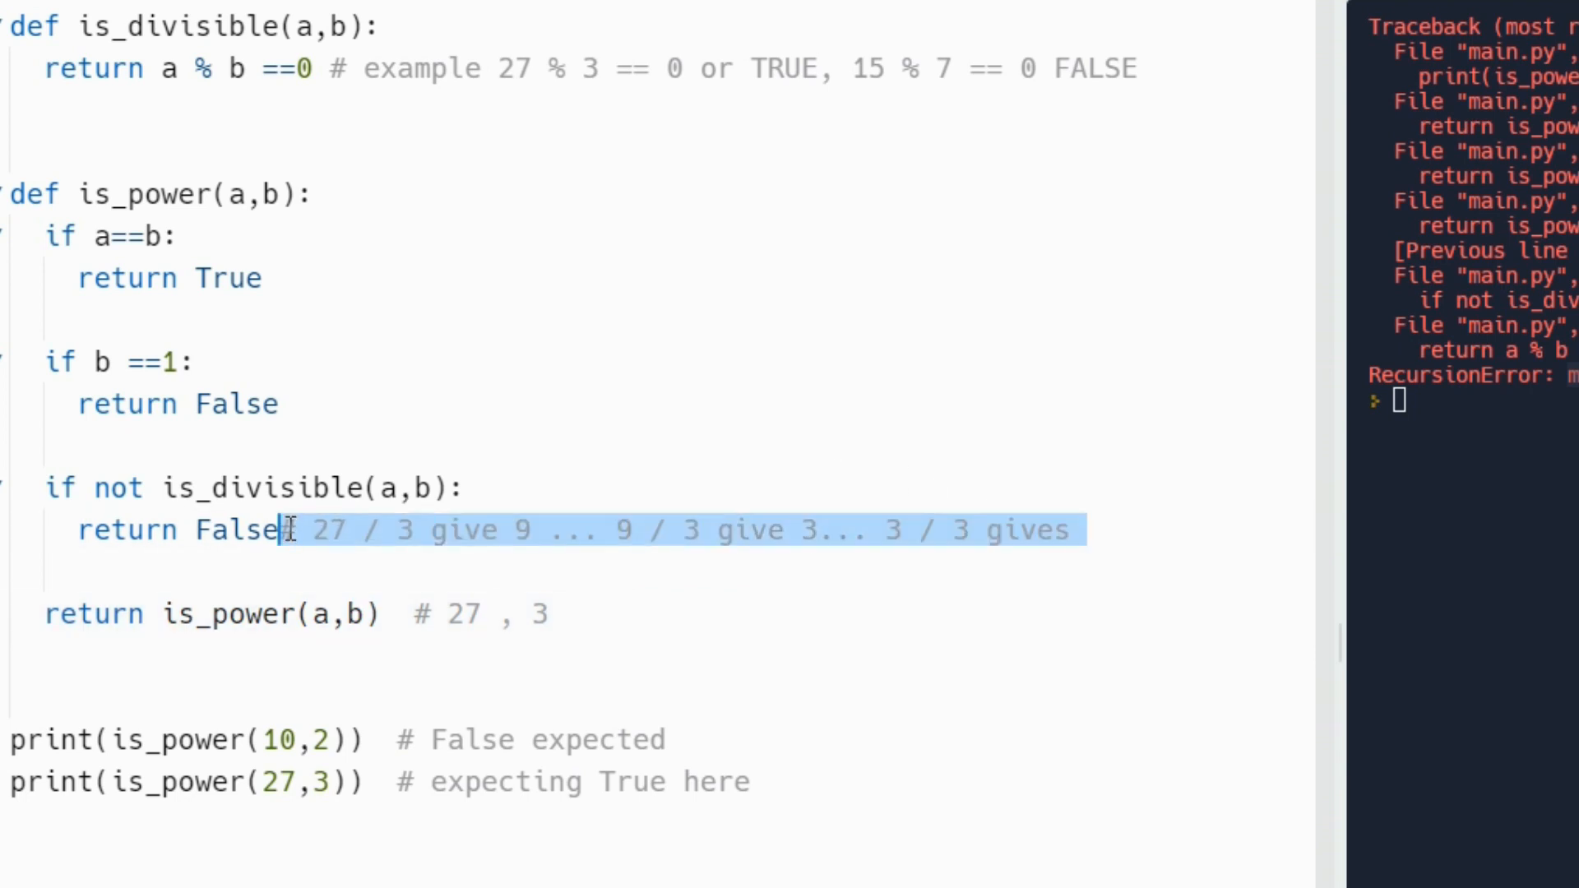
- Put the '27 / 3 give 9 ... 3 / 3 gives' trace on the return line, ending with 1
key(Delete)
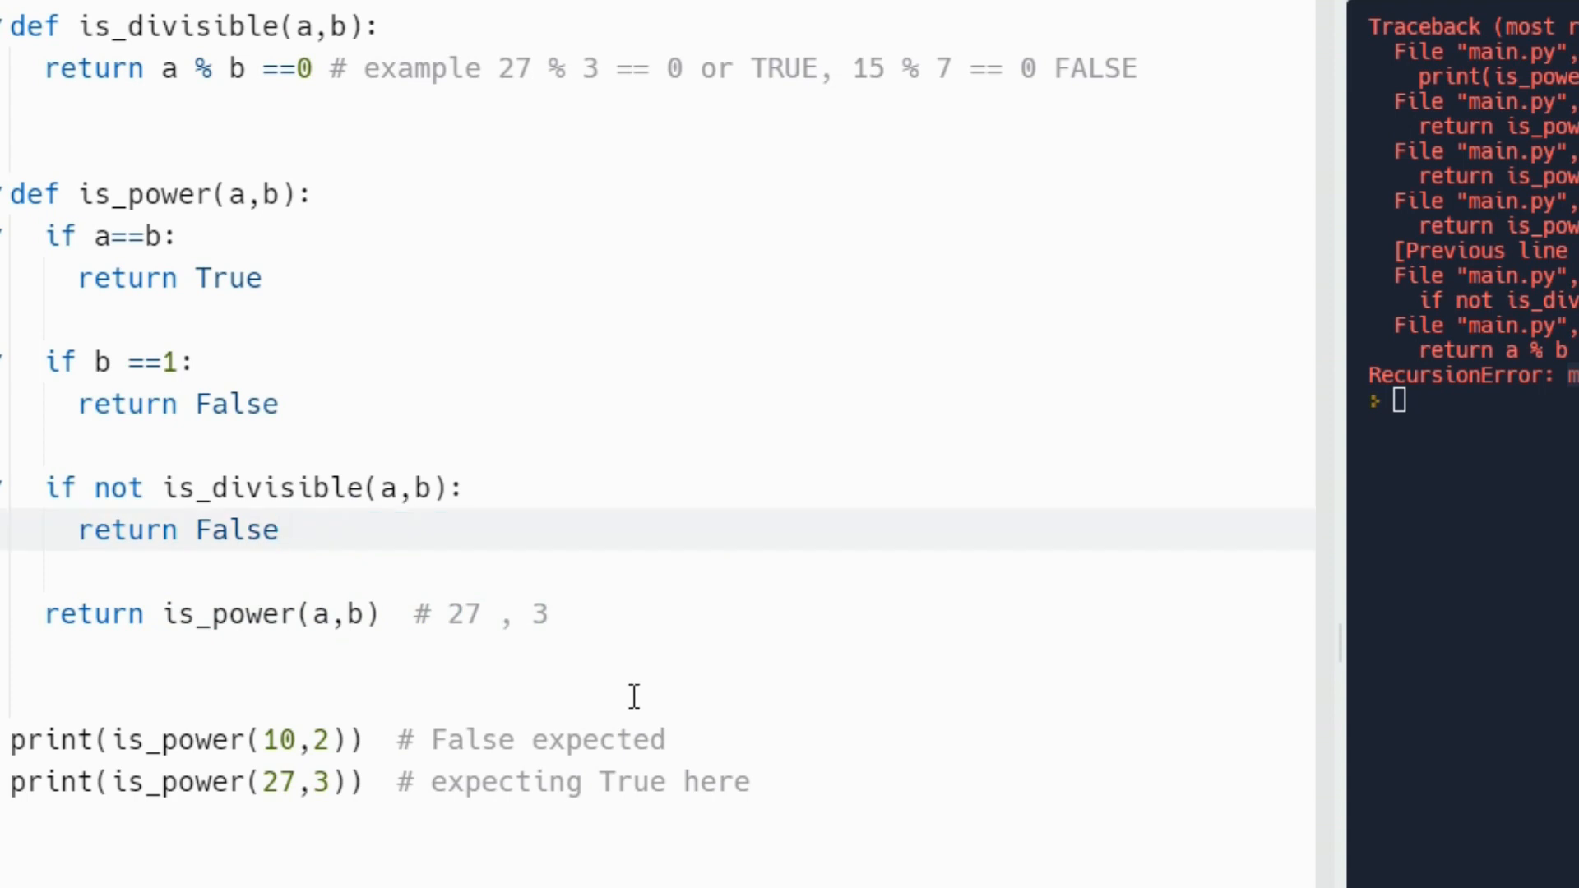
text(# 27 / 3 give 9 ... 9 / 3 give 3... 3 / 3 gives)
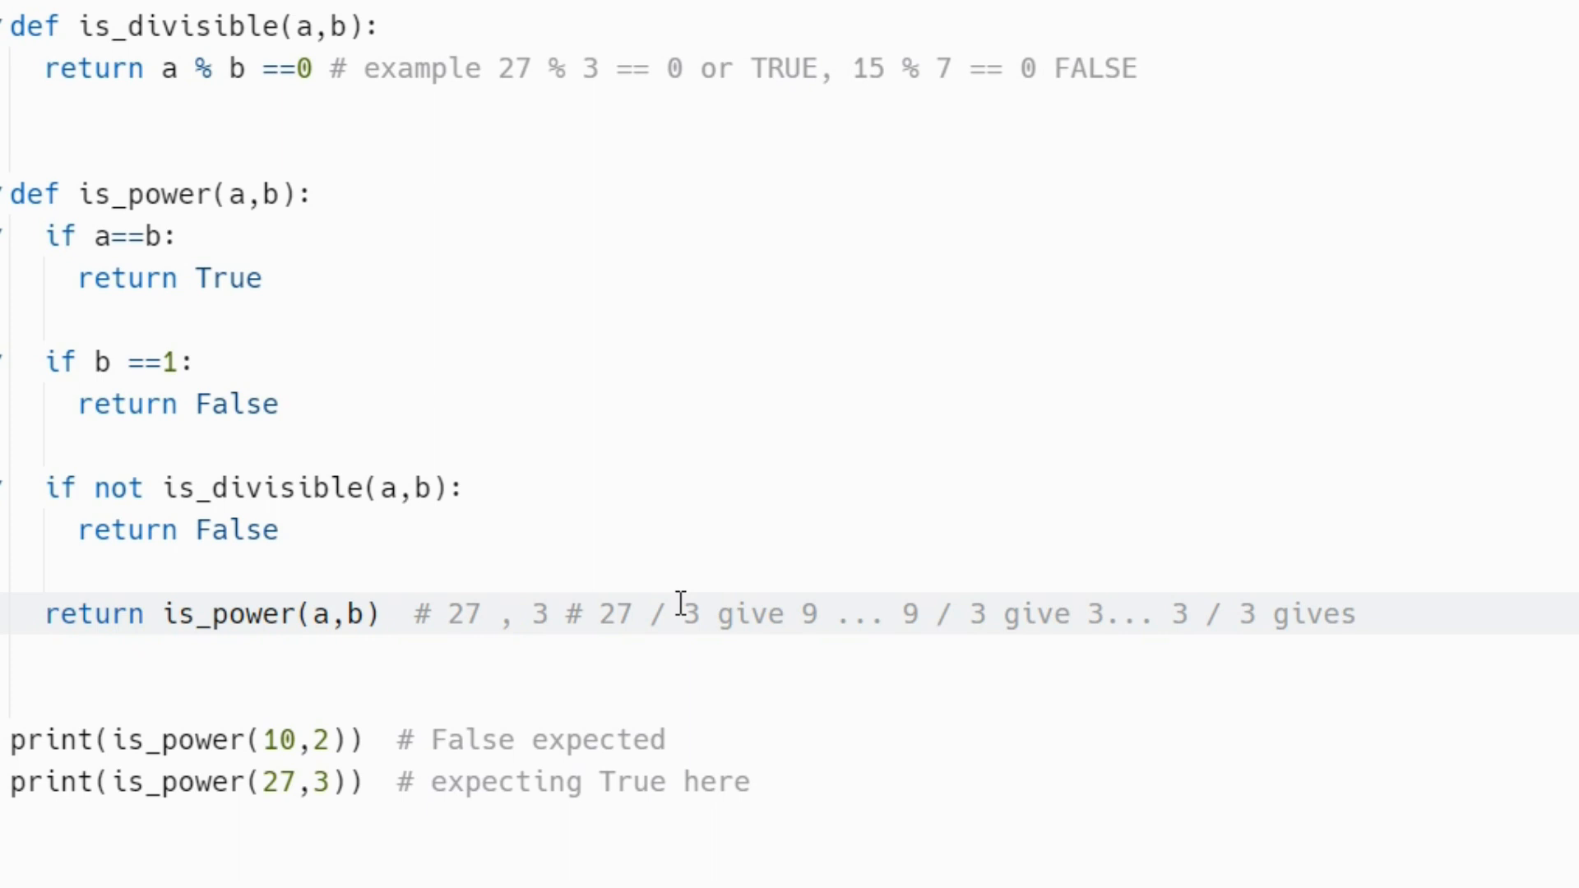
mouse_move(1418, 602)
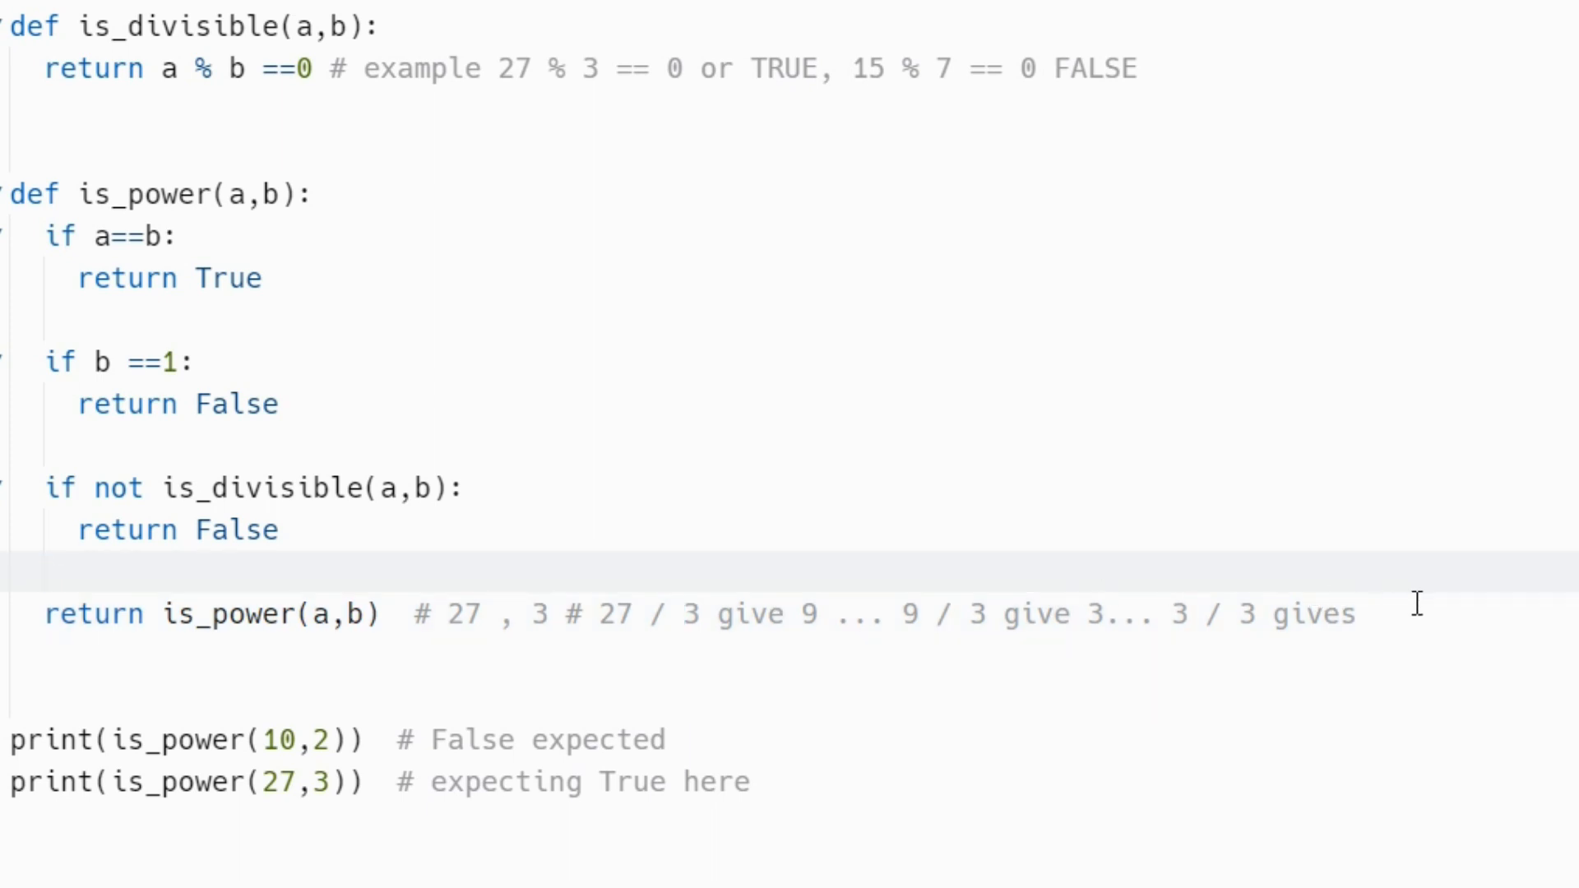
click(1369, 615)
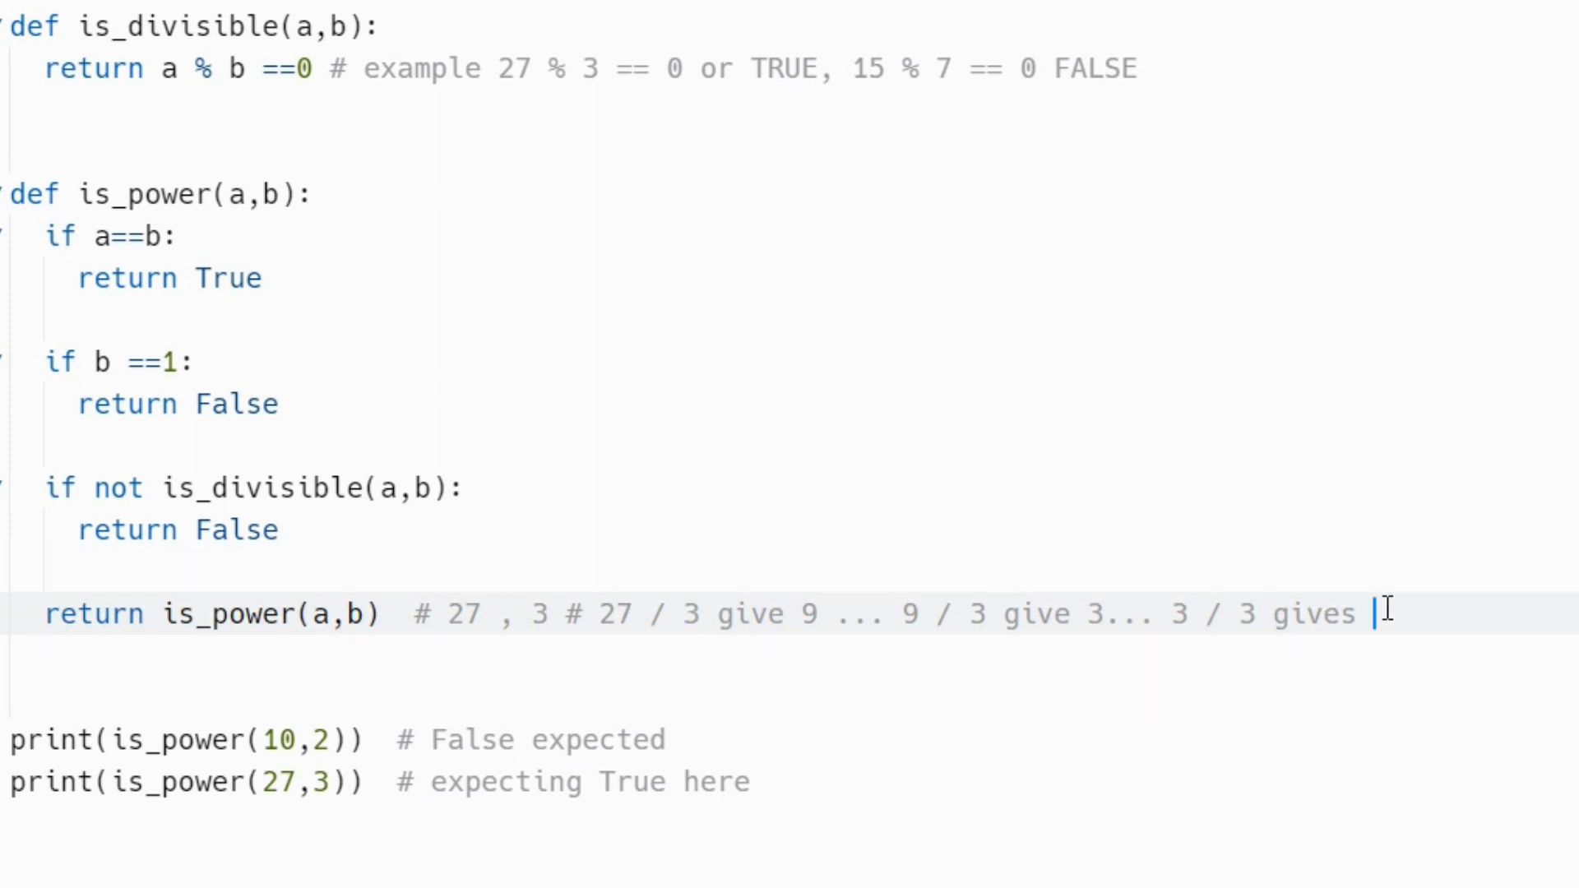
text(1)
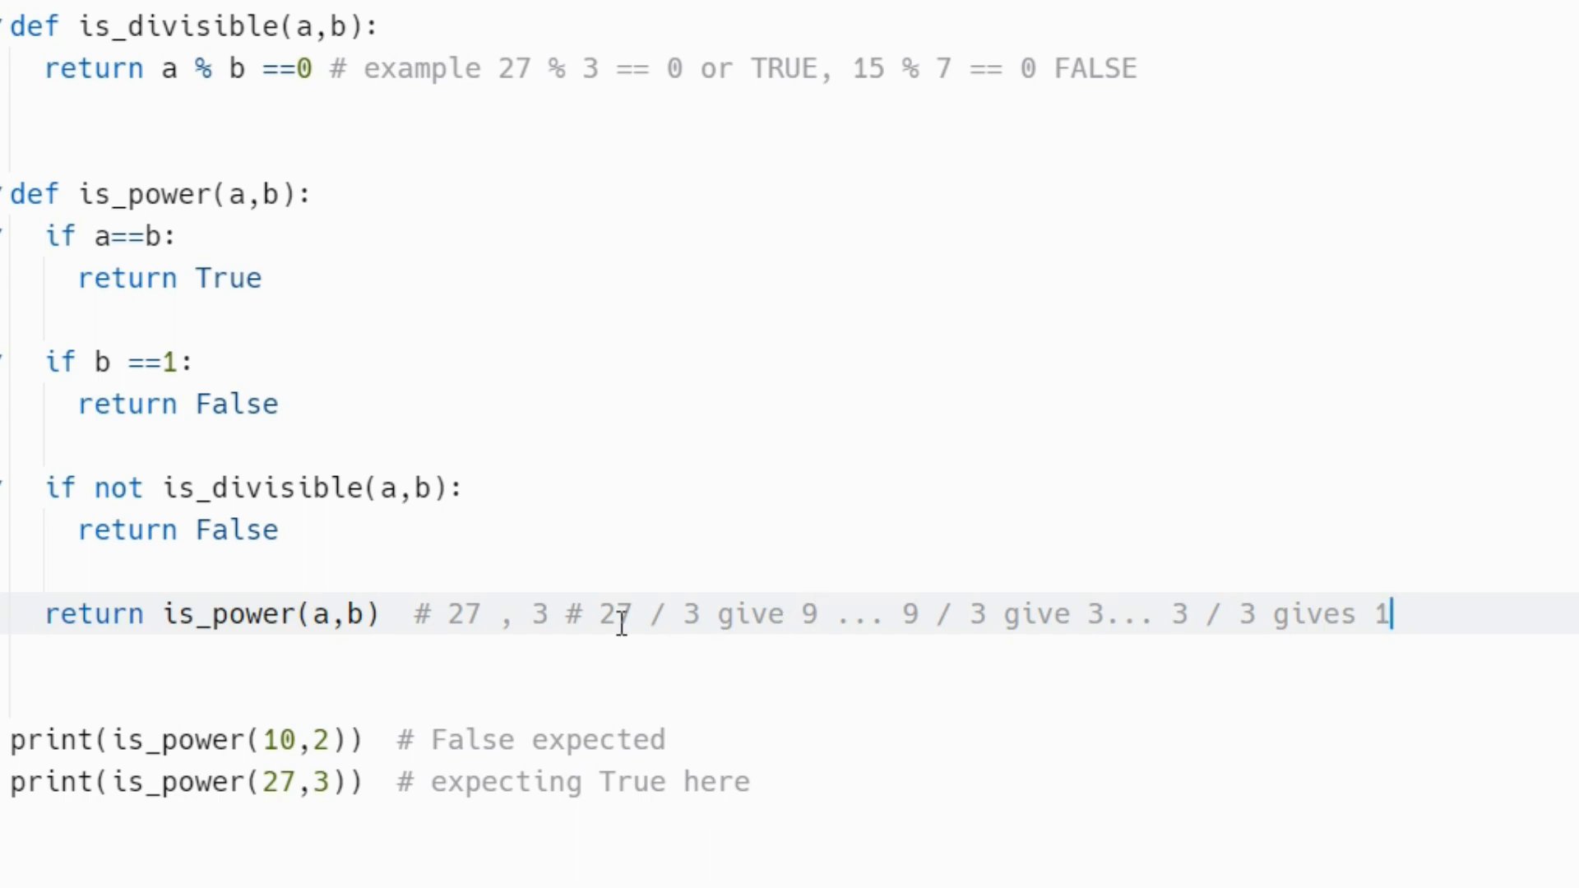
mouse_move(710, 615)
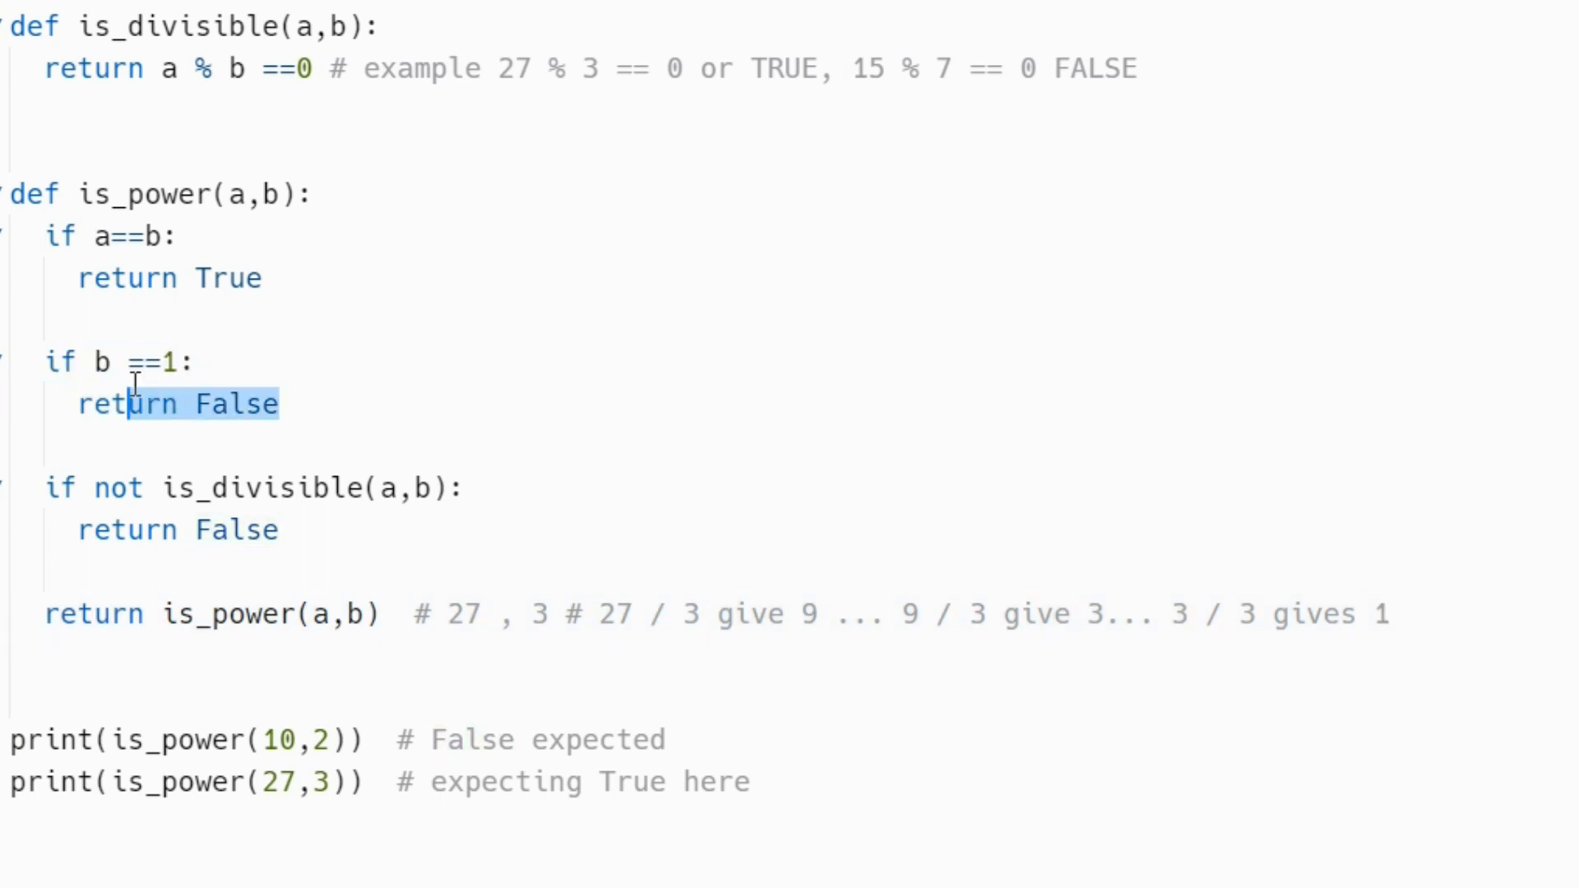
mouse_move(800, 589)
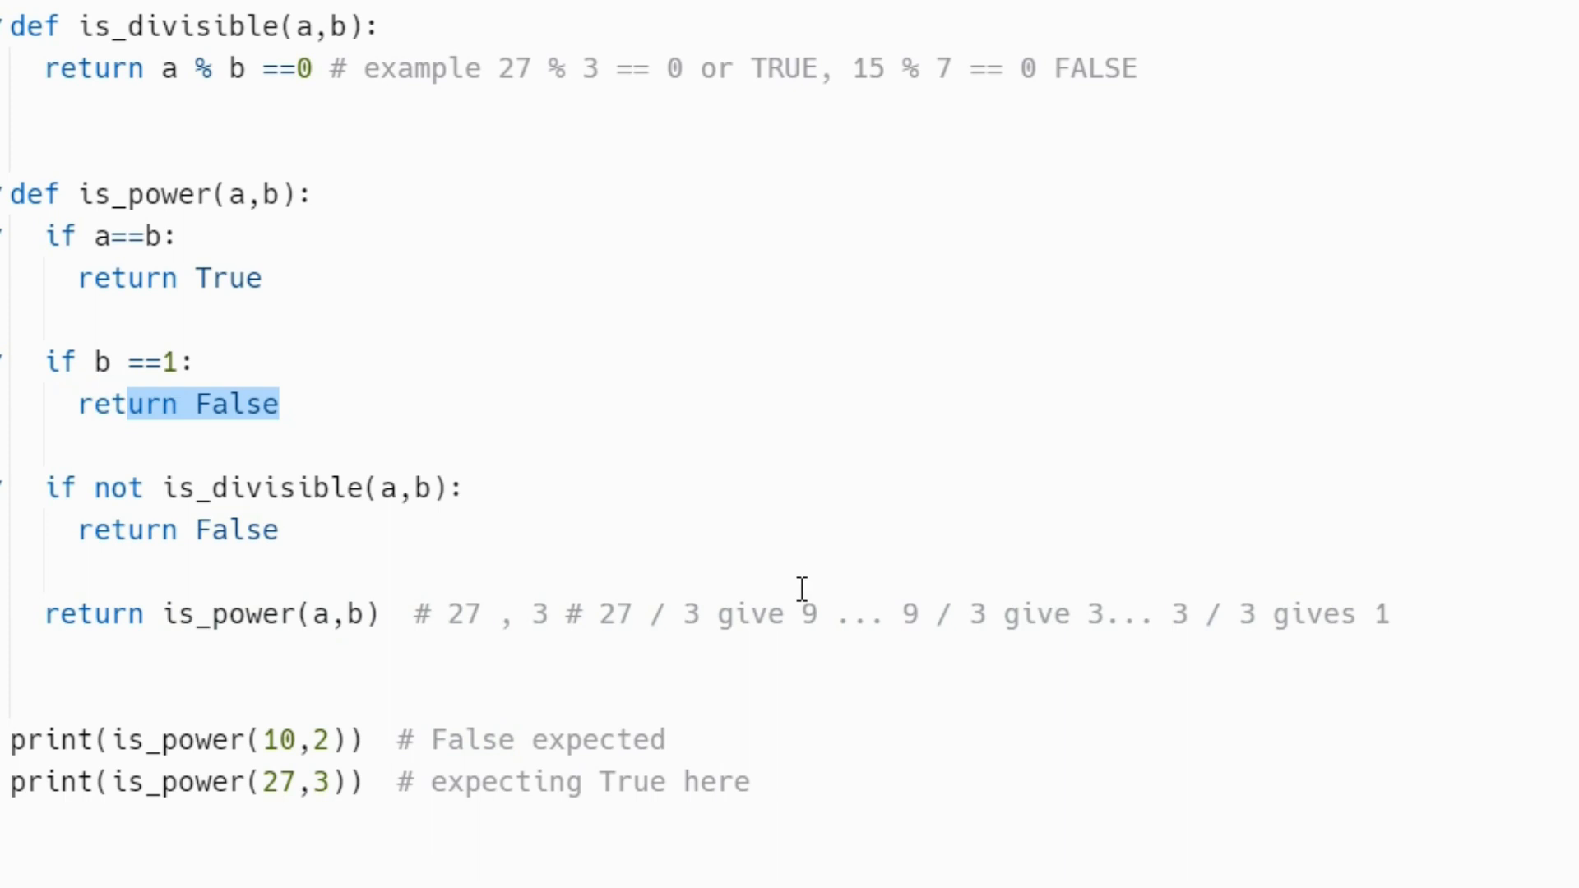
click(534, 614)
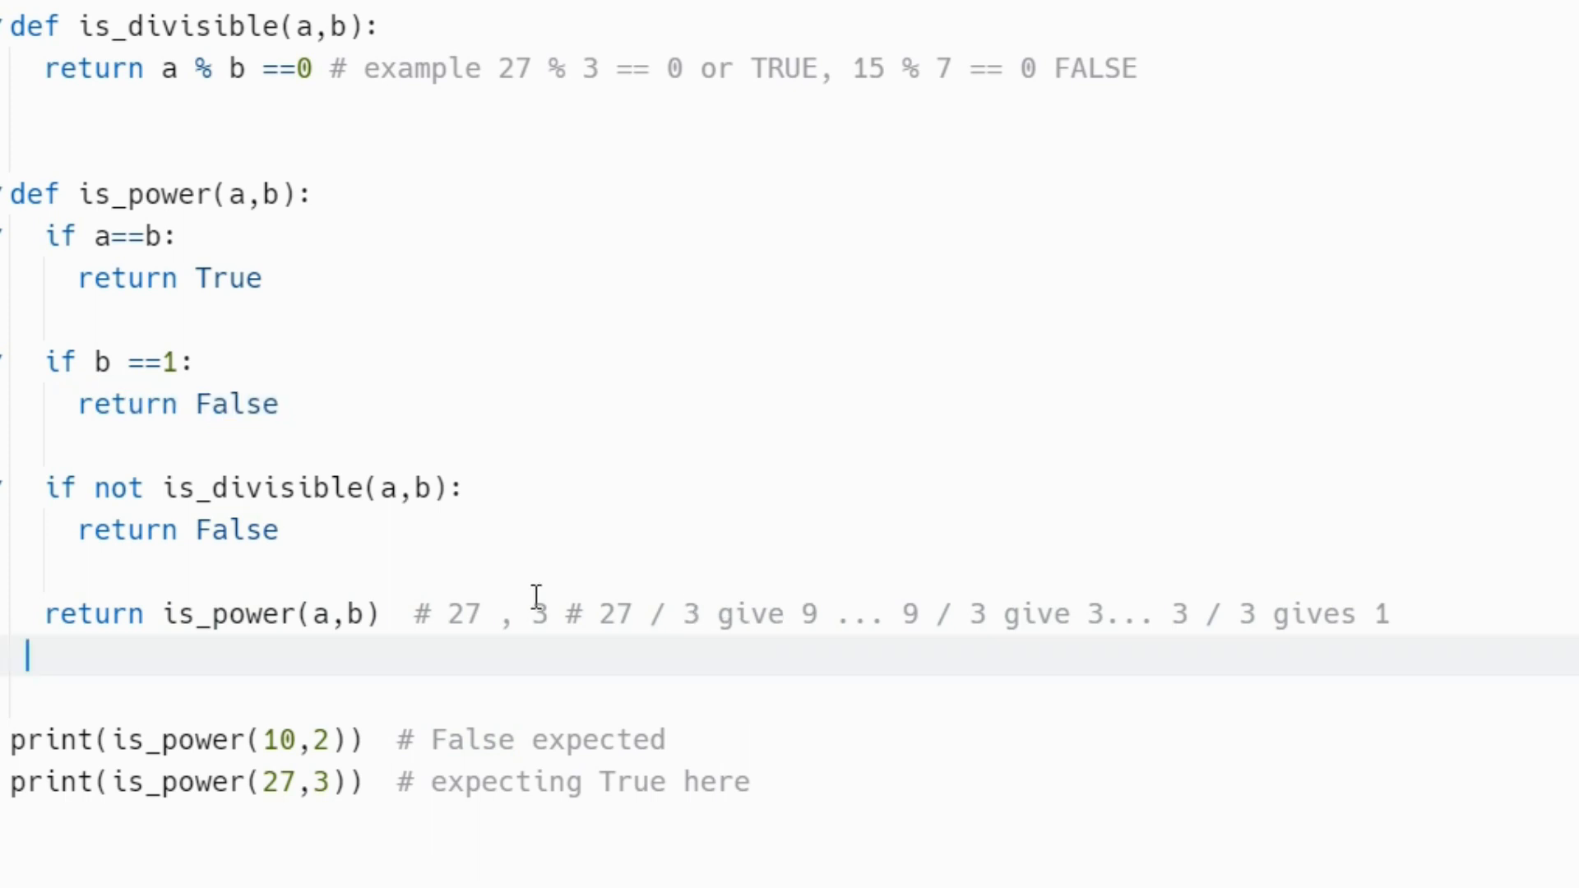
click(539, 614)
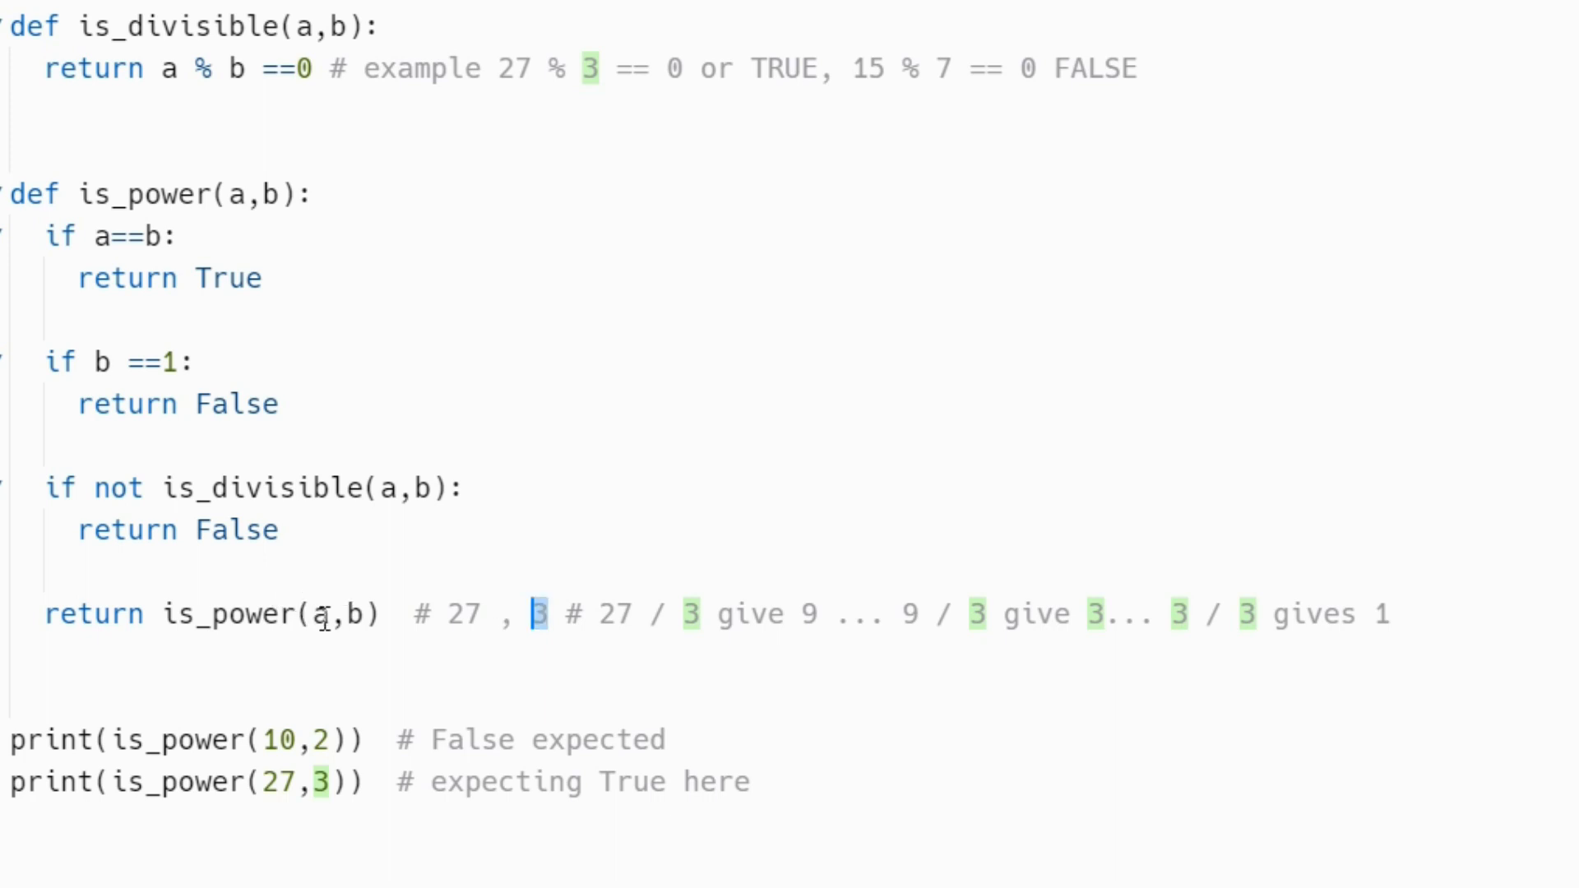
click(326, 614)
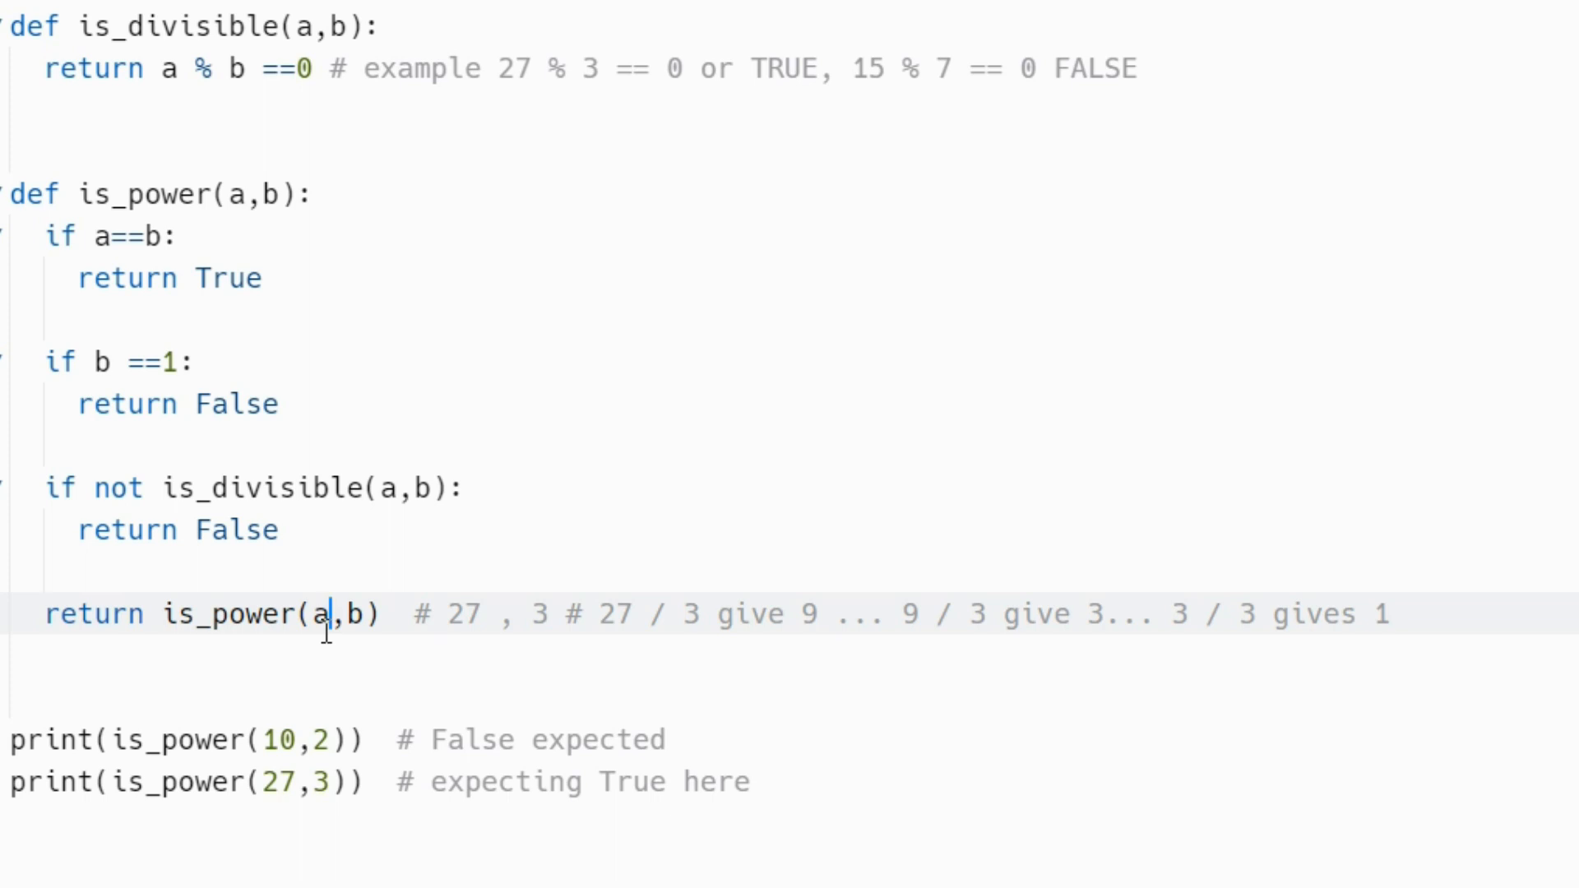
text(/)
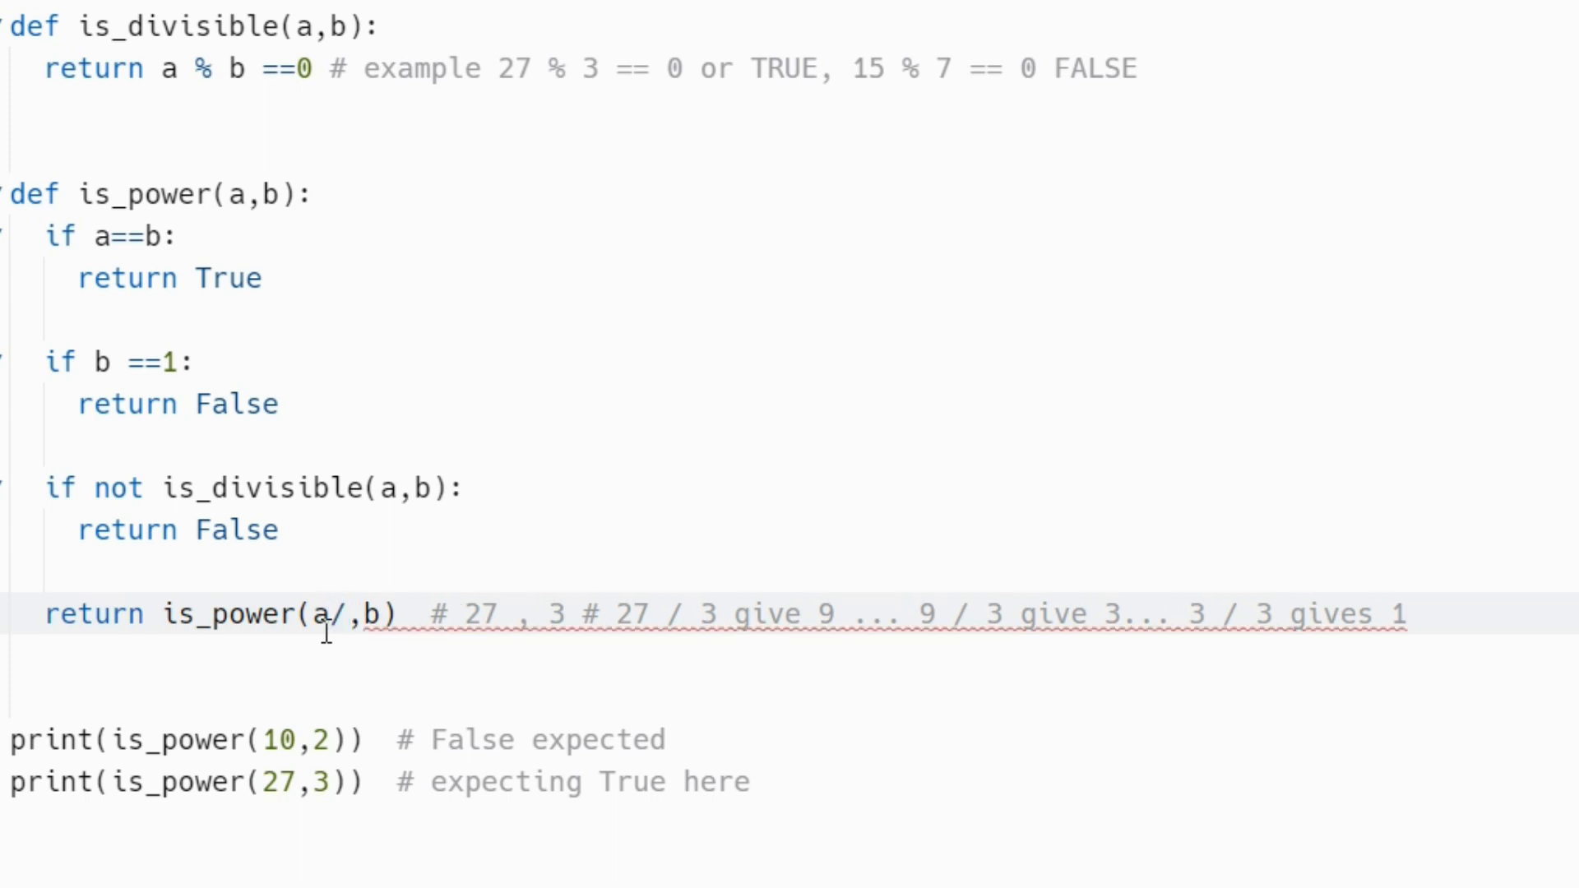
text(/b)
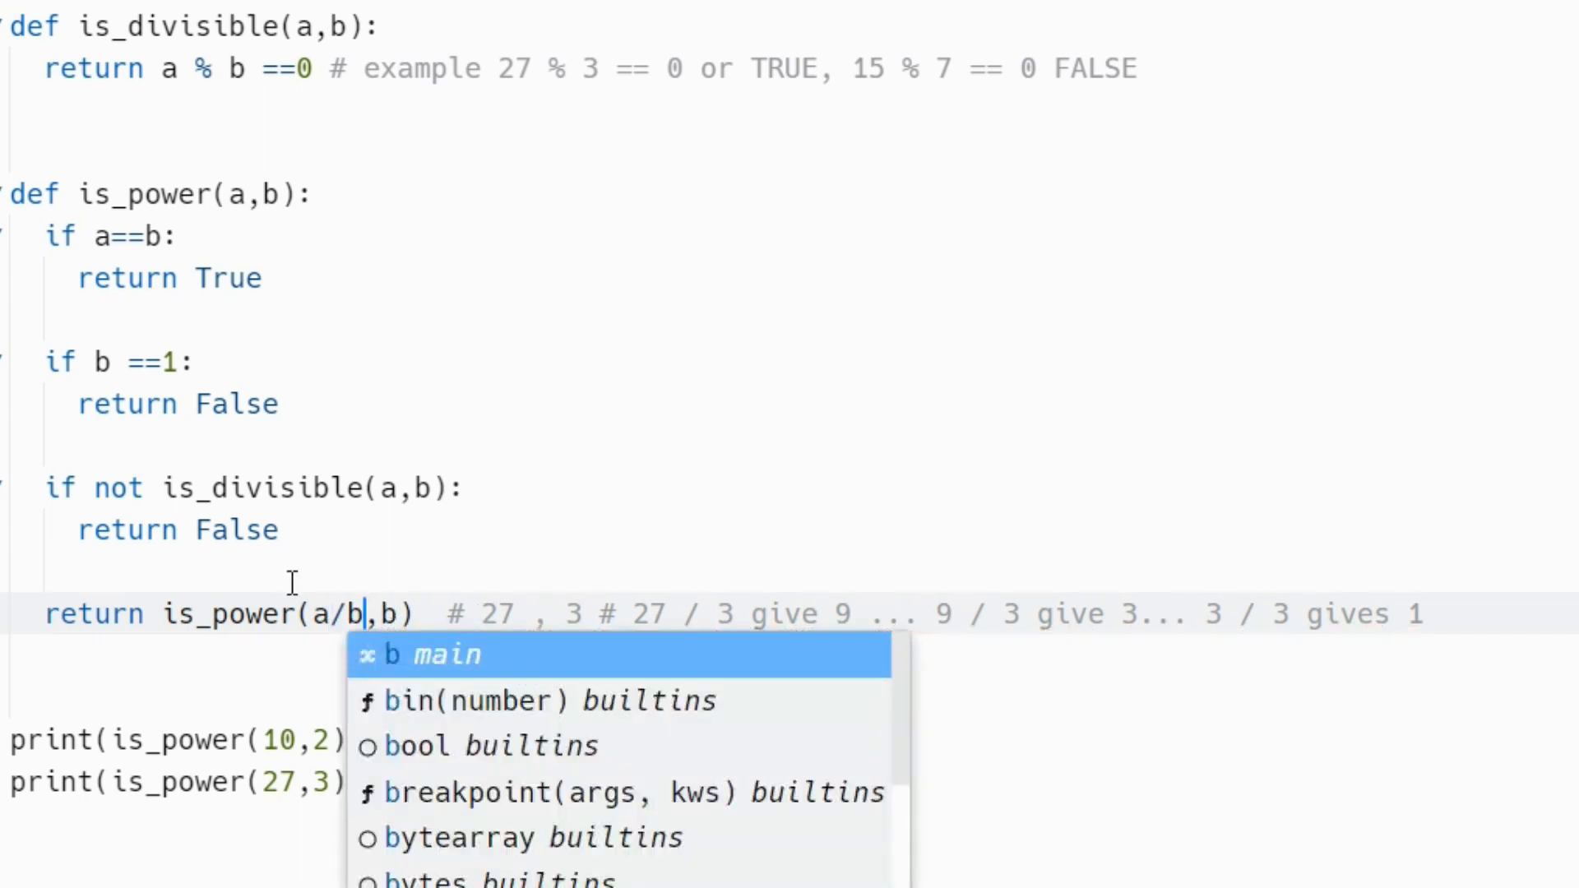
key(Escape)
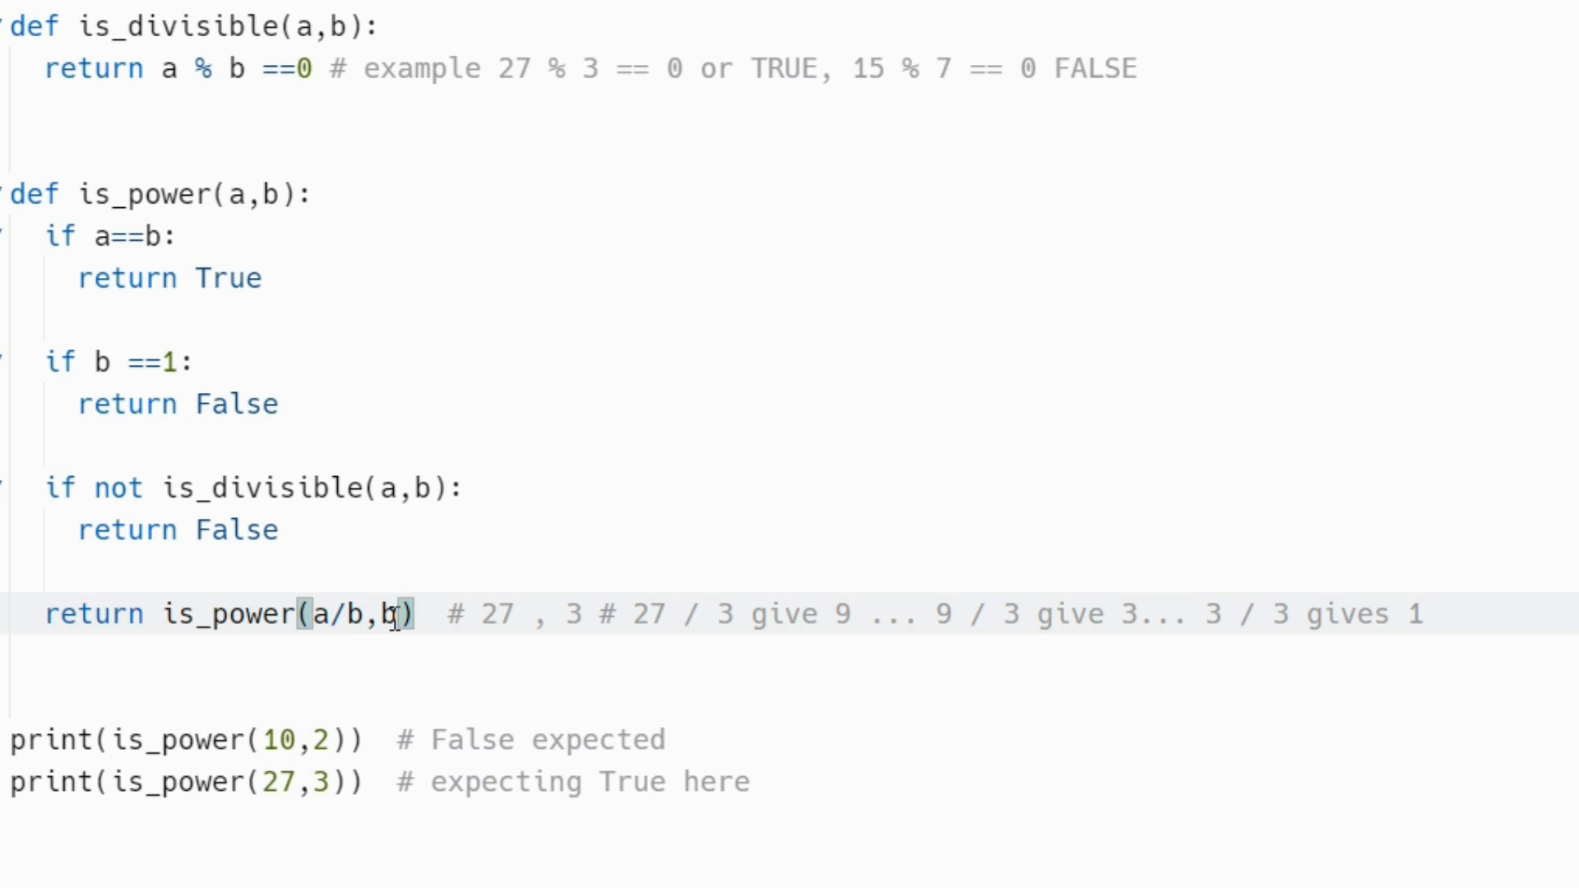
mouse_move(673, 599)
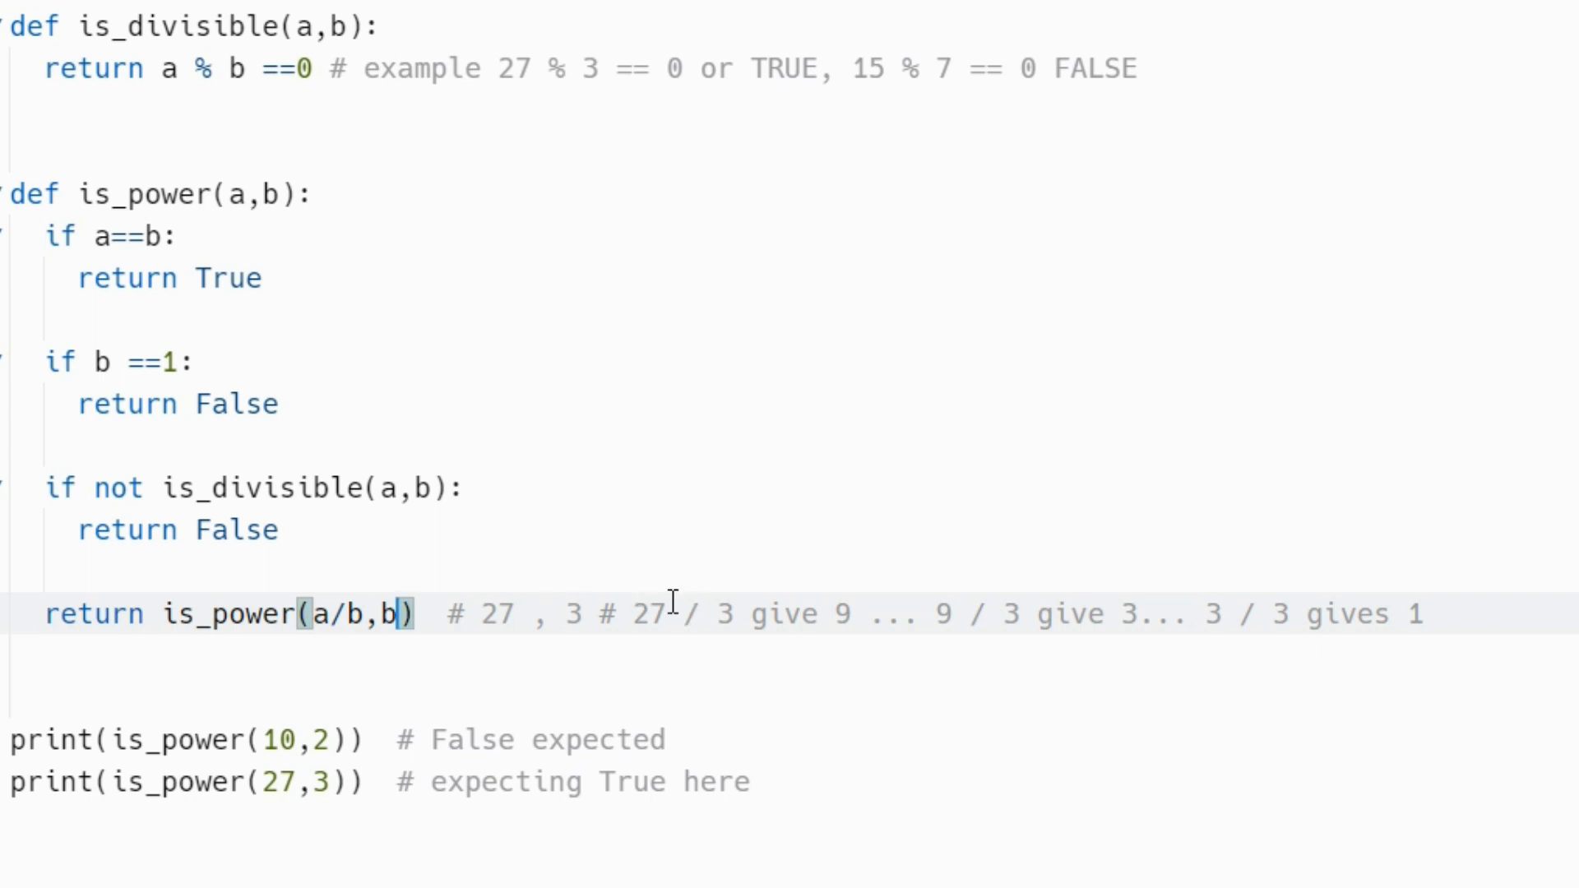
mouse_move(685, 614)
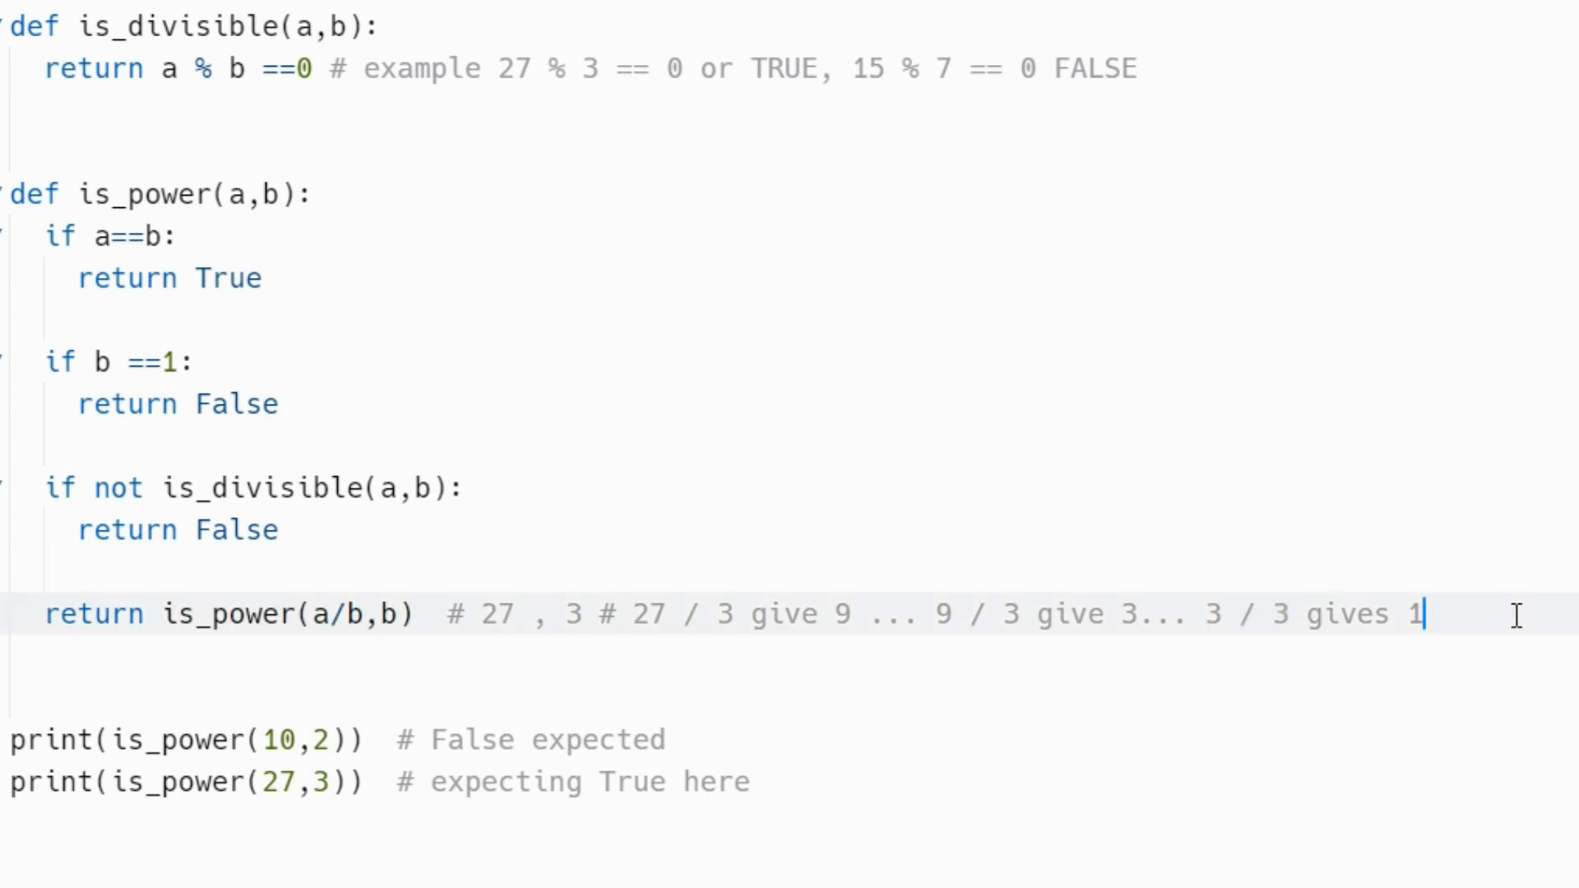
click(333, 613)
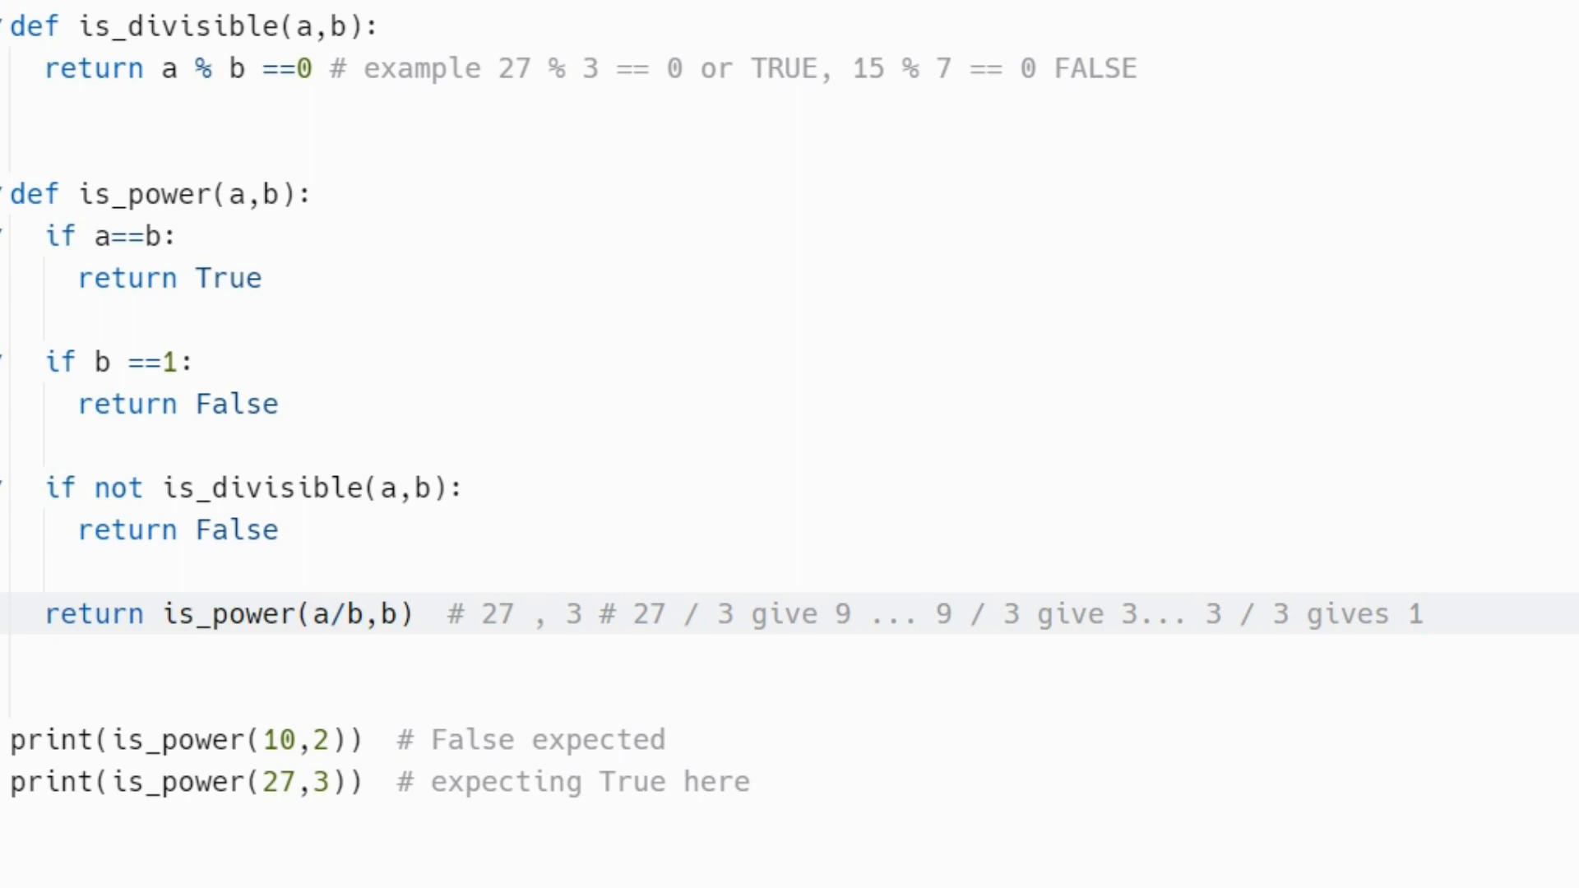
mouse_move(844, 149)
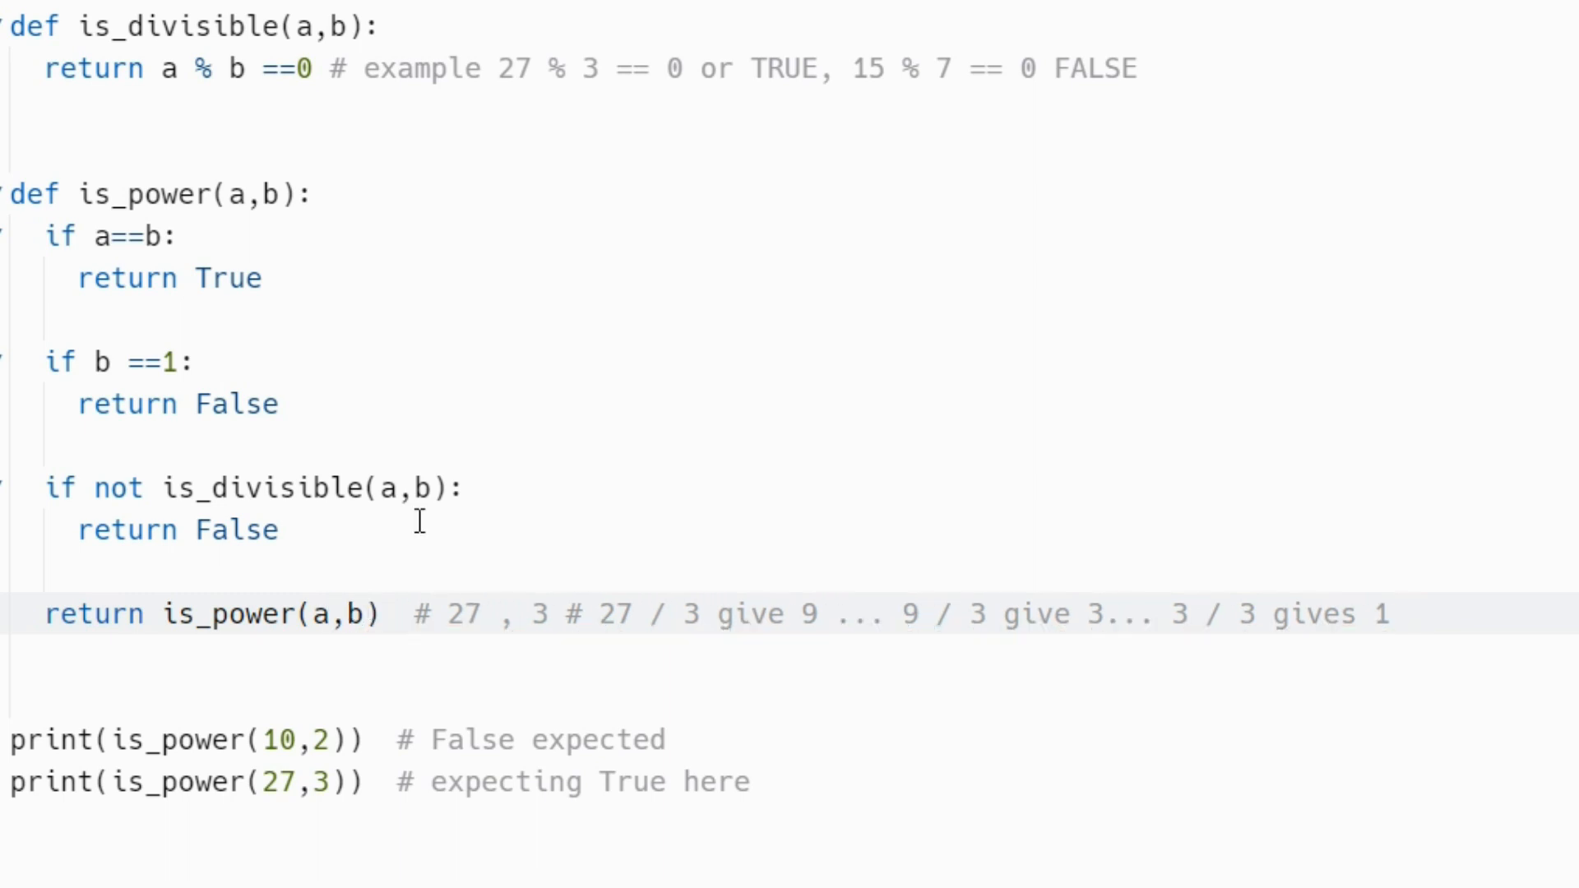
click(330, 613)
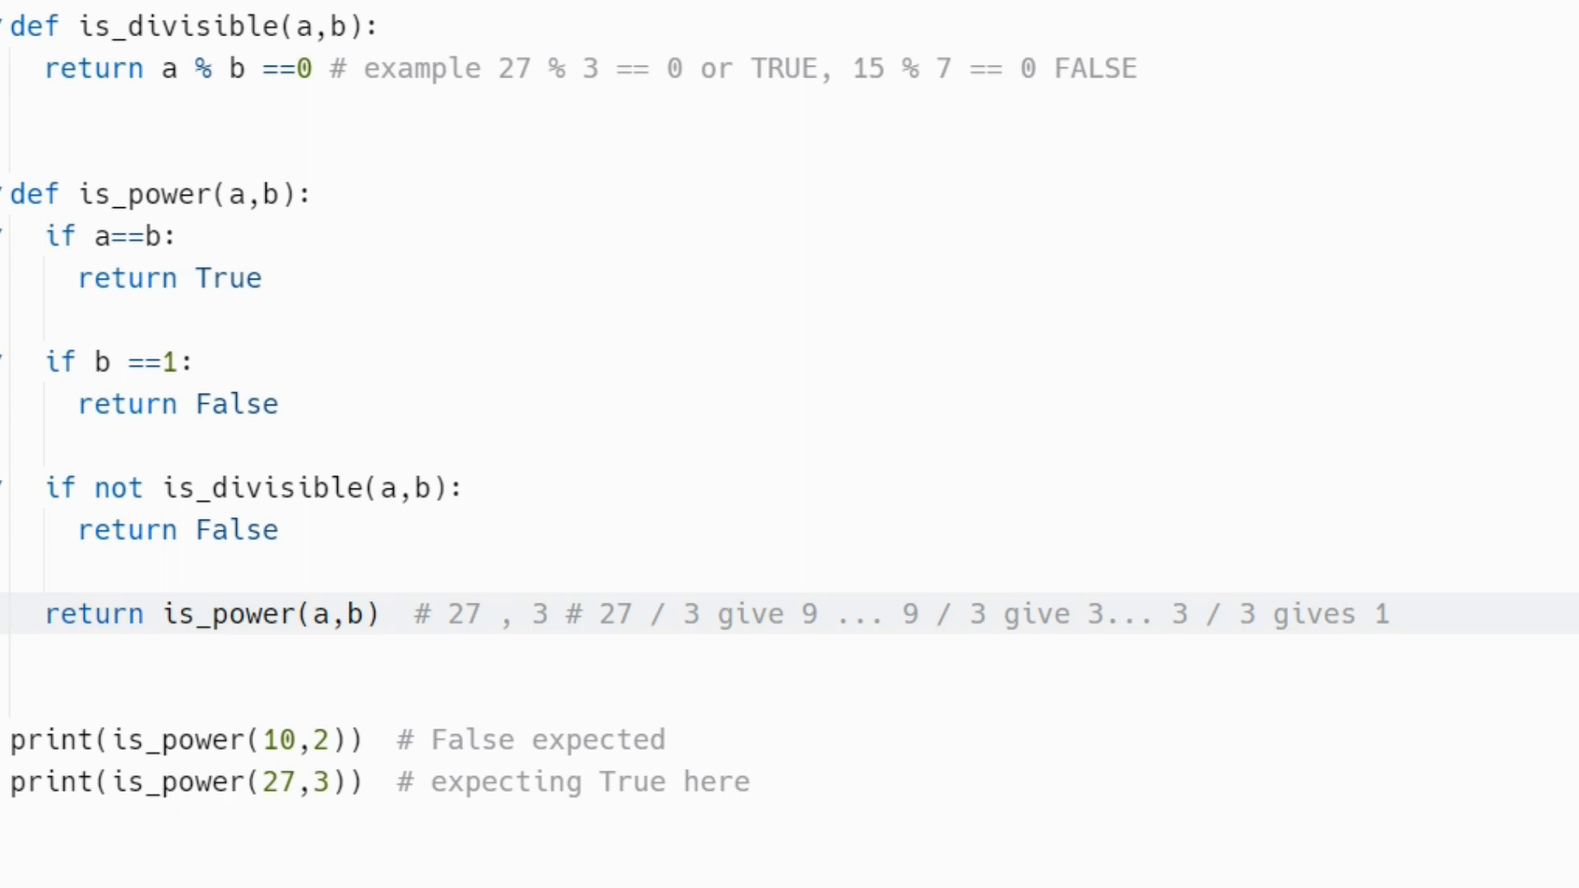
mouse_move(767, 506)
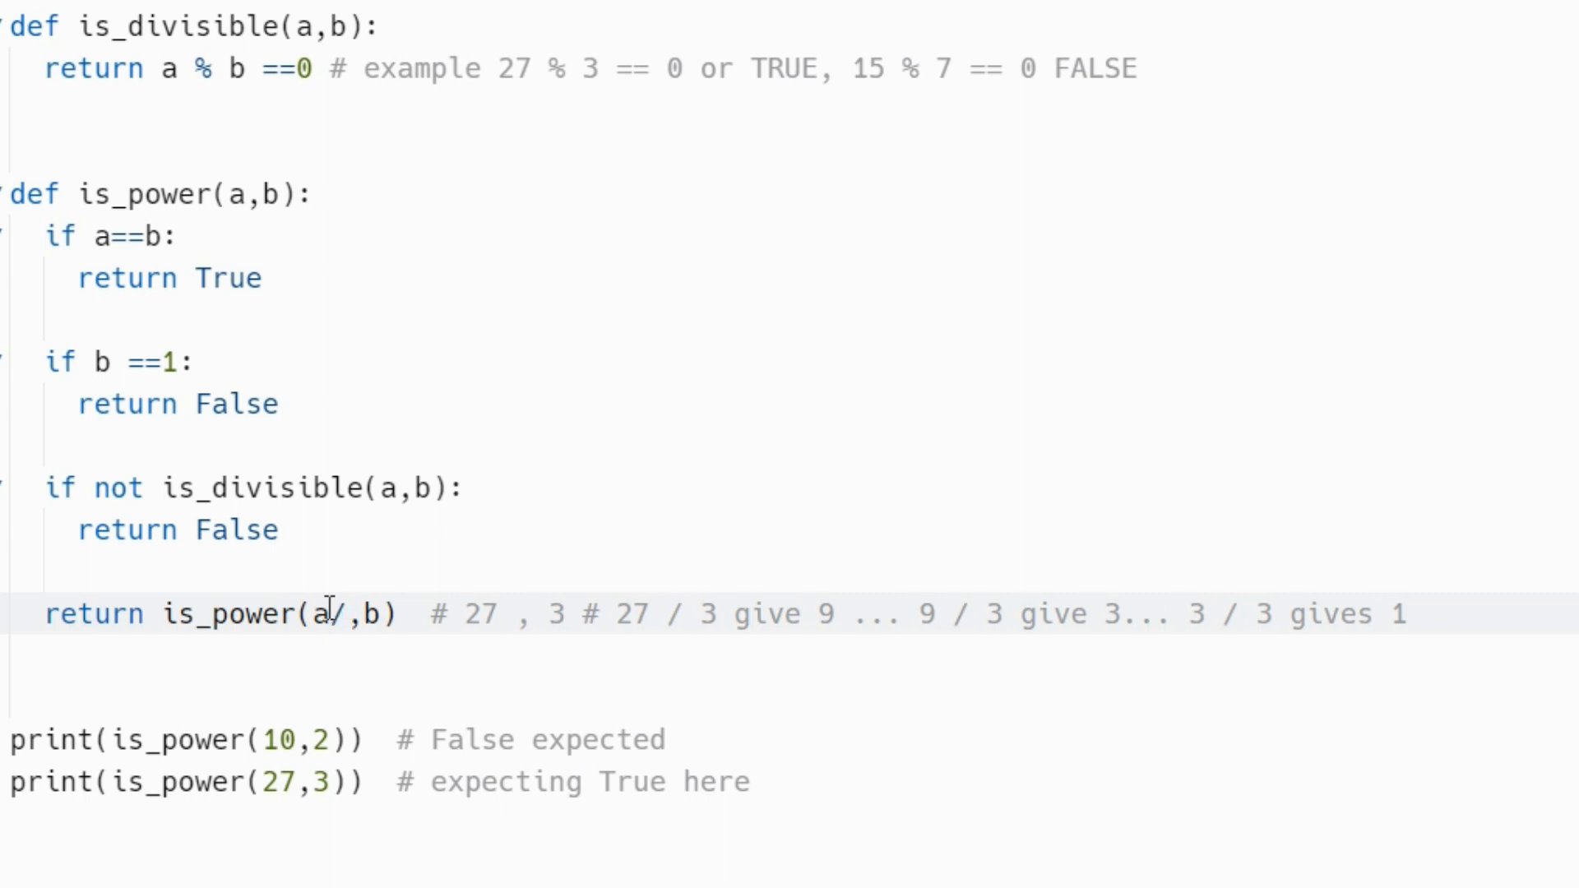
text(/b)
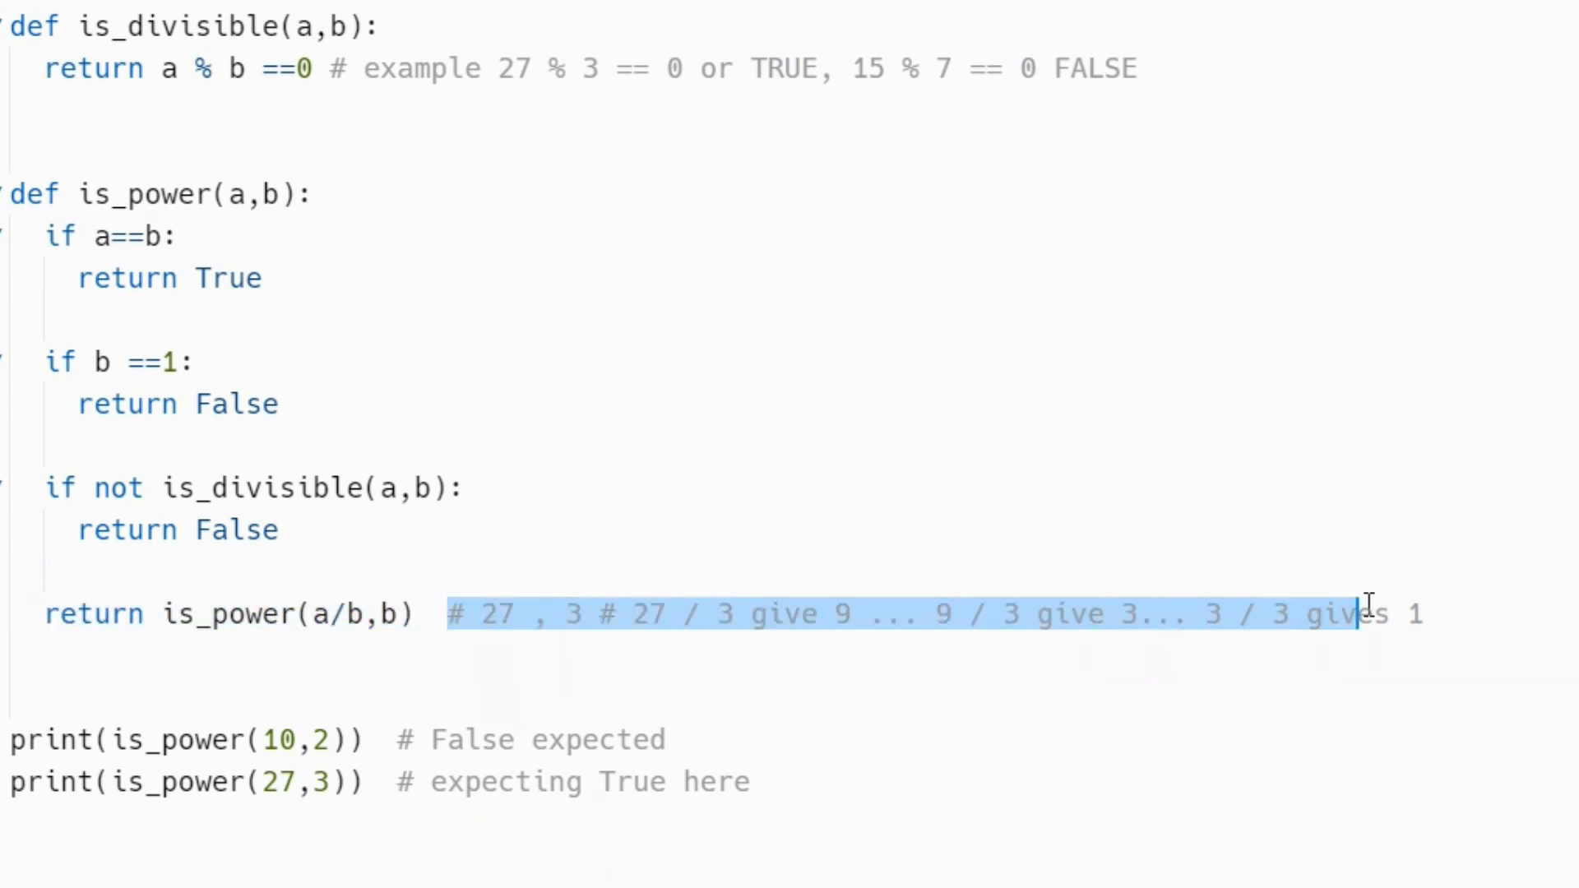
- Place the 27 / 3 trace comment on a new line, starting it with 'for the values'
key(Delete)
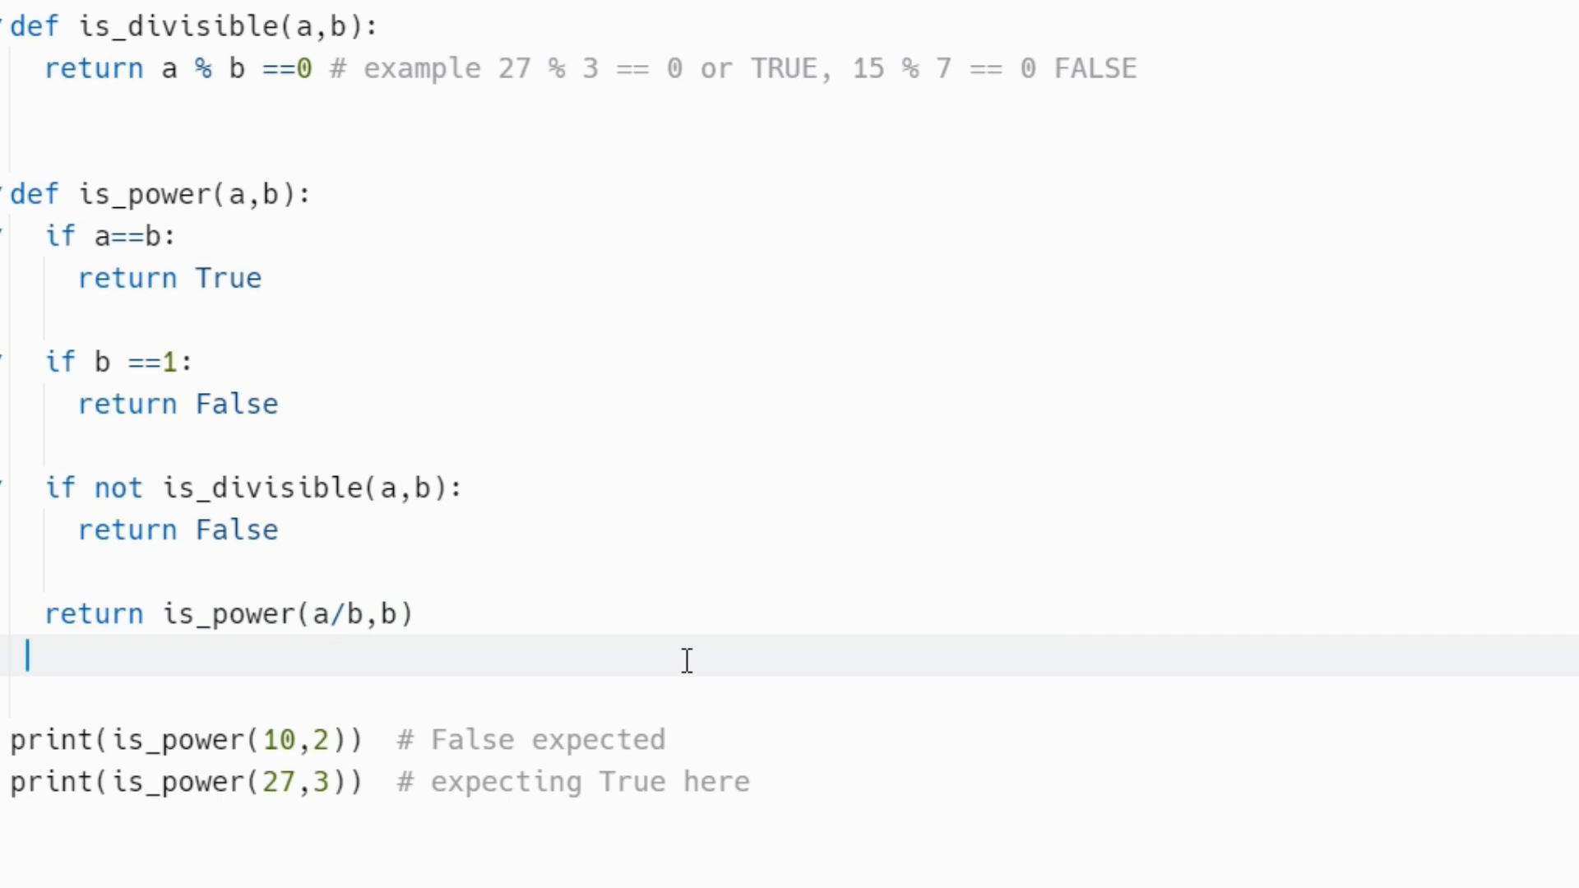
text(# 27 , 3 # 27 / 3 give 9 ... 9 / 3 give 3... 3 / 3 gives 1)
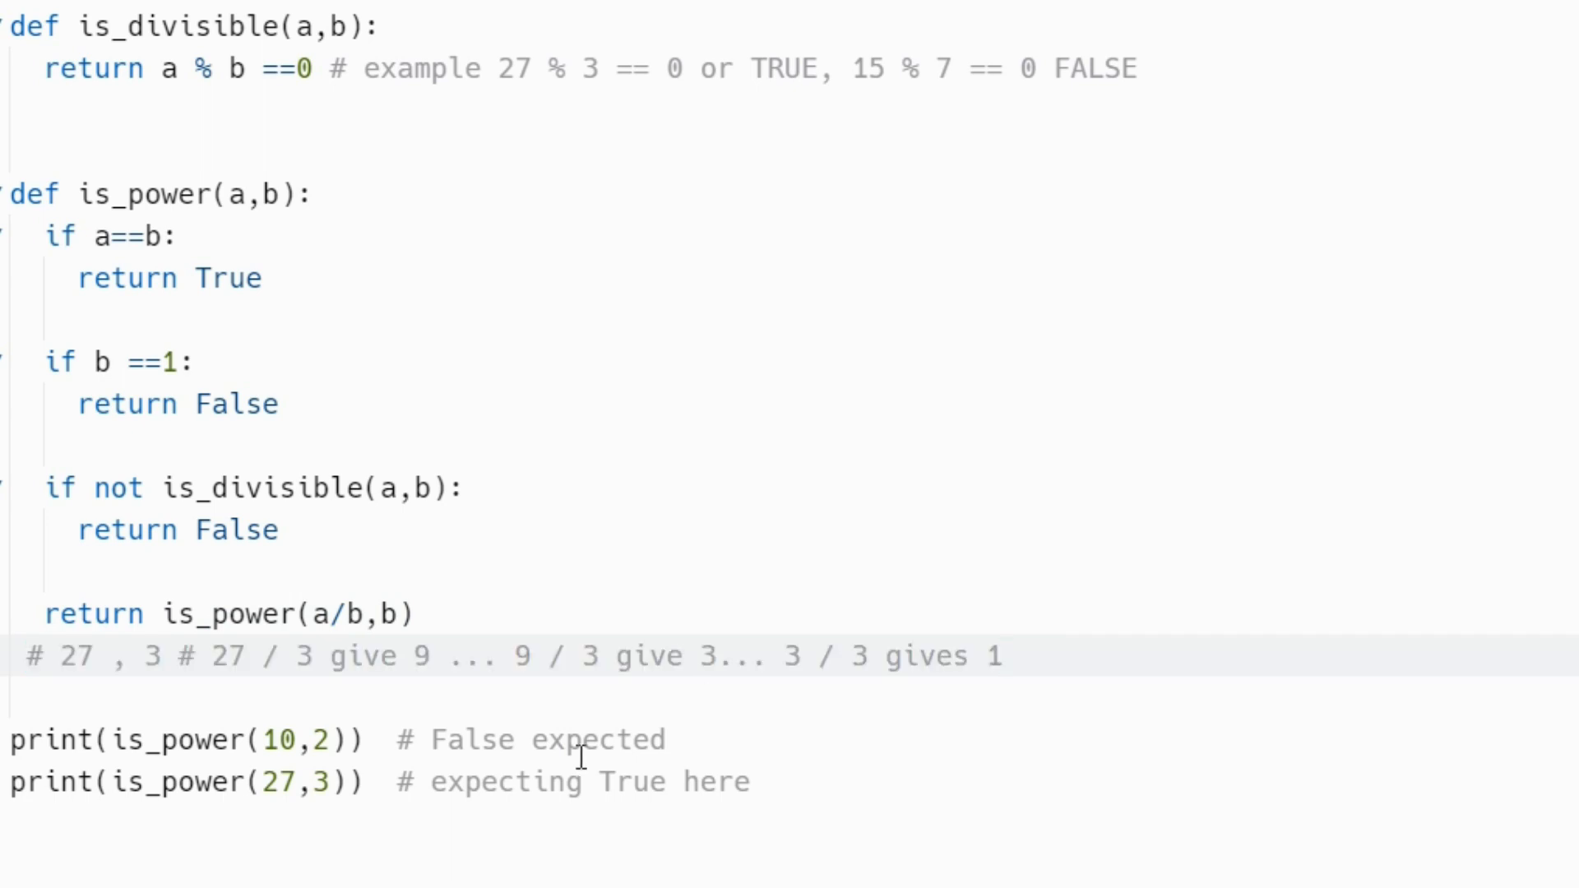
click(997, 655)
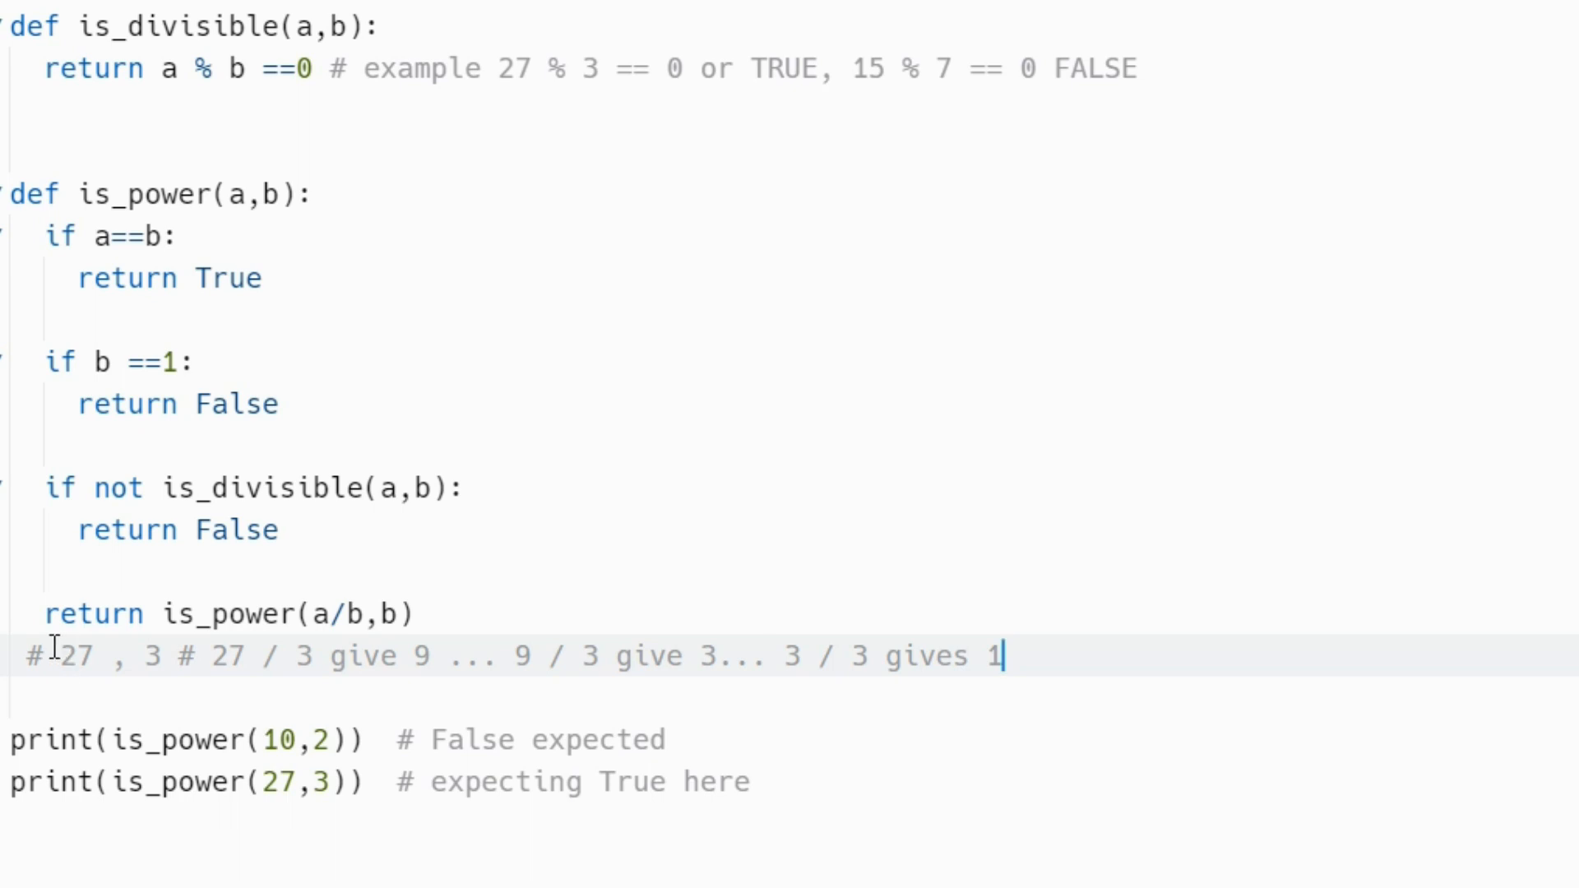
text(for)
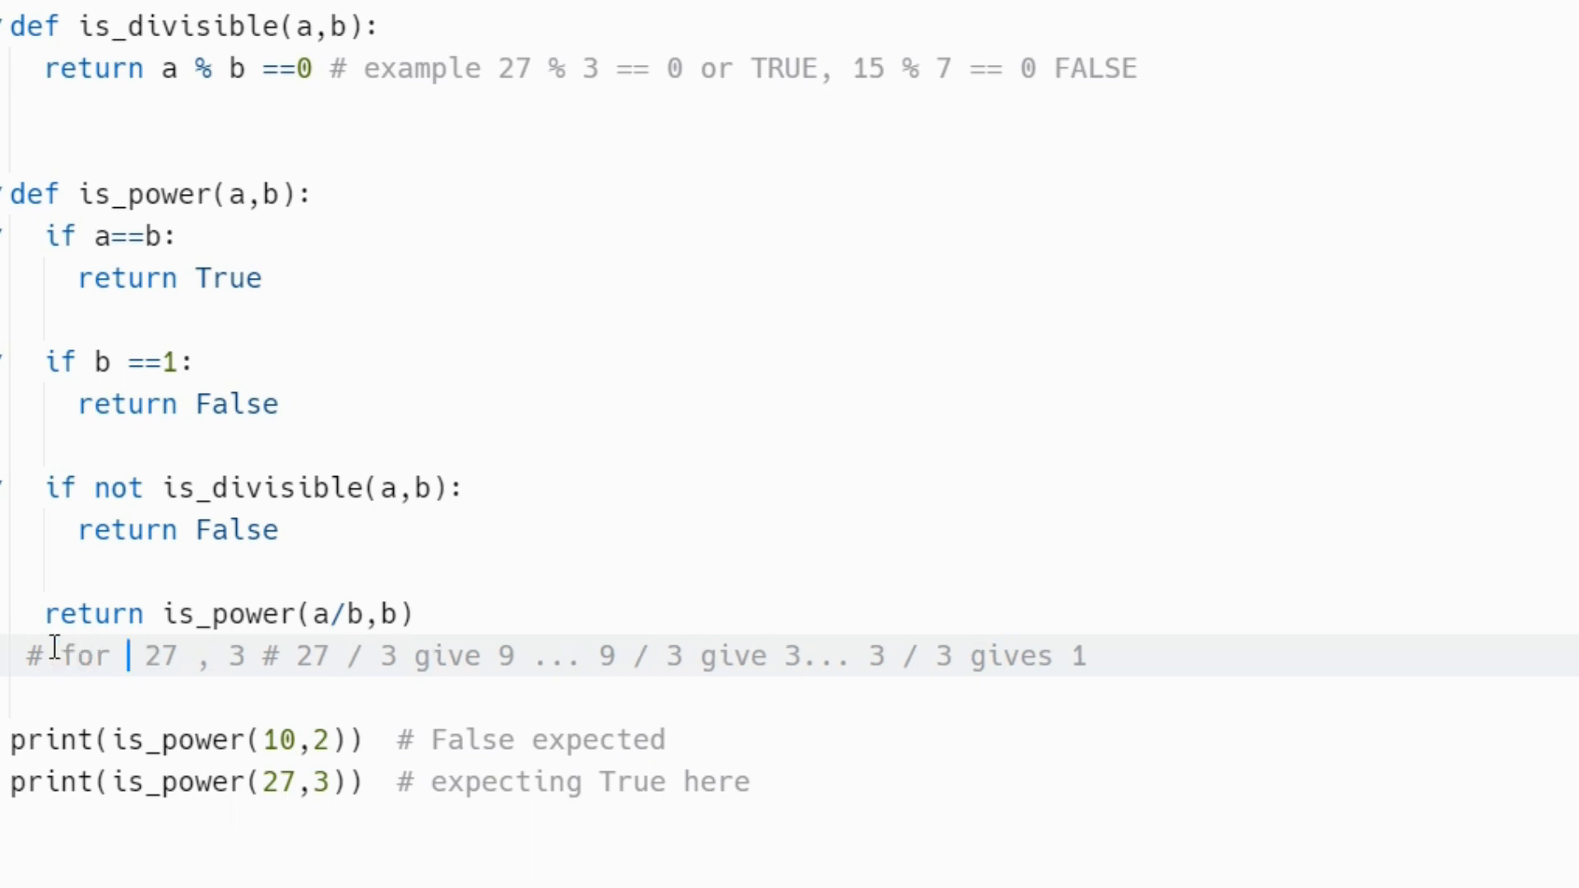
text(the values)
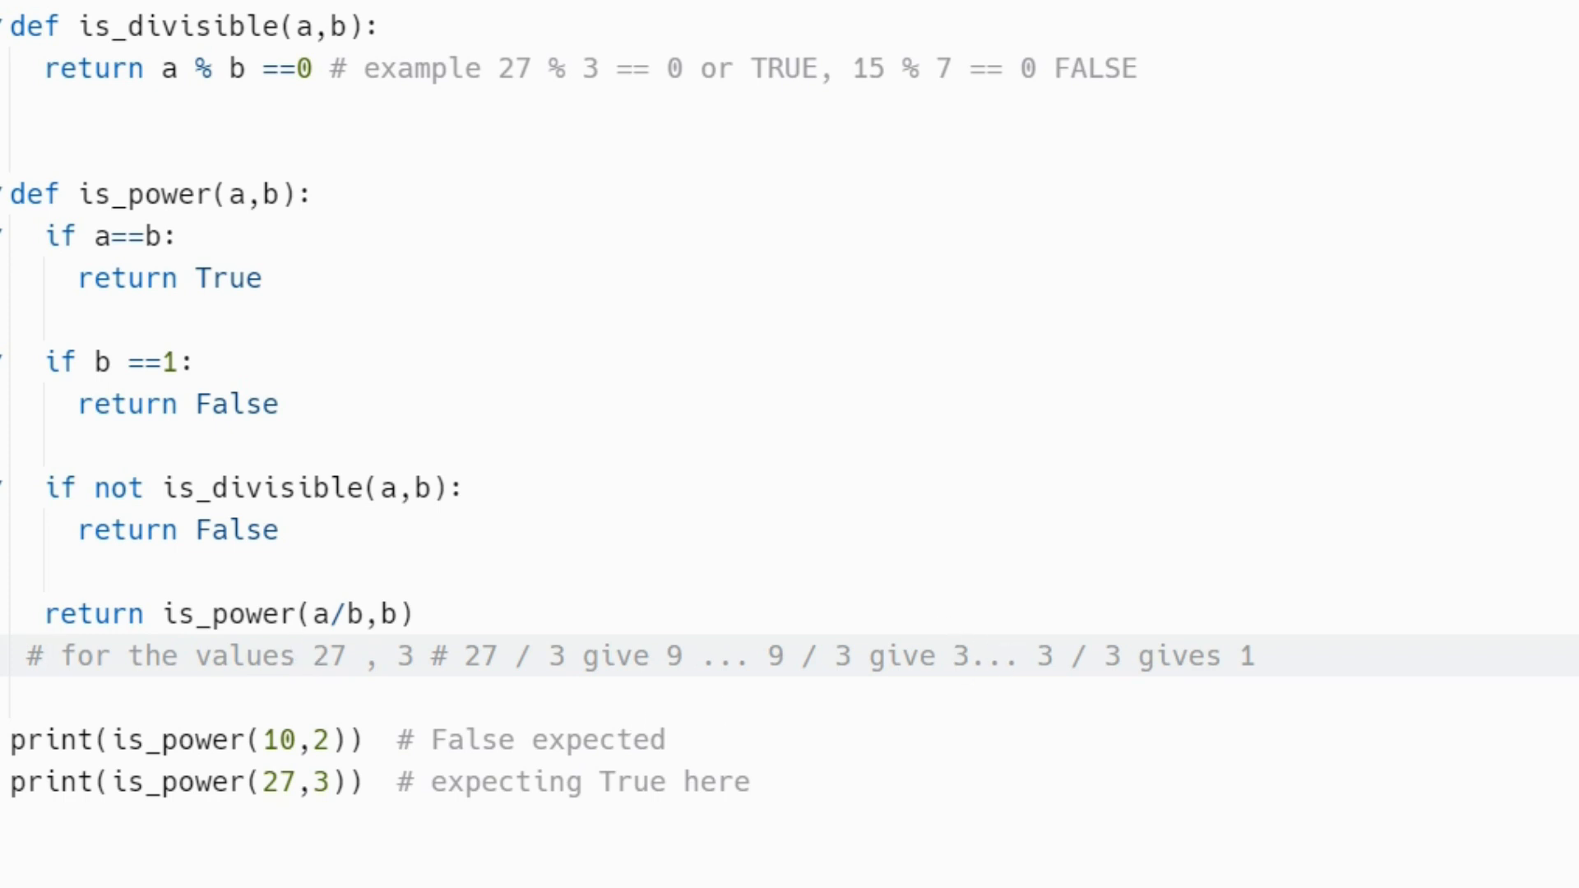
click(294, 655)
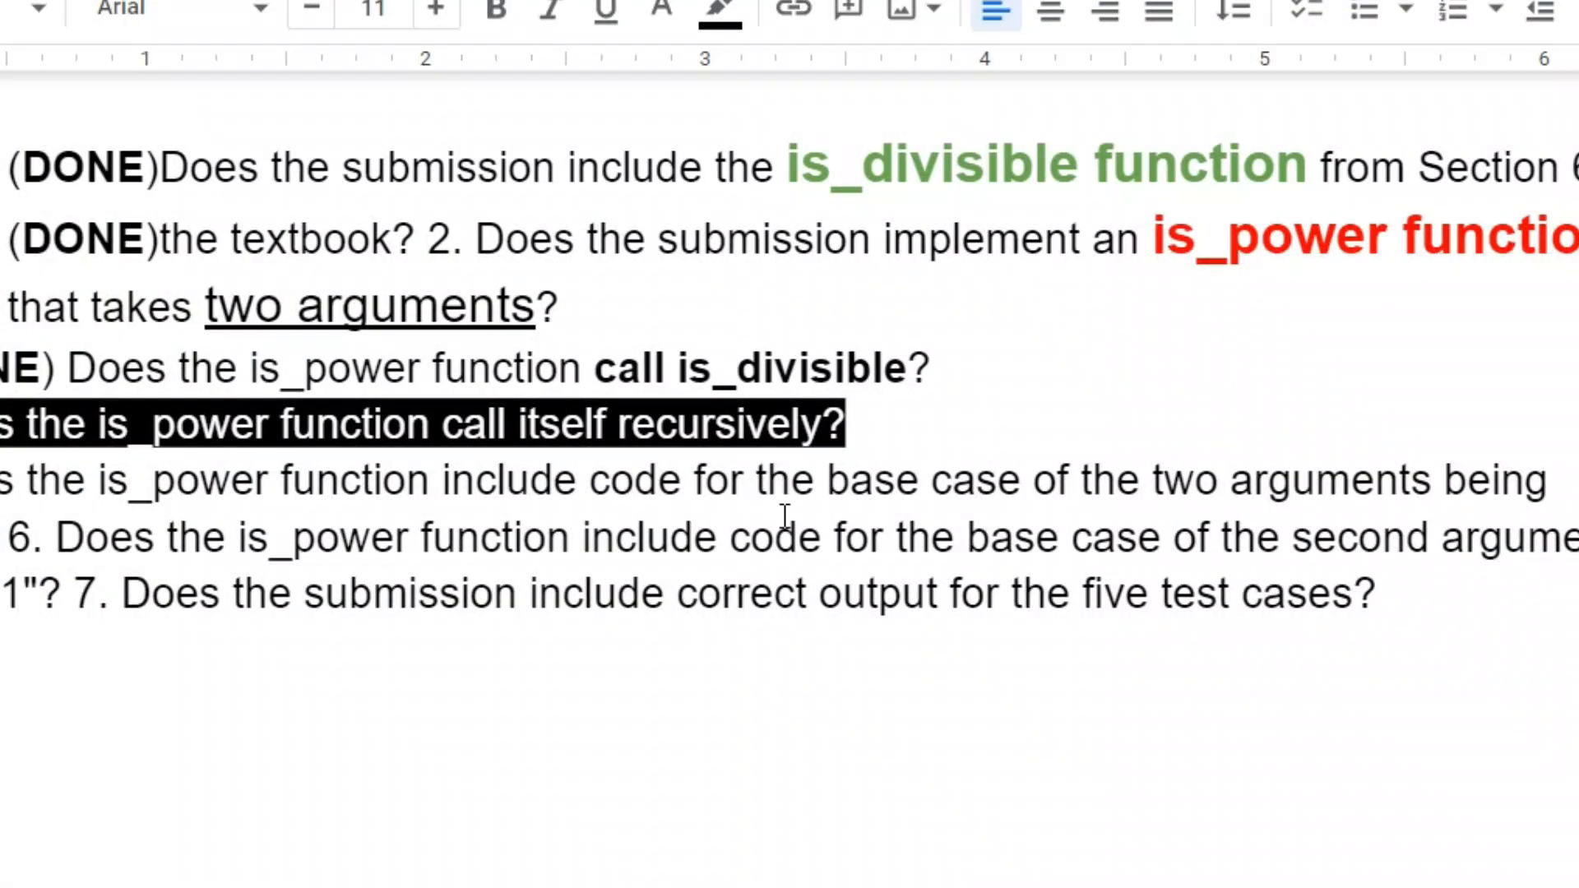
mouse_move(770, 433)
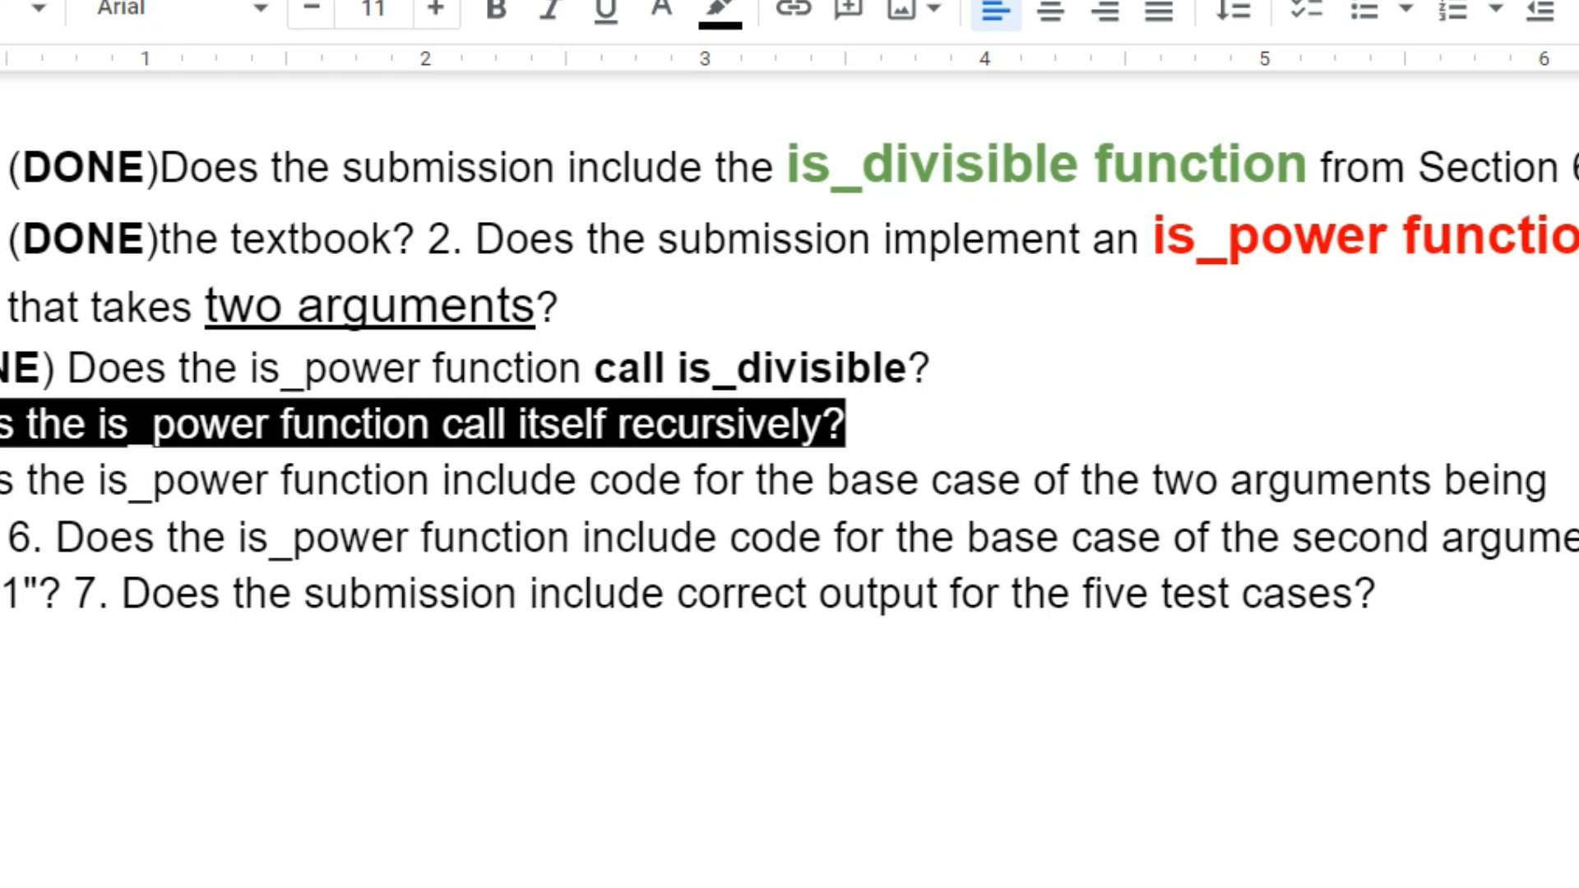
- Select the five is_power test-case print statements in the assignment doc
scroll(up, 3)
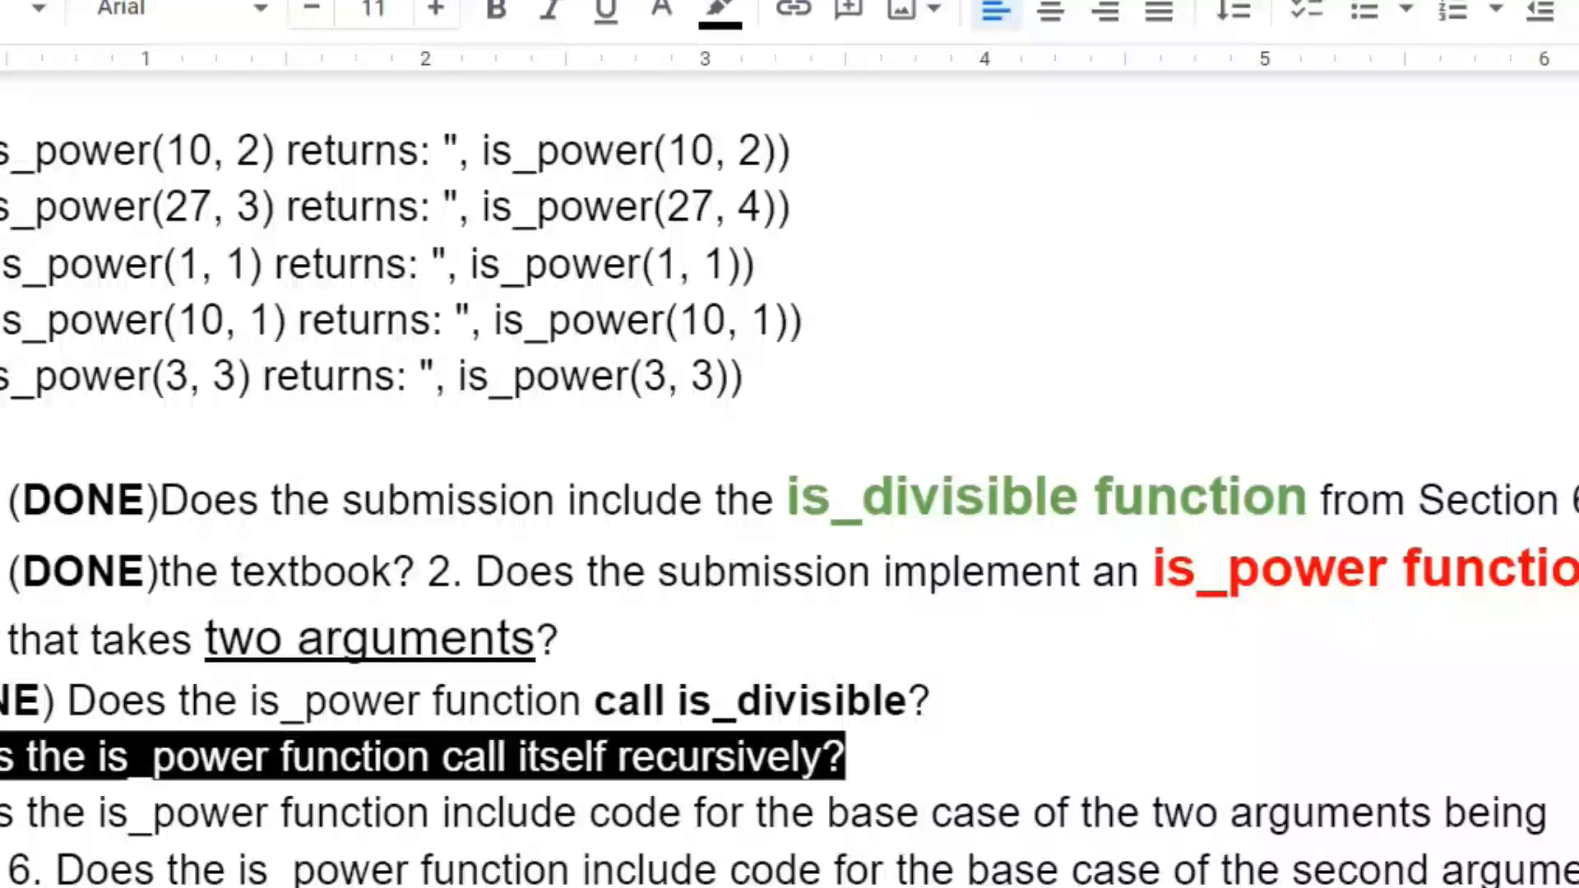
scroll(up, 3)
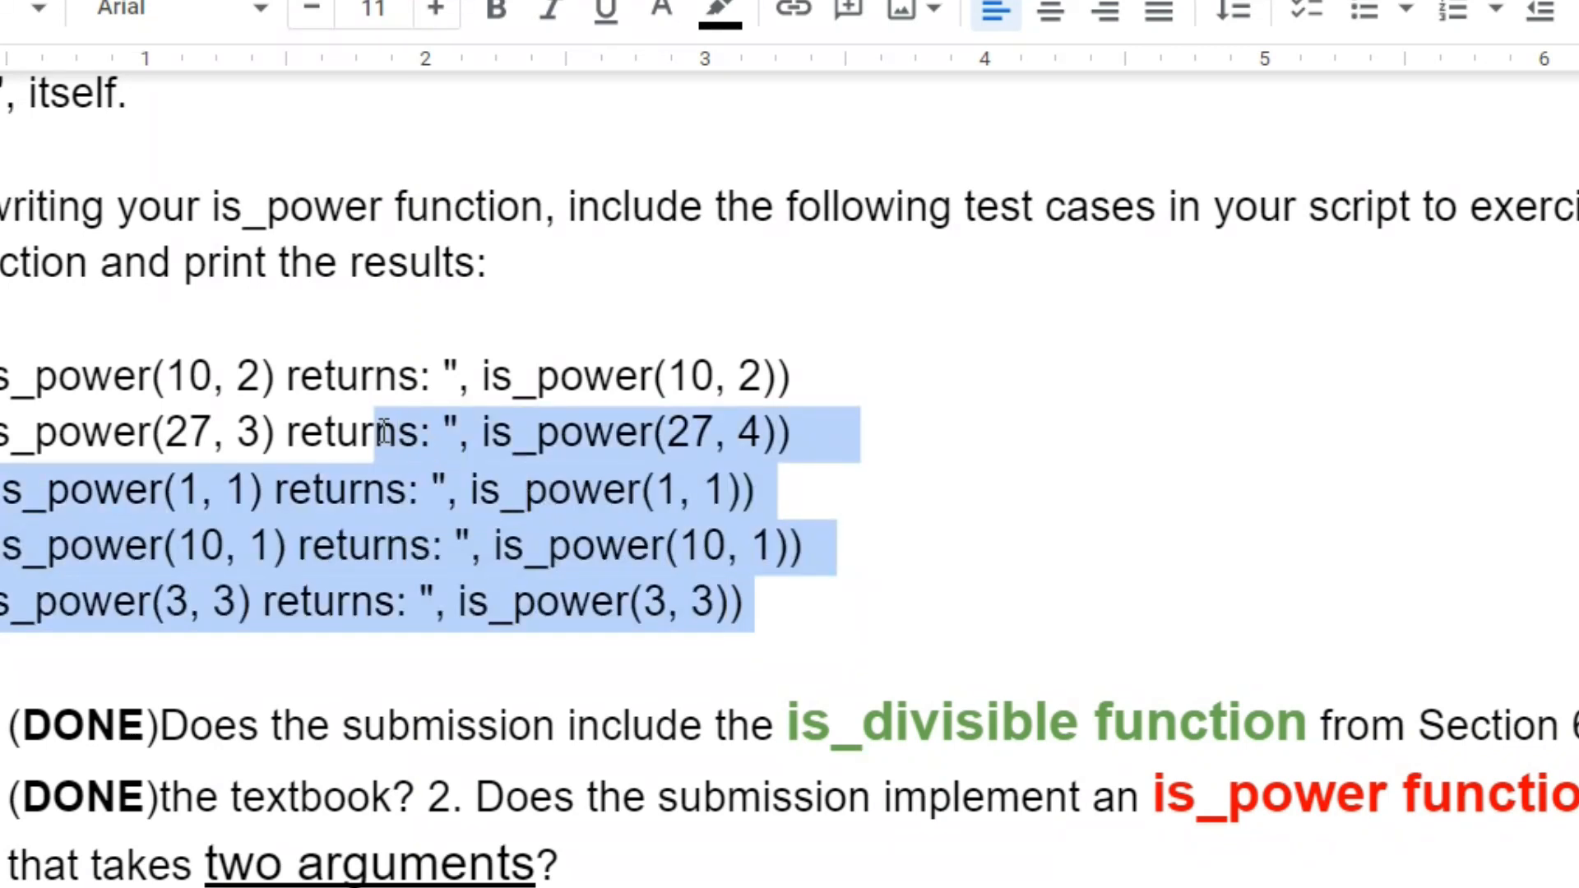
click(743, 431)
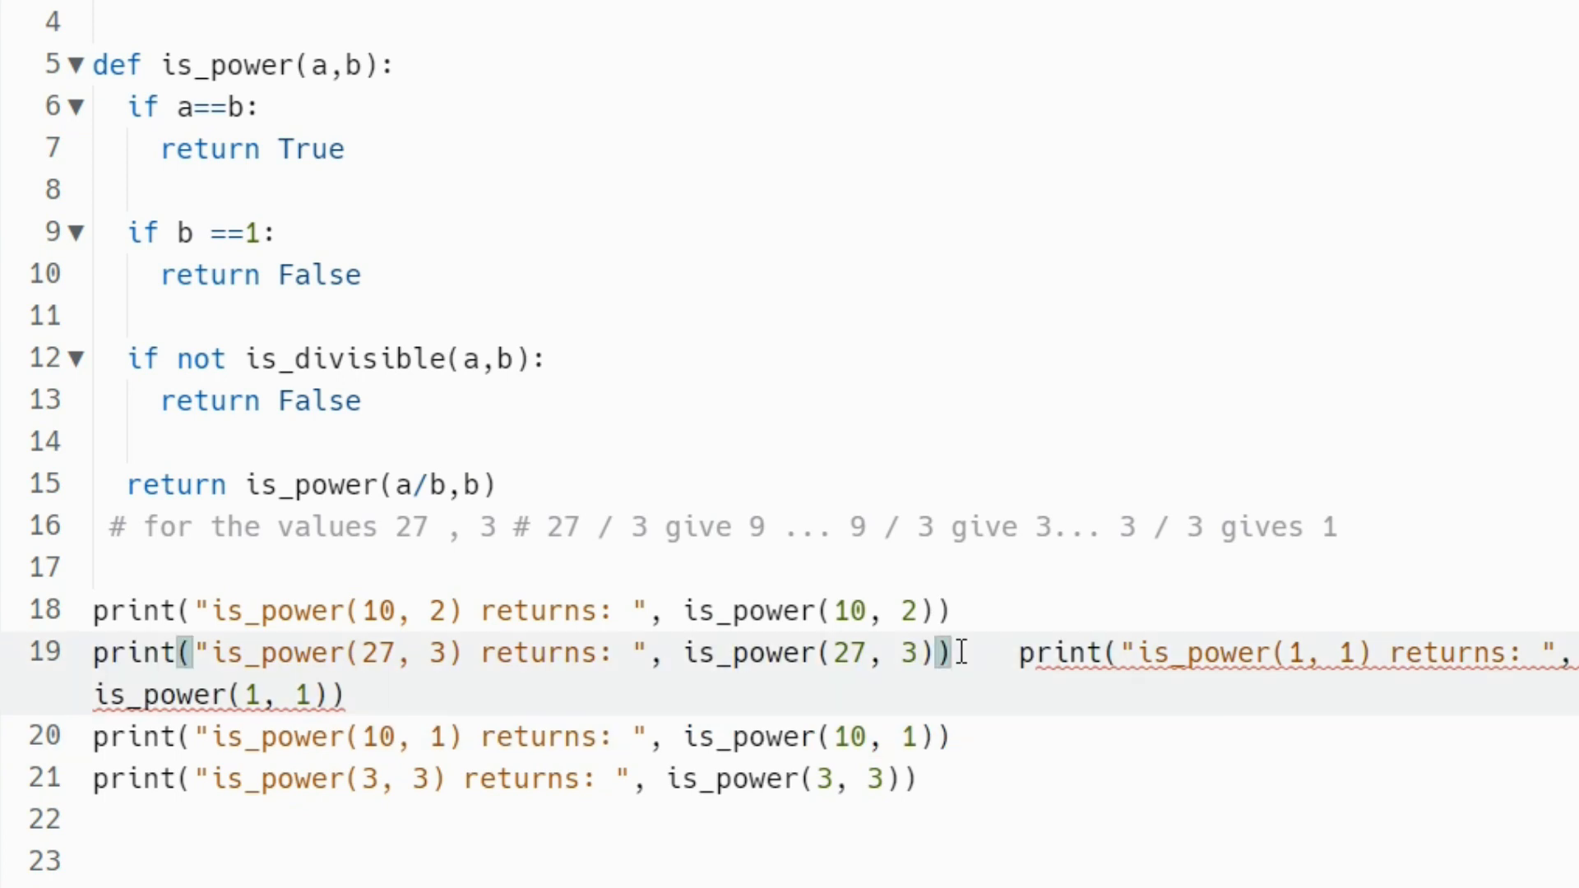
- Move the is_power(1, 1) test print onto its own line after (27, 3)
key(Enter)
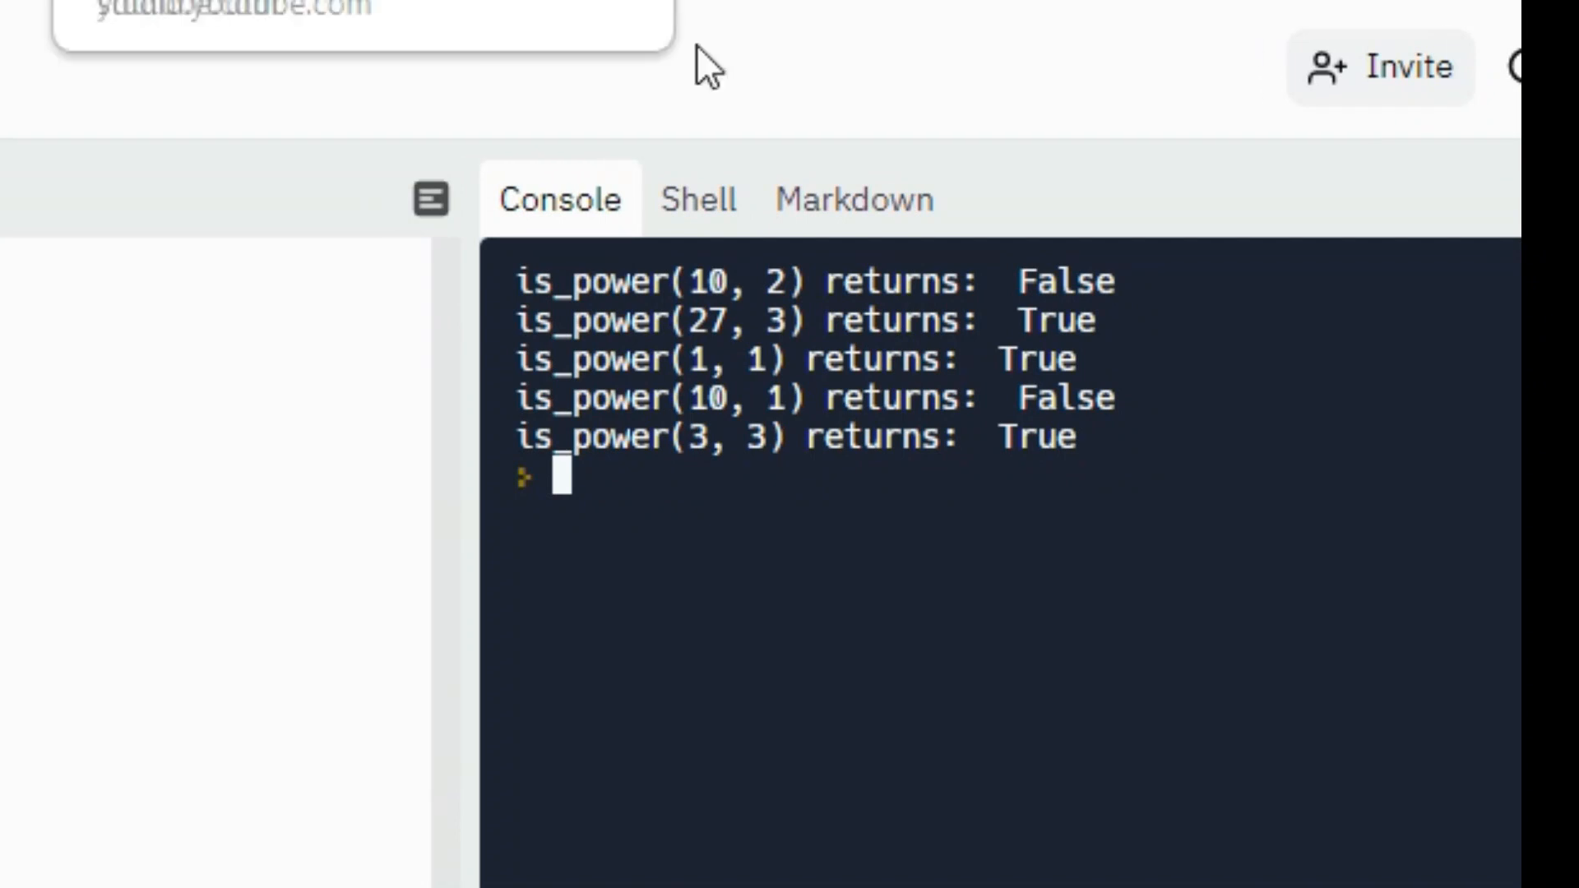
mouse_move(796, 322)
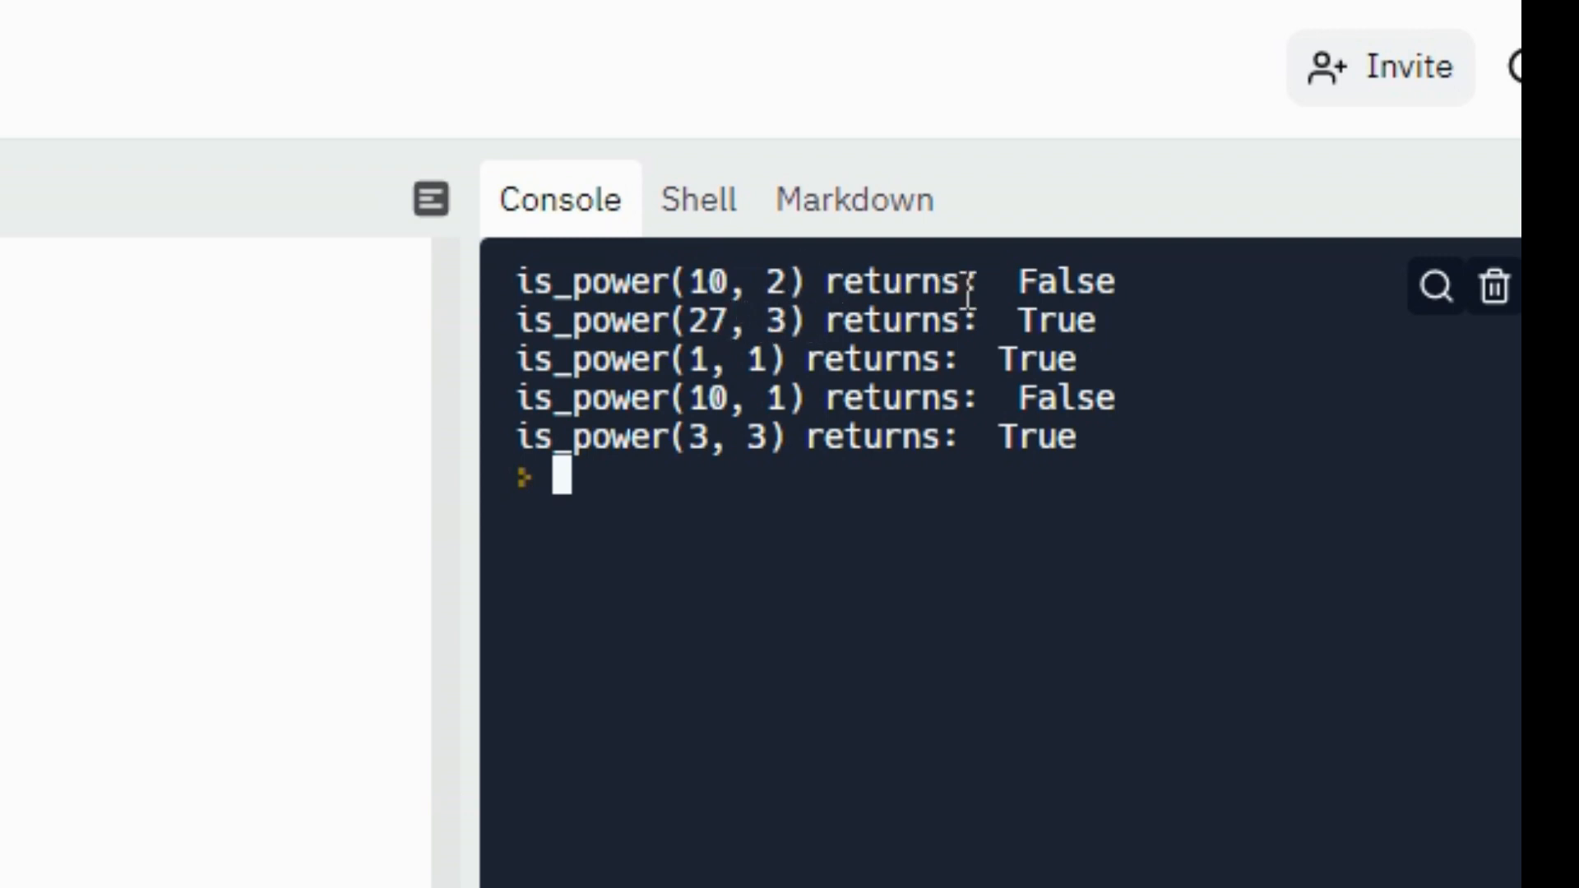
mouse_move(815, 282)
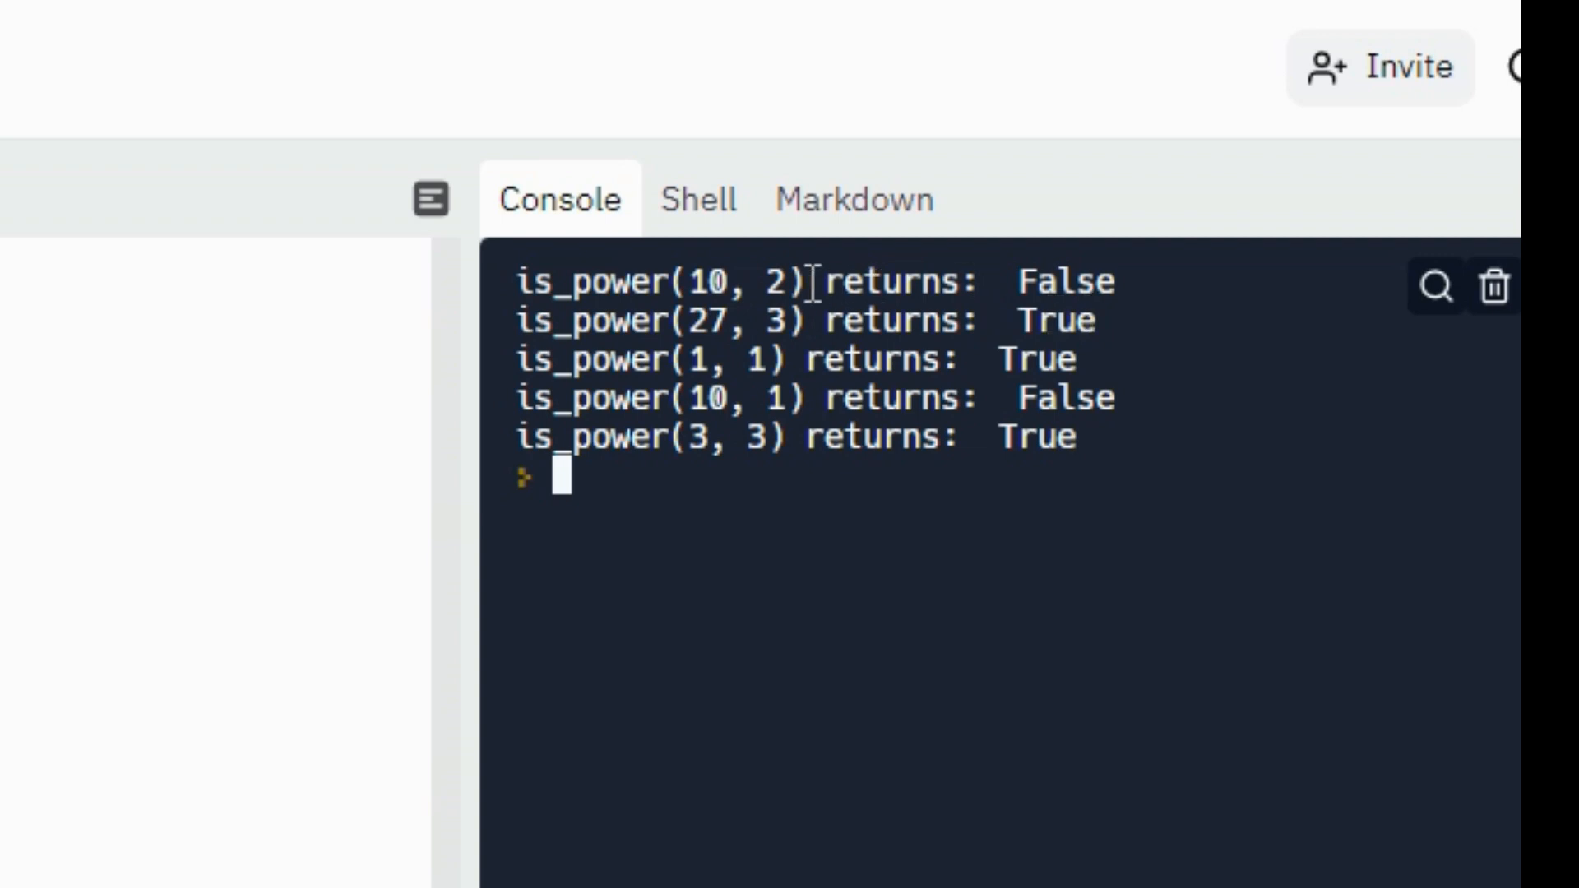
mouse_move(982, 398)
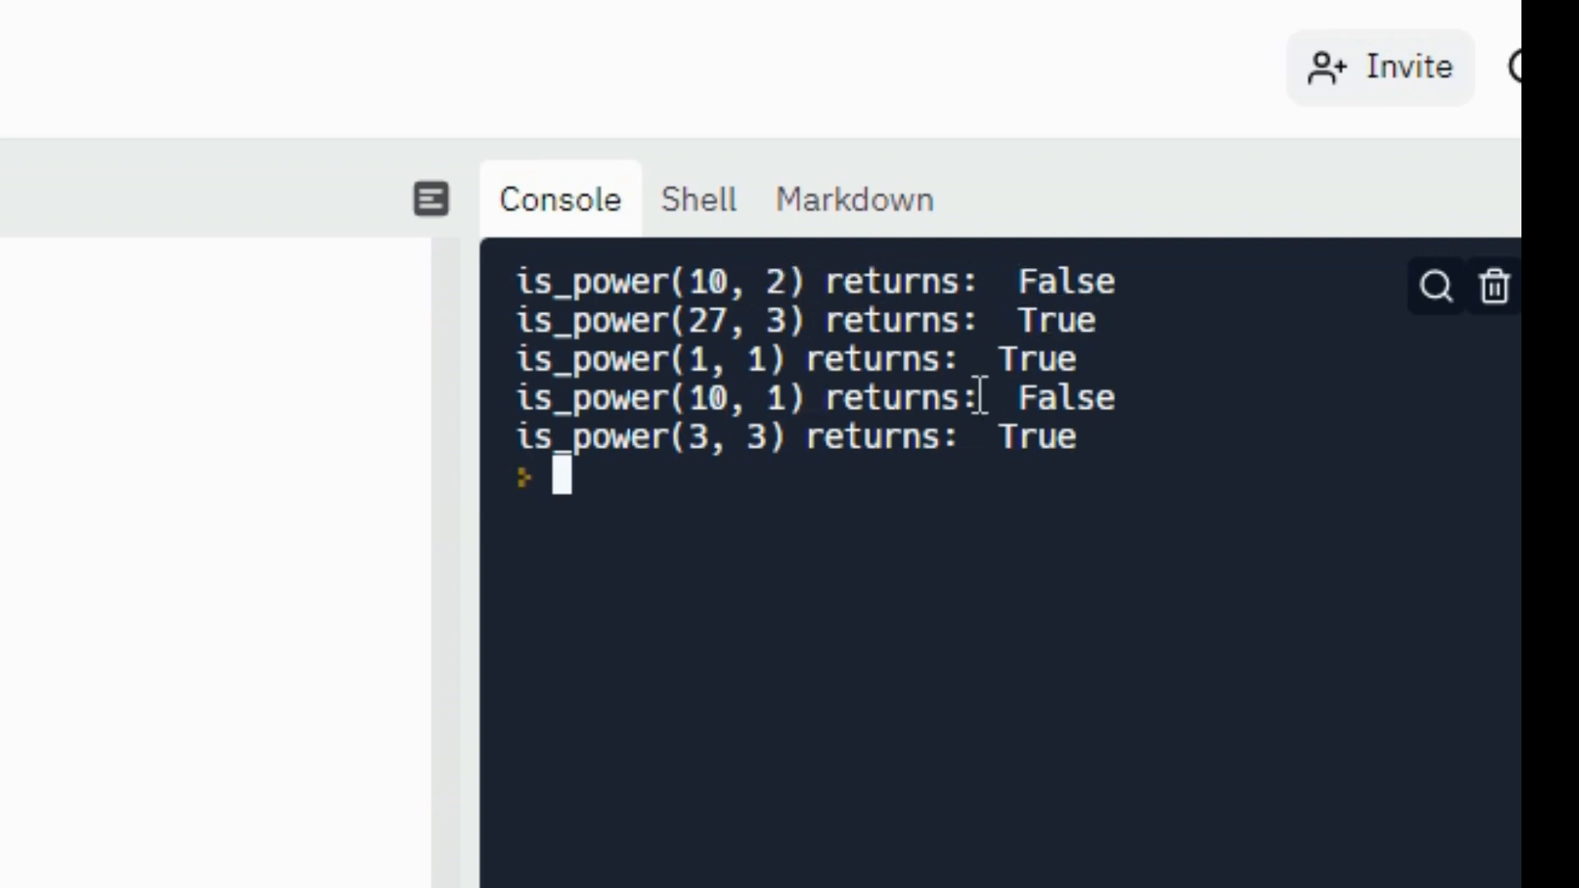
mouse_move(763, 372)
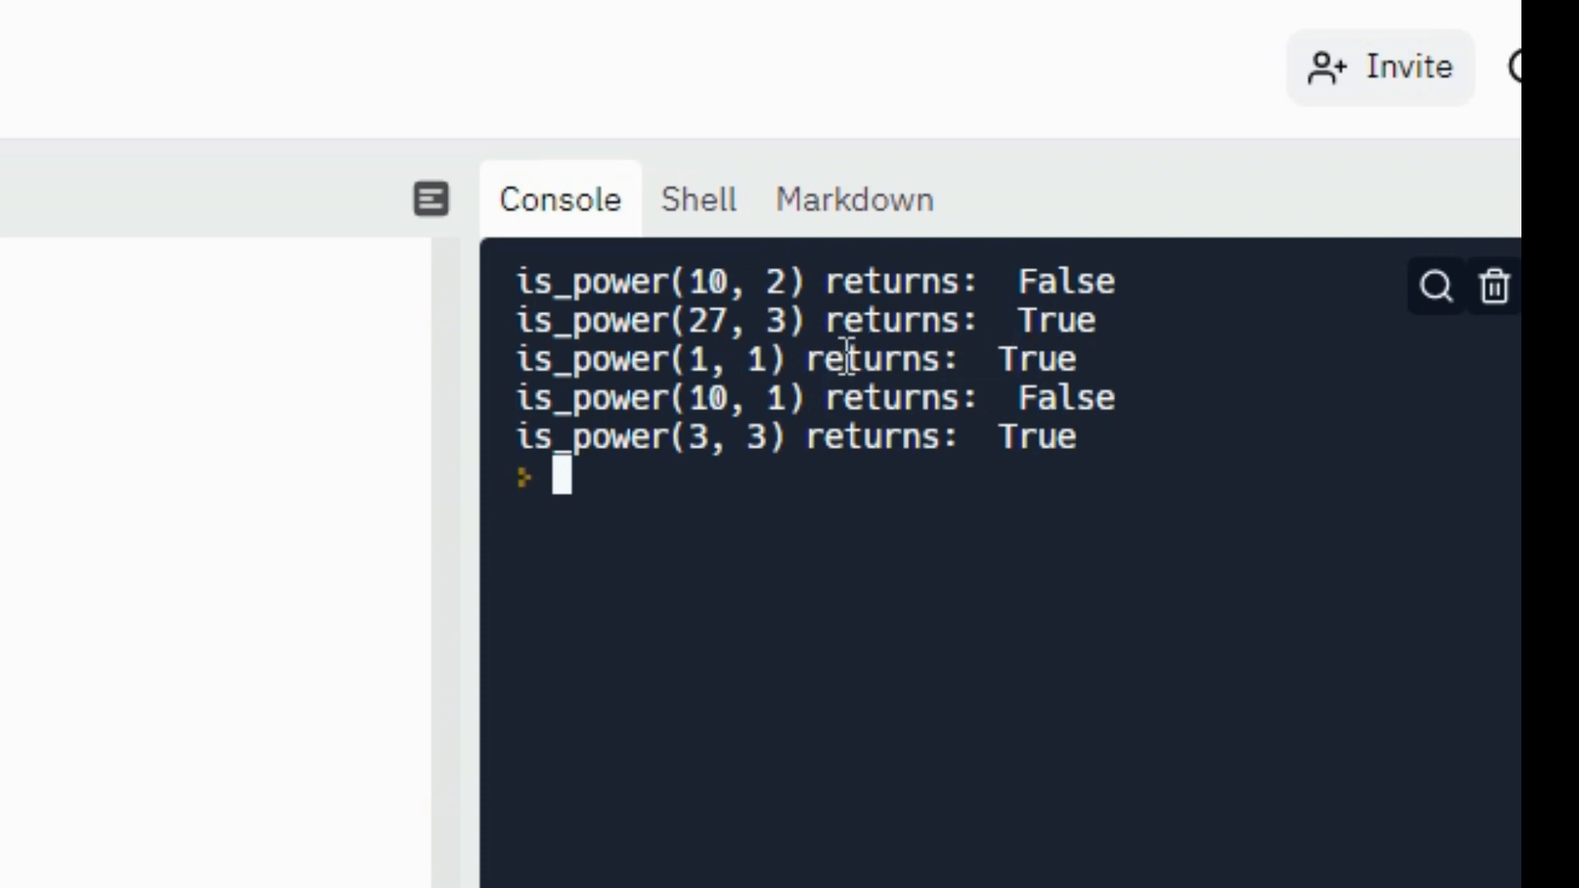
mouse_move(760, 393)
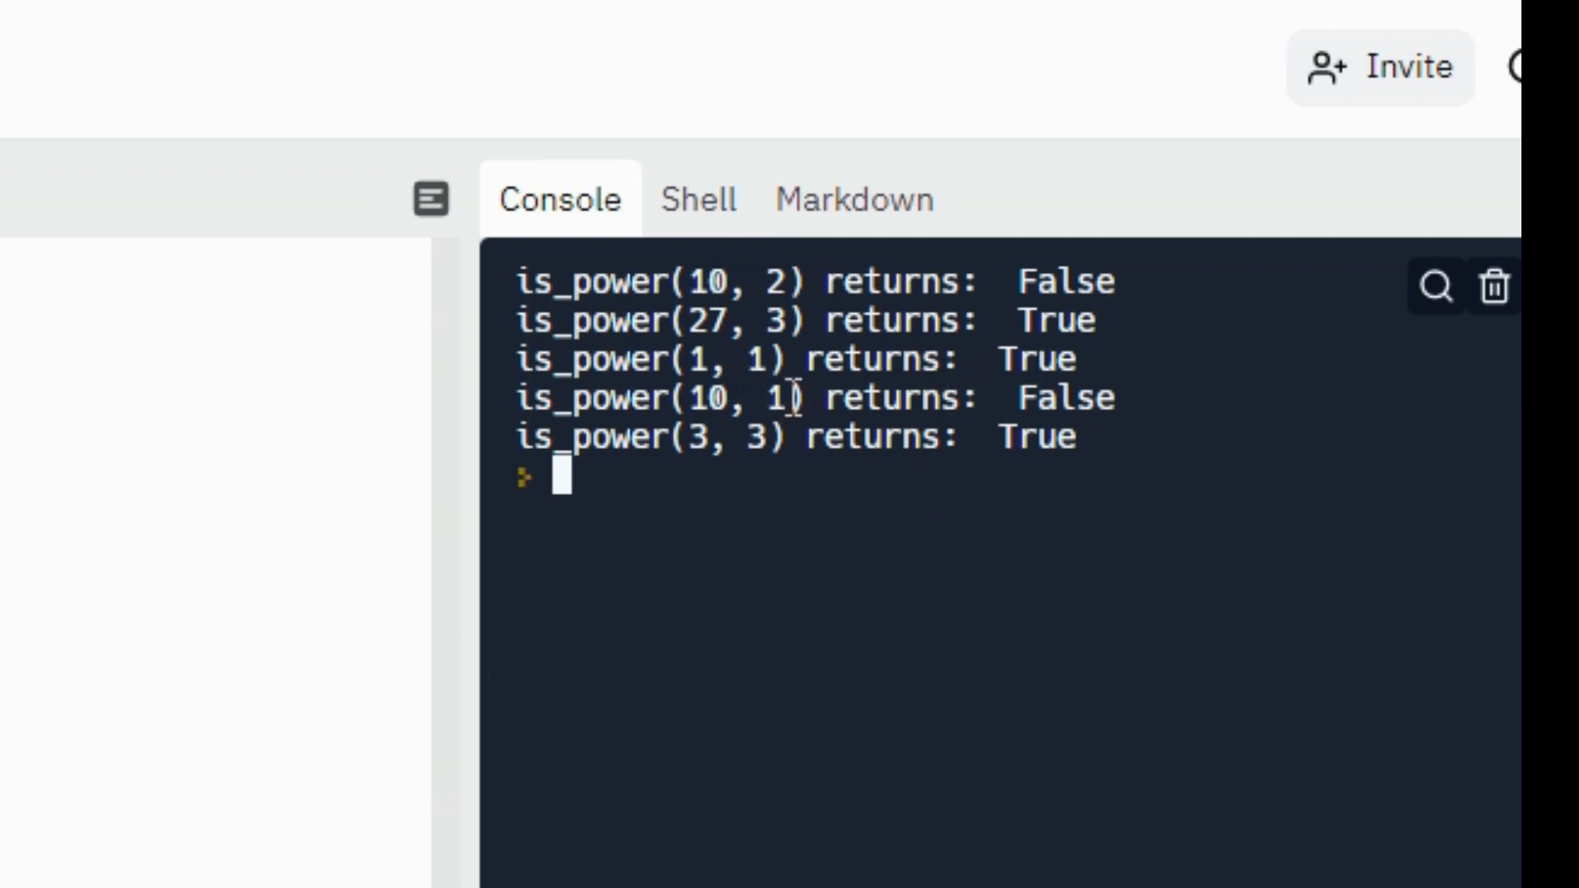
mouse_move(891, 444)
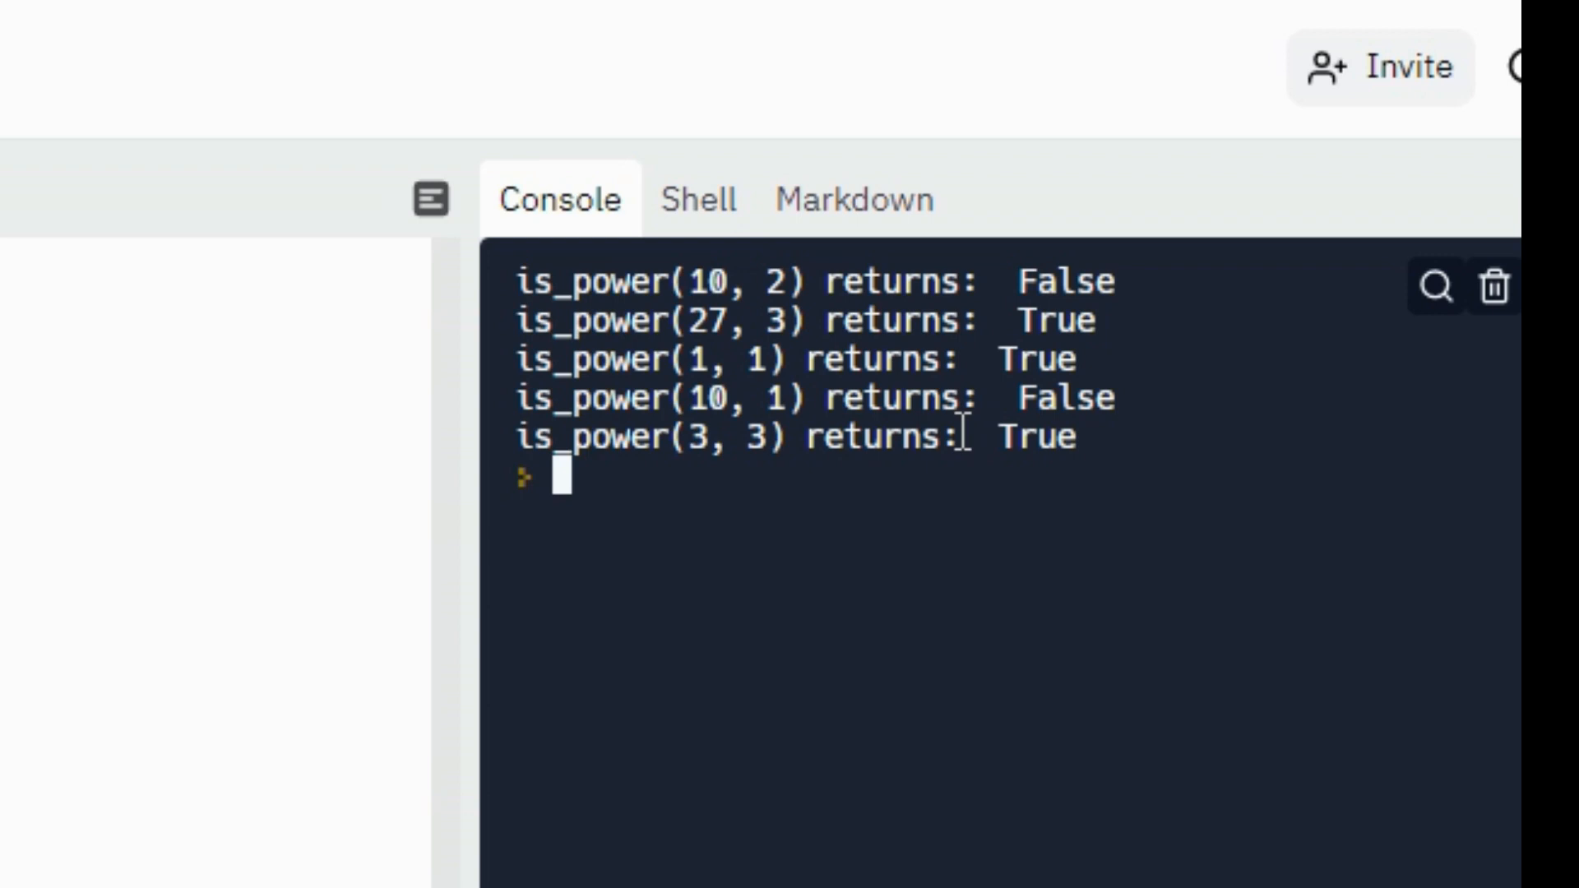
mouse_move(703, 438)
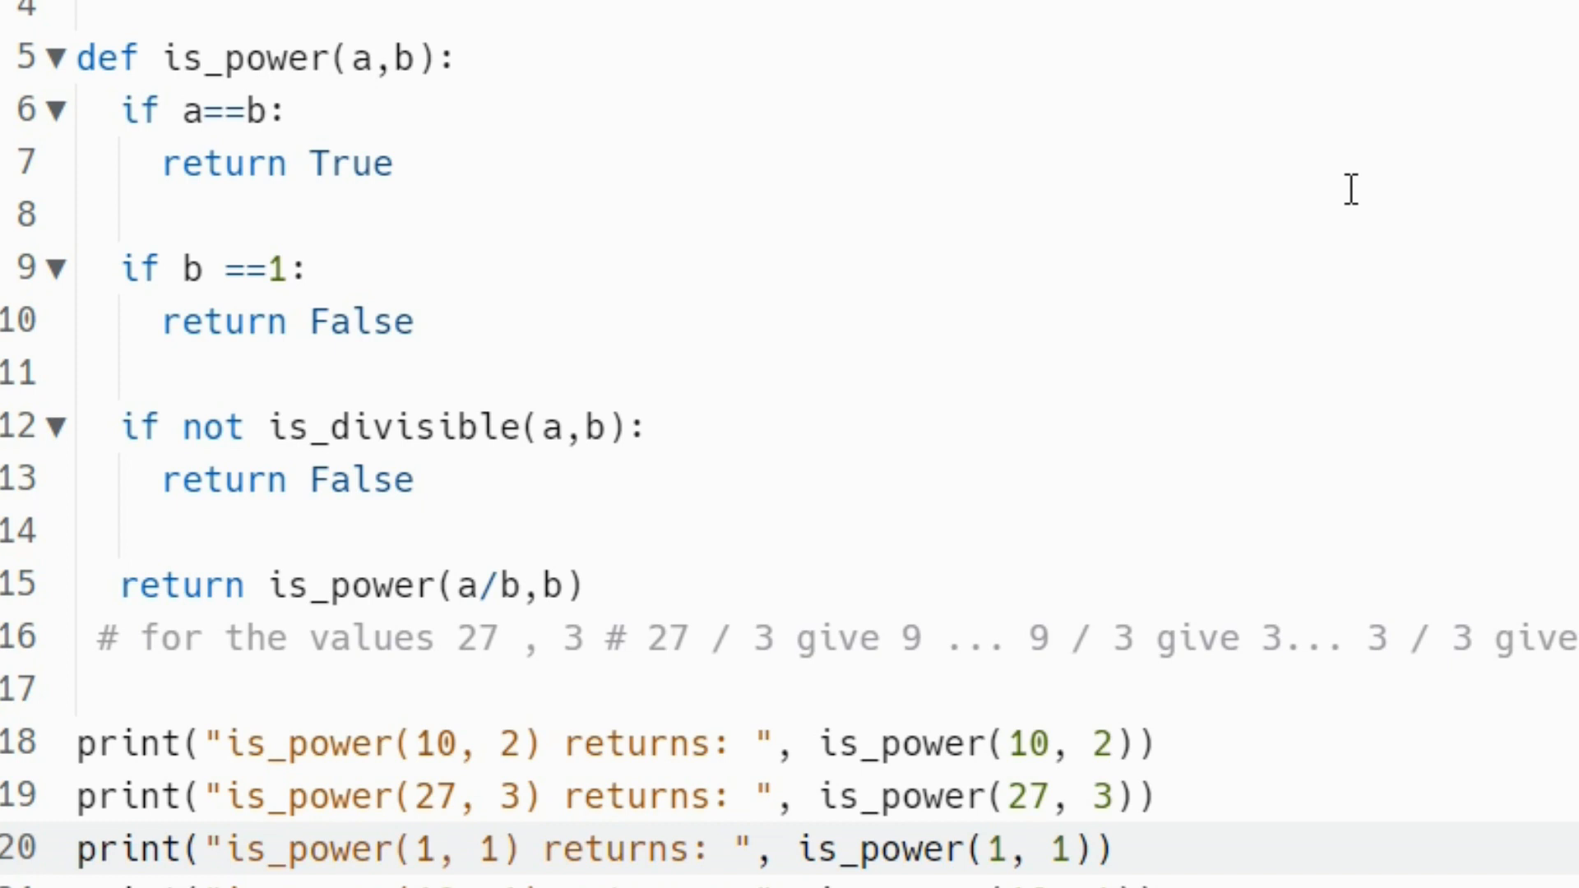
- Scroll through main.py to review the recursive is_power code and five test prints
scroll(up, 3)
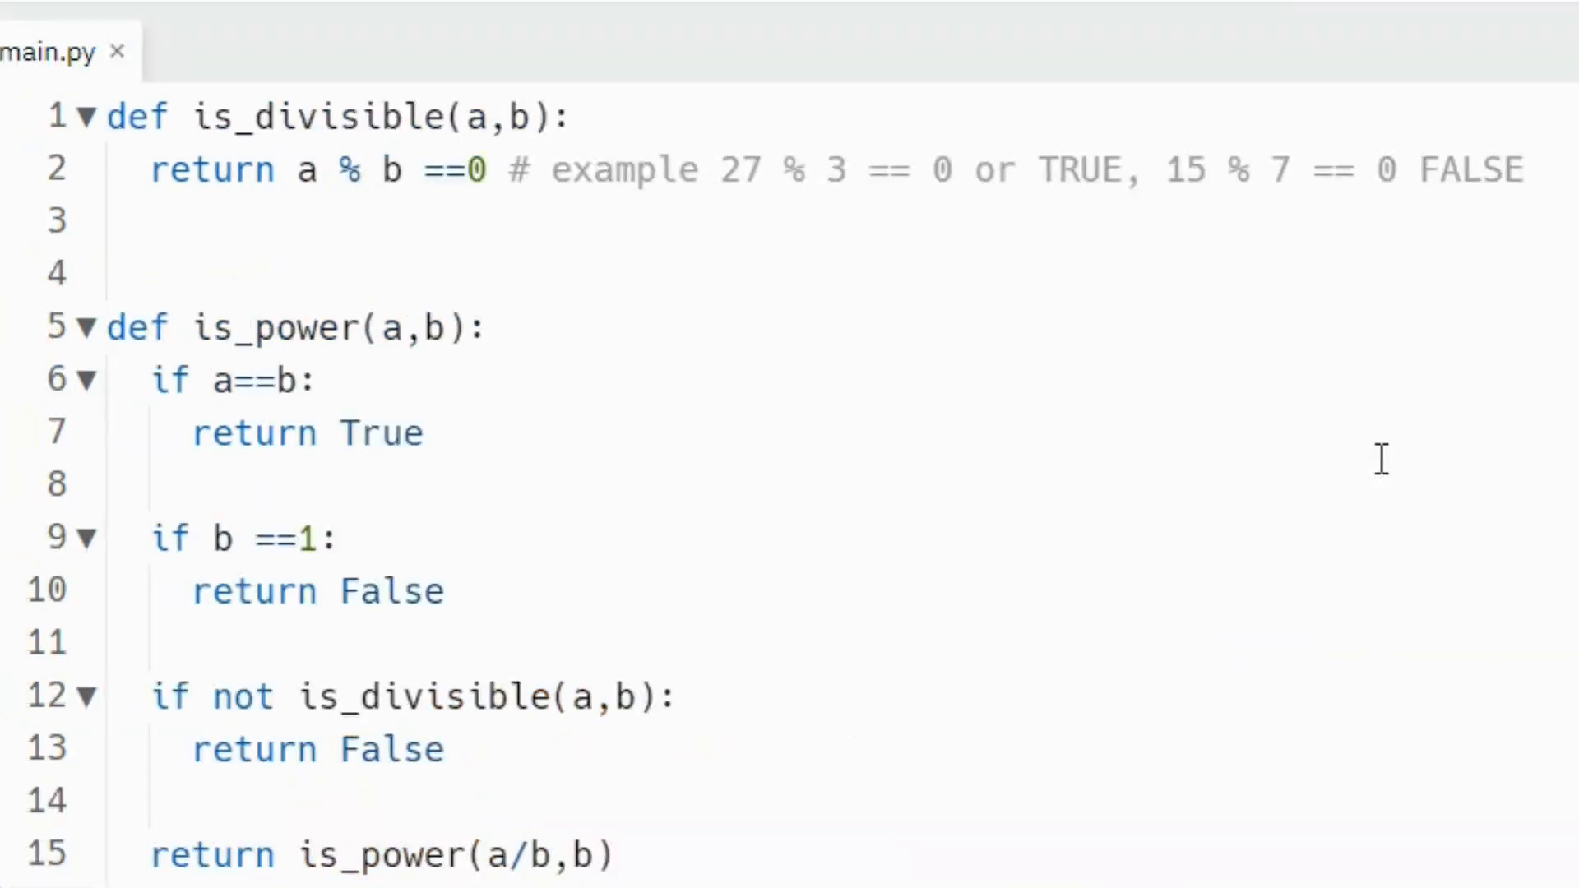
scroll(down, 3)
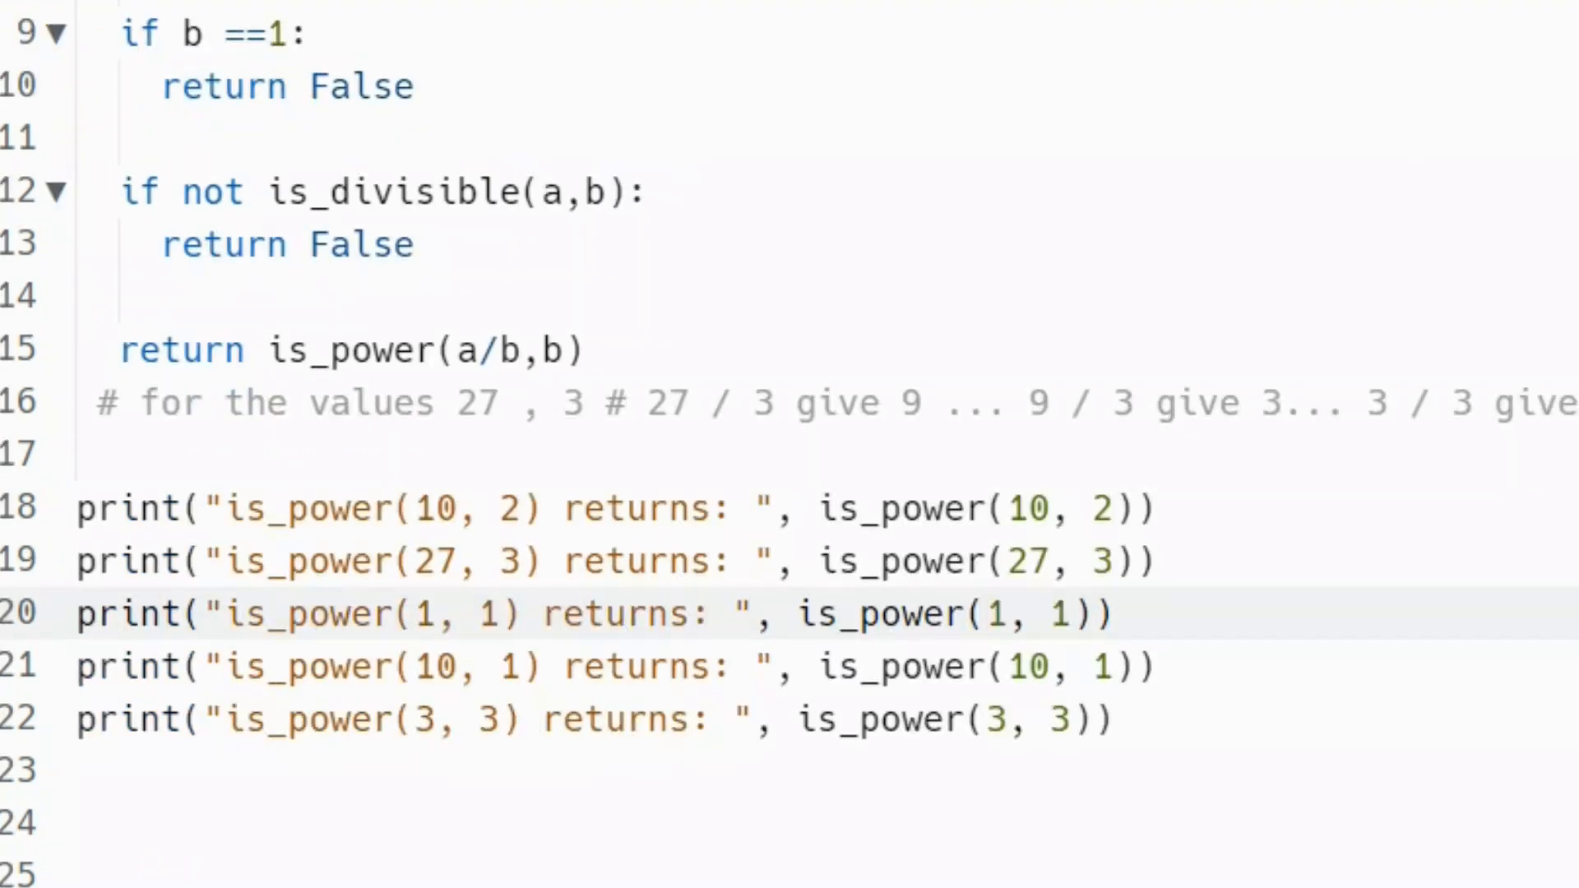